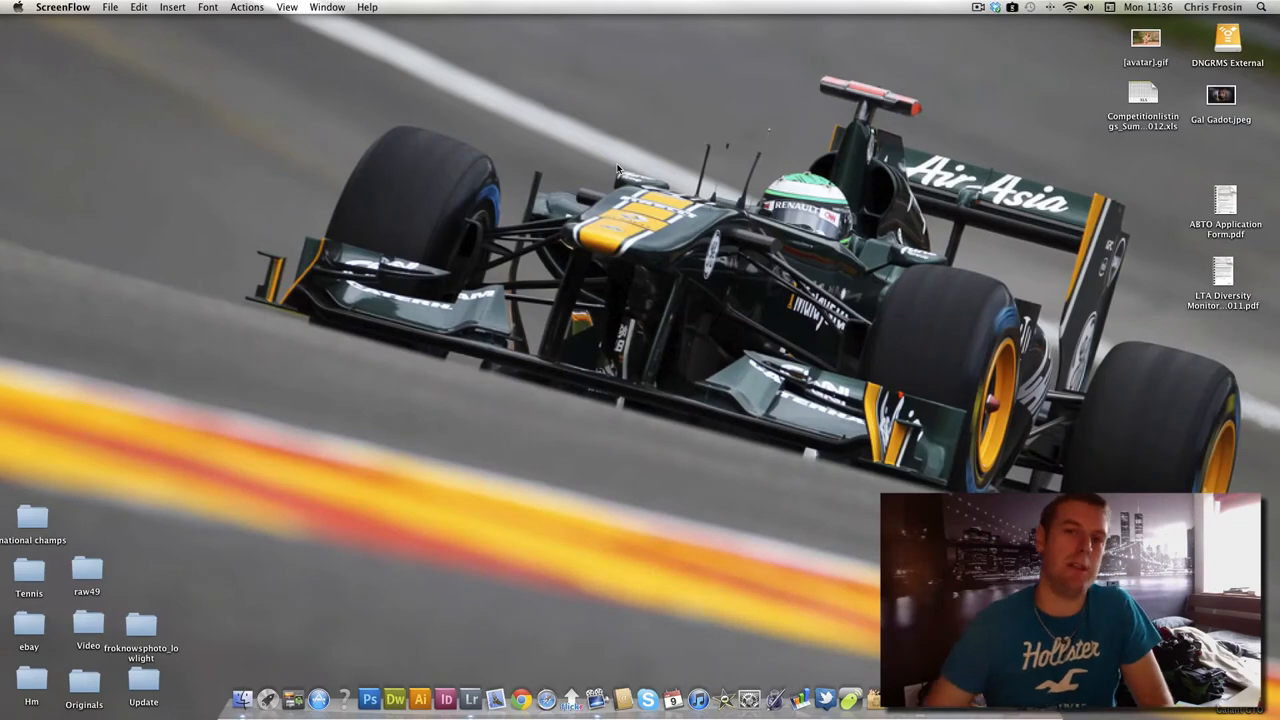
Switch to Lightroom and open the first vintage tennis racket photo full-size in Loupe view.
click(471, 698)
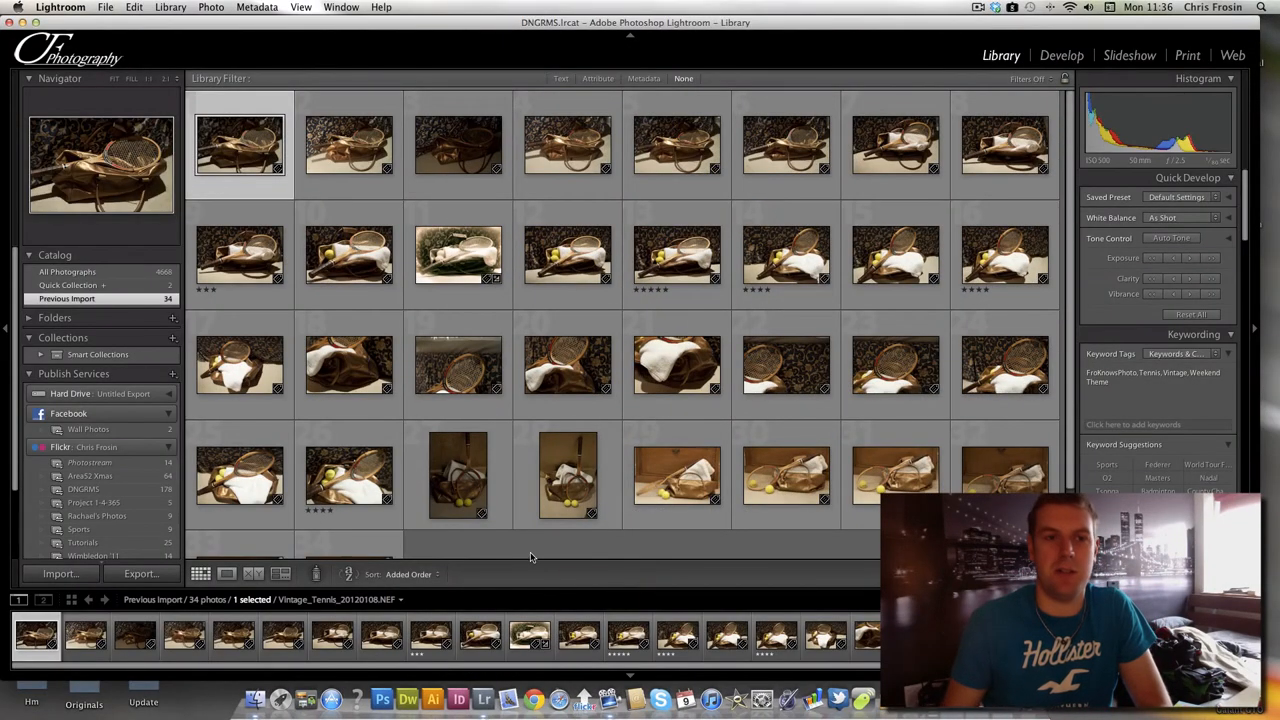
click(240, 143)
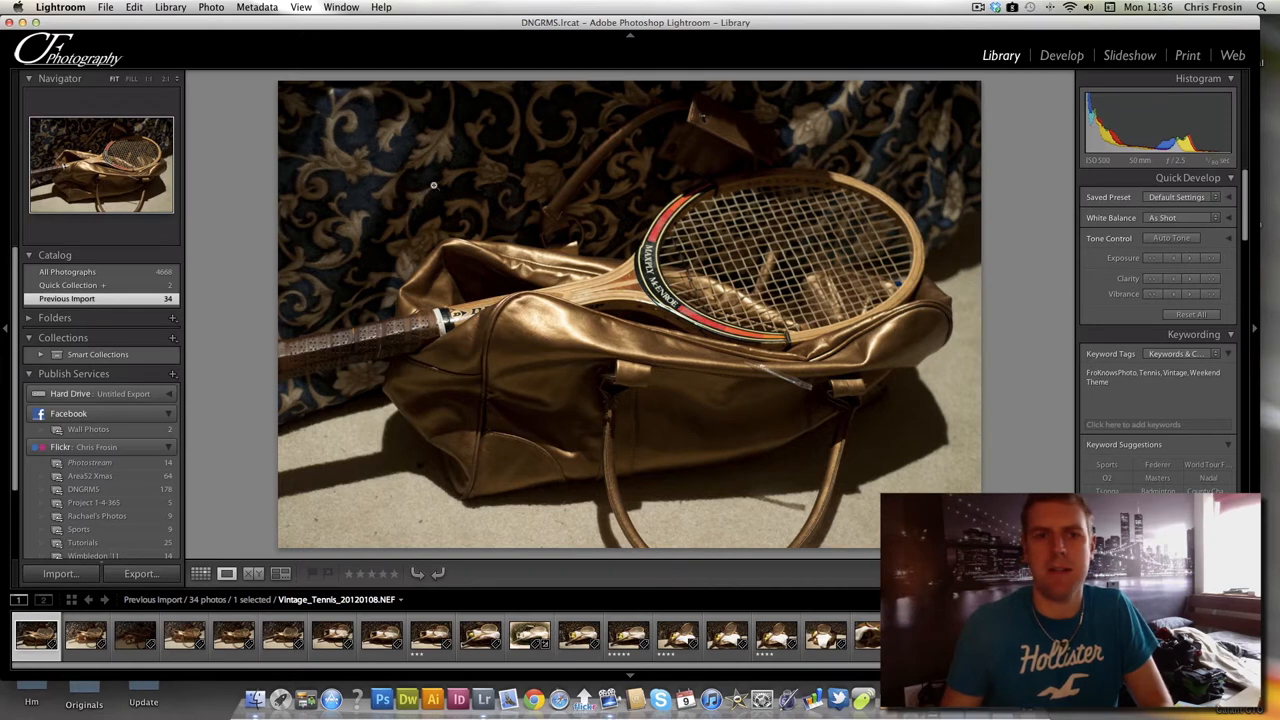
mouse_move(812, 146)
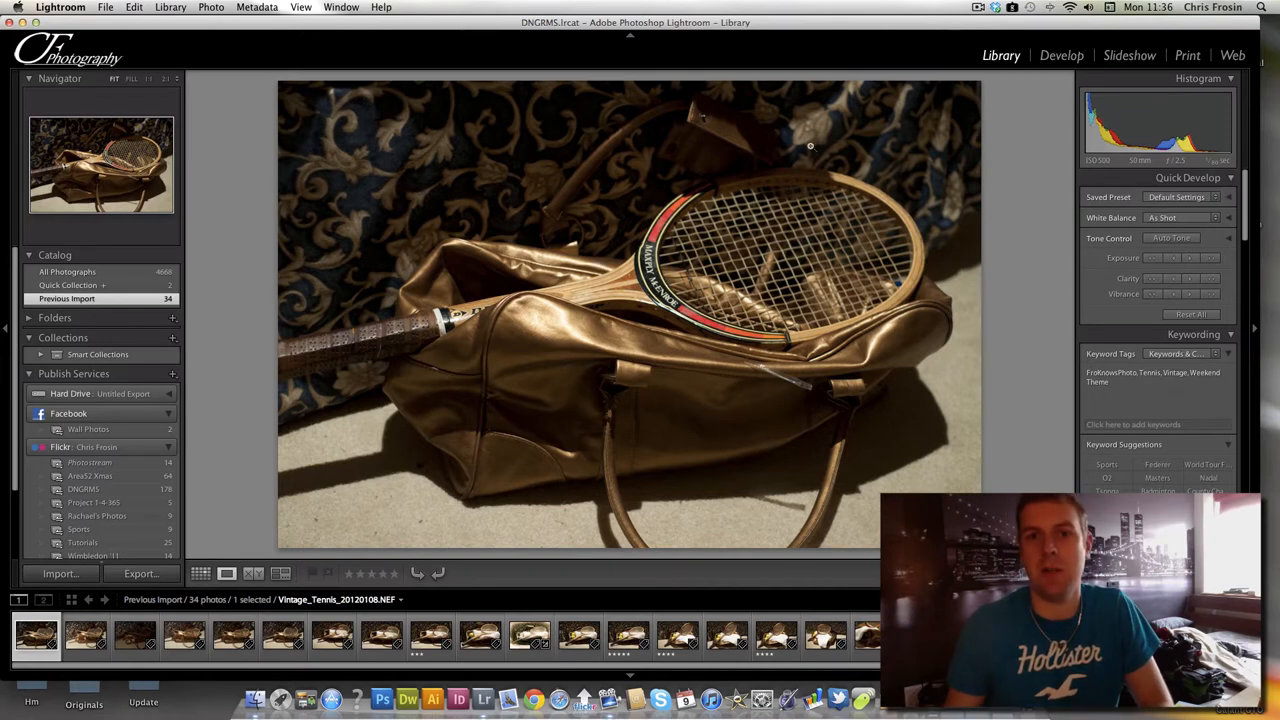
mouse_move(660, 201)
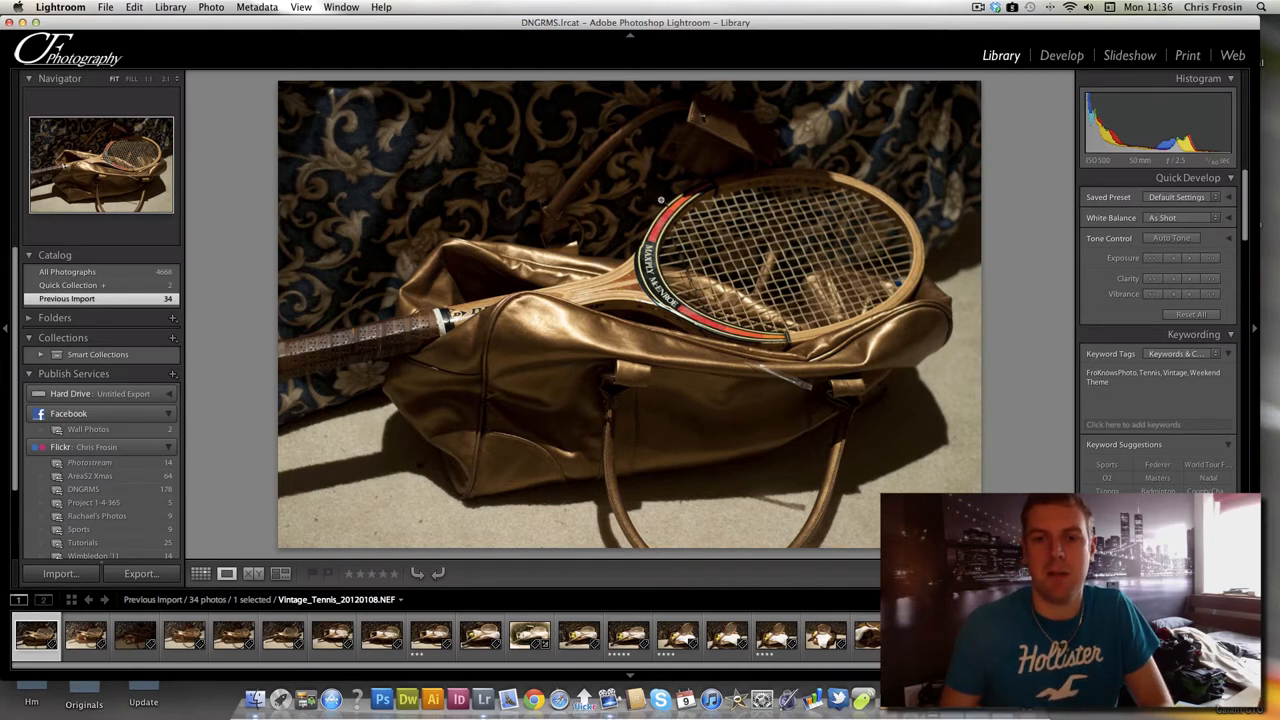
mouse_move(665, 378)
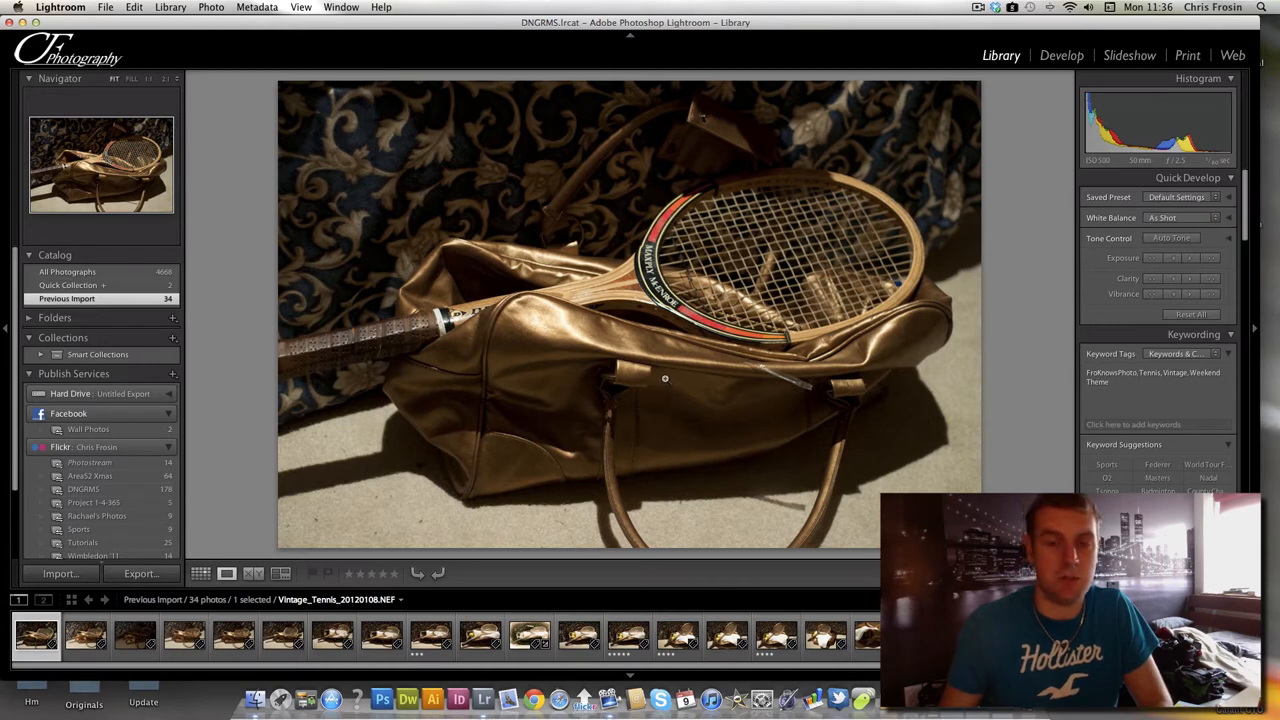
click(528, 635)
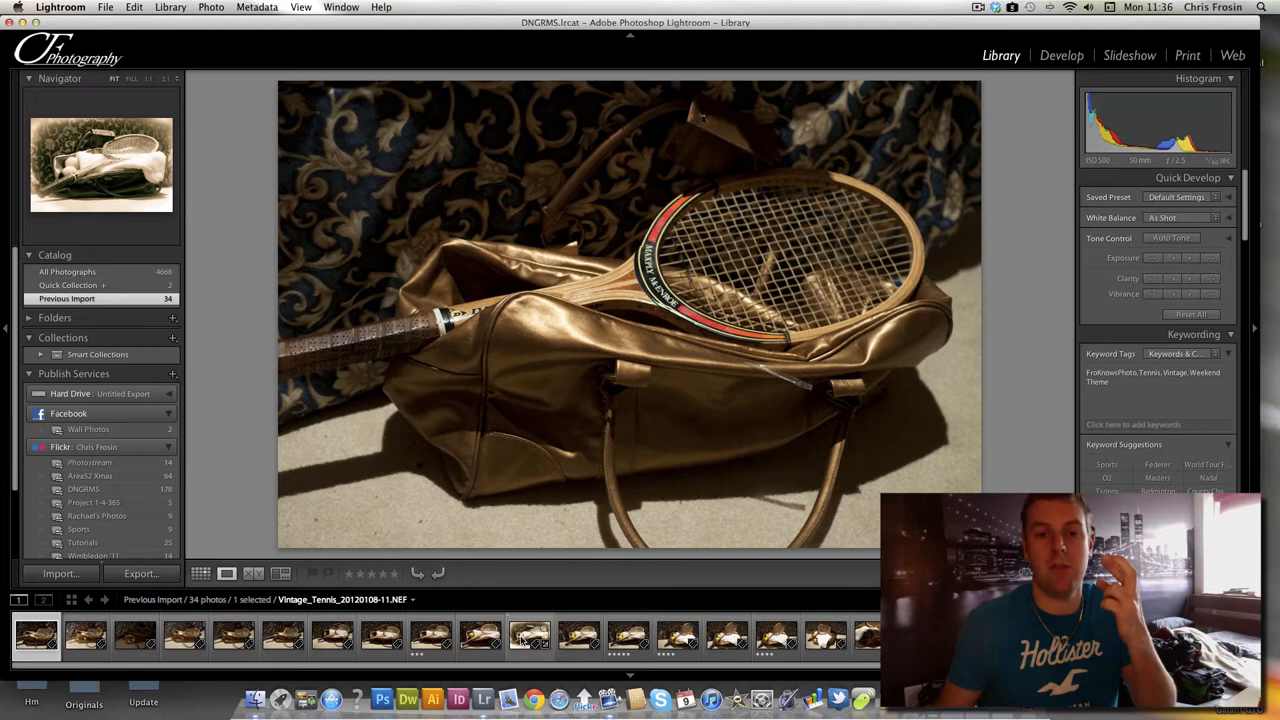
click(528, 635)
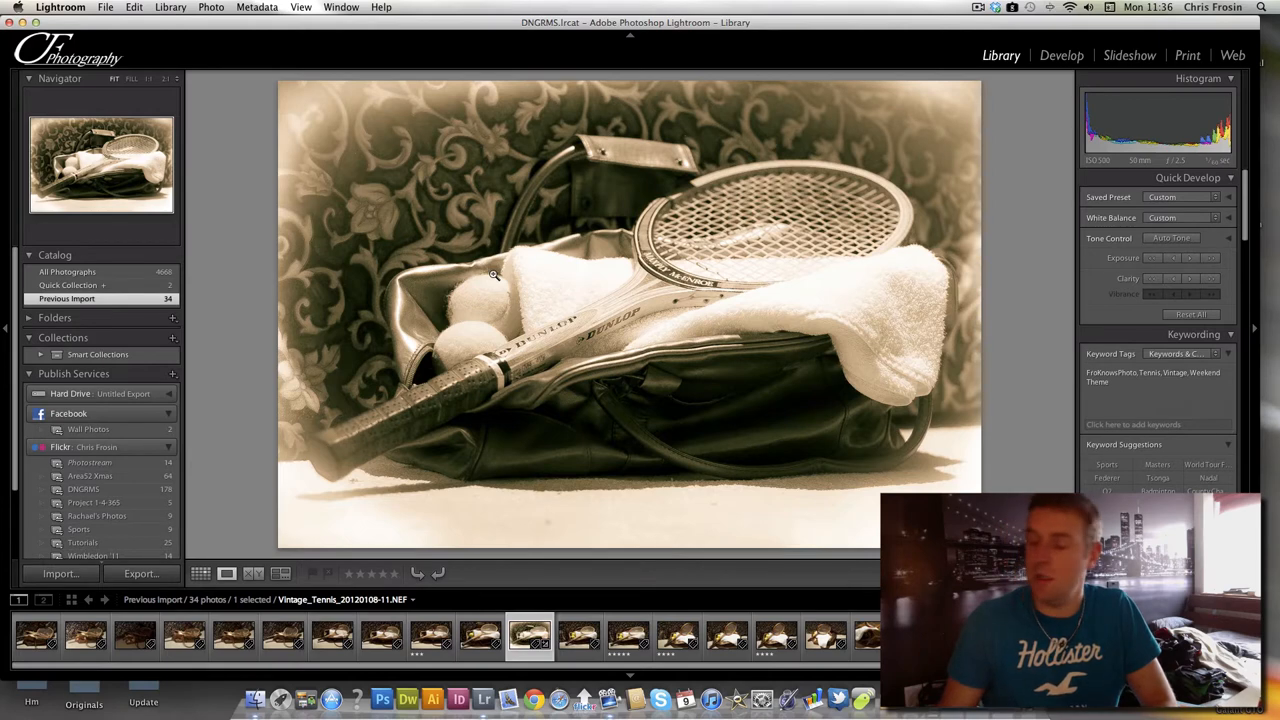
mouse_move(355, 412)
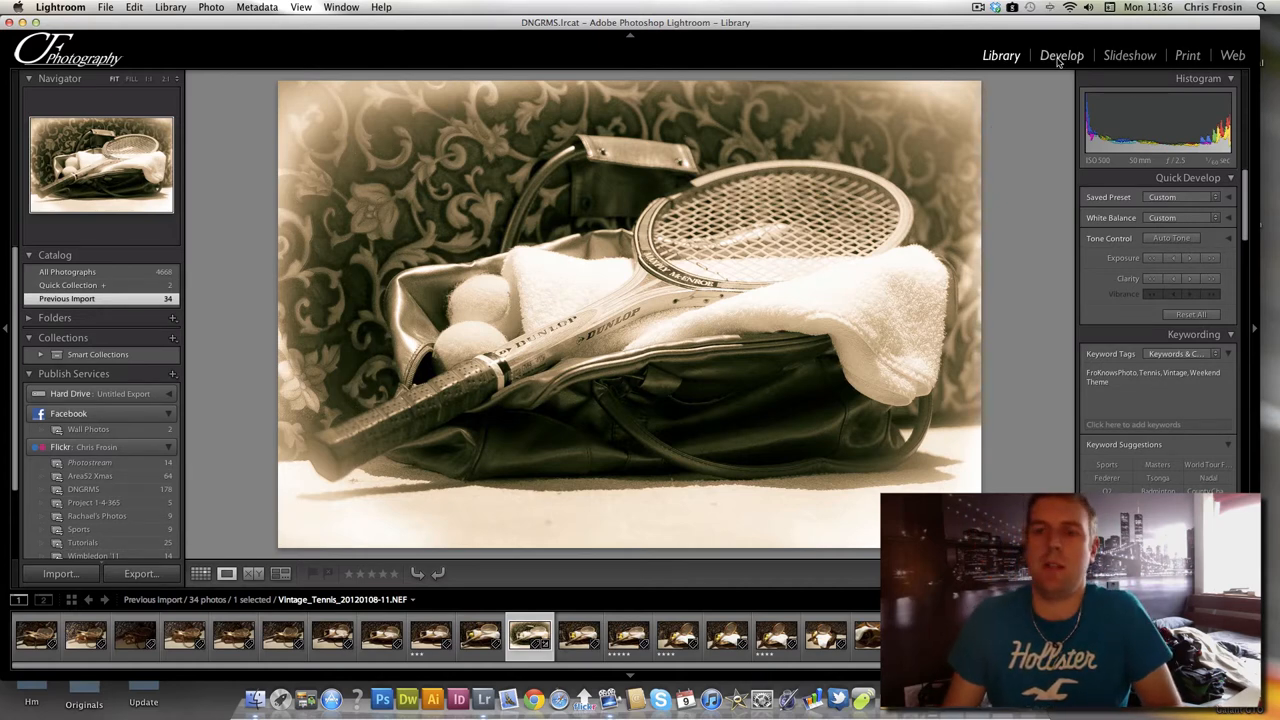
click(1061, 55)
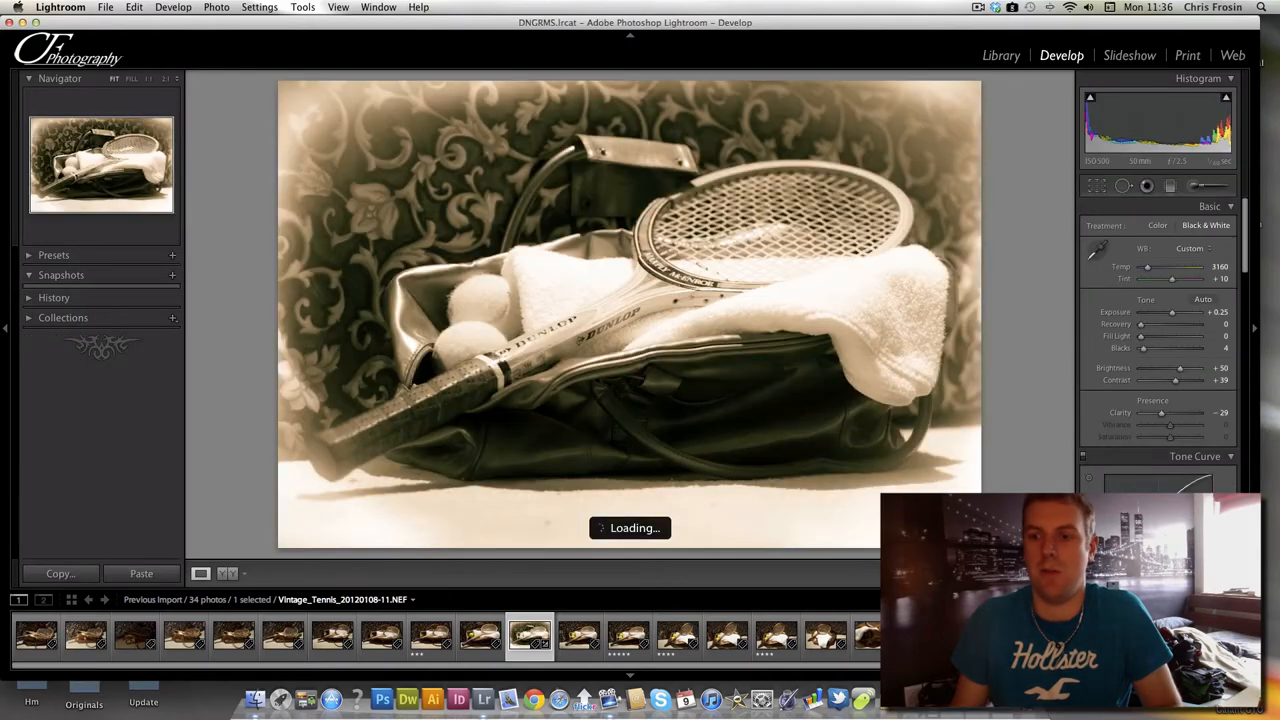
click(1158, 225)
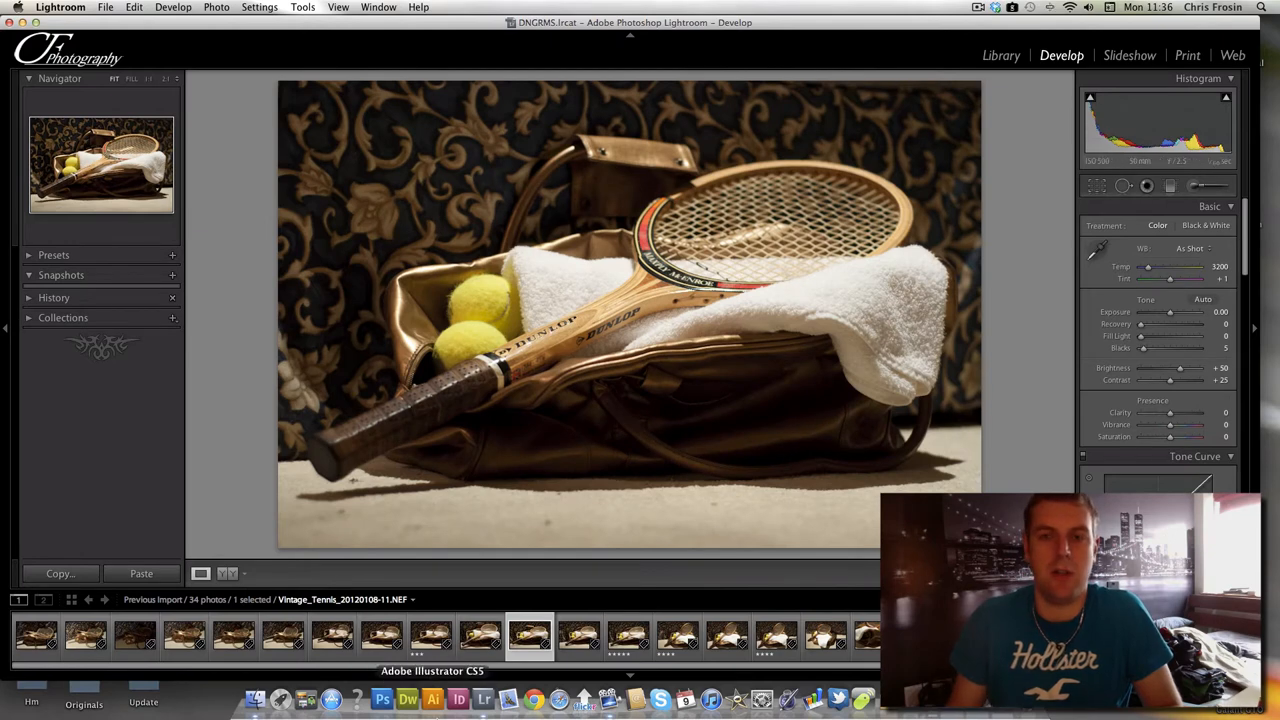
mouse_move(995, 90)
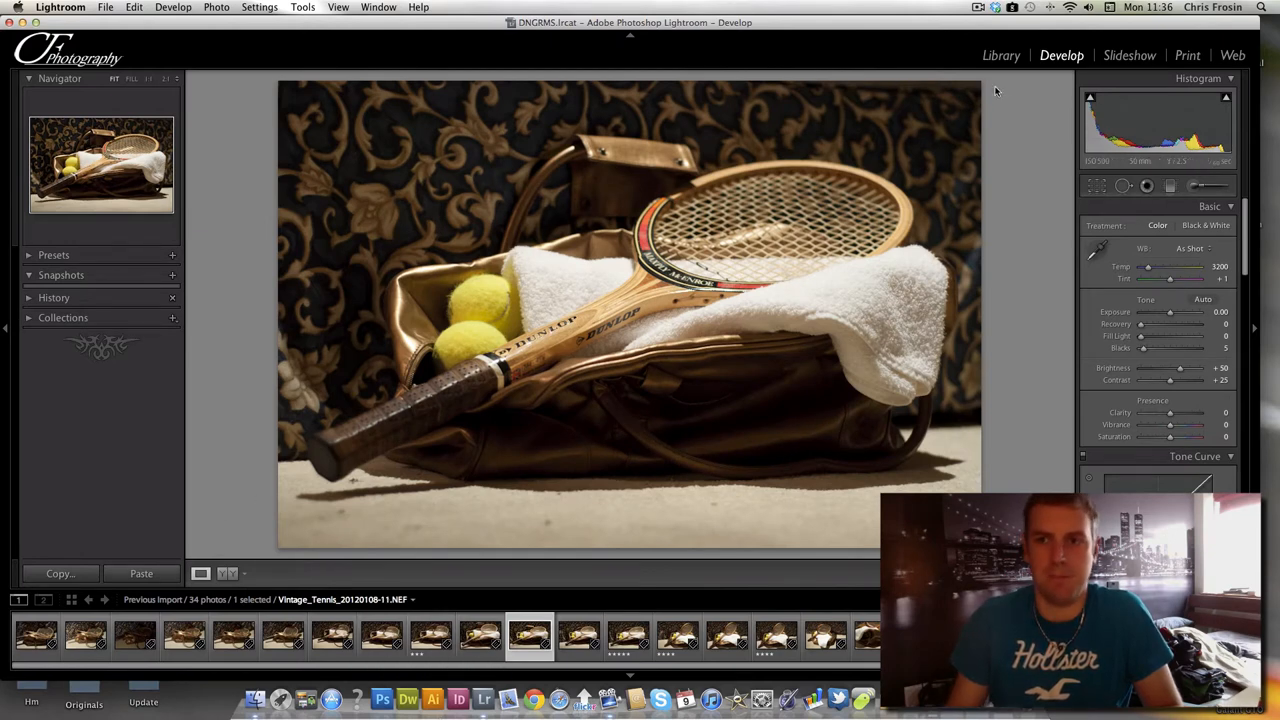
click(1001, 55)
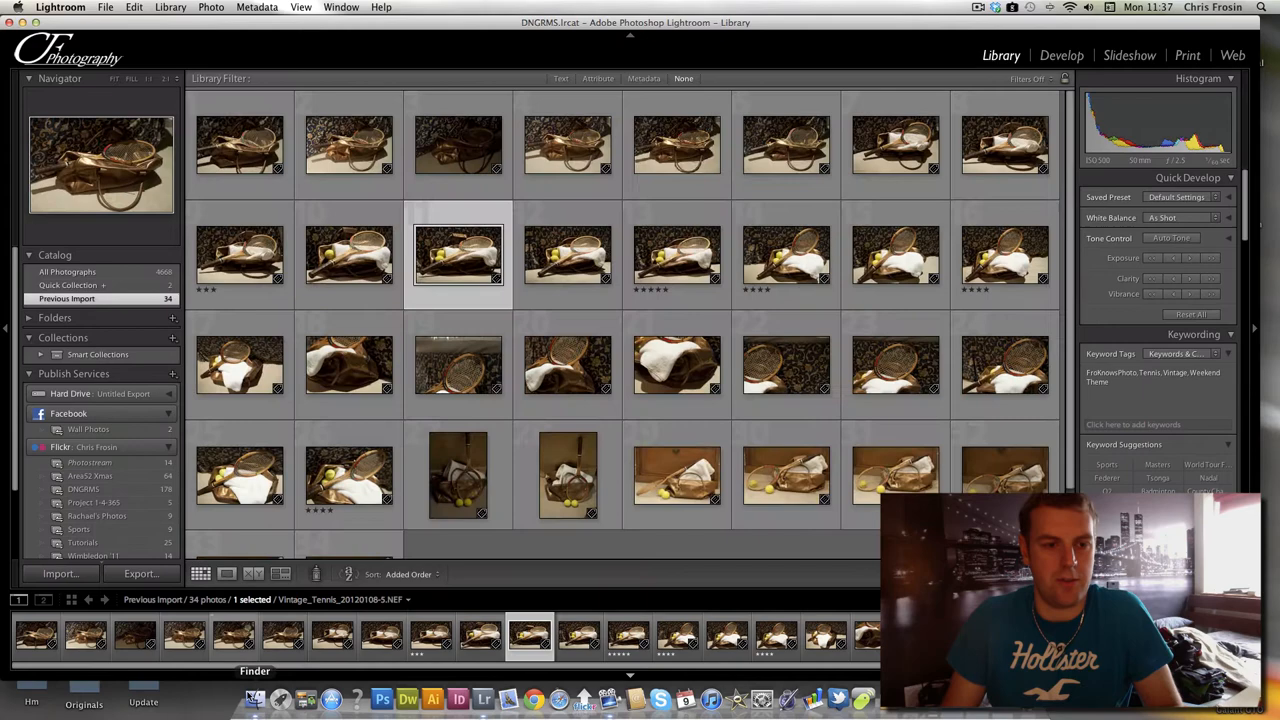
Preview the bag-and-racket shots full size, ending on the ball-and-towel close-up.
double_click(458, 255)
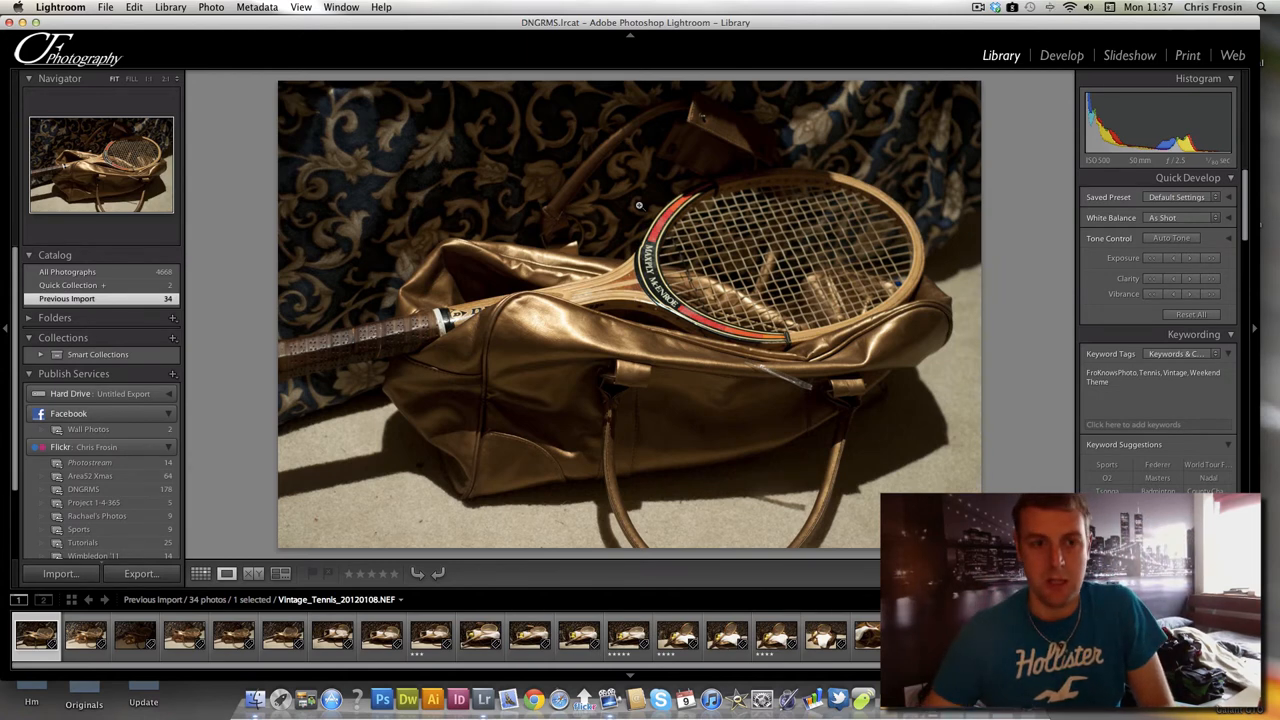
mouse_move(254, 335)
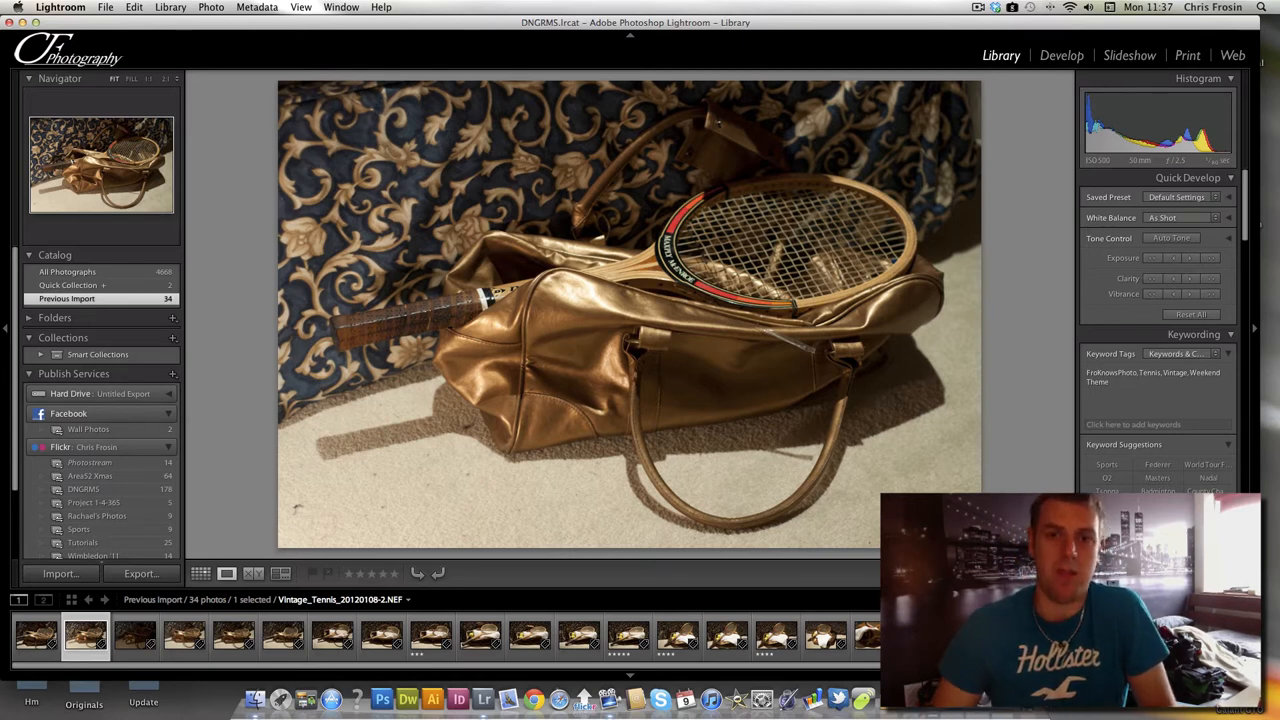
click(134, 635)
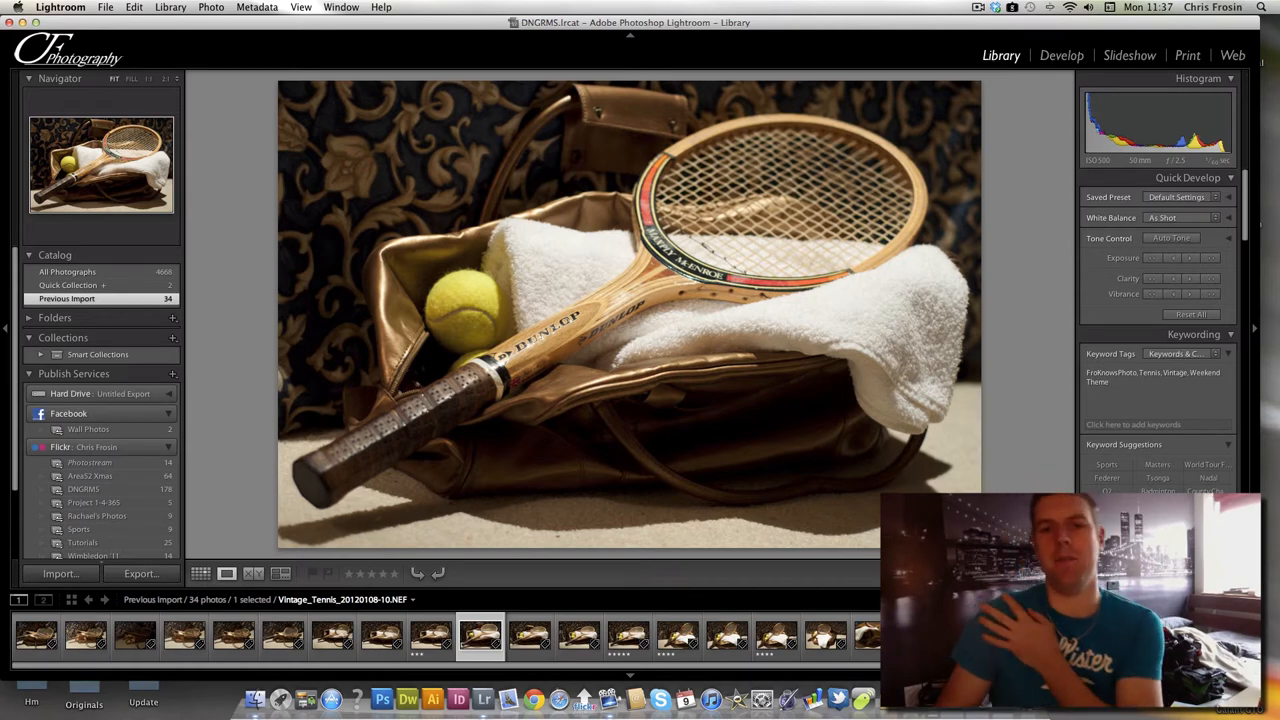
click(528, 636)
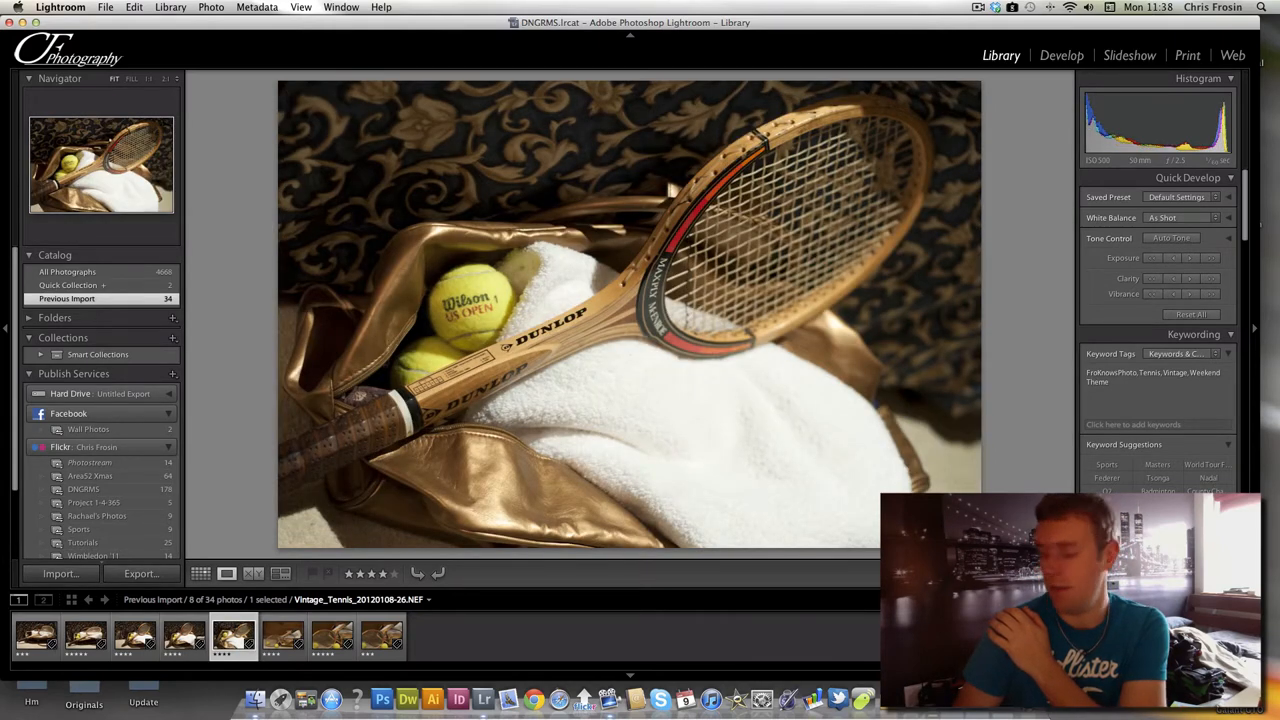
click(282, 637)
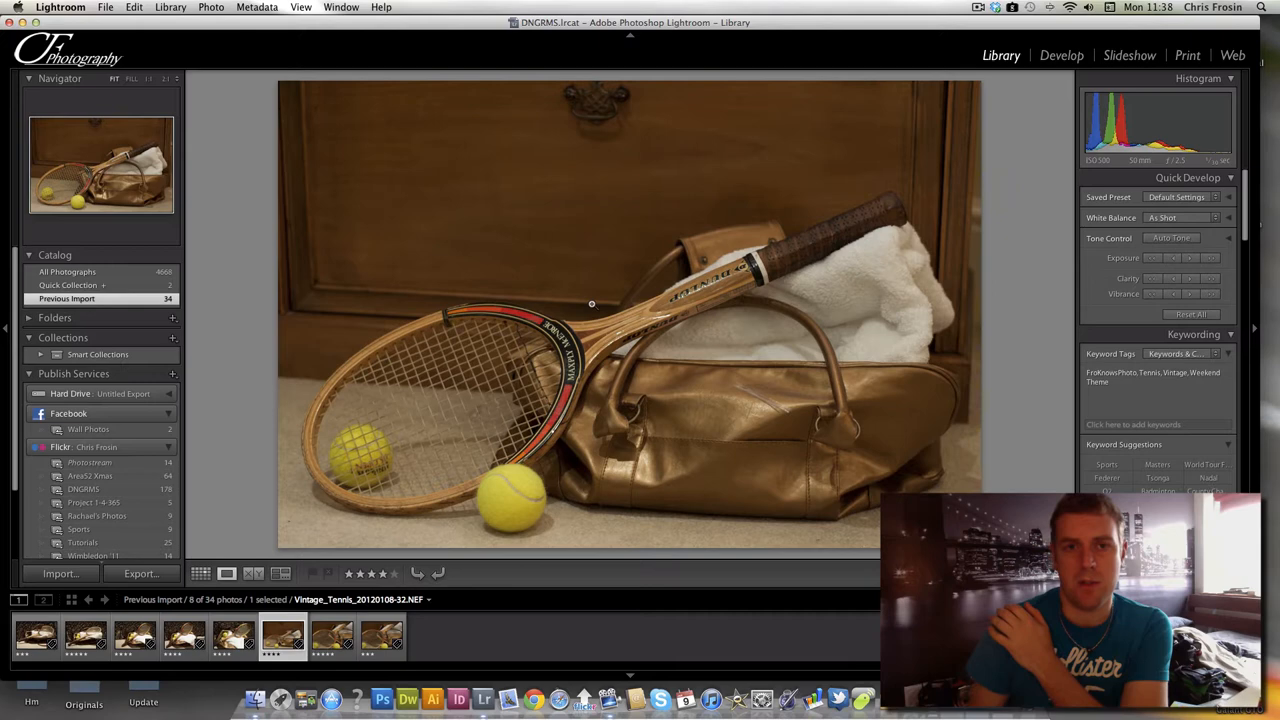
mouse_move(595, 252)
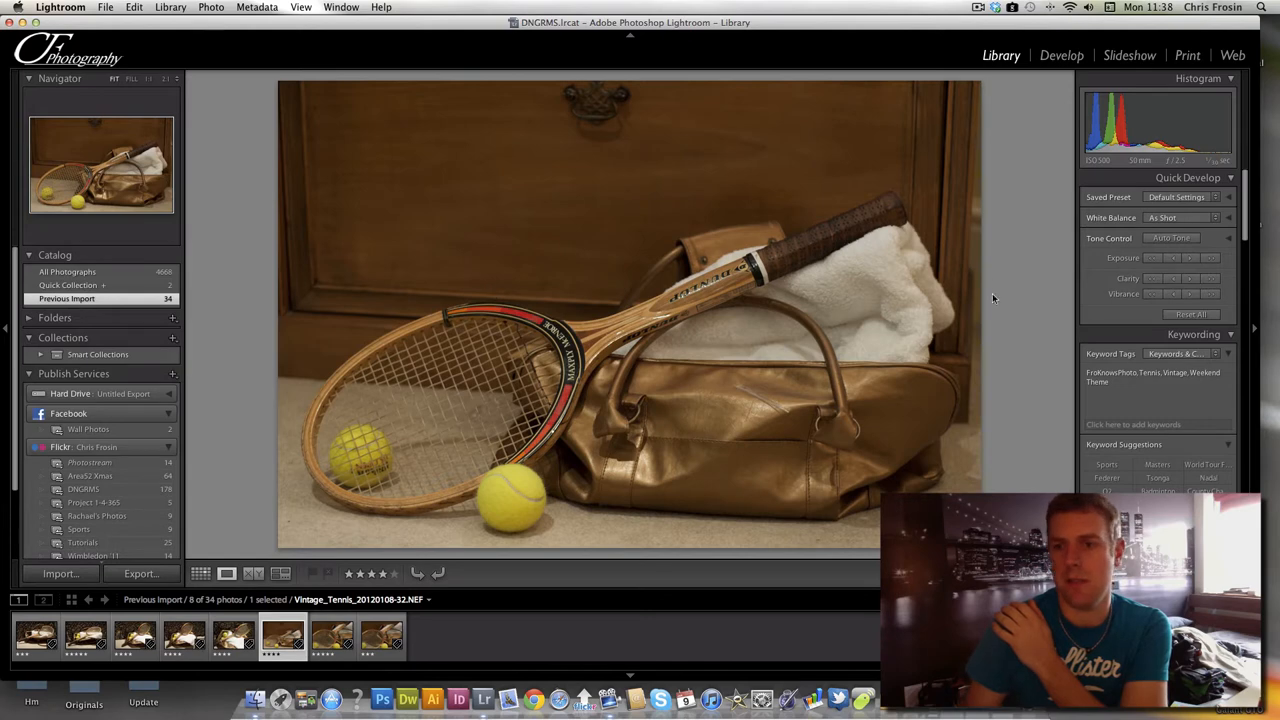
mouse_move(968, 304)
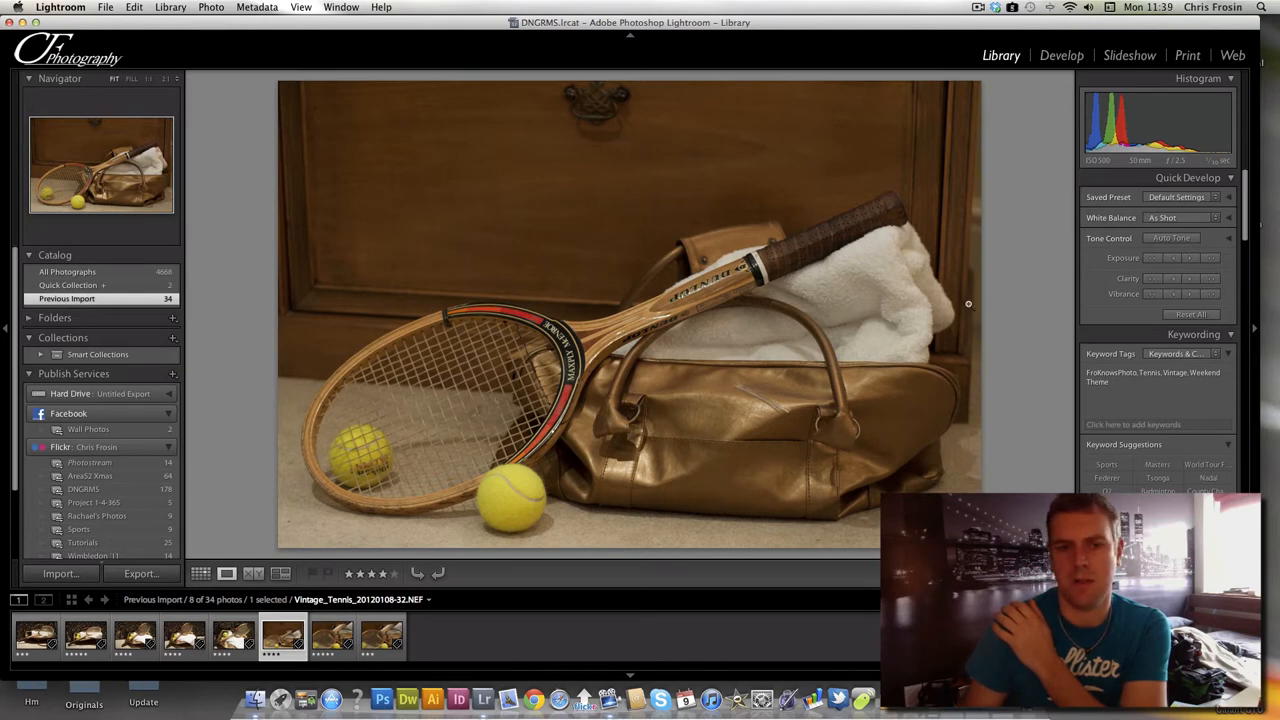
mouse_move(868, 308)
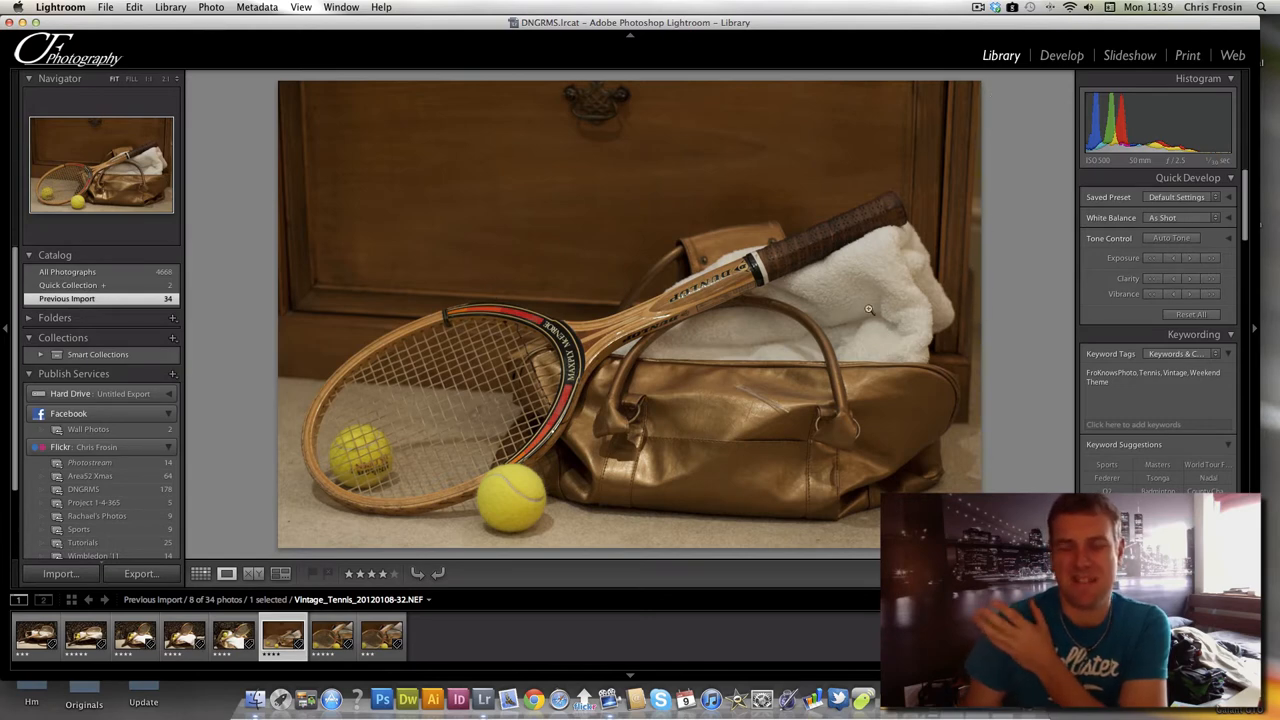
mouse_move(912, 331)
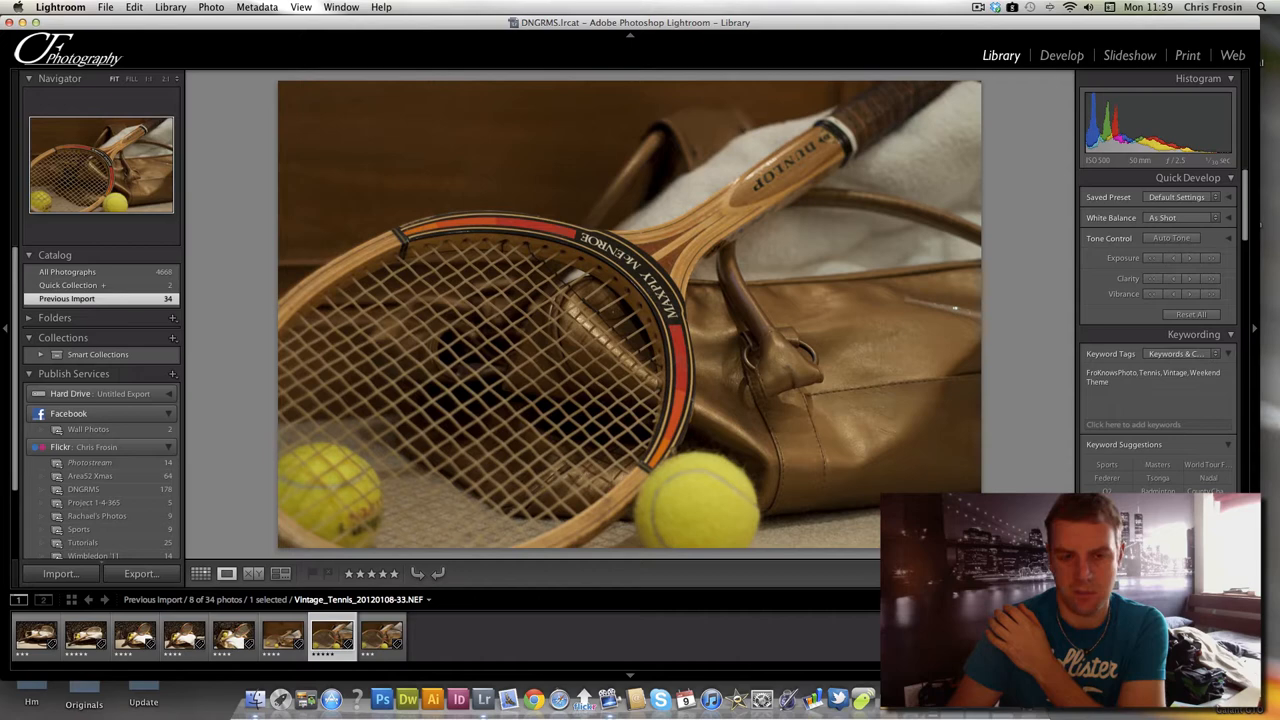
click(282, 637)
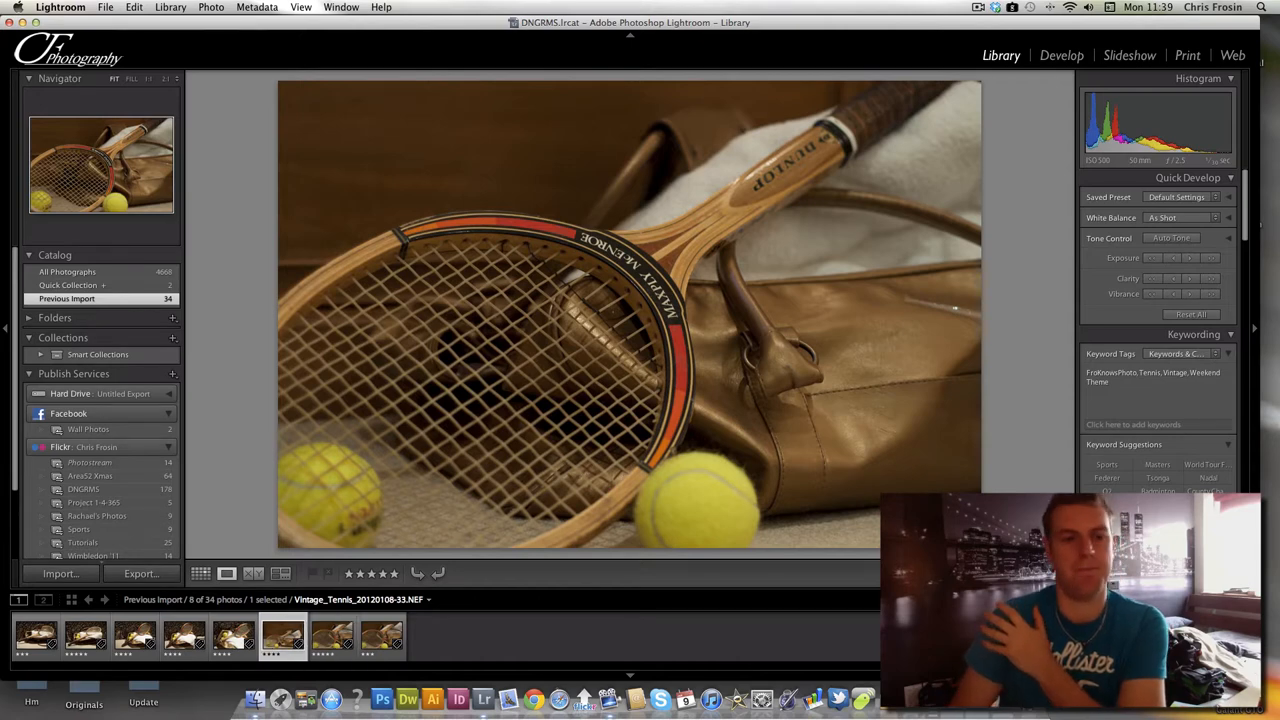
click(85, 637)
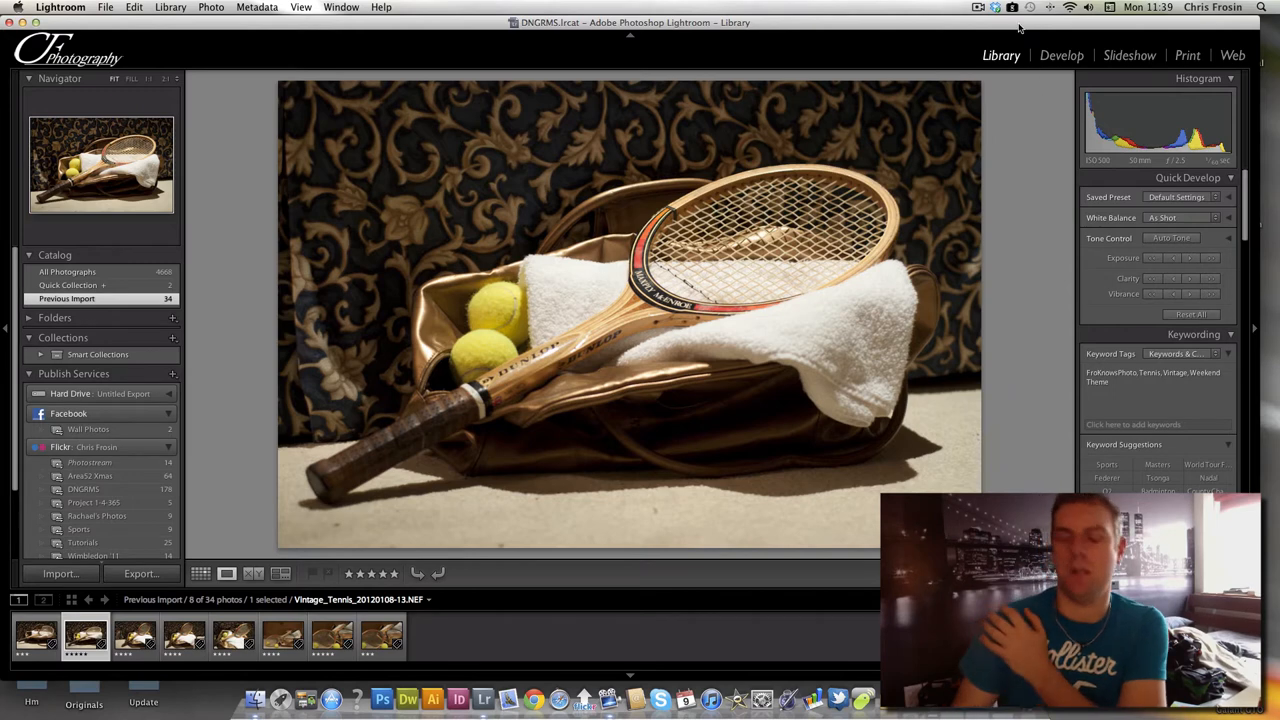
Open the racket photo in Develop, set Exposure +0.10, and preview stronger contrast before lowering it.
click(1061, 55)
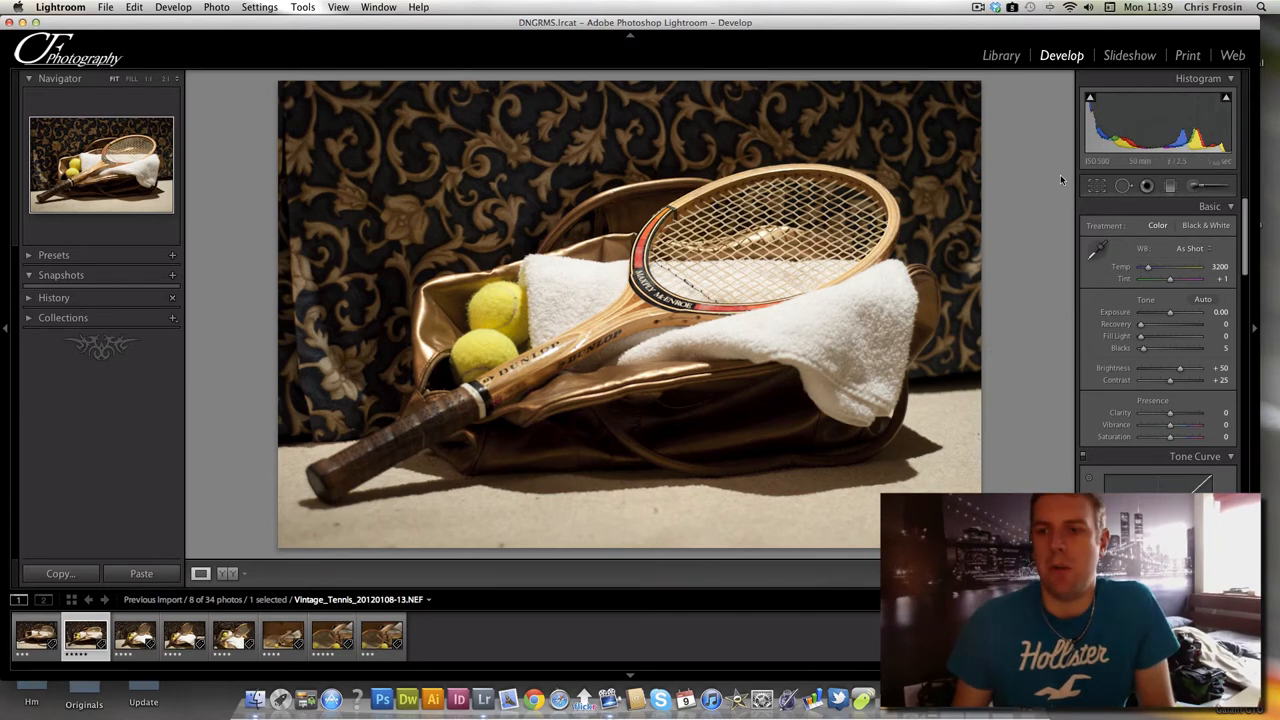
mouse_move(1170, 312)
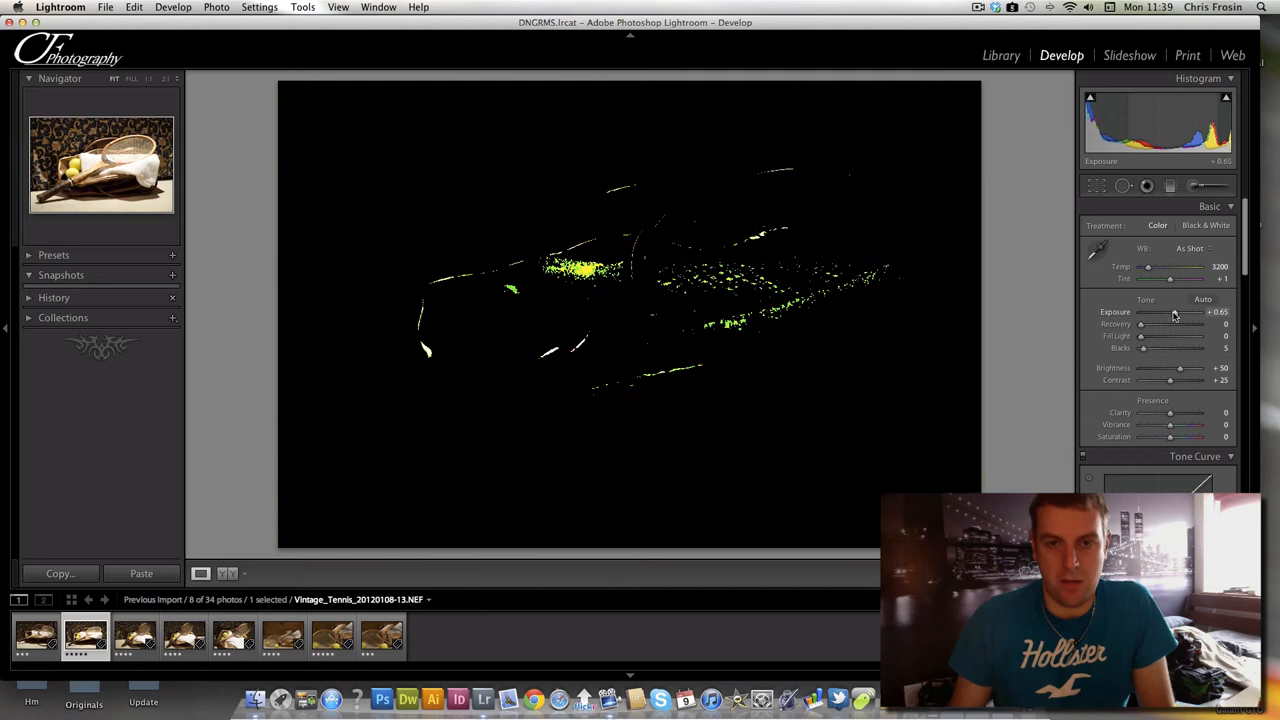
drag(1175, 311, 1168, 311)
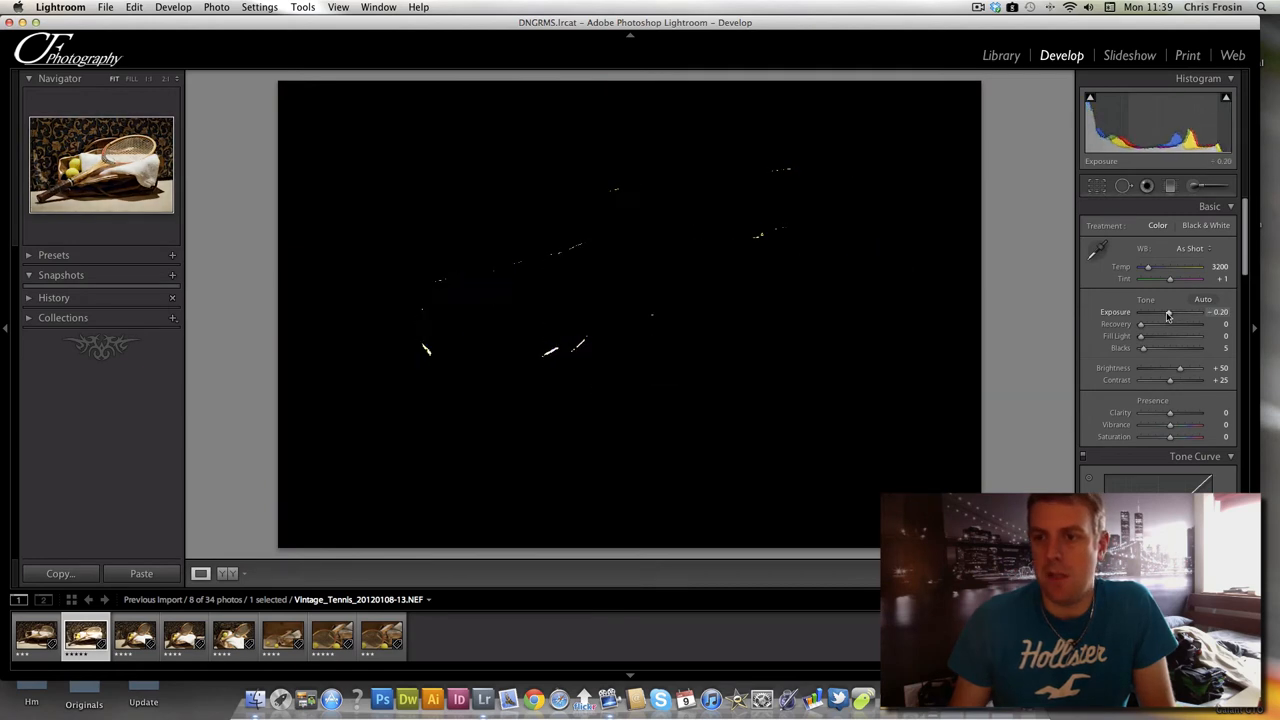
drag(1168, 311, 1172, 311)
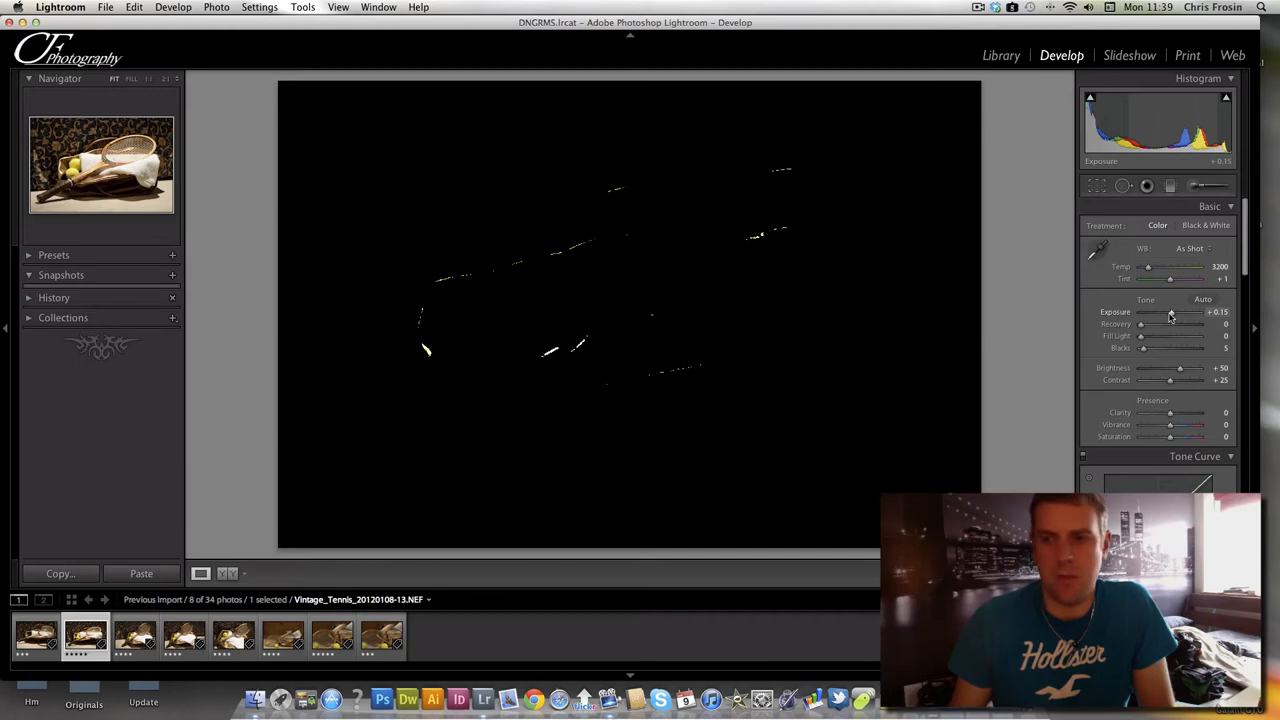
drag(1172, 312, 1170, 312)
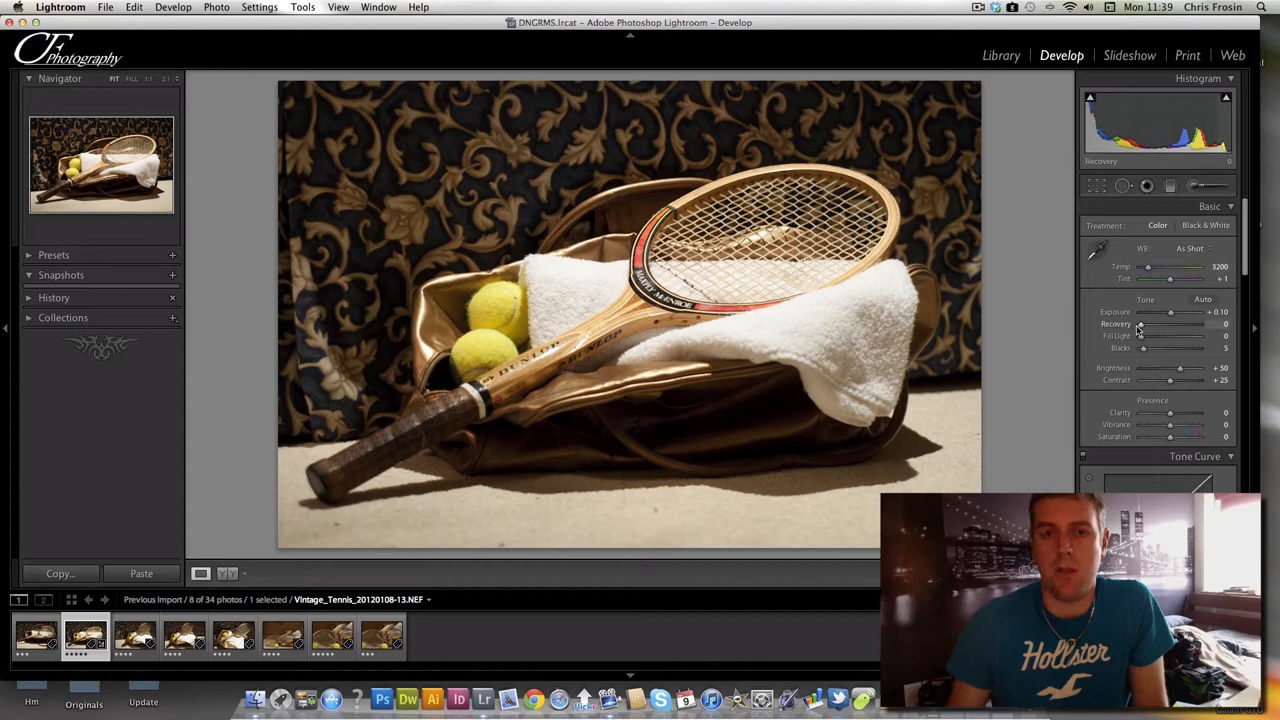
mouse_move(1137, 332)
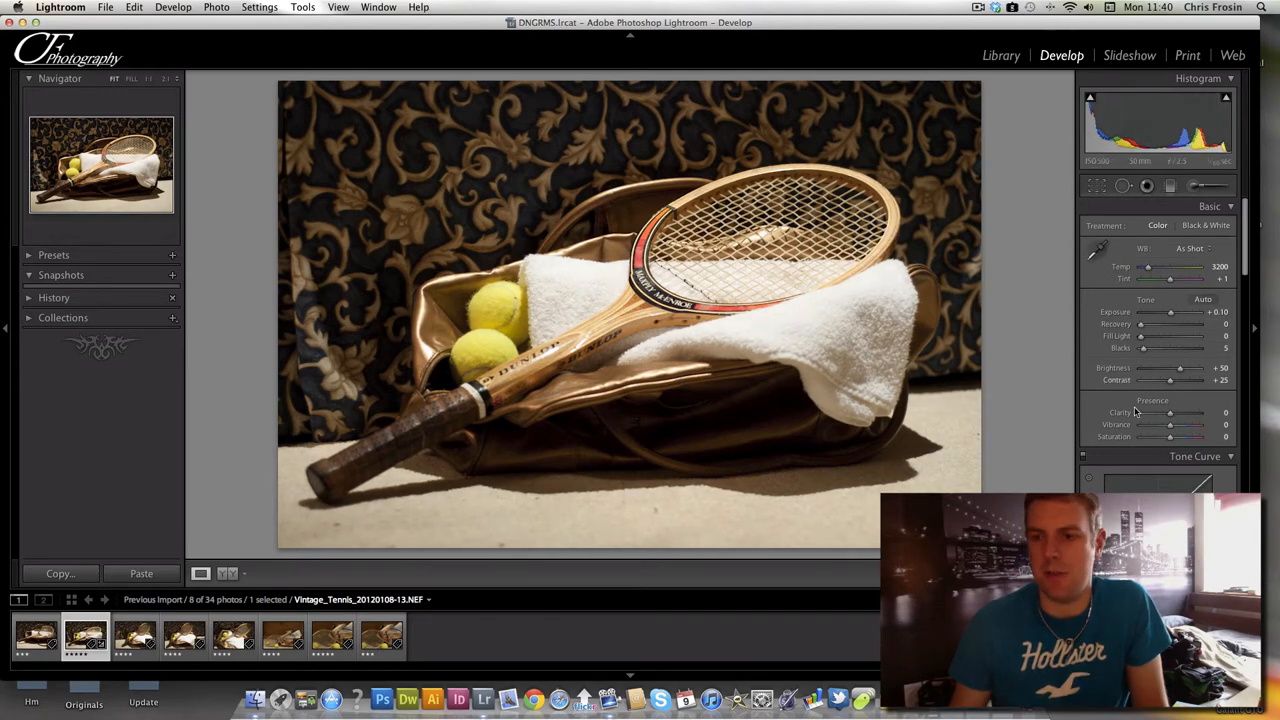
drag(1169, 380, 1190, 380)
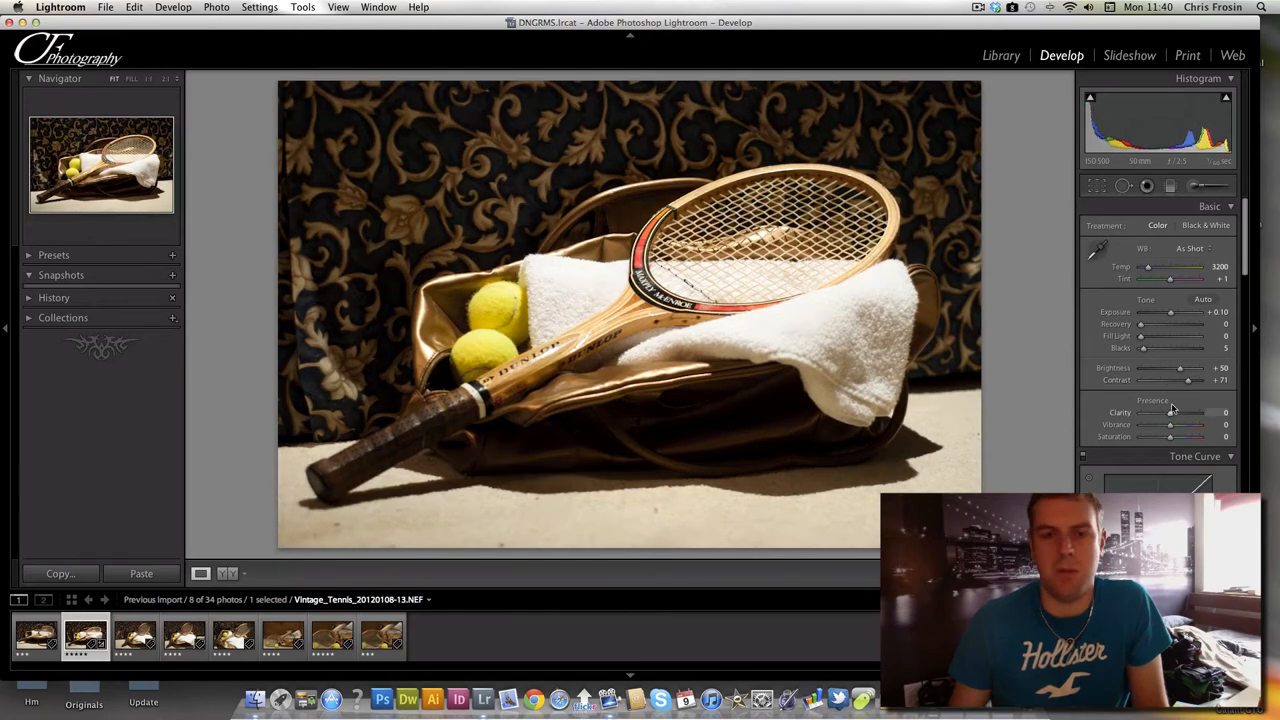
drag(1195, 373, 1175, 373)
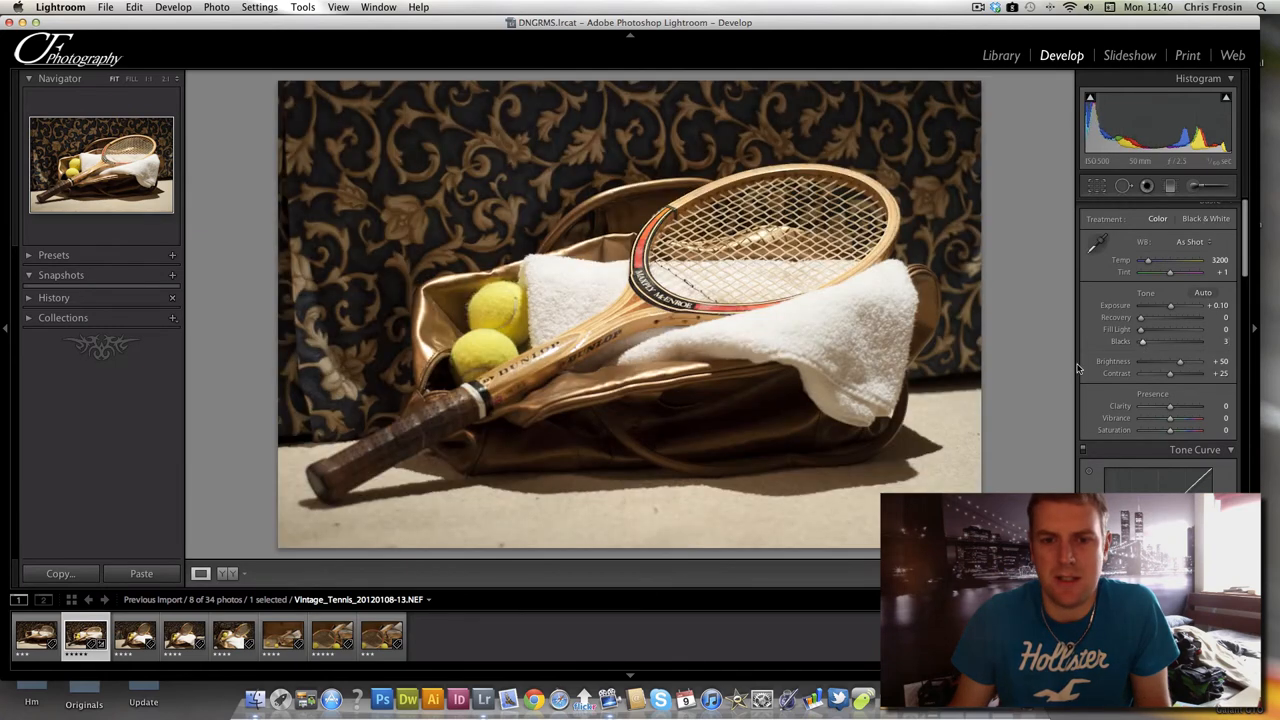
mouse_move(933, 382)
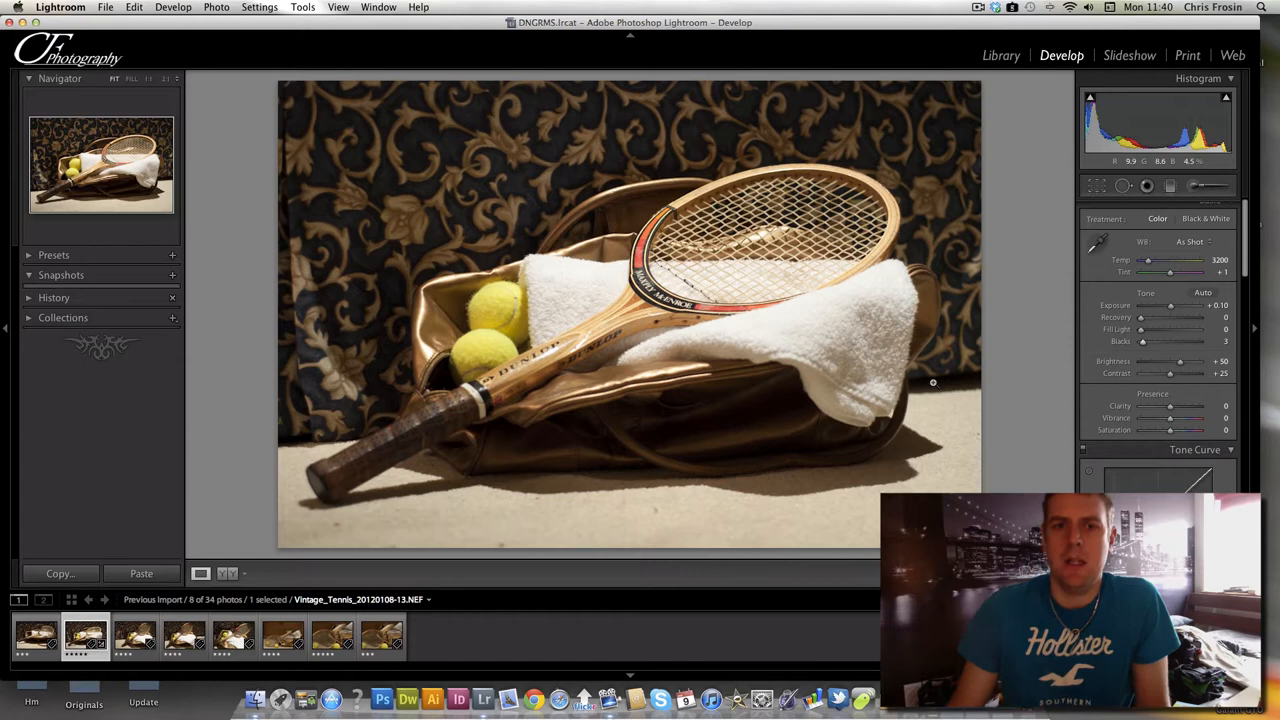
mouse_move(628, 195)
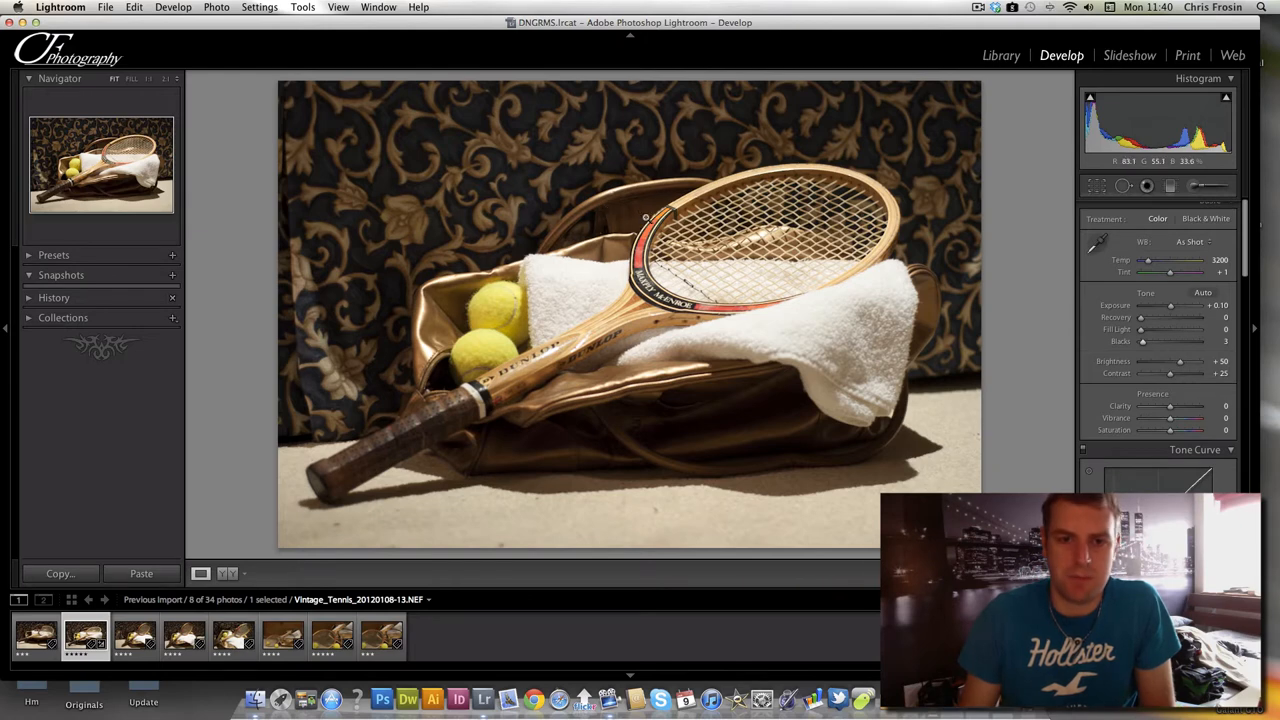
Compare with another racket shot, then raise the photo's Contrast to +46.
click(35, 638)
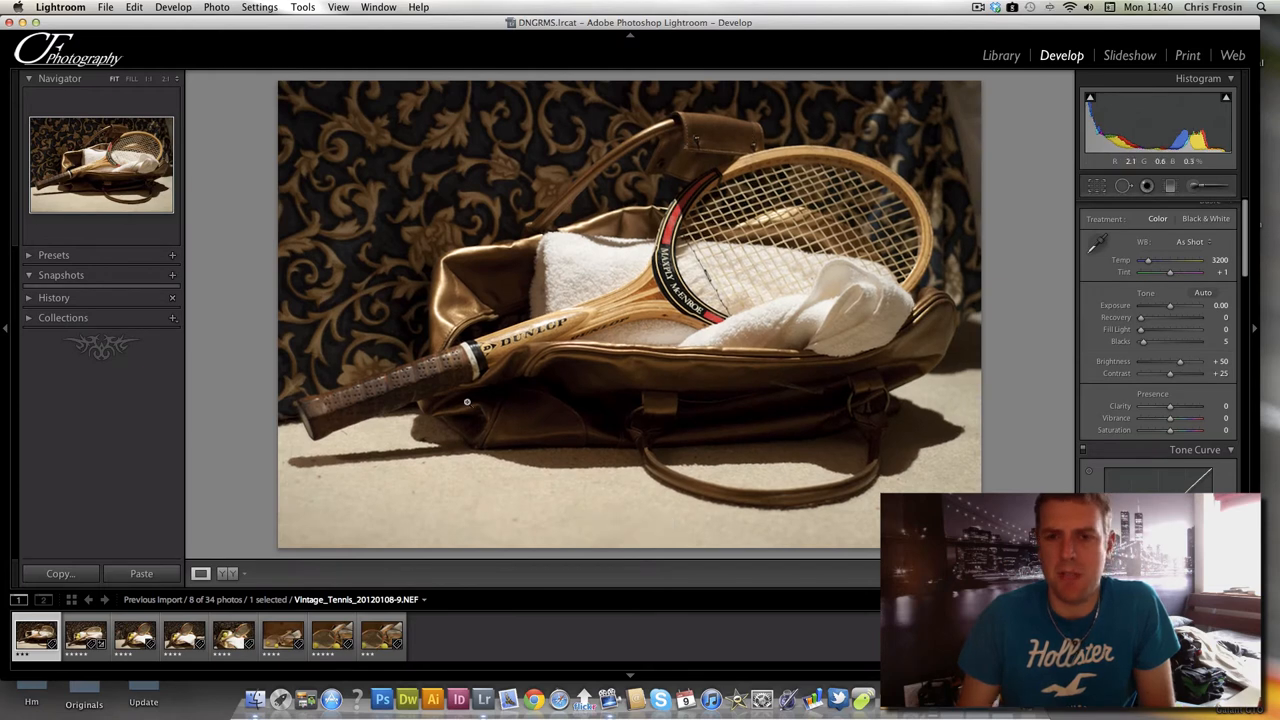
click(85, 637)
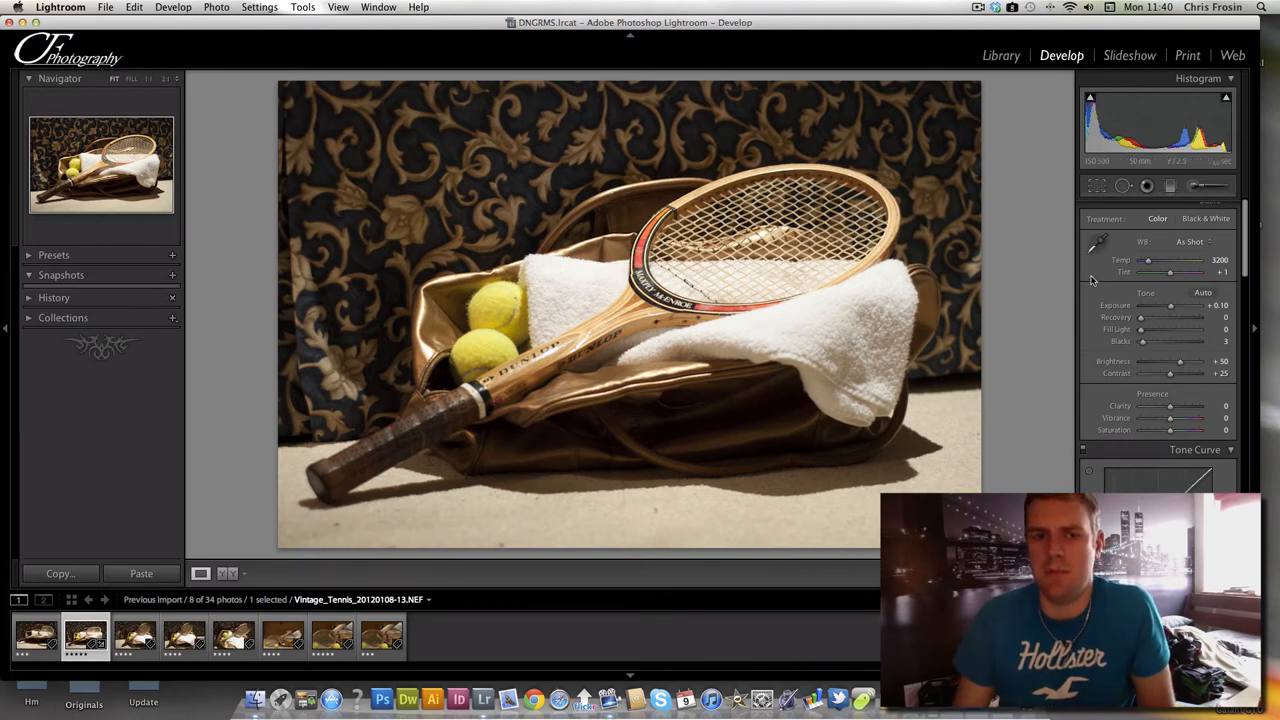
mouse_move(1180, 366)
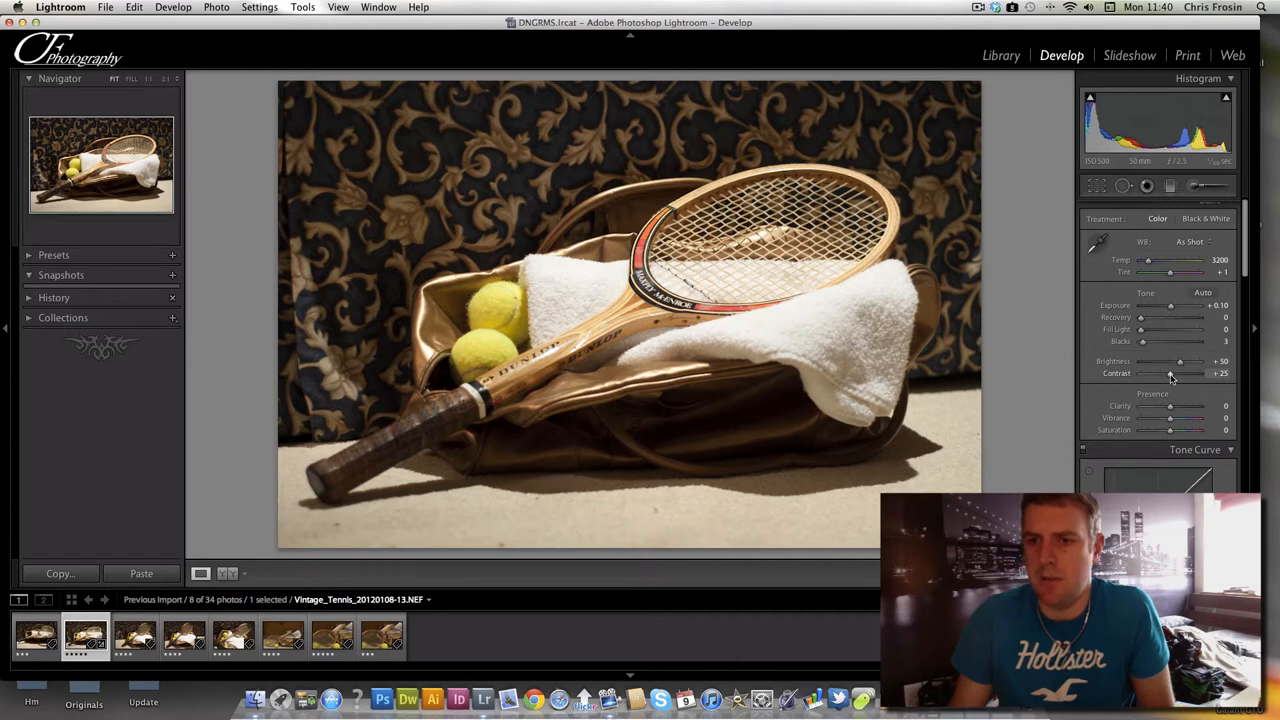
drag(1170, 373, 1185, 373)
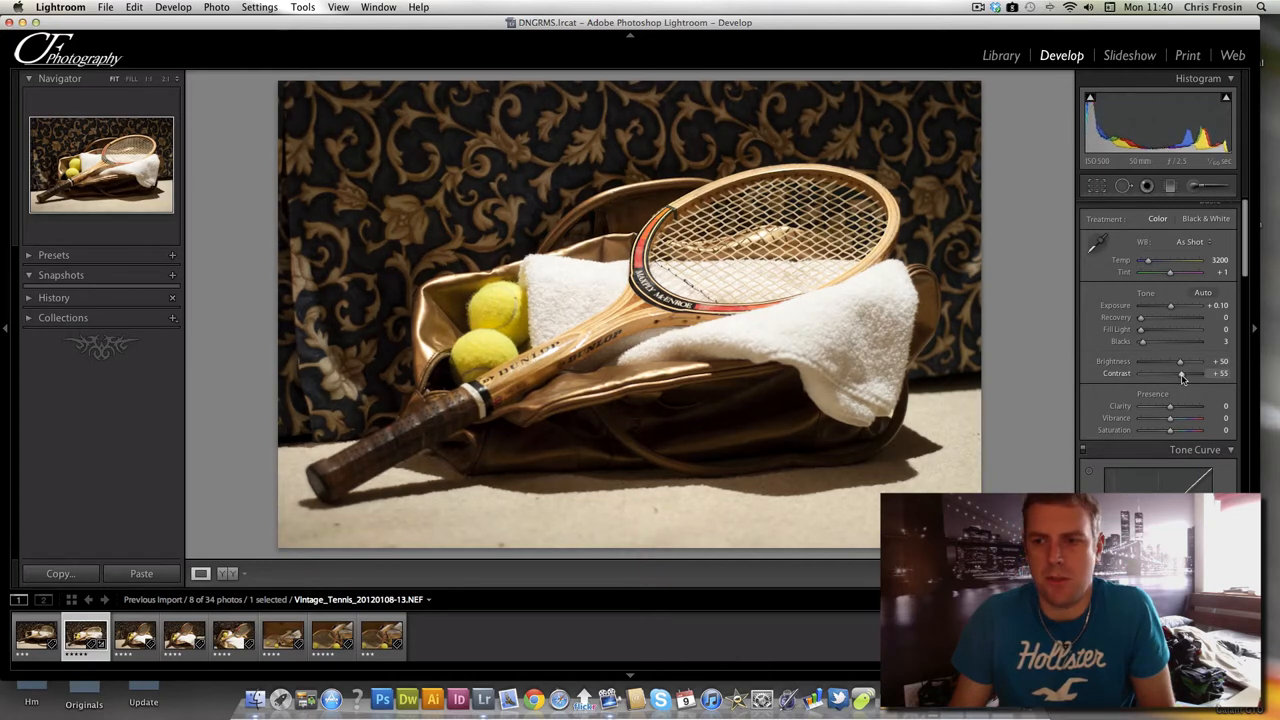
drag(1185, 373, 1177, 373)
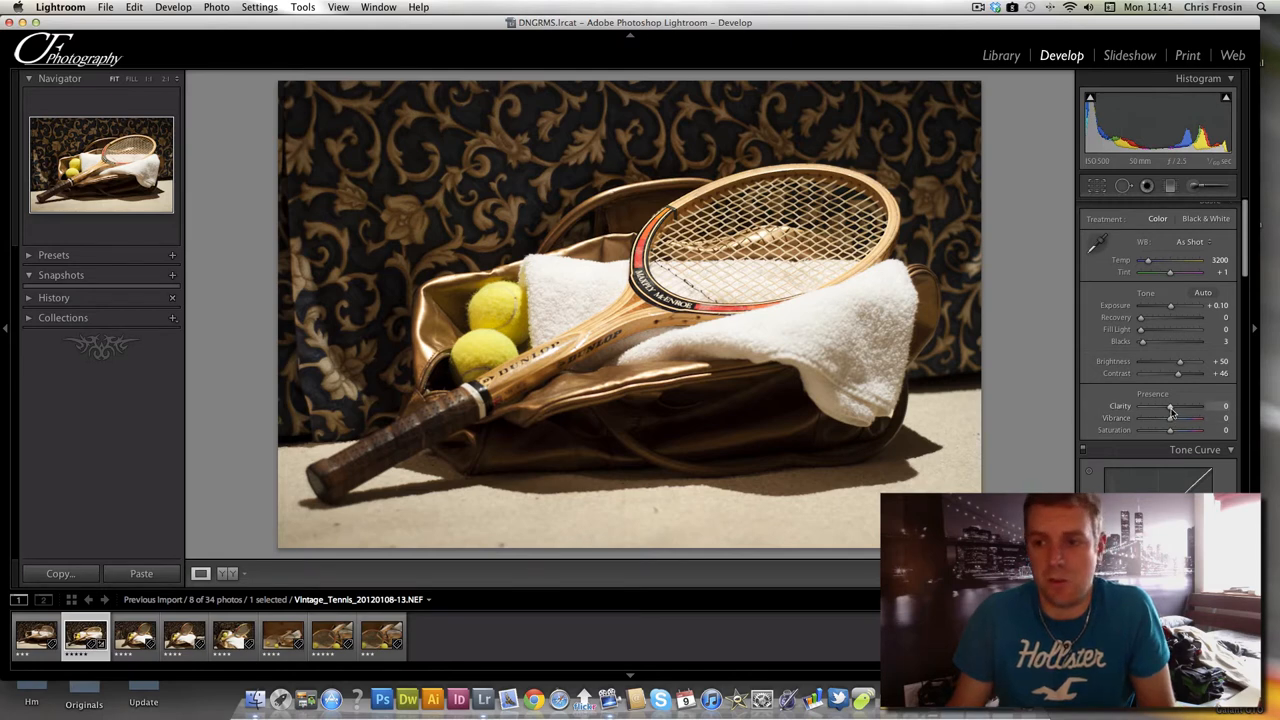
Soften Clarity to -24 and test a warmer colour temperature.
drag(1200, 406, 1165, 406)
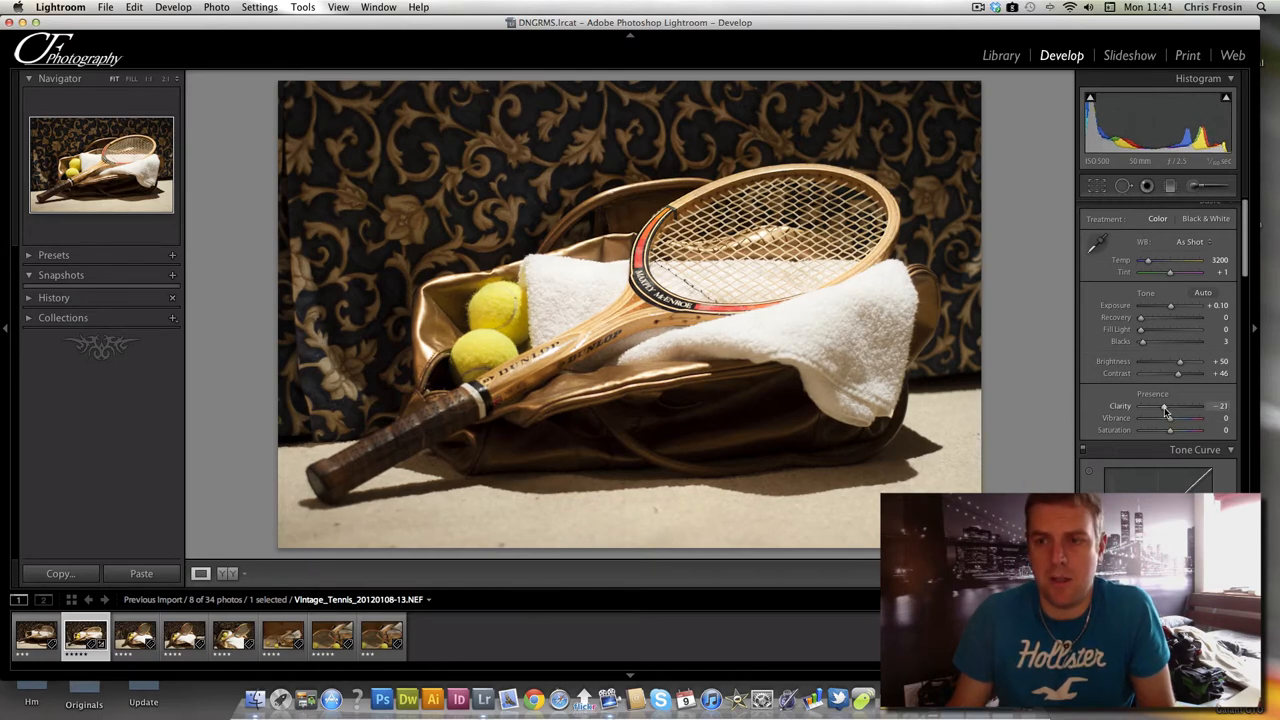
drag(1170, 406, 1162, 406)
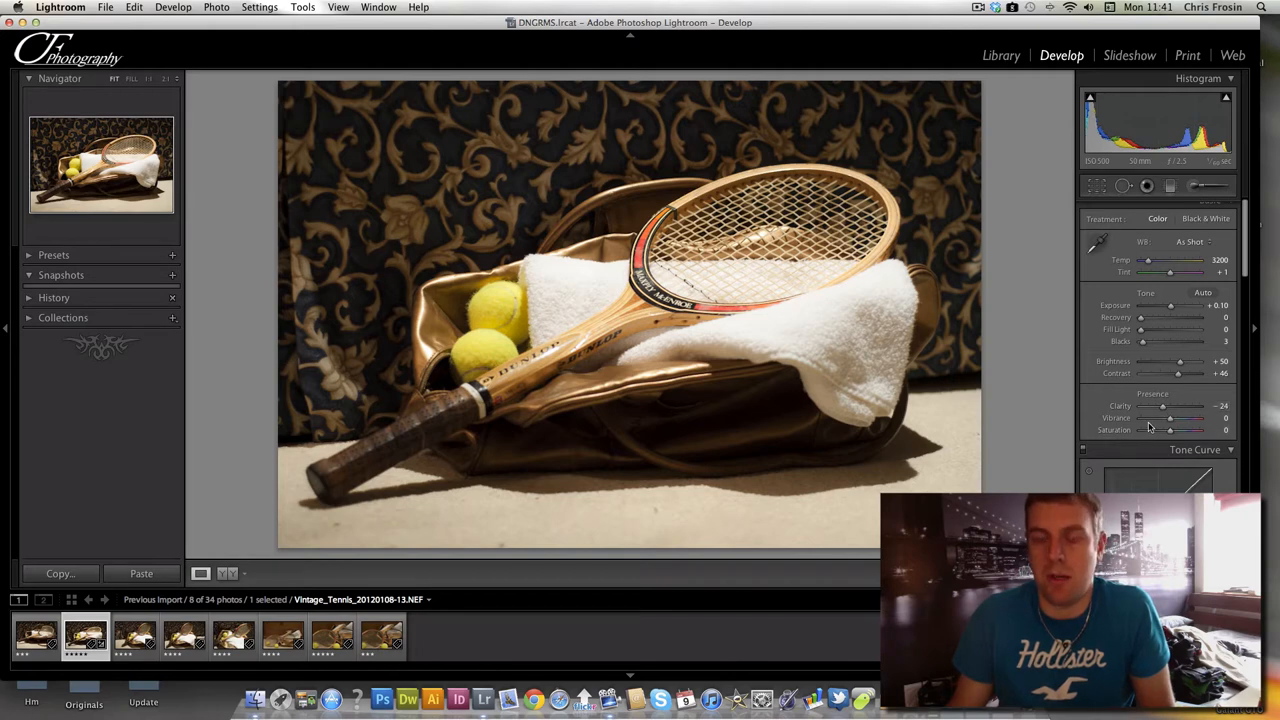
mouse_move(1235, 252)
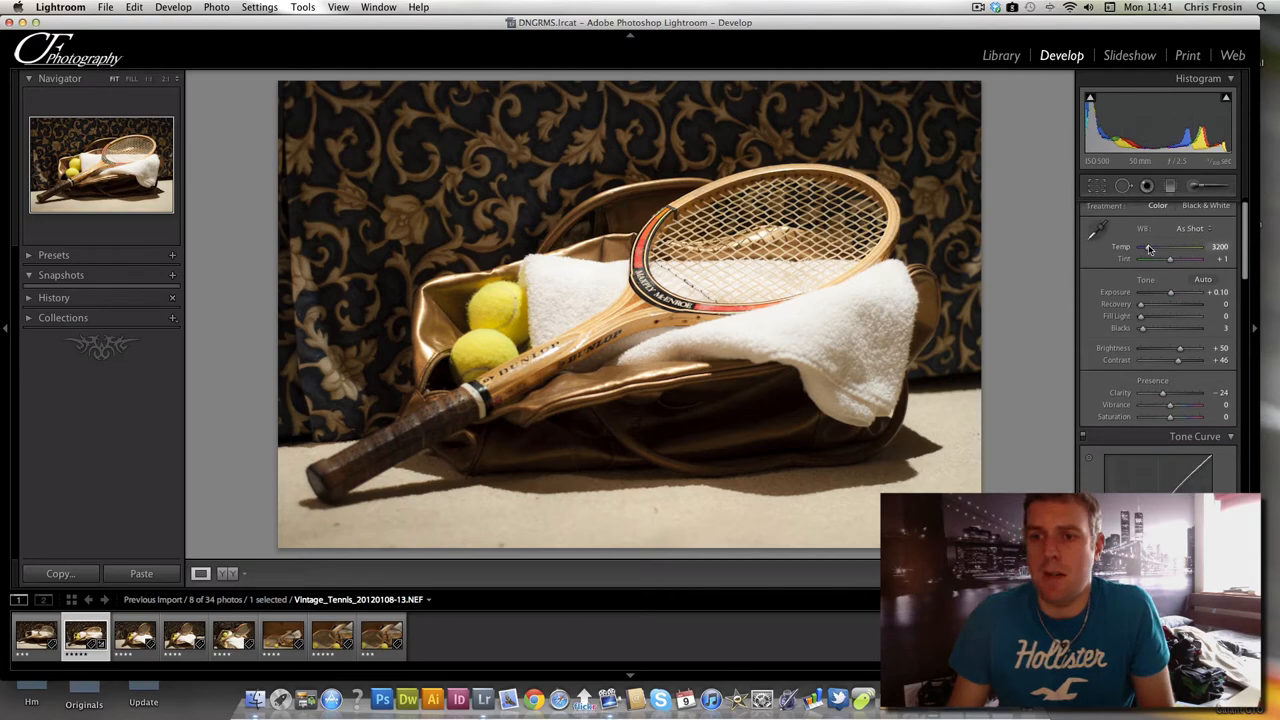
drag(1155, 247, 1185, 247)
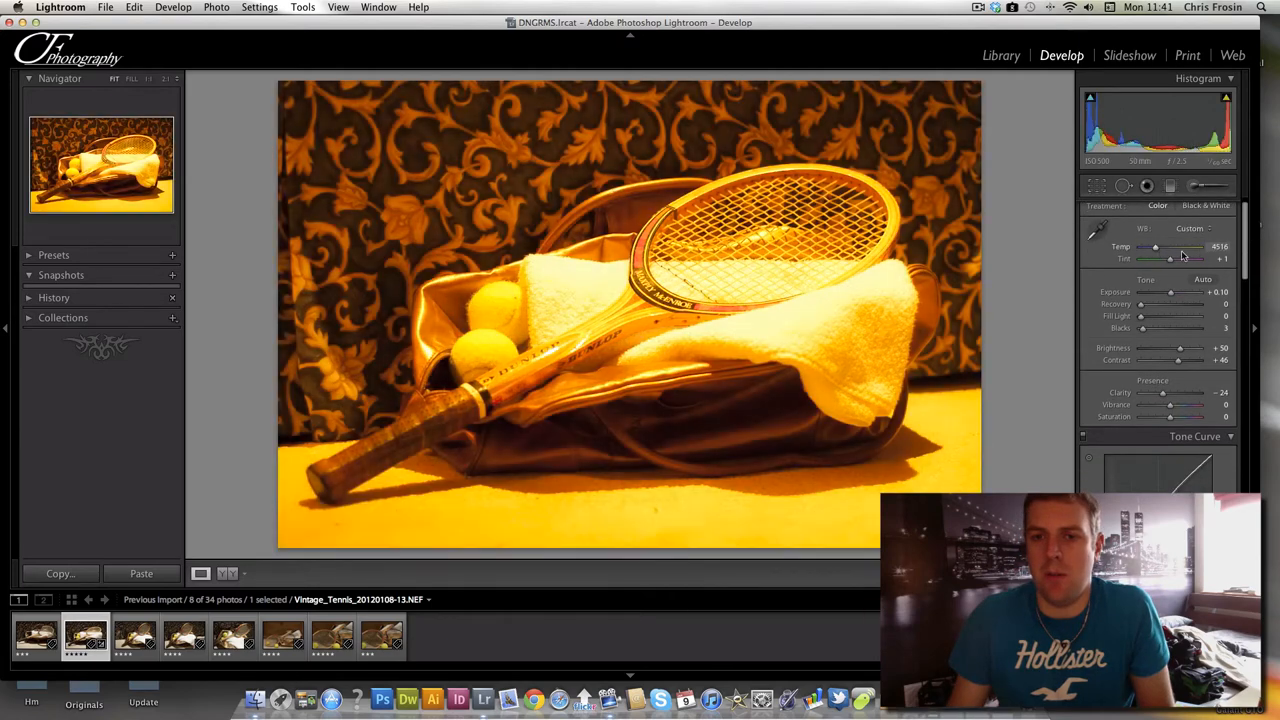
drag(1185, 246, 1148, 246)
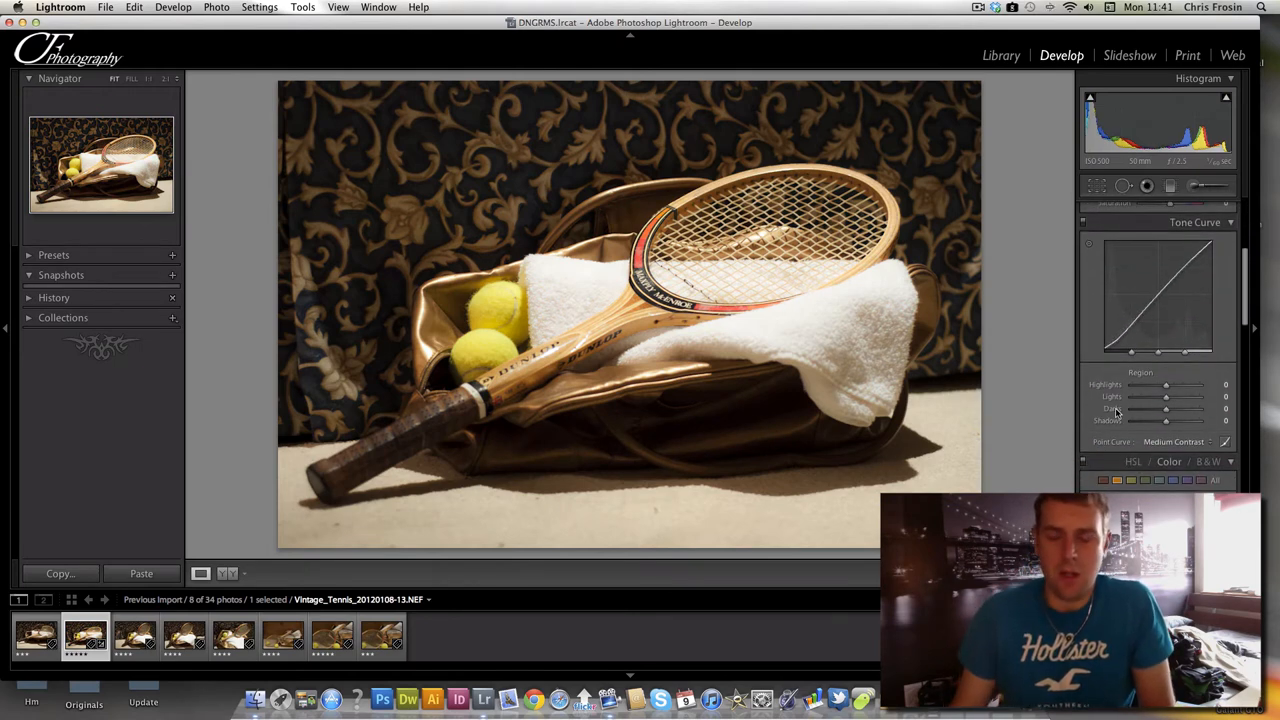
Try the Strong Contrast tone curve preset, then return to Medium Contrast.
click(1199, 441)
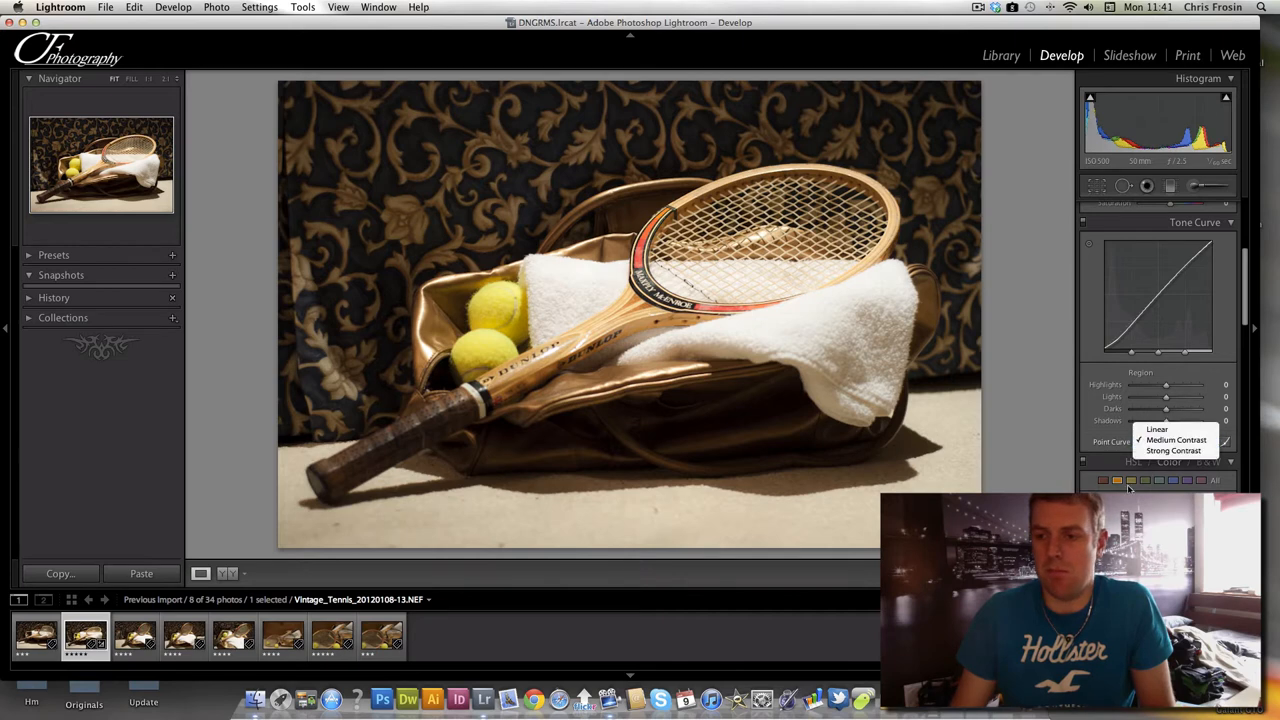
click(1173, 450)
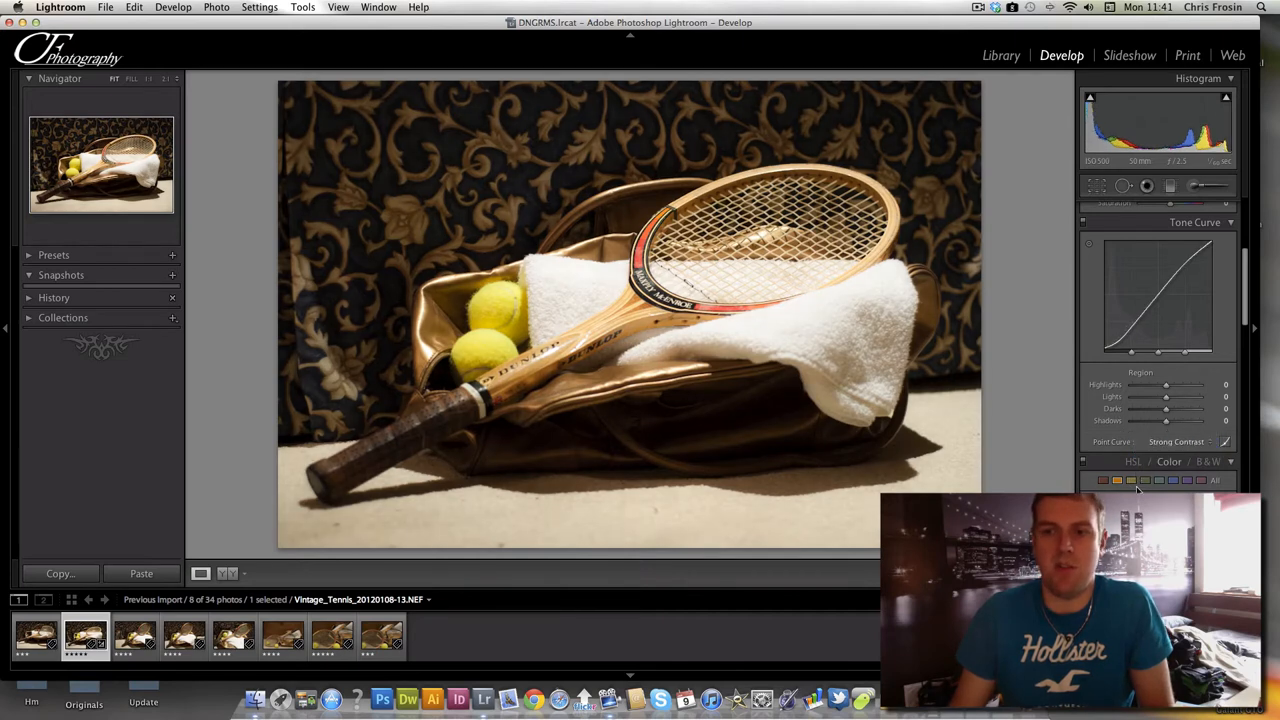
click(1174, 441)
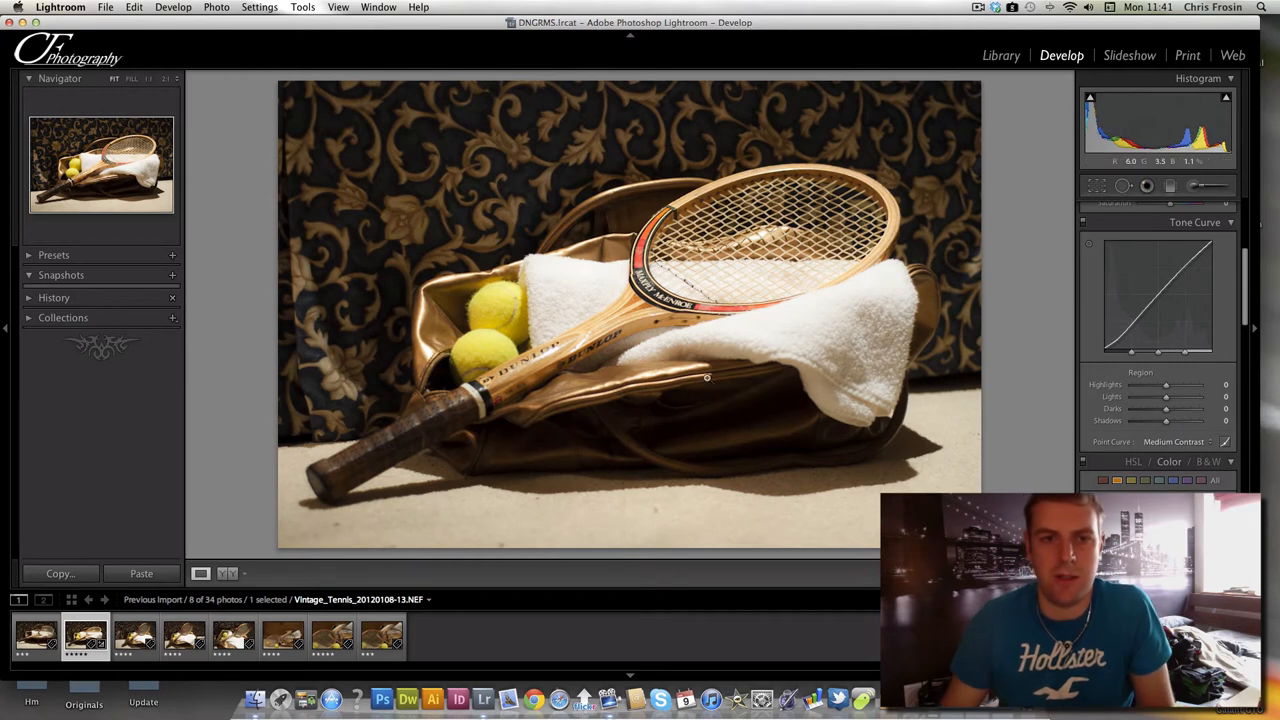
mouse_move(893, 350)
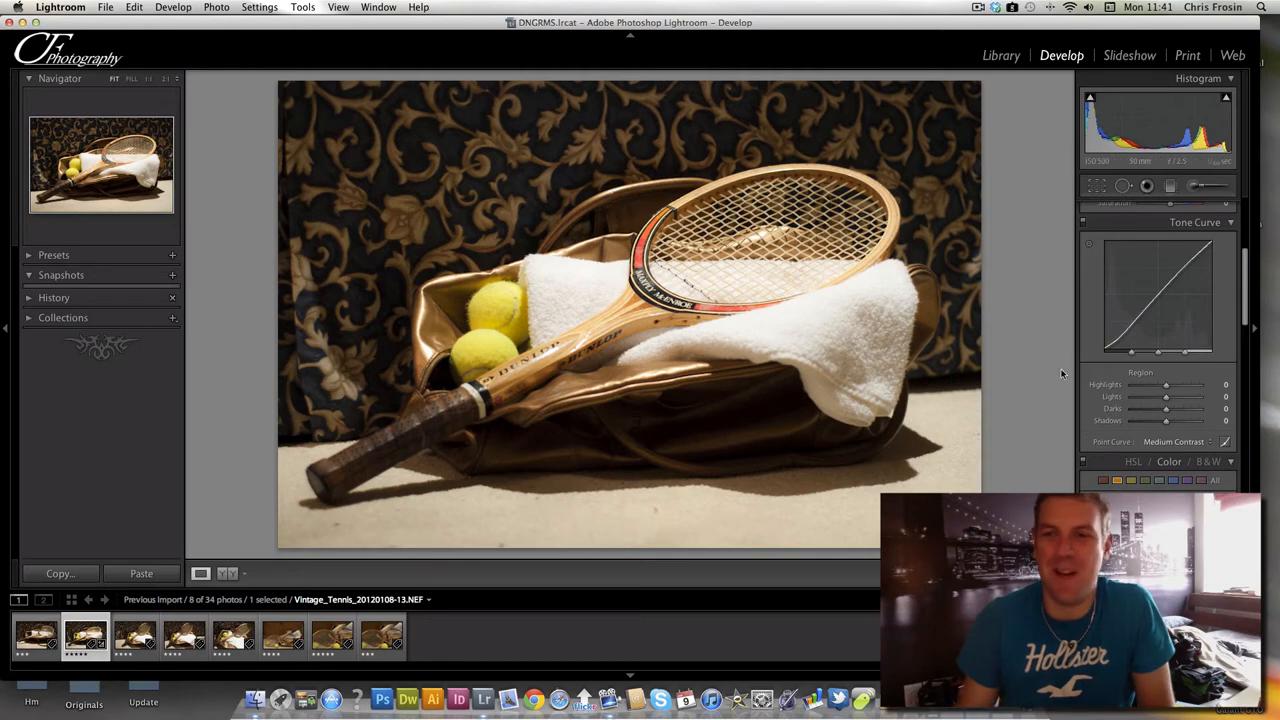
Set tone curve Highlights to +18, Lights to +17 and Darks to +17.
drag(1166, 385, 1172, 385)
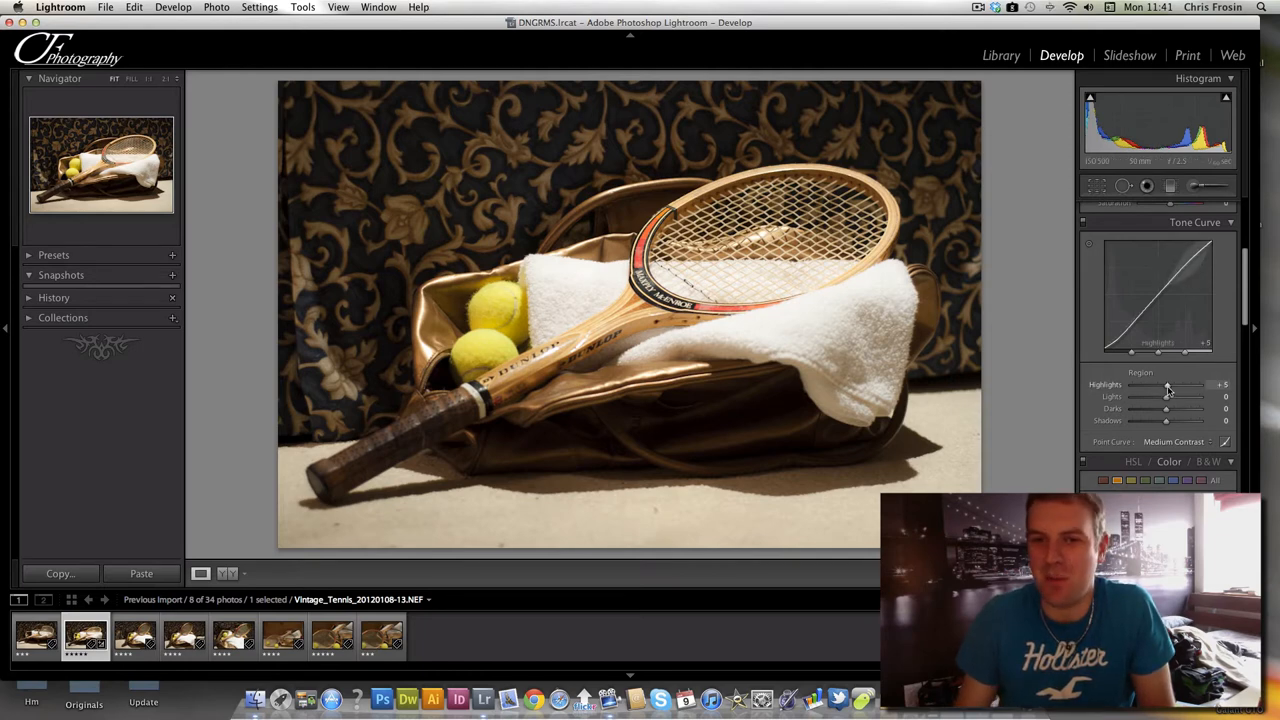
drag(1167, 385, 1190, 385)
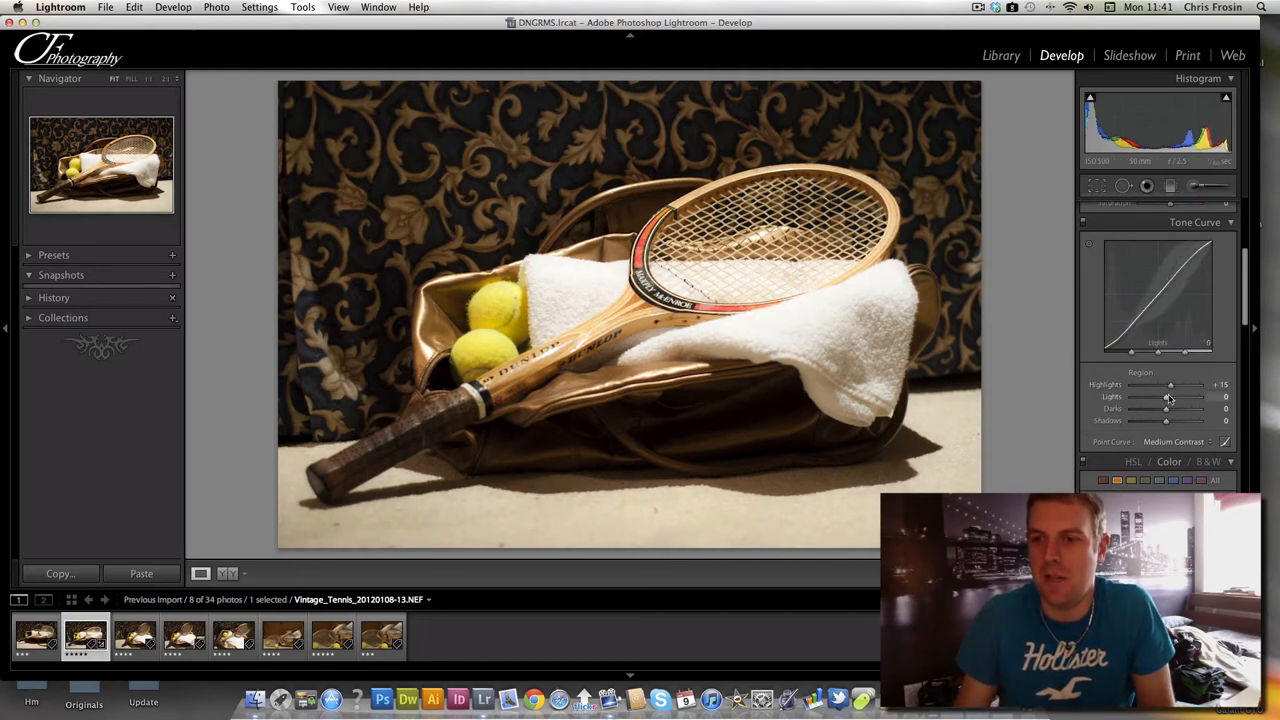
drag(1166, 408, 1185, 408)
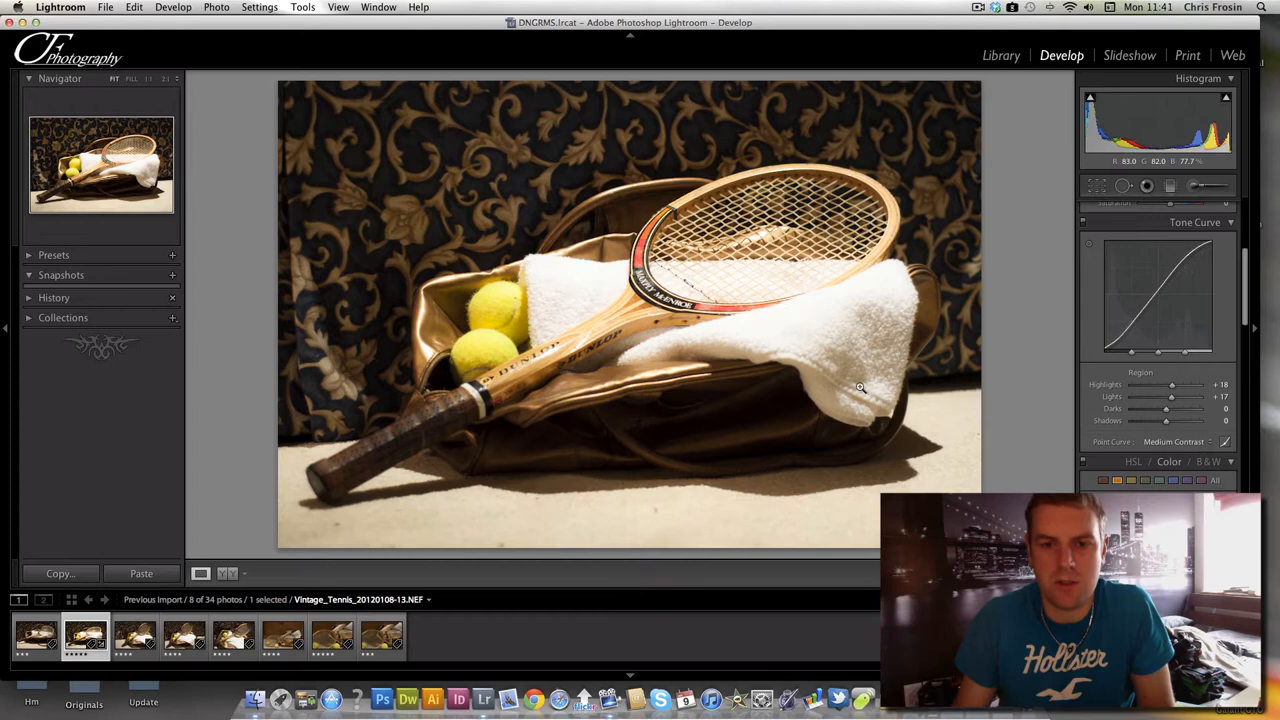
drag(1167, 408, 1180, 408)
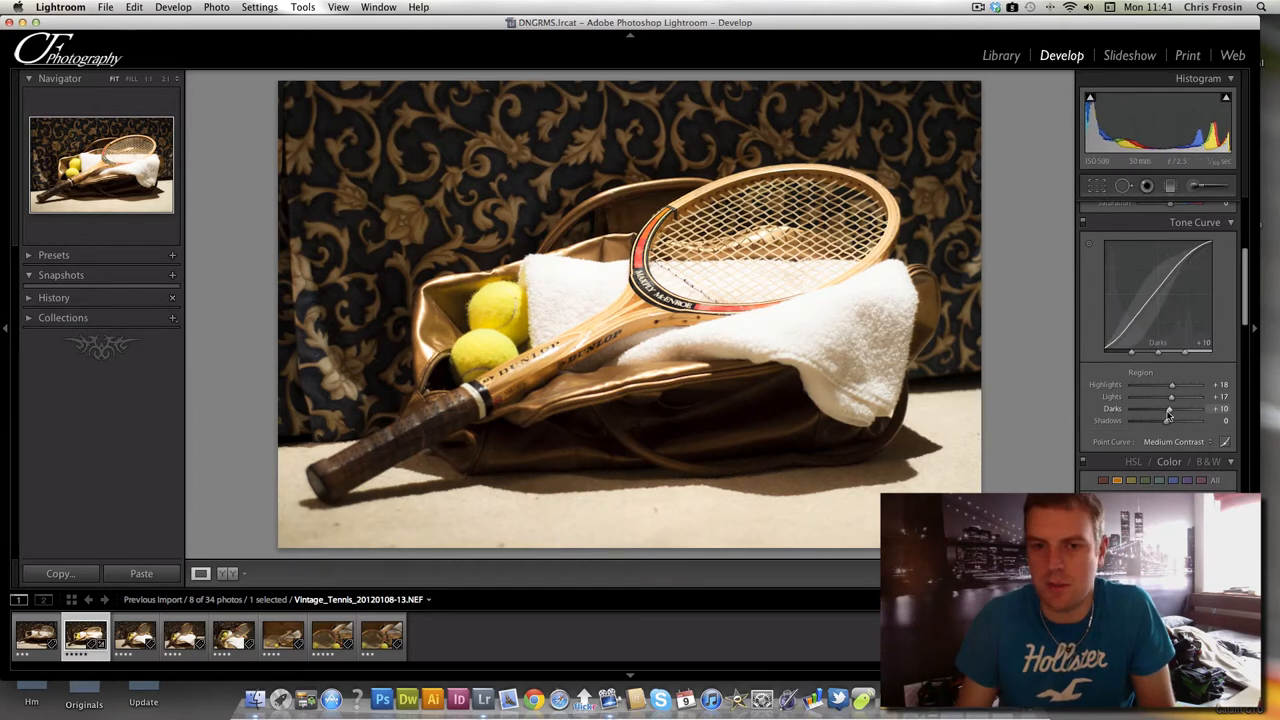
drag(1170, 408, 1180, 408)
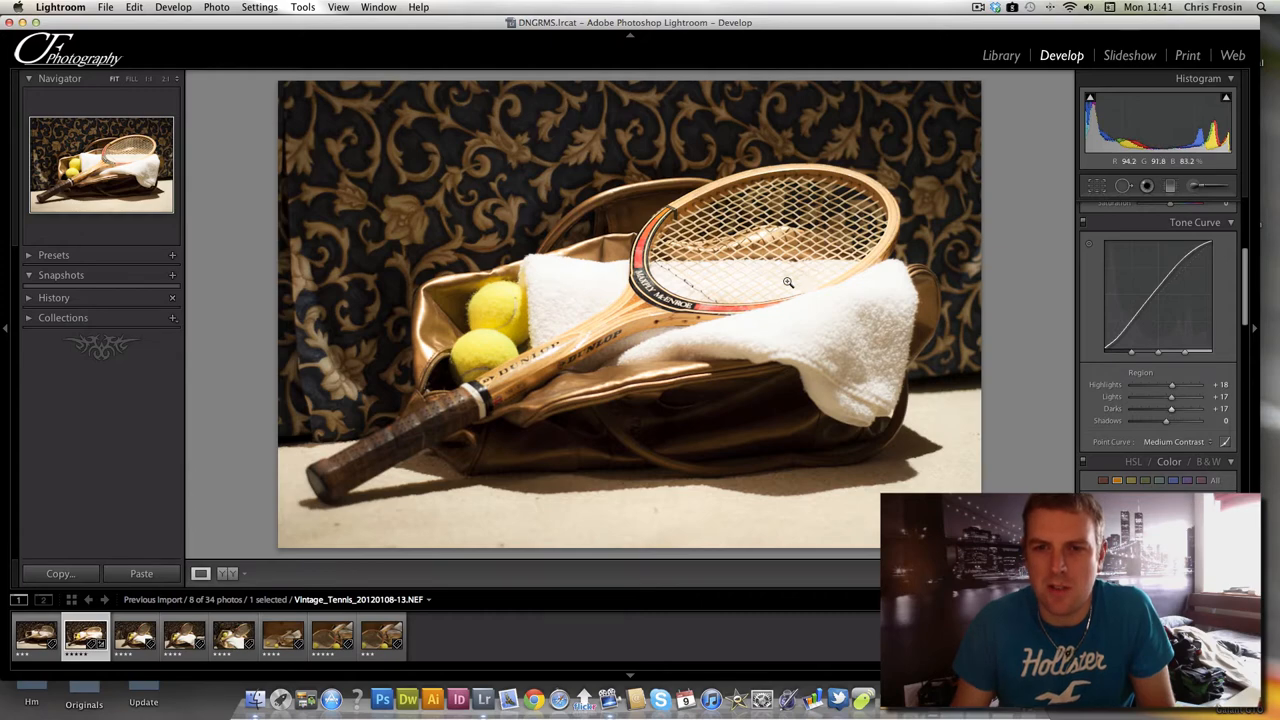
Zoom in to inspect the strings and towel, then deepen Shadows to -7.
click(788, 283)
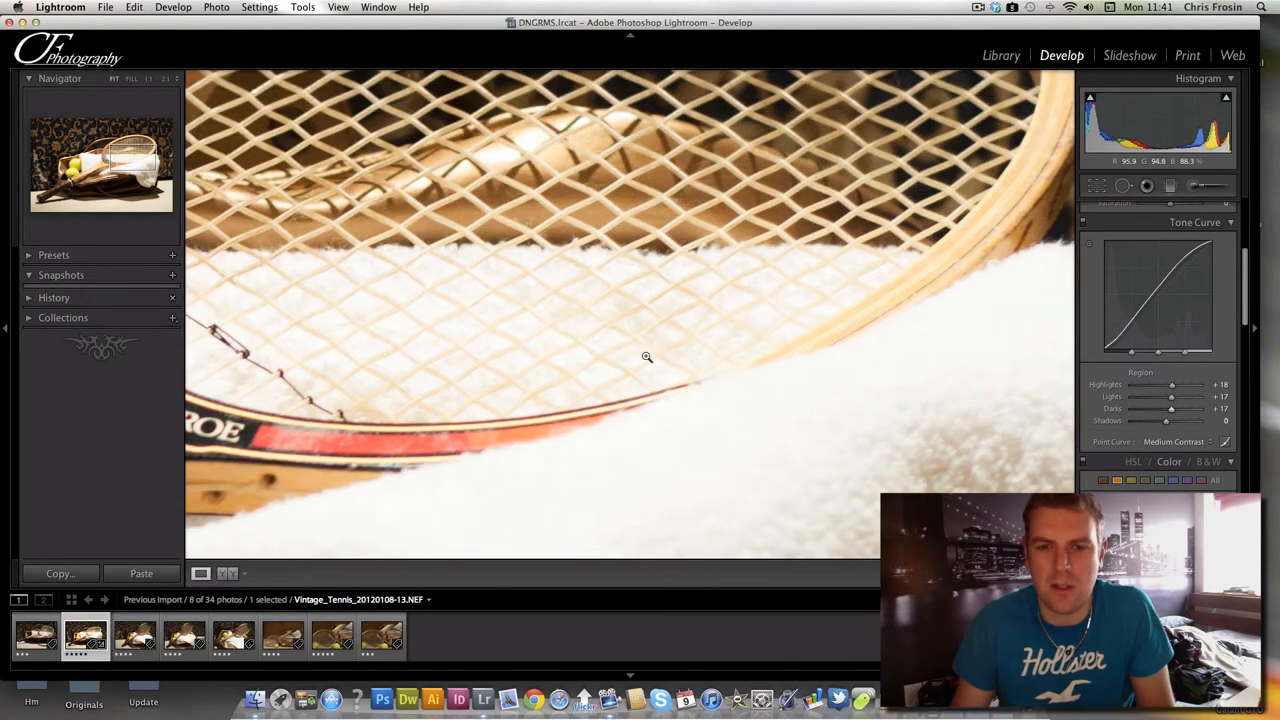
click(647, 357)
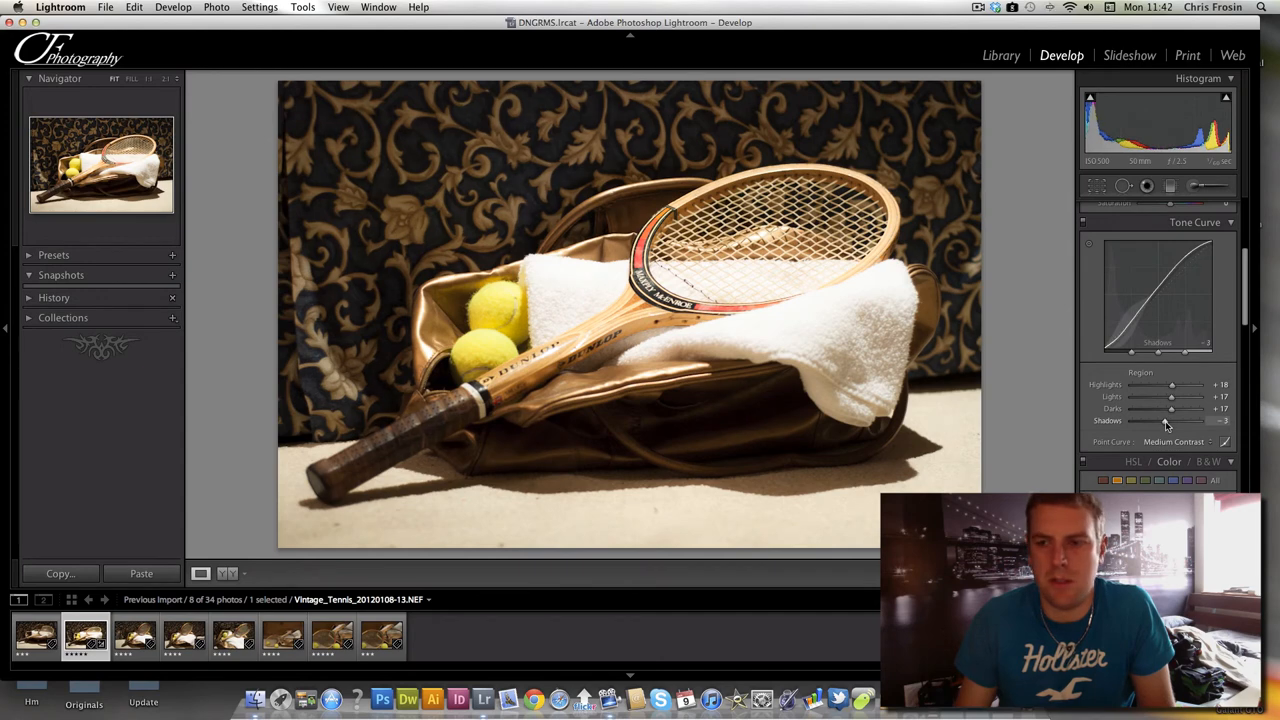
drag(1172, 420, 1163, 420)
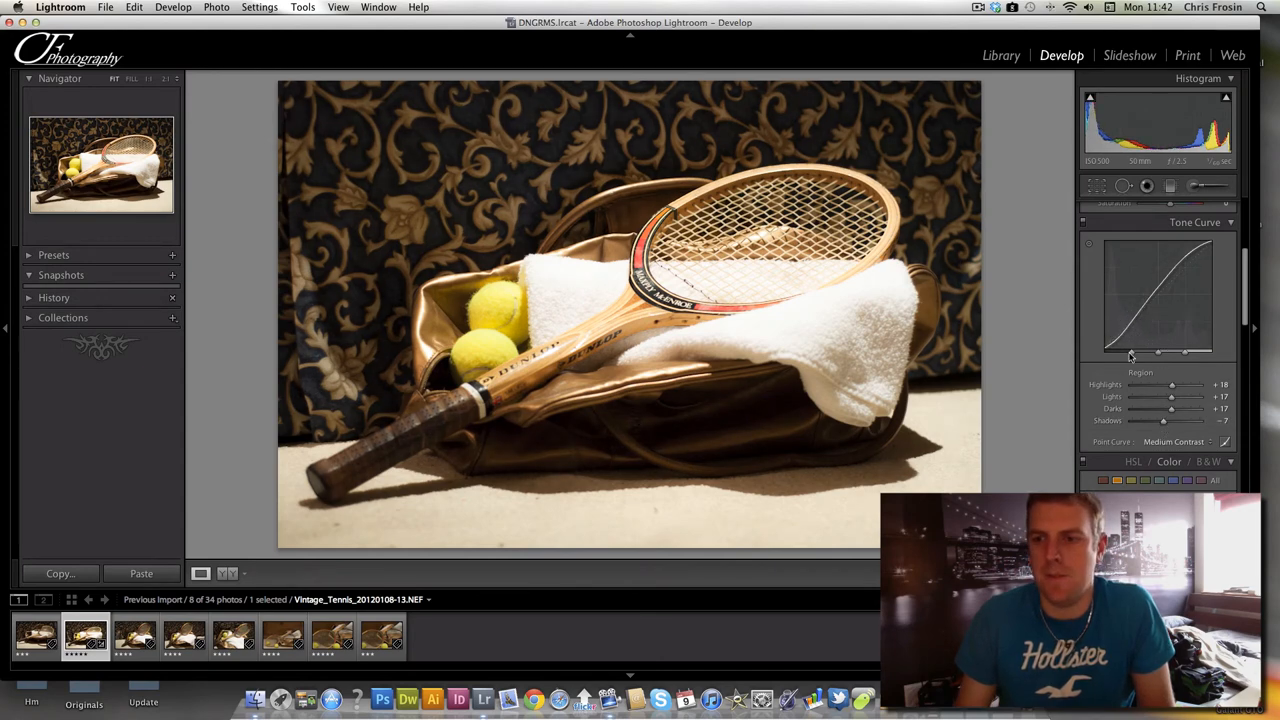
scroll(down, 3)
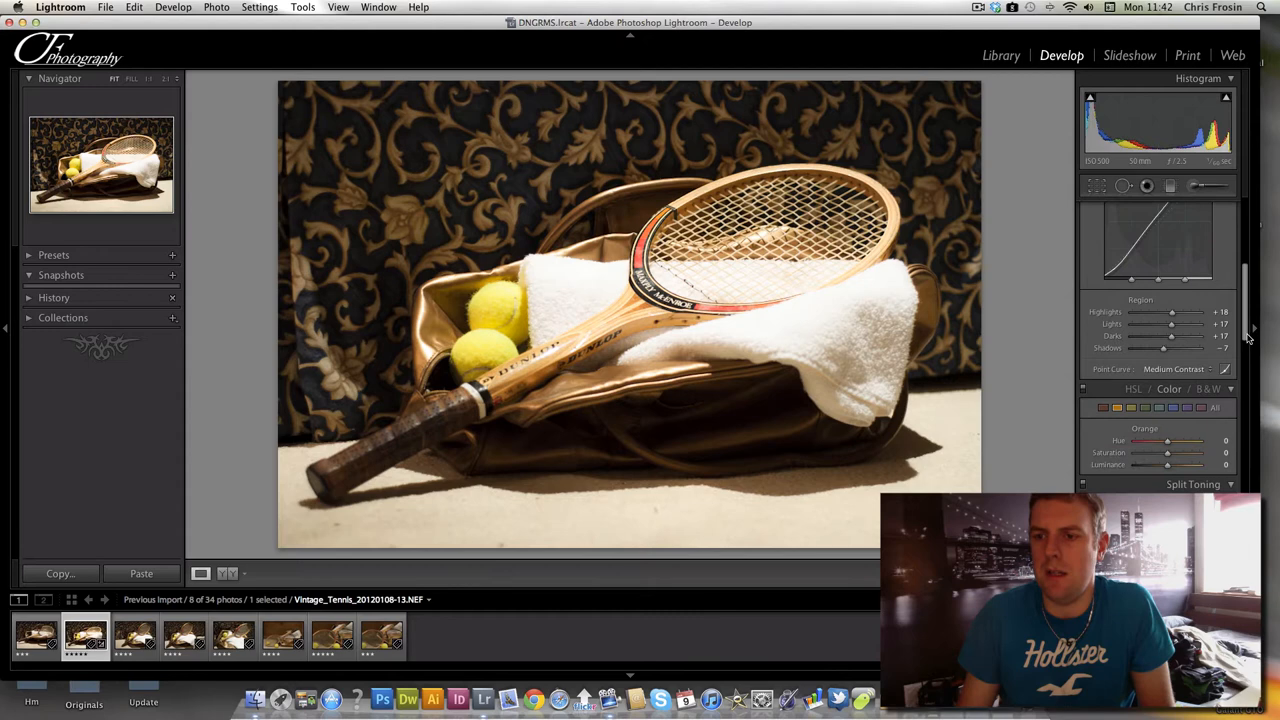
scroll(down, 3)
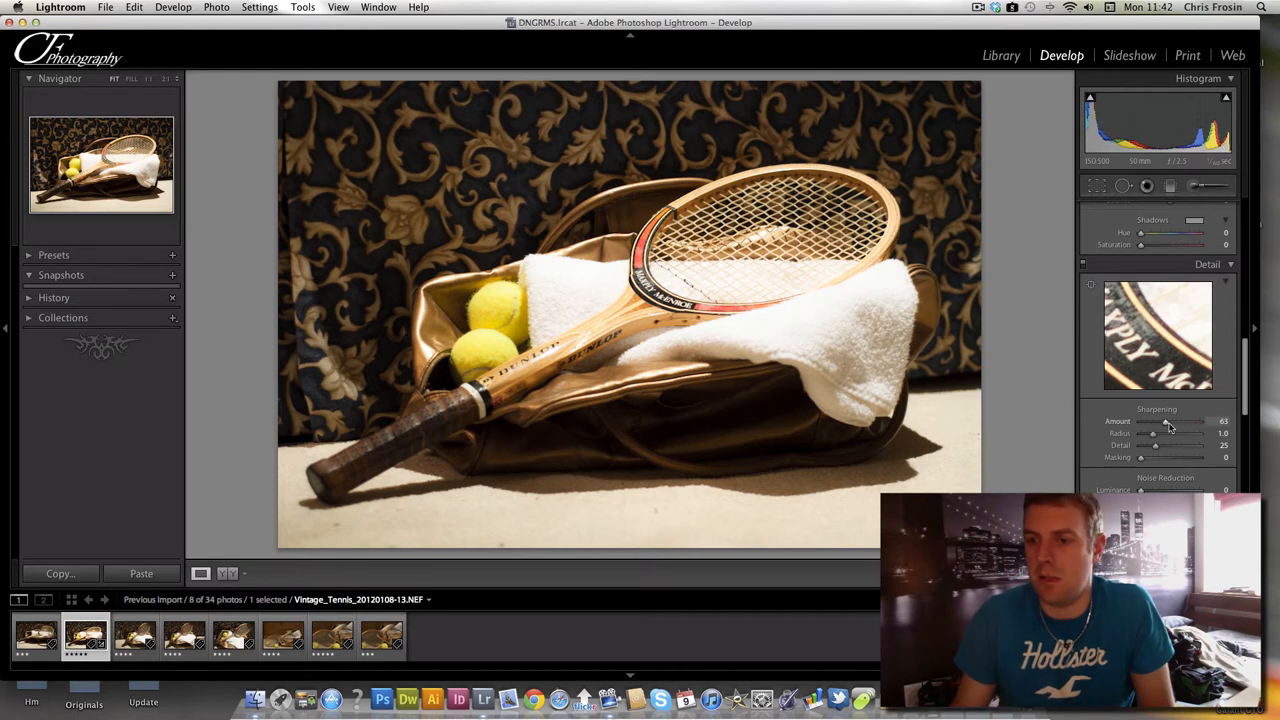
Set Sharpening Amount 150, Radius 1.3 and Detail 83.
drag(1170, 421, 1200, 421)
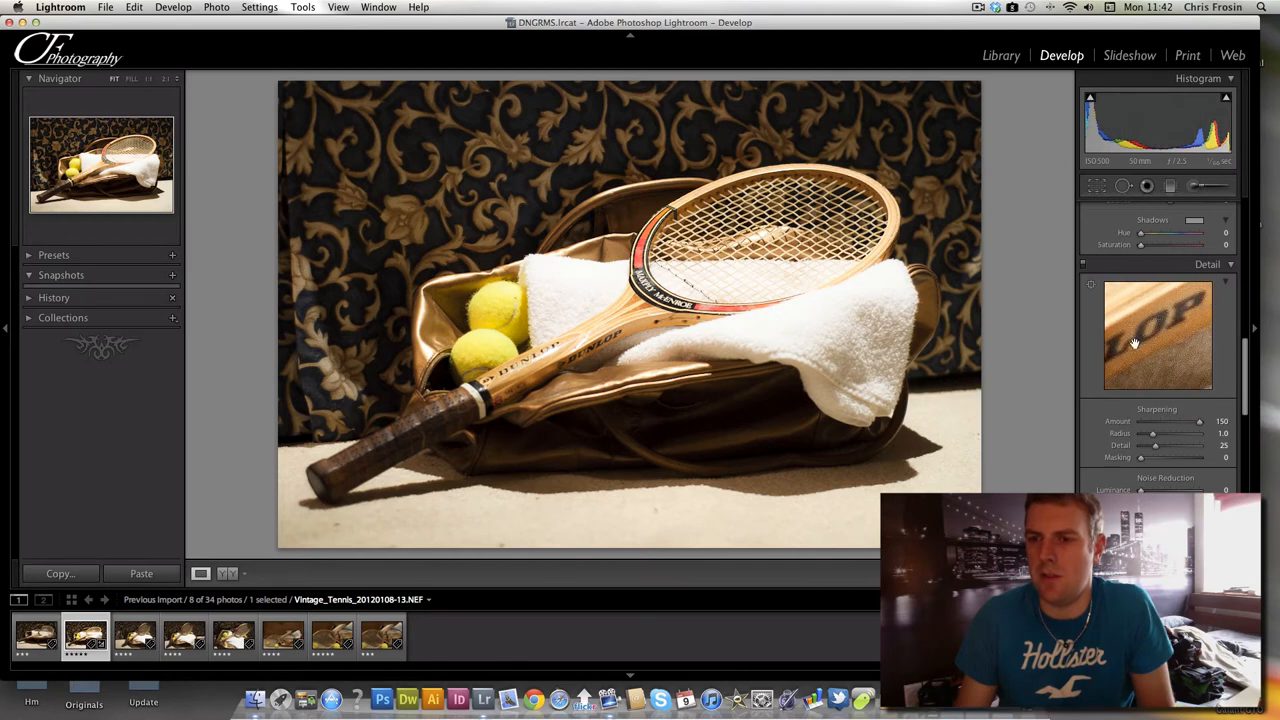
drag(1199, 420, 1151, 420)
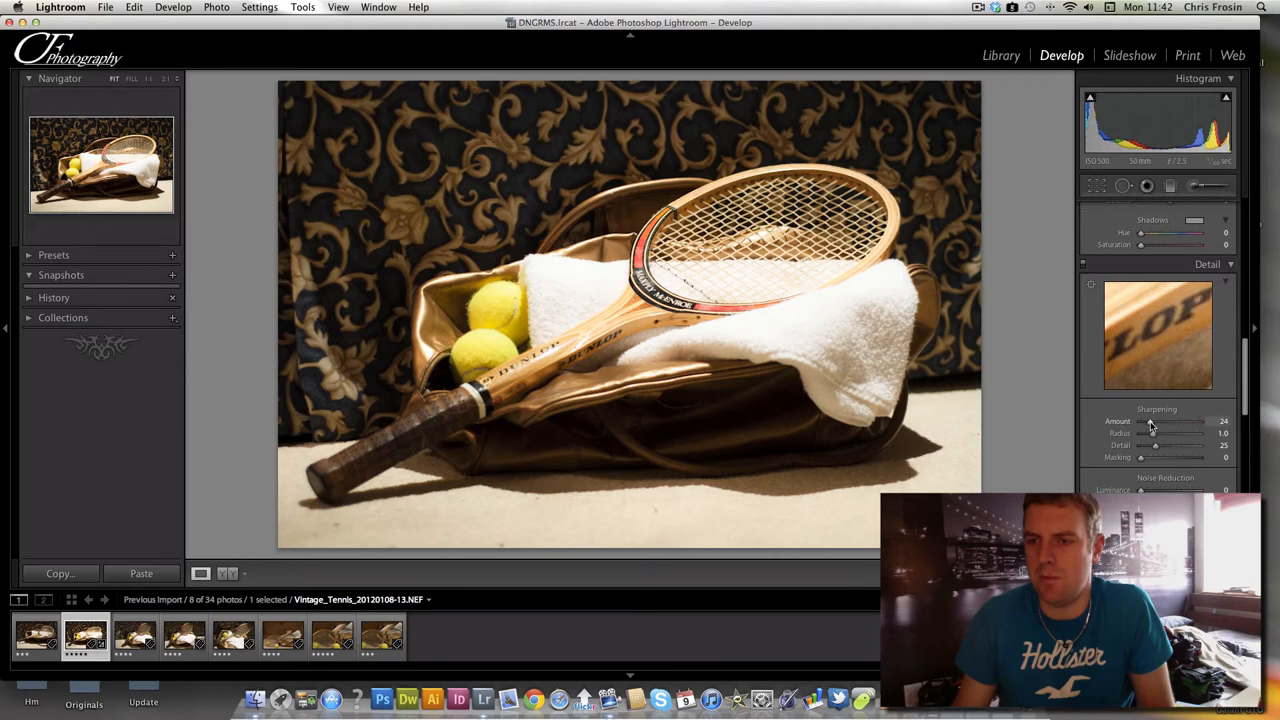
drag(1152, 421, 1199, 421)
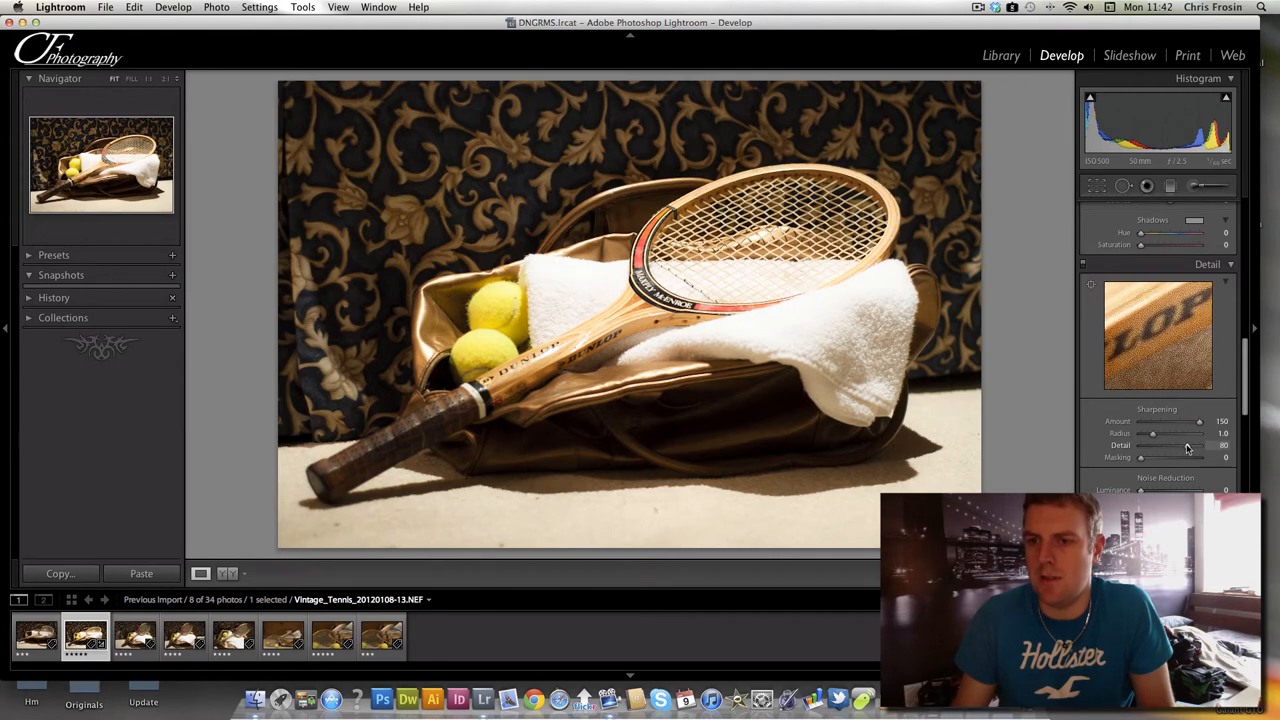
drag(1190, 445, 1190, 445)
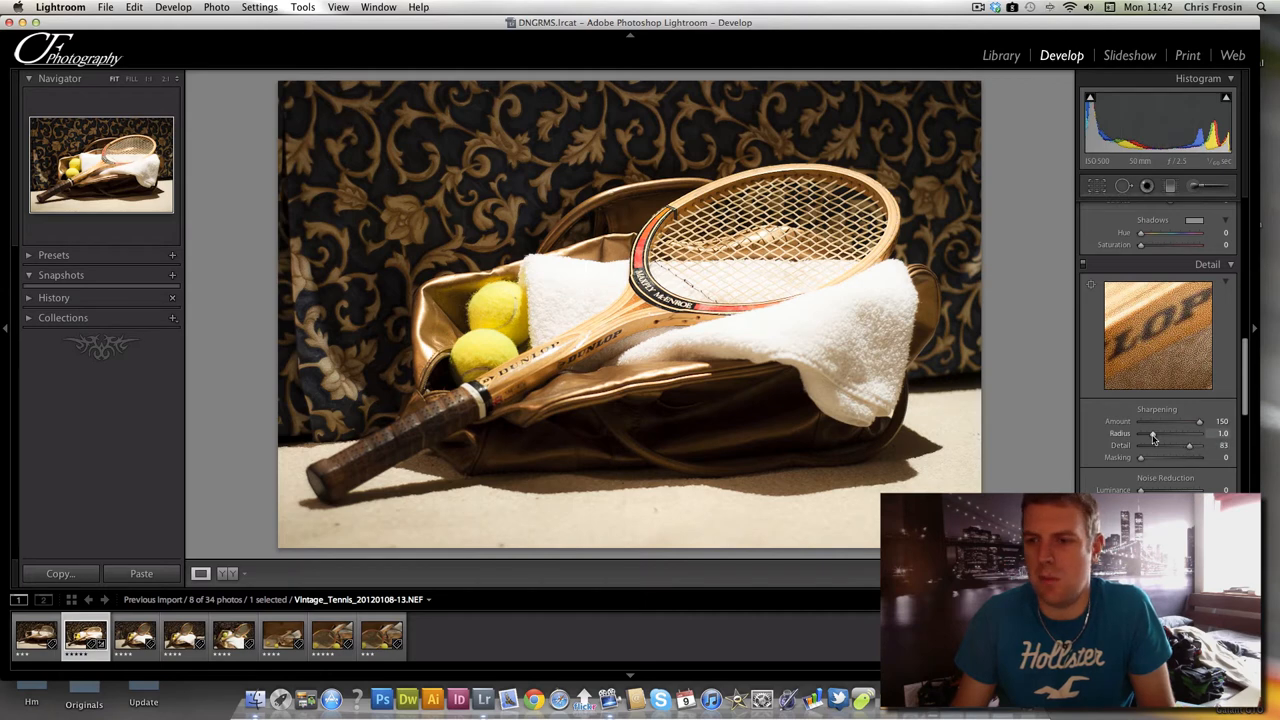
drag(1152, 433, 1165, 433)
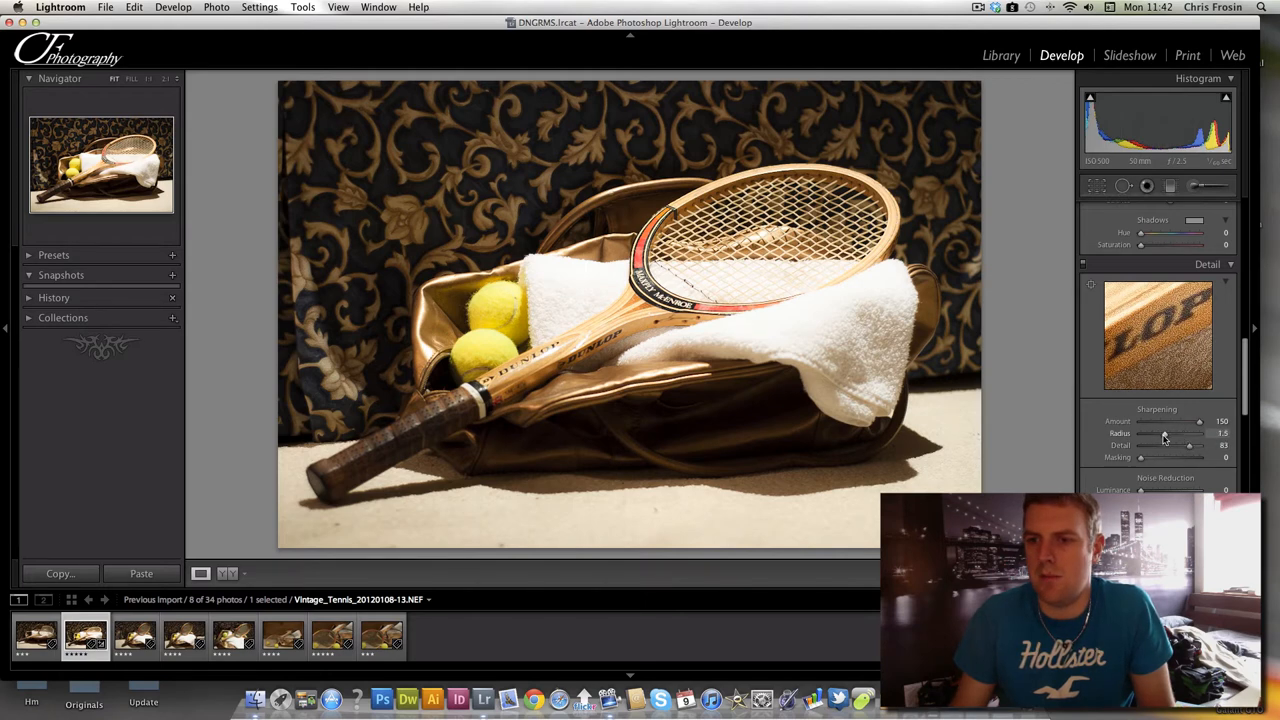
drag(1190, 433, 1160, 433)
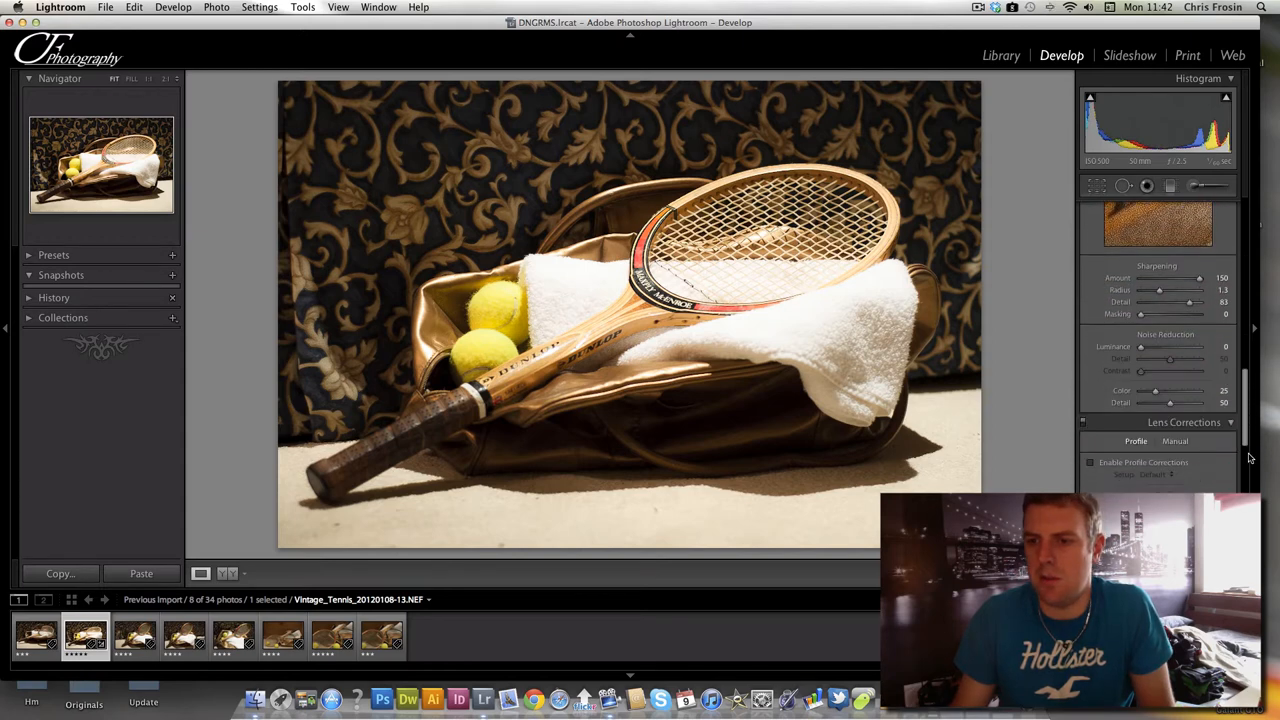
Add film grain with Grain Amount 18 in the Effects panel.
scroll(down, 3)
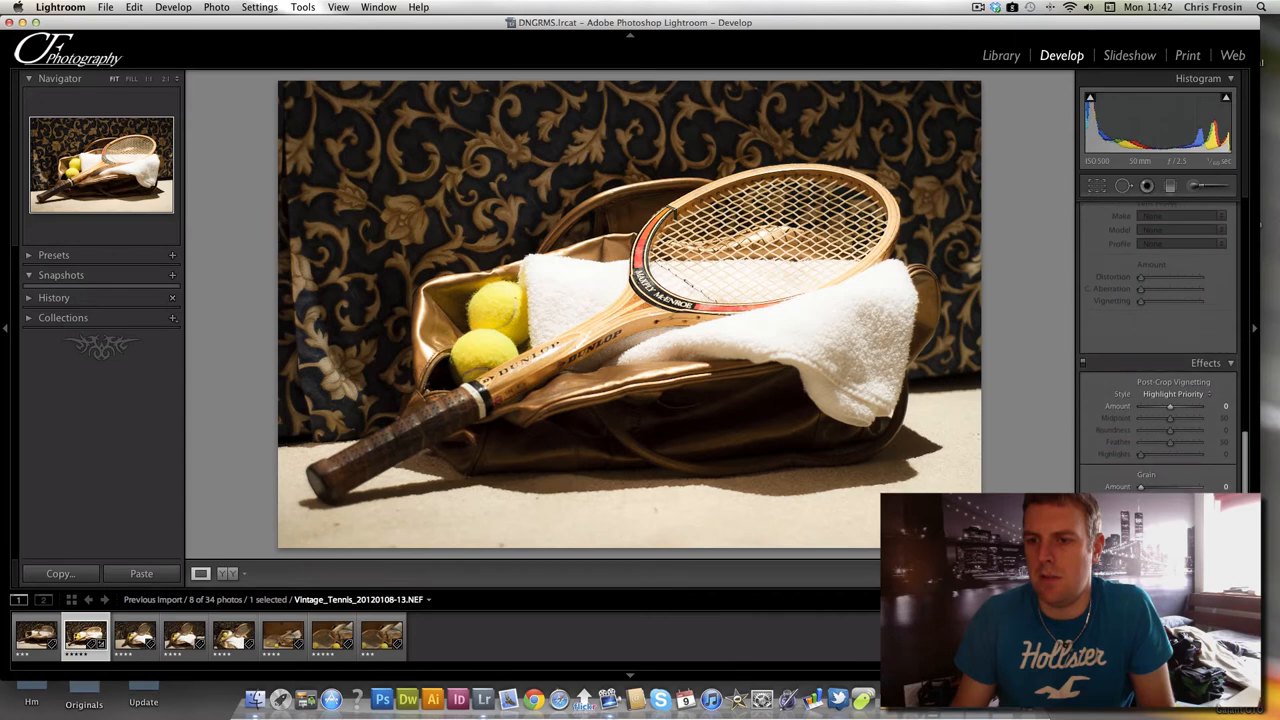
drag(1150, 486, 1180, 486)
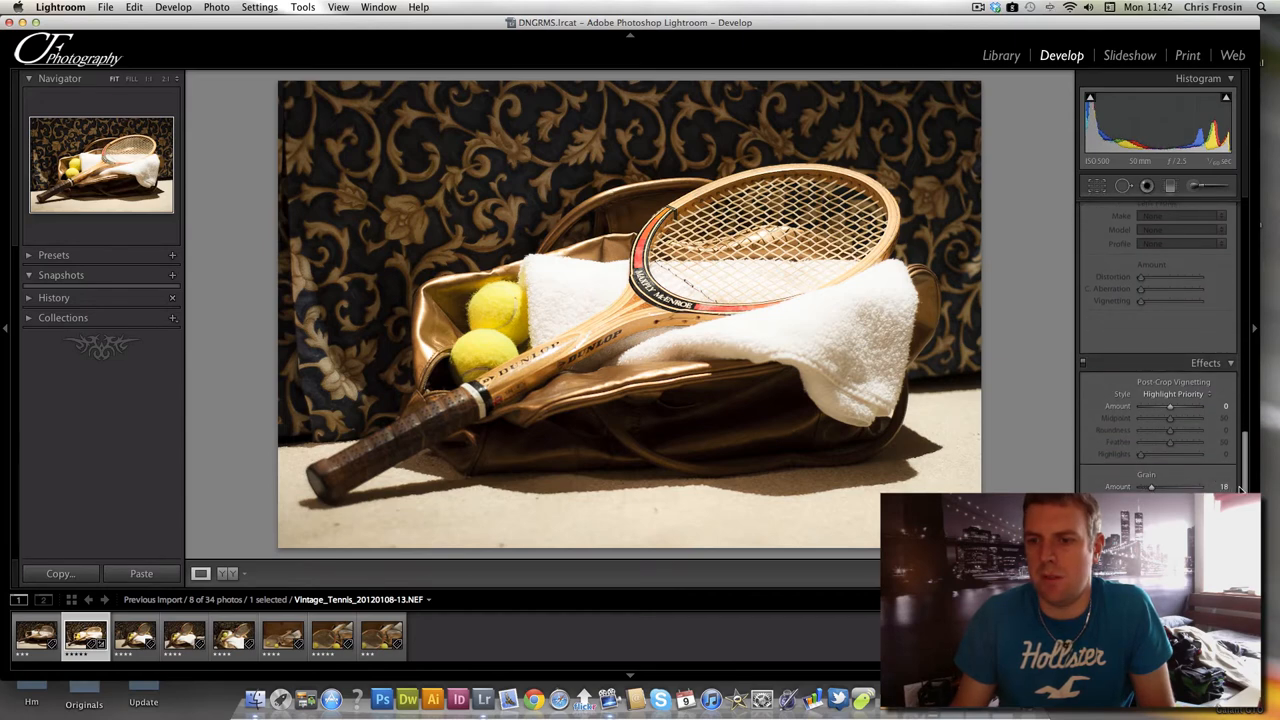
drag(1150, 487, 1140, 487)
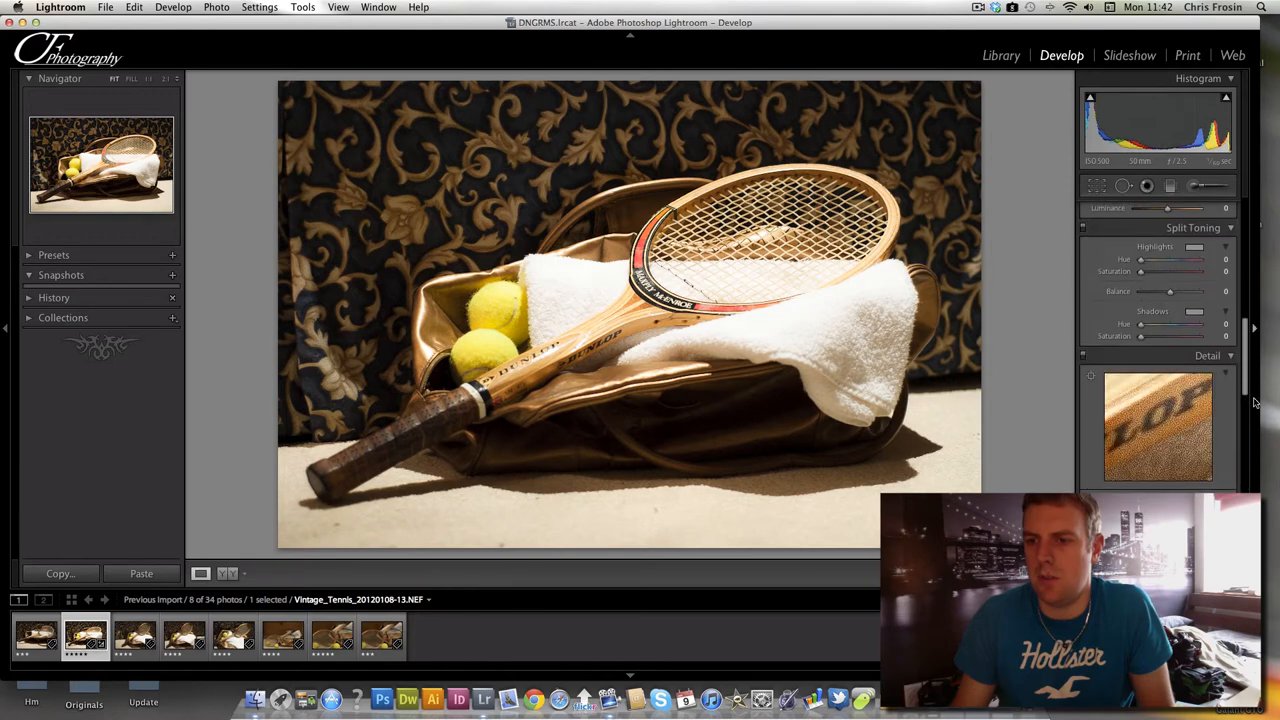
scroll(down, 3)
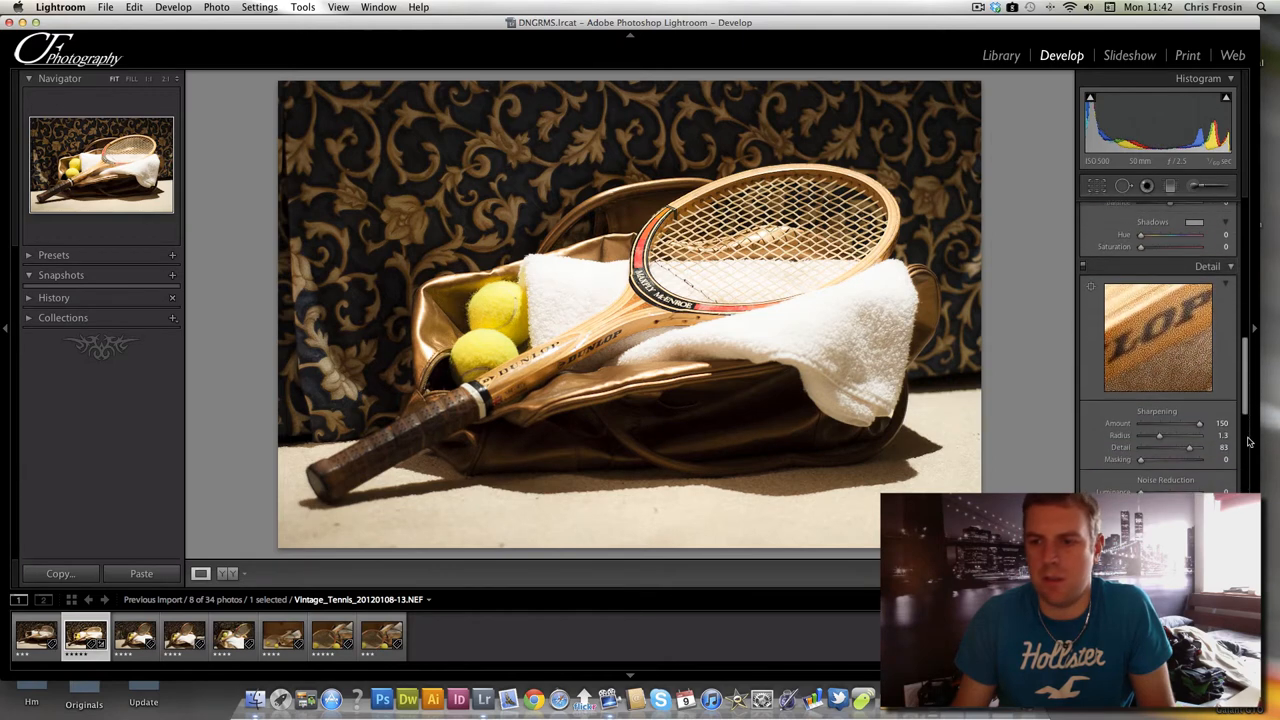
scroll(down, 3)
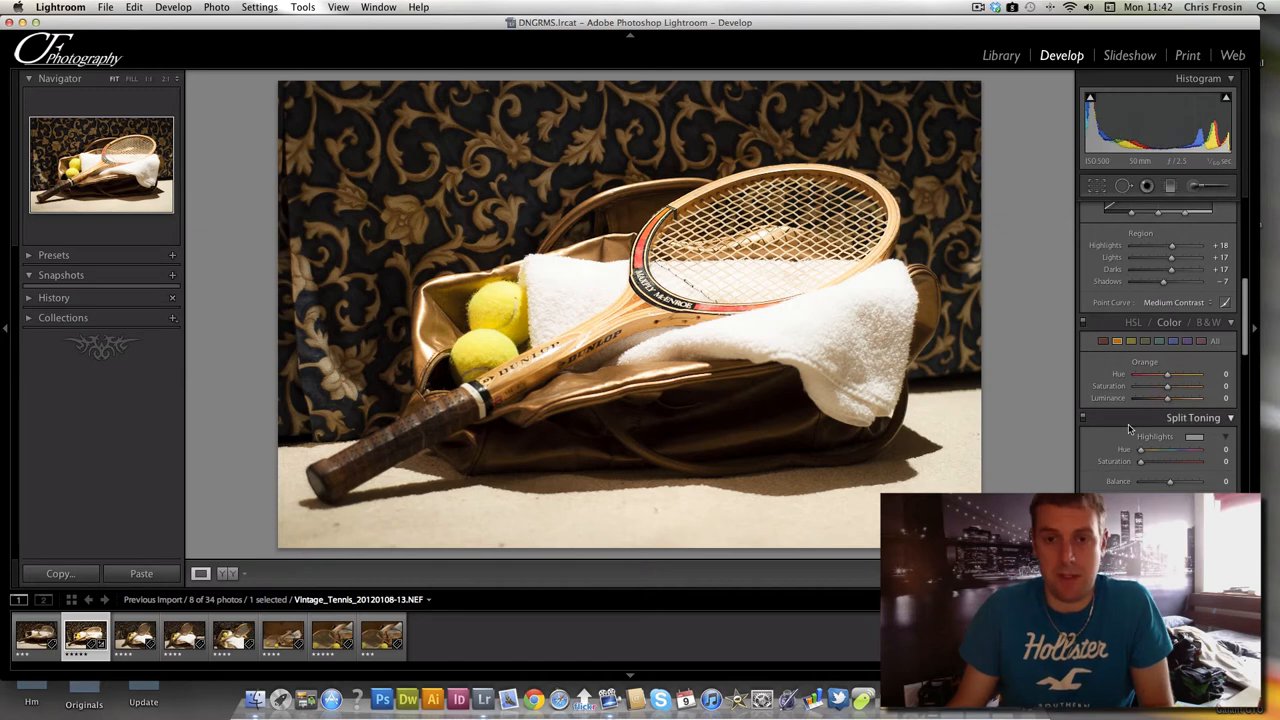
Apply the B&W Black & White Mix to the racket-on-bag photo.
click(1208, 322)
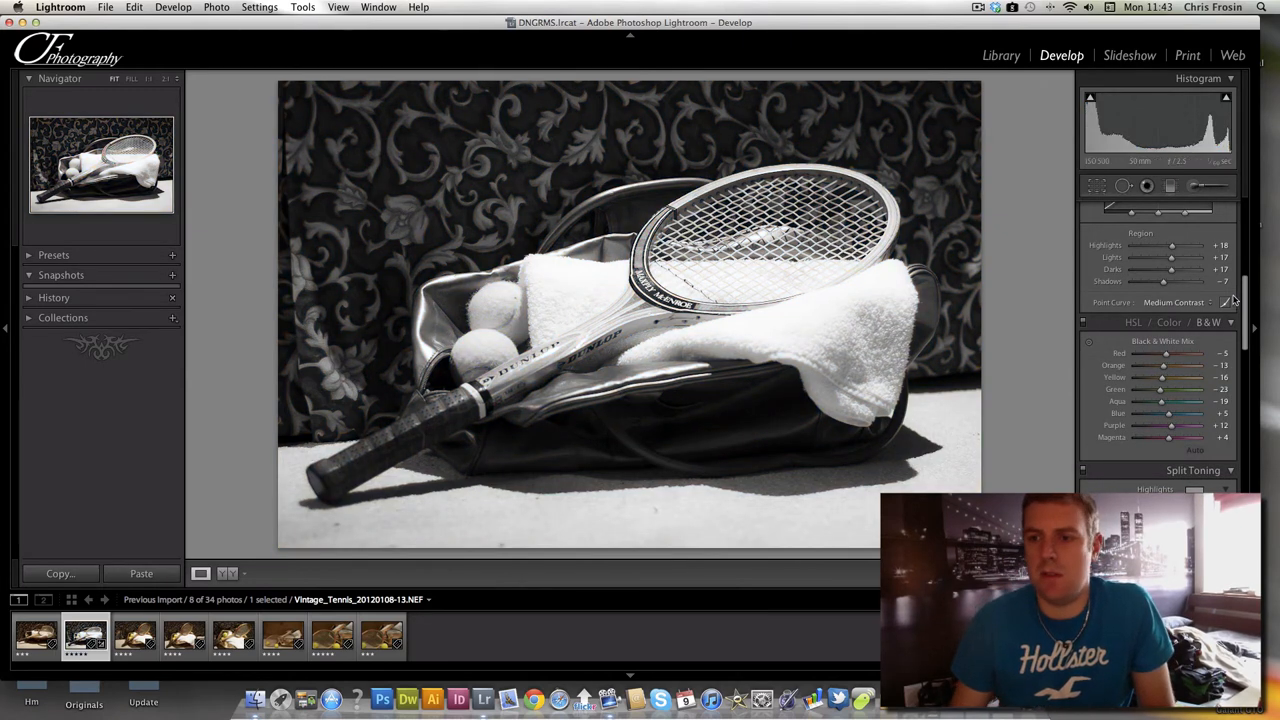
scroll(down, 3)
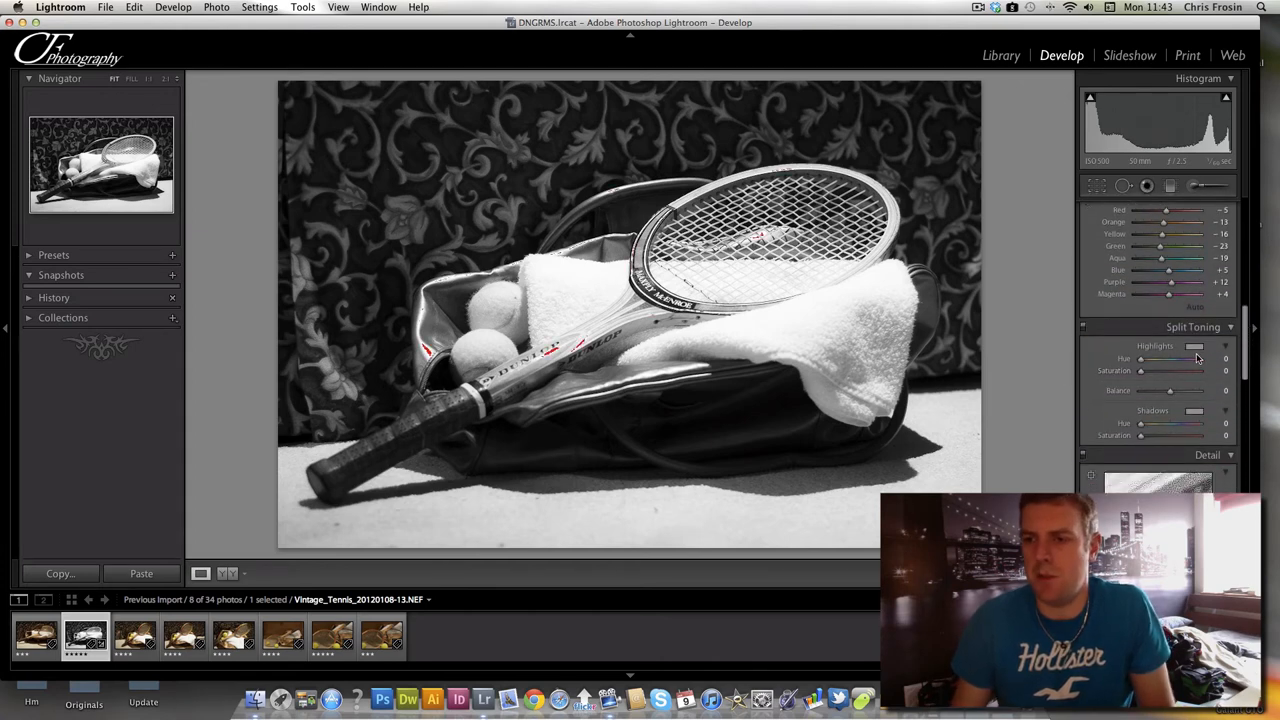
Split-tone with a warm highlight tint, olive shadows (hue 88, saturation 37), and Balance +44.
click(1225, 345)
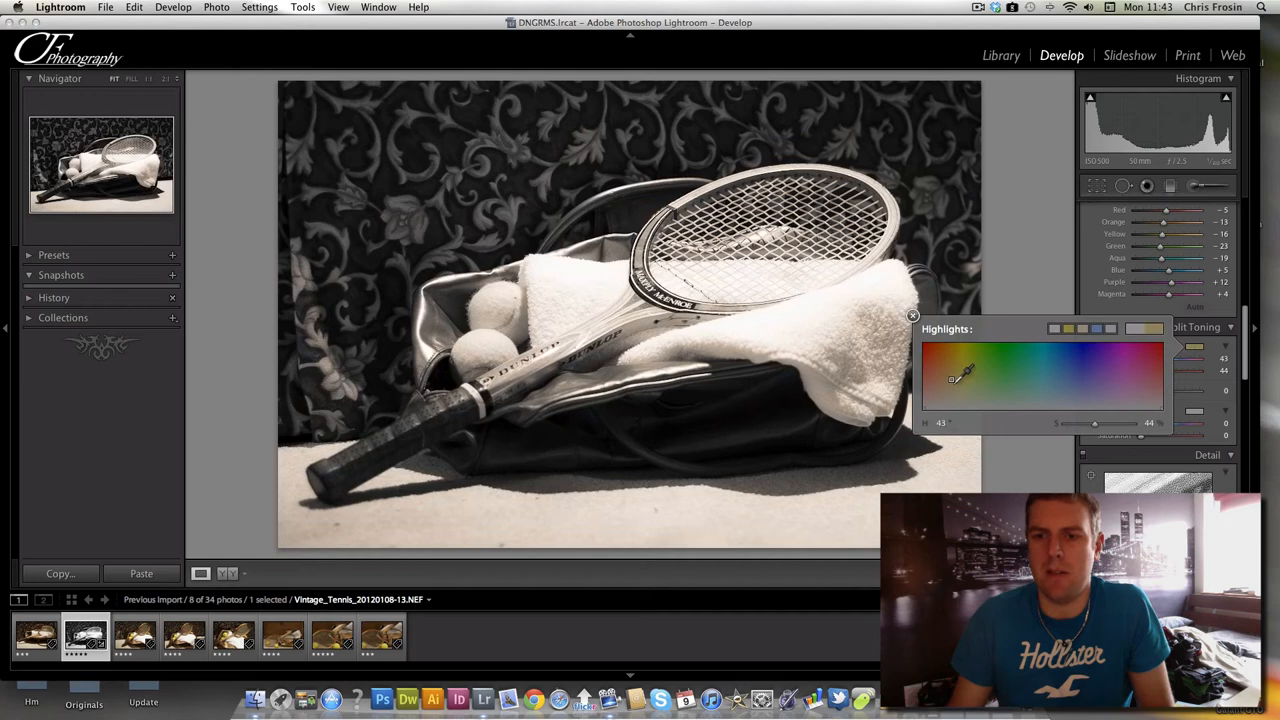
drag(954, 378, 954, 374)
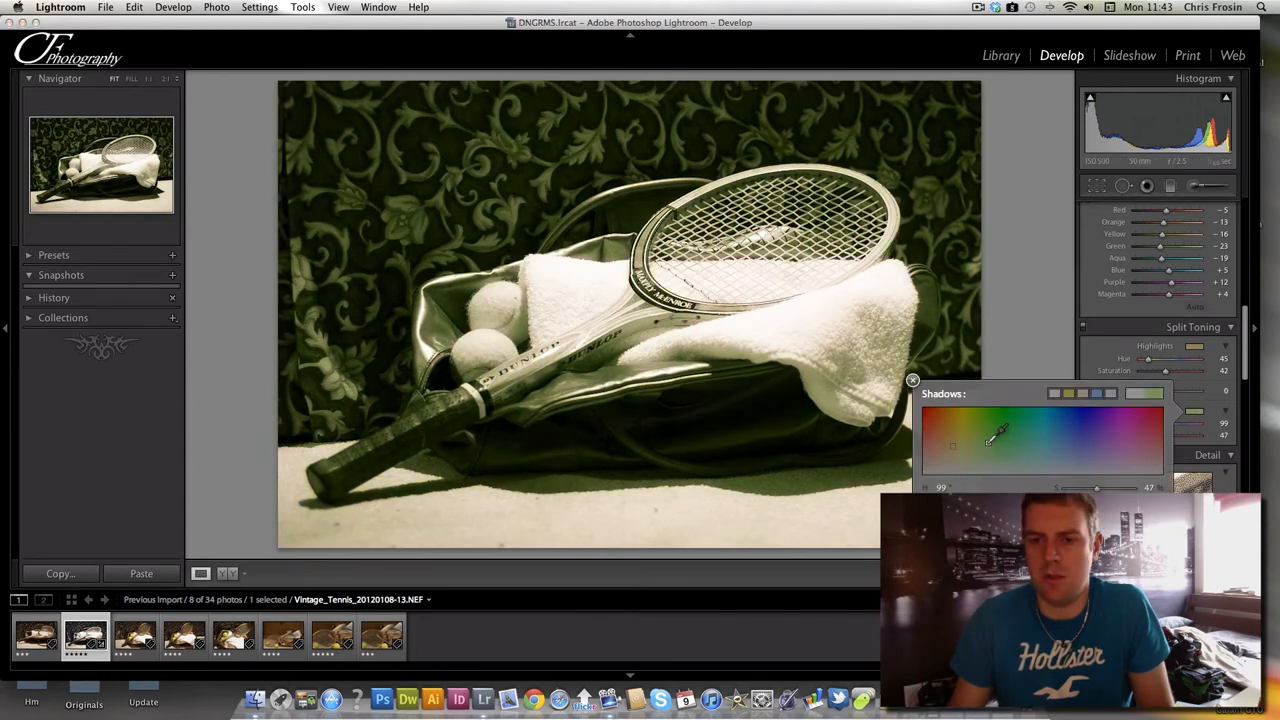
drag(998, 434, 985, 441)
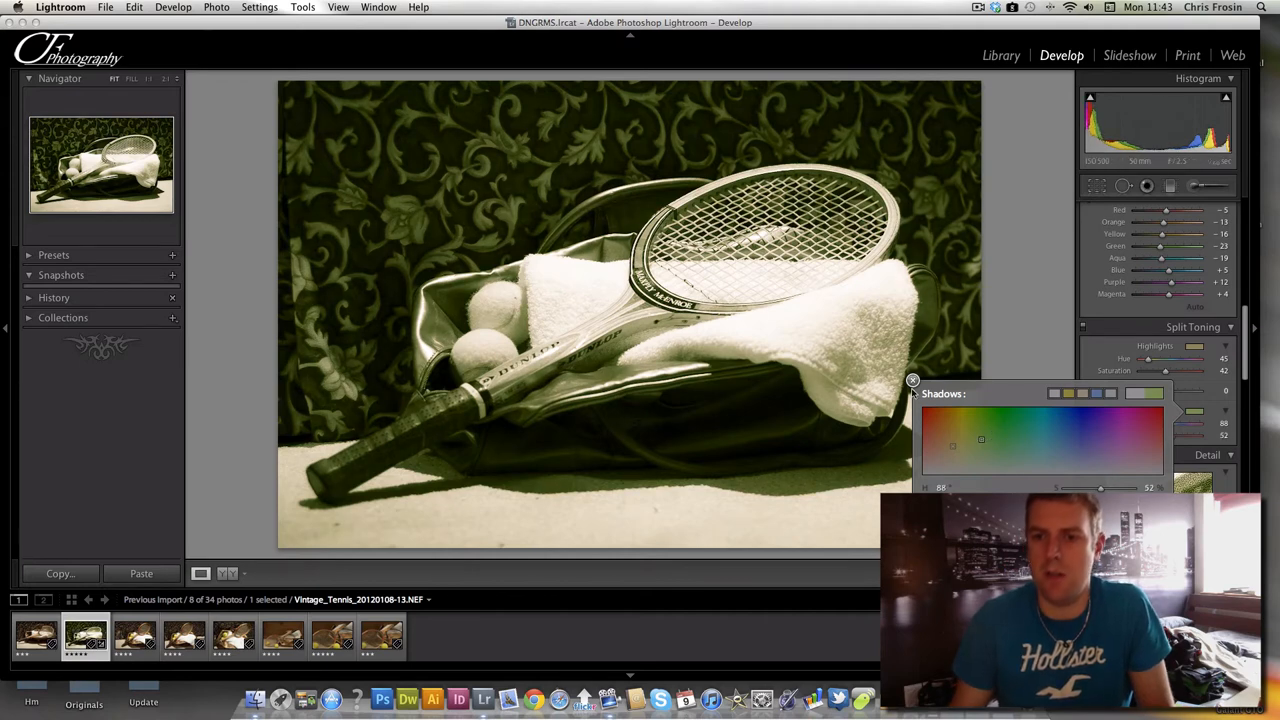
click(912, 380)
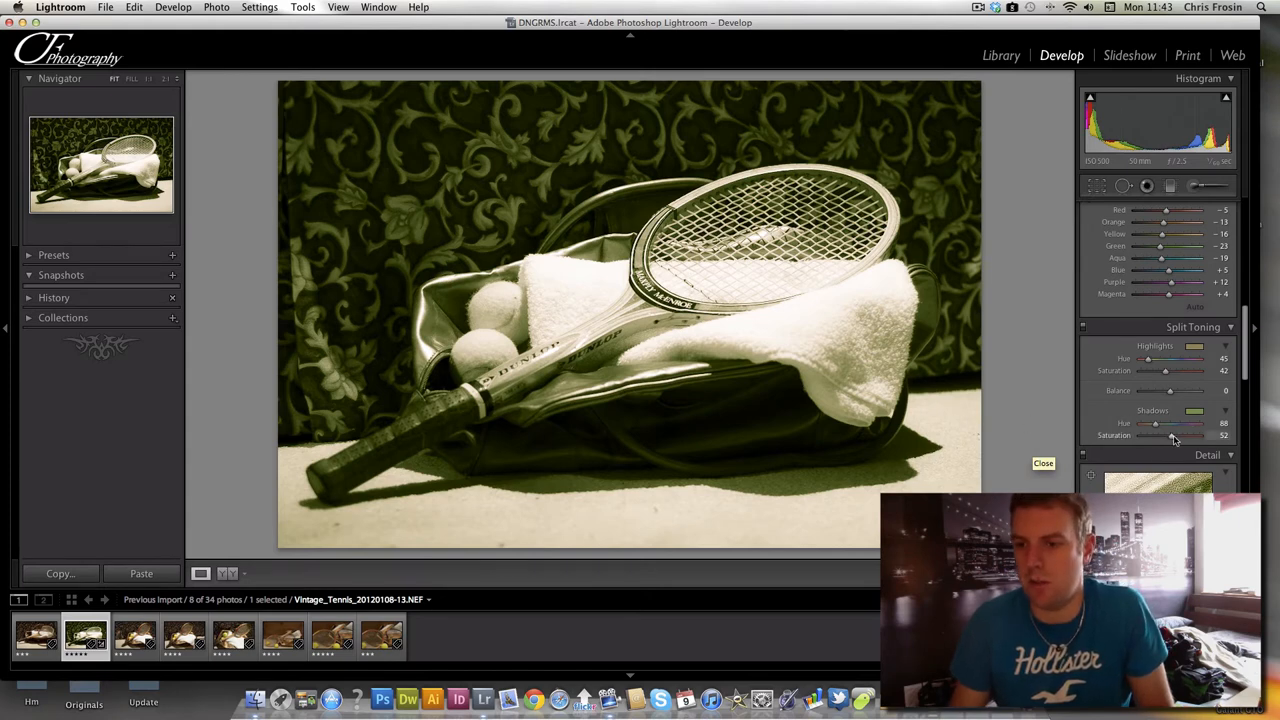
drag(1171, 434, 1157, 434)
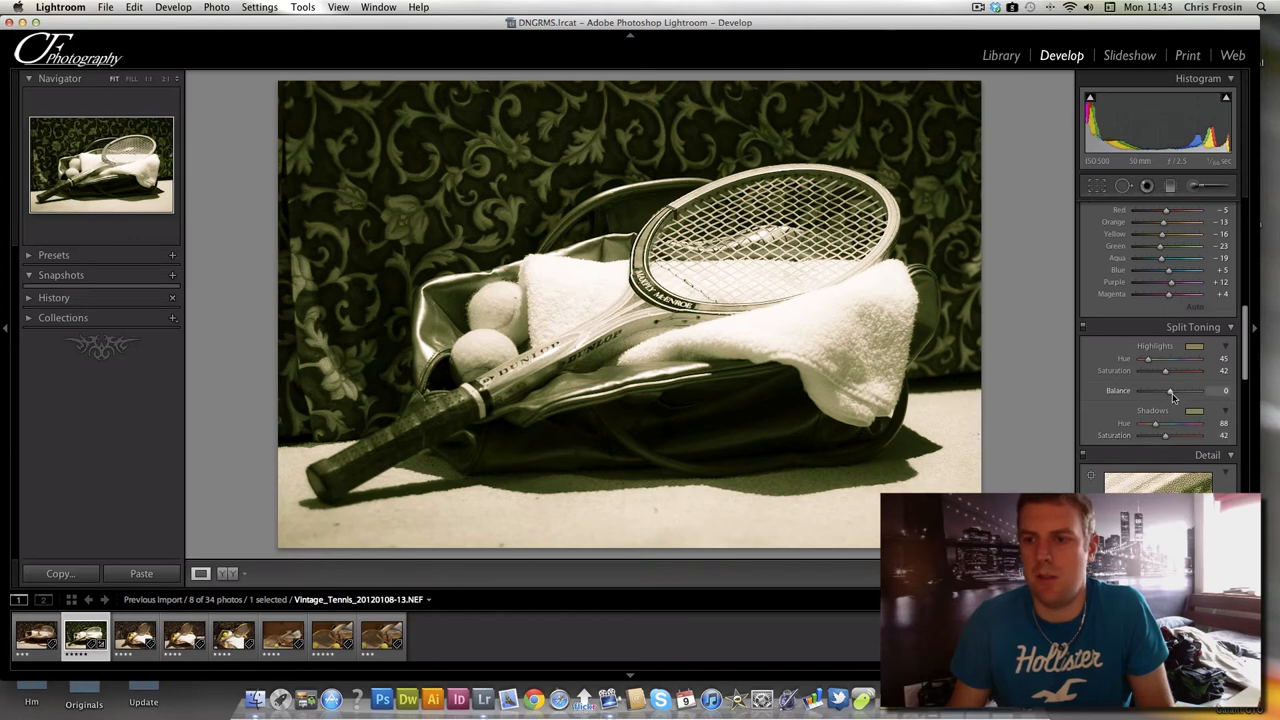
drag(1170, 391, 1178, 391)
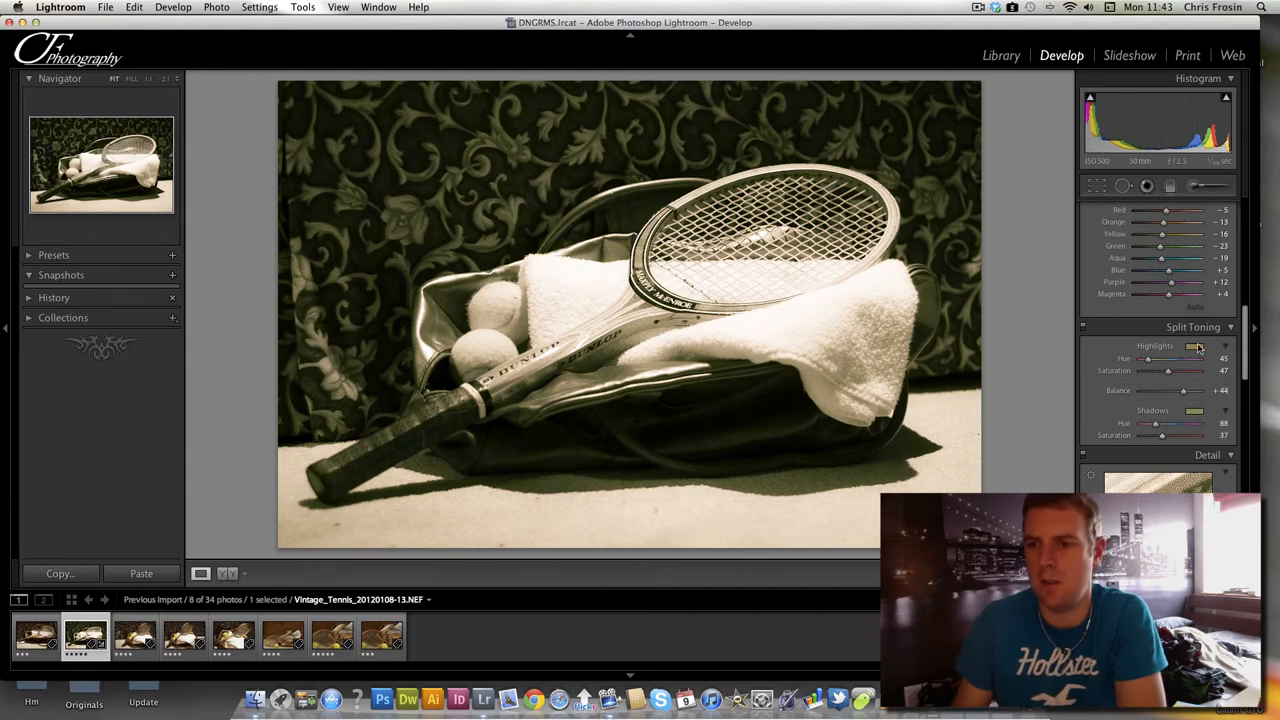
Refine the highlight tint to a subtle sepia at hue 53, saturation 36.
click(1218, 345)
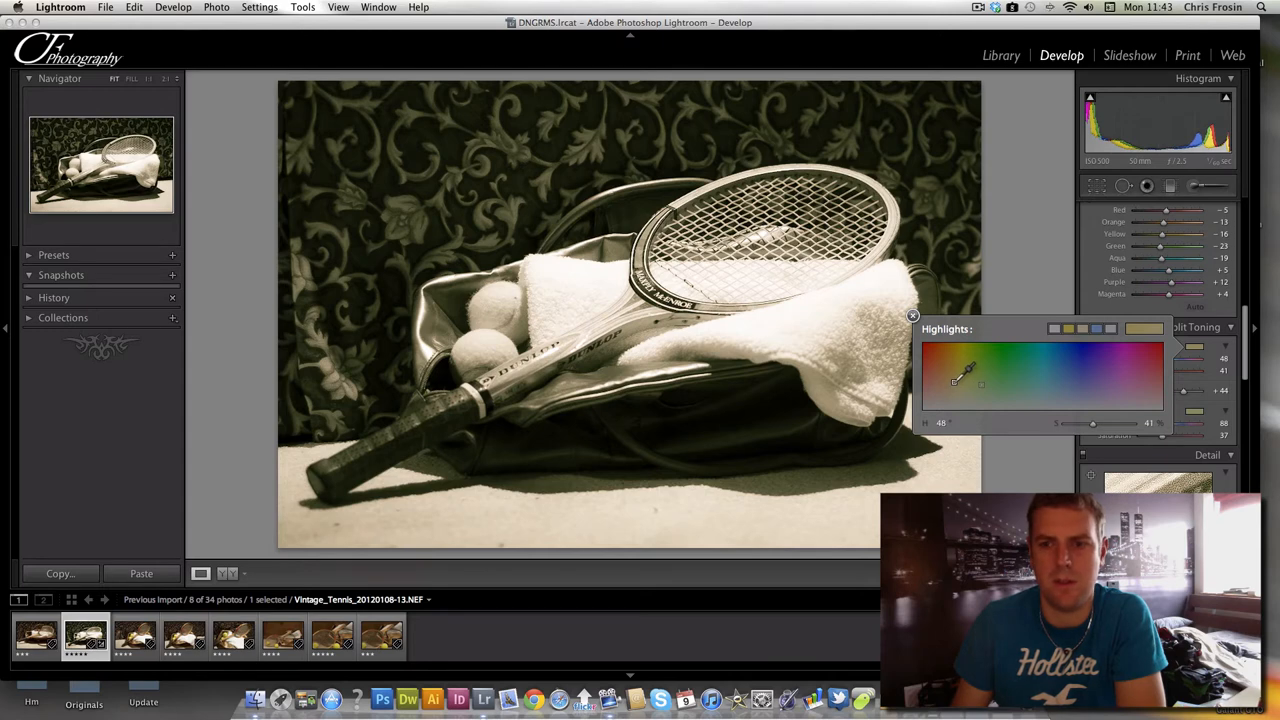
drag(954, 378, 985, 385)
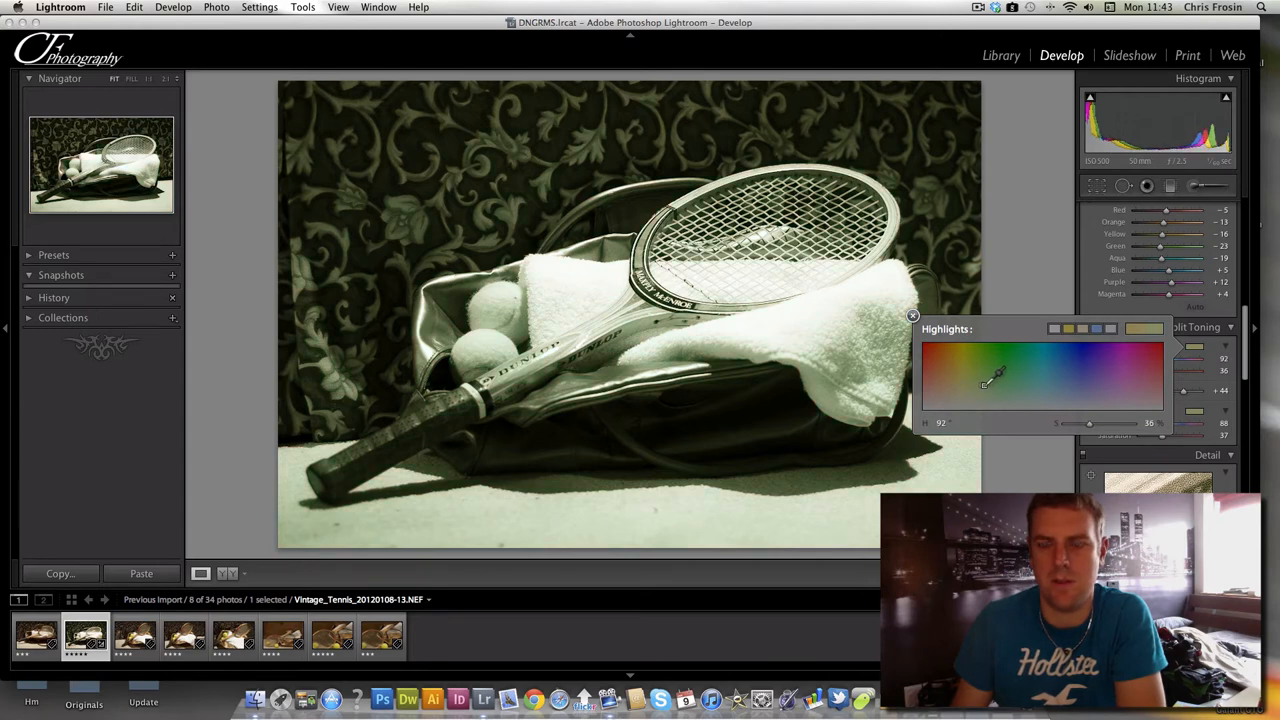
drag(985, 383, 960, 372)
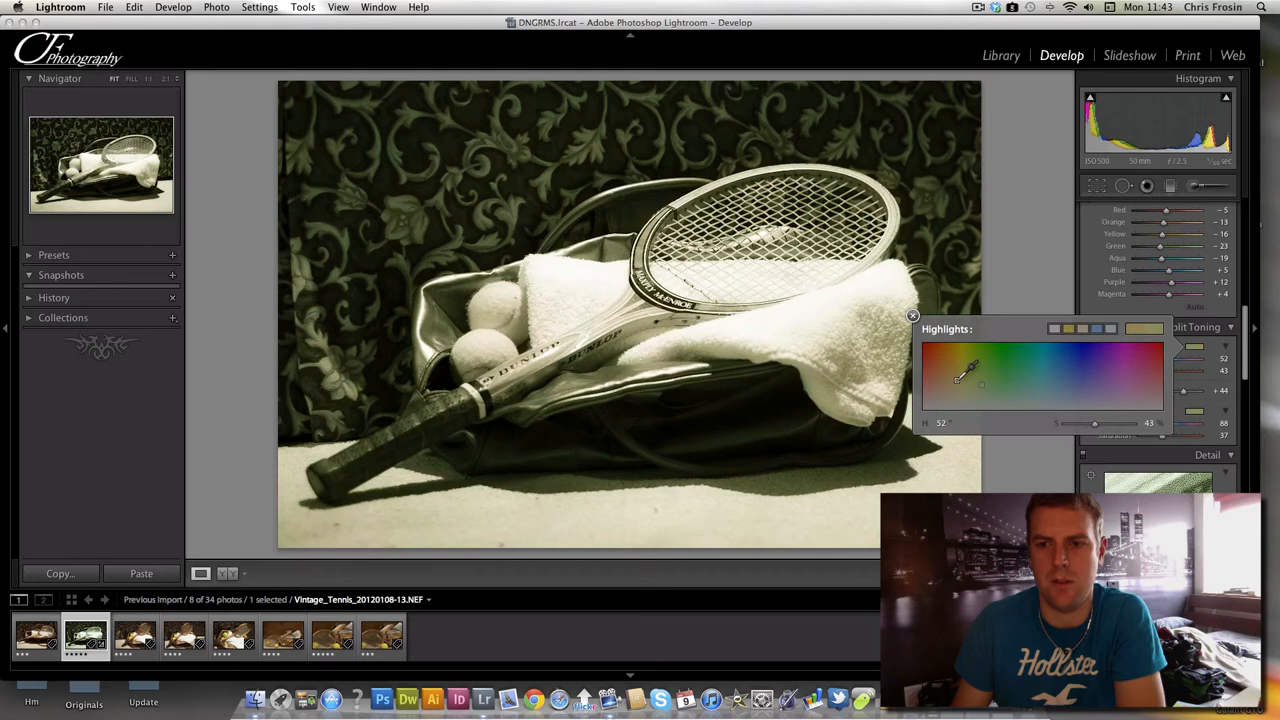
drag(960, 375, 965, 370)
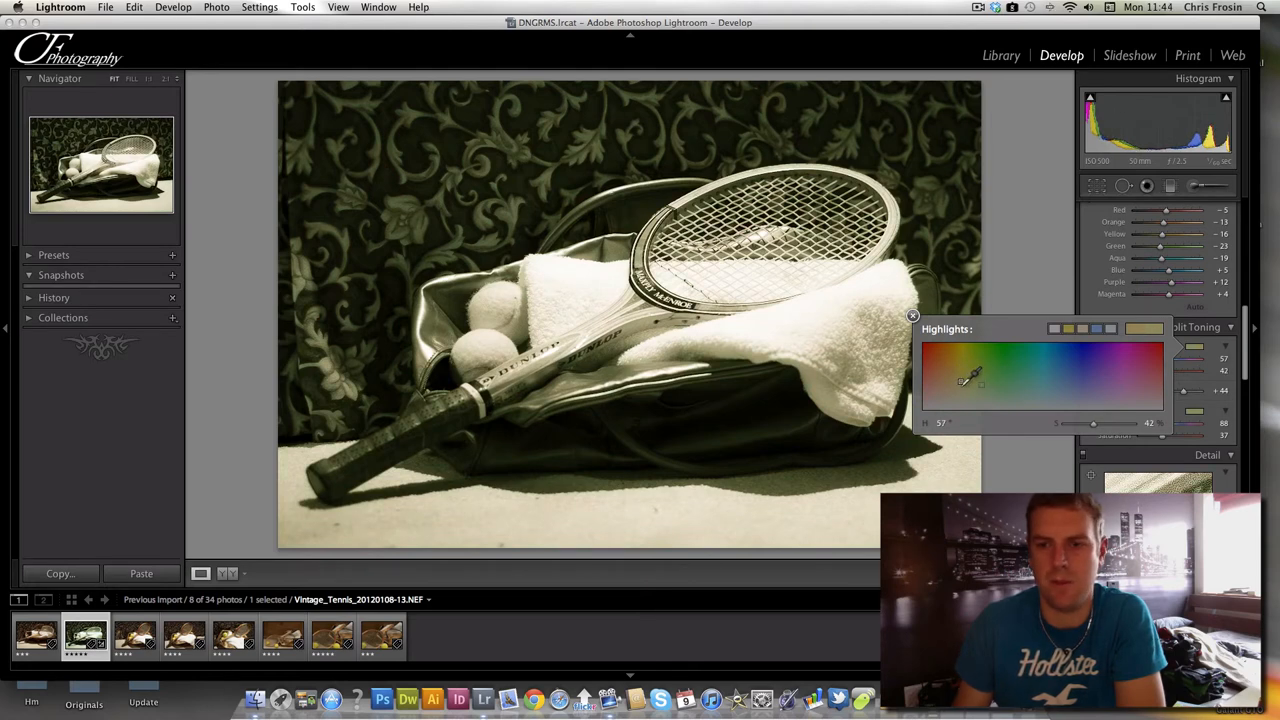
drag(965, 378, 958, 385)
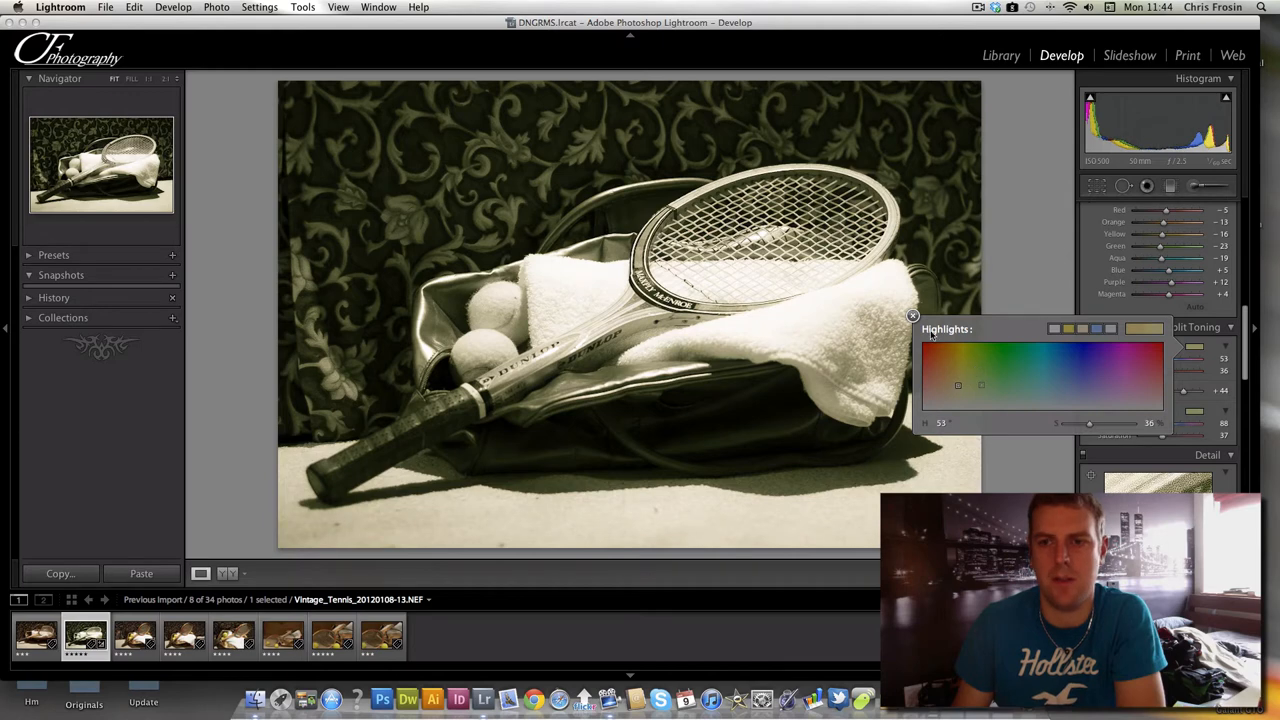
click(912, 316)
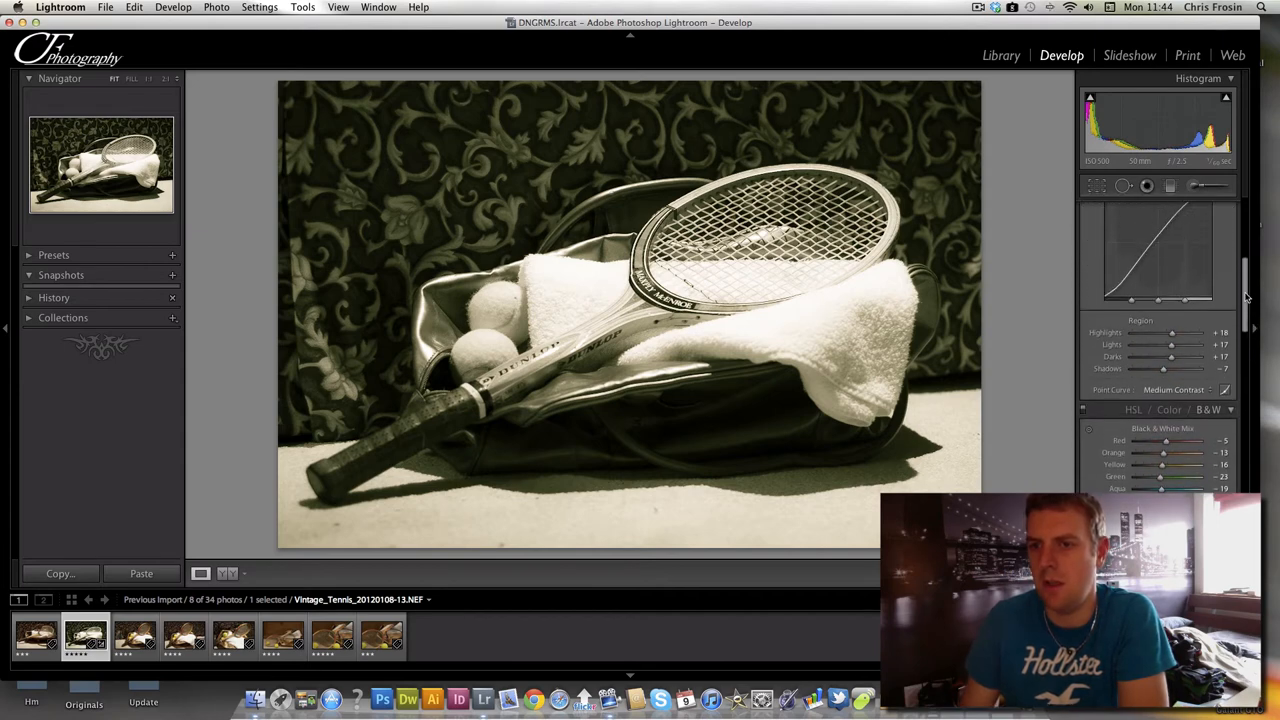
scroll(up, 3)
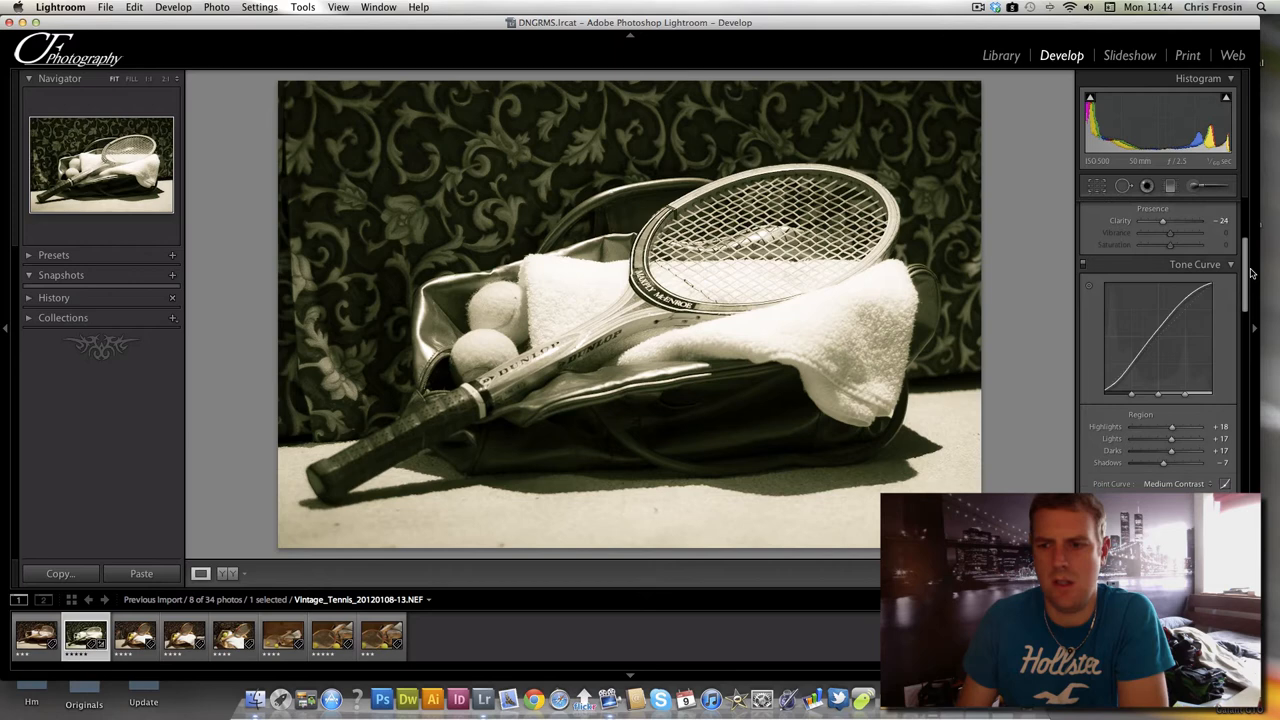
scroll(down, 3)
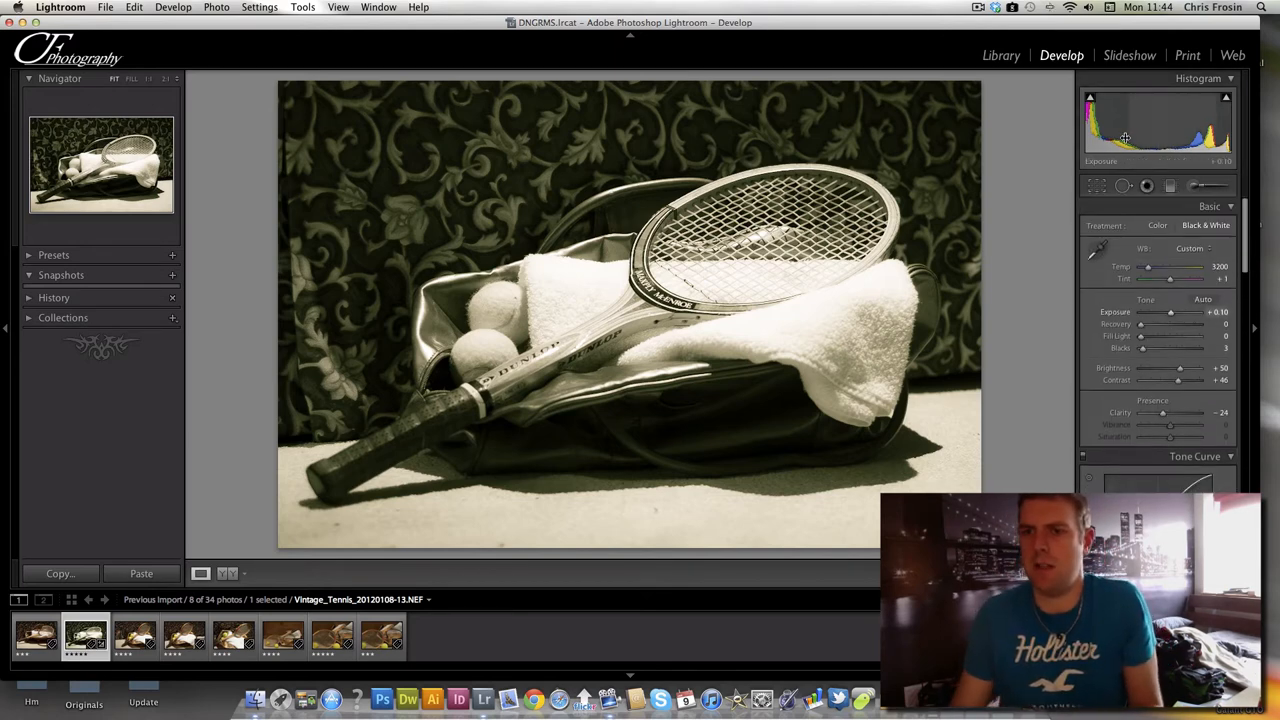
click(1090, 97)
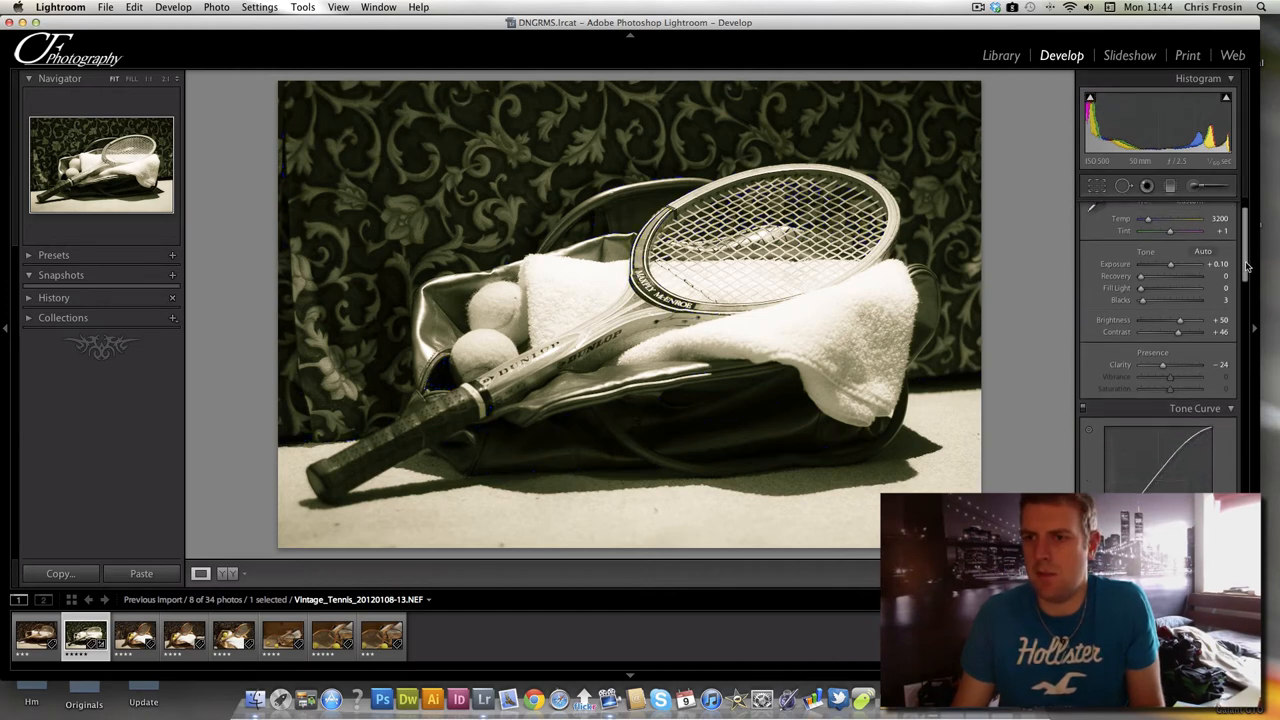
click(1091, 97)
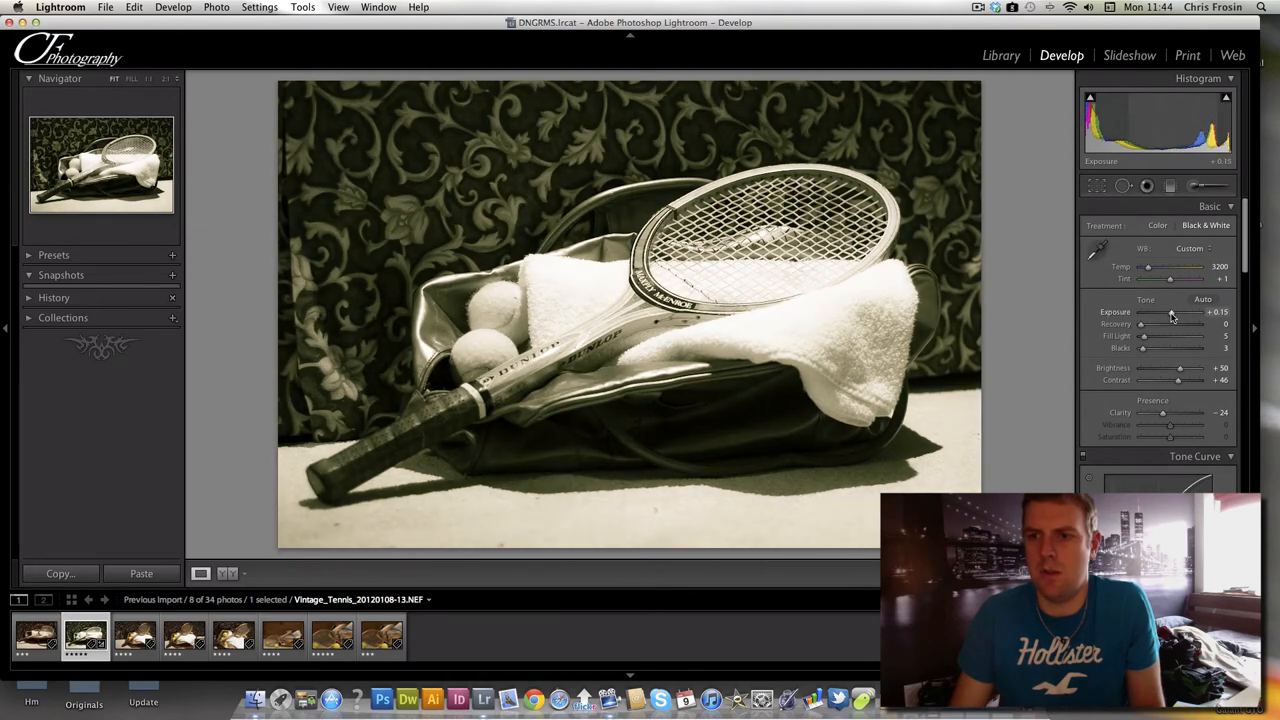
drag(1168, 312, 1172, 312)
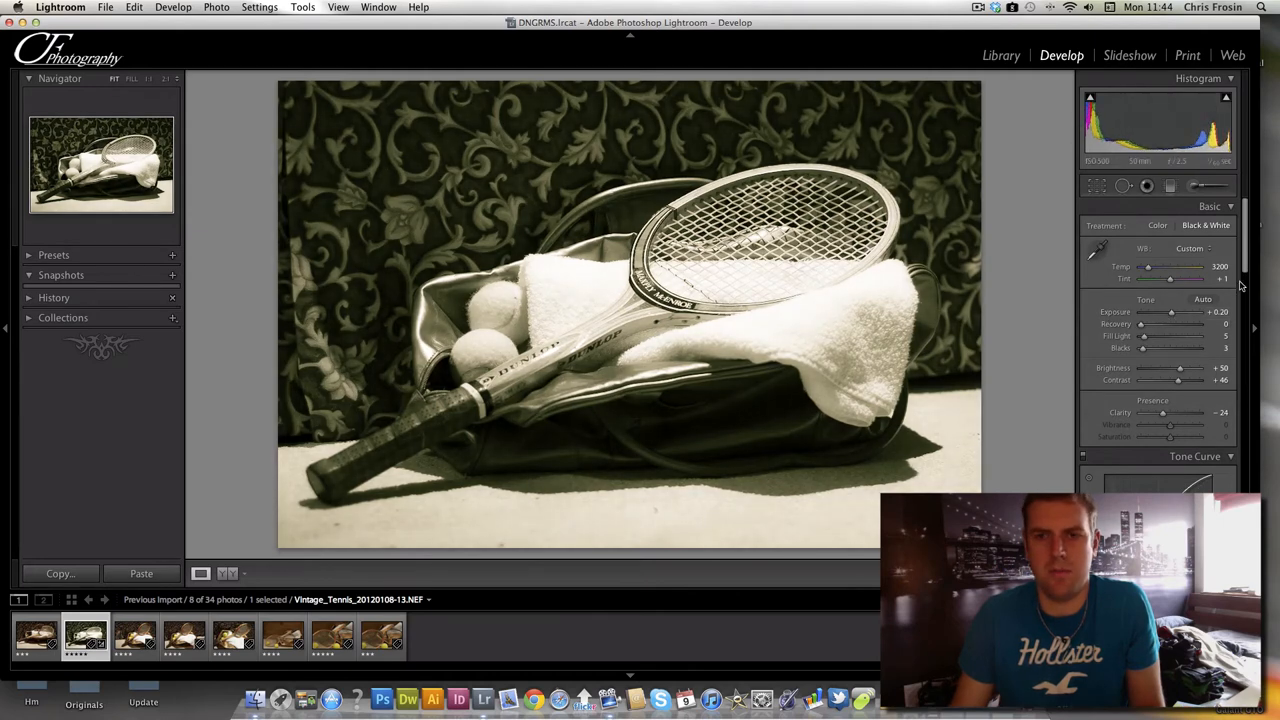
scroll(down, 3)
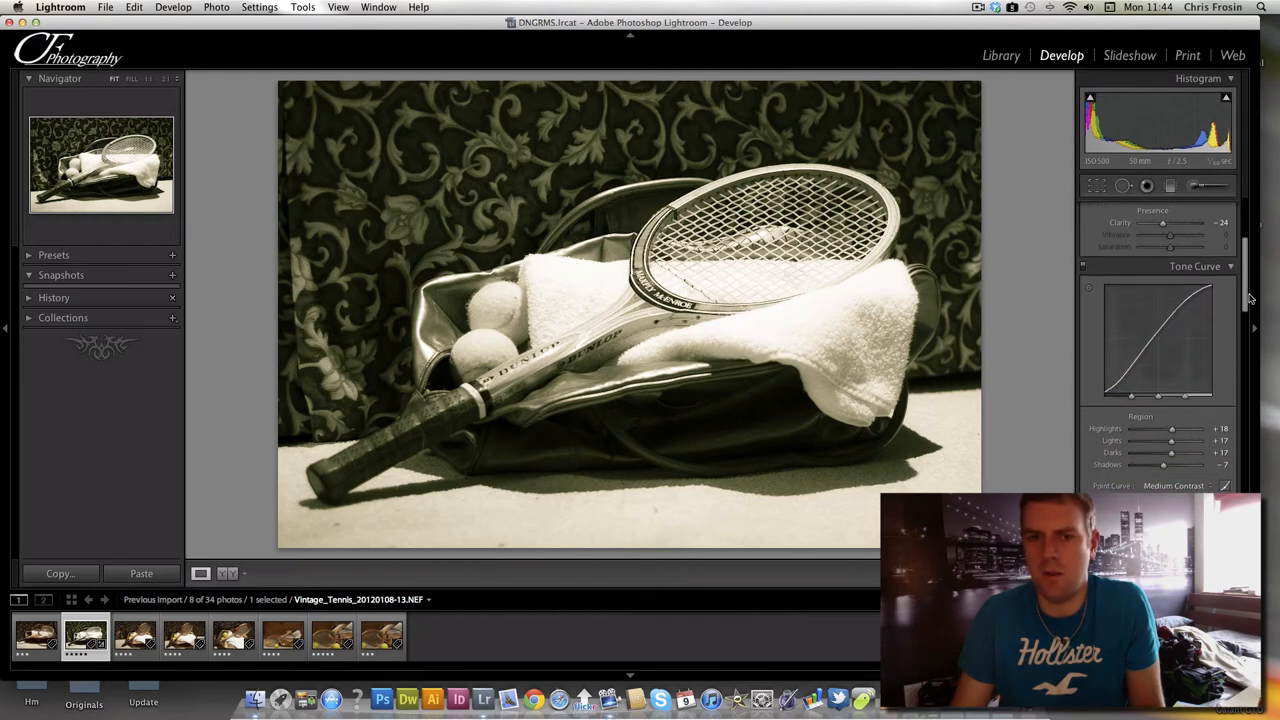
Scroll the right panel down past HSL, Split Toning, Detail and Lens Corrections to Effects.
scroll(down, 3)
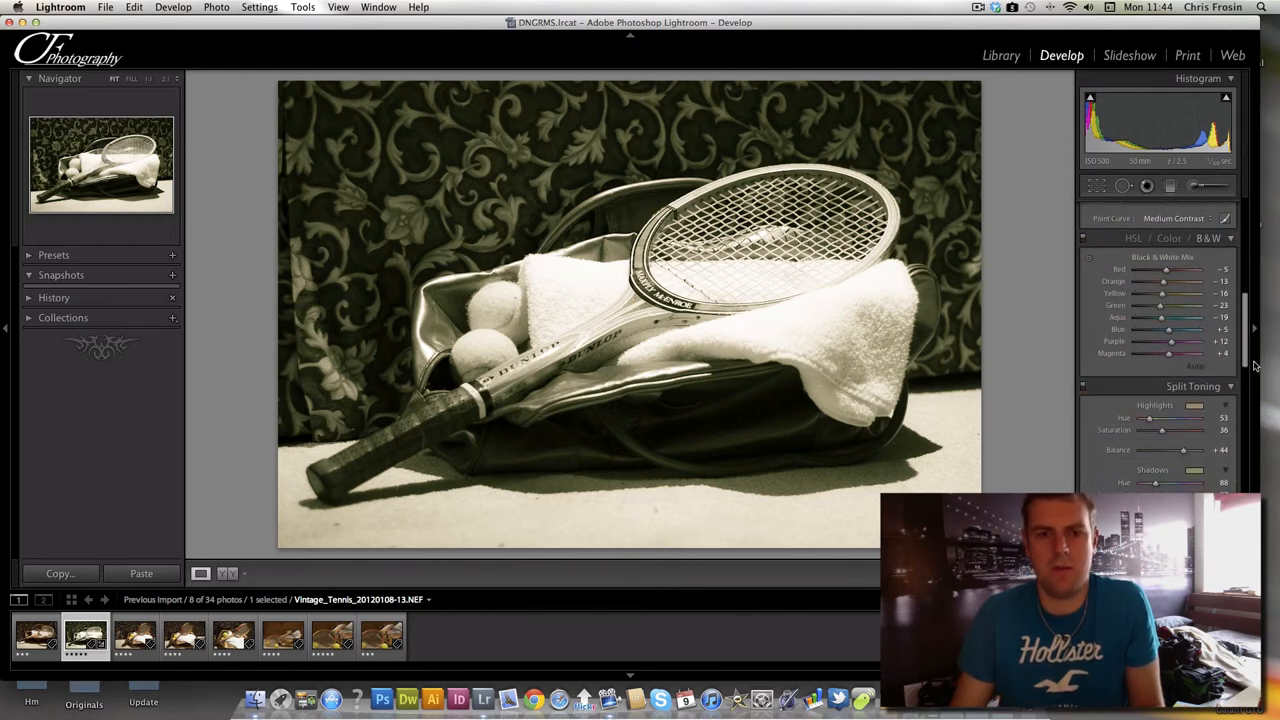
scroll(down, 3)
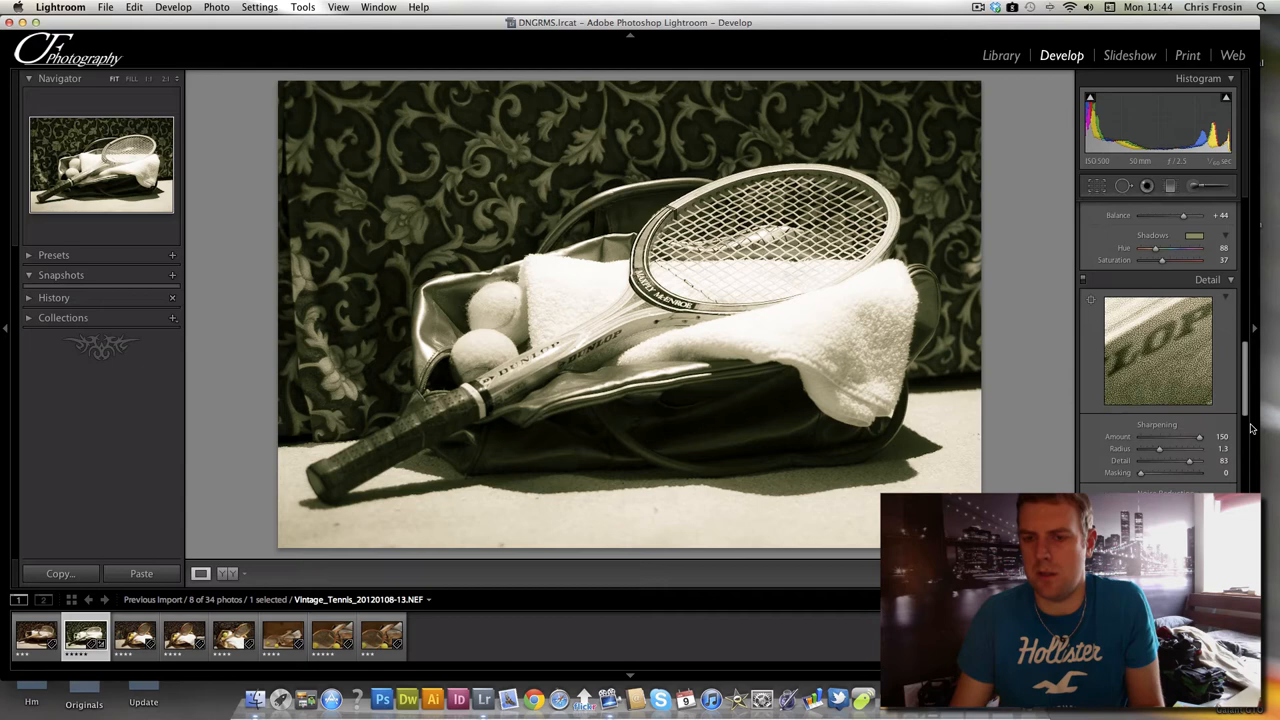
scroll(down, 3)
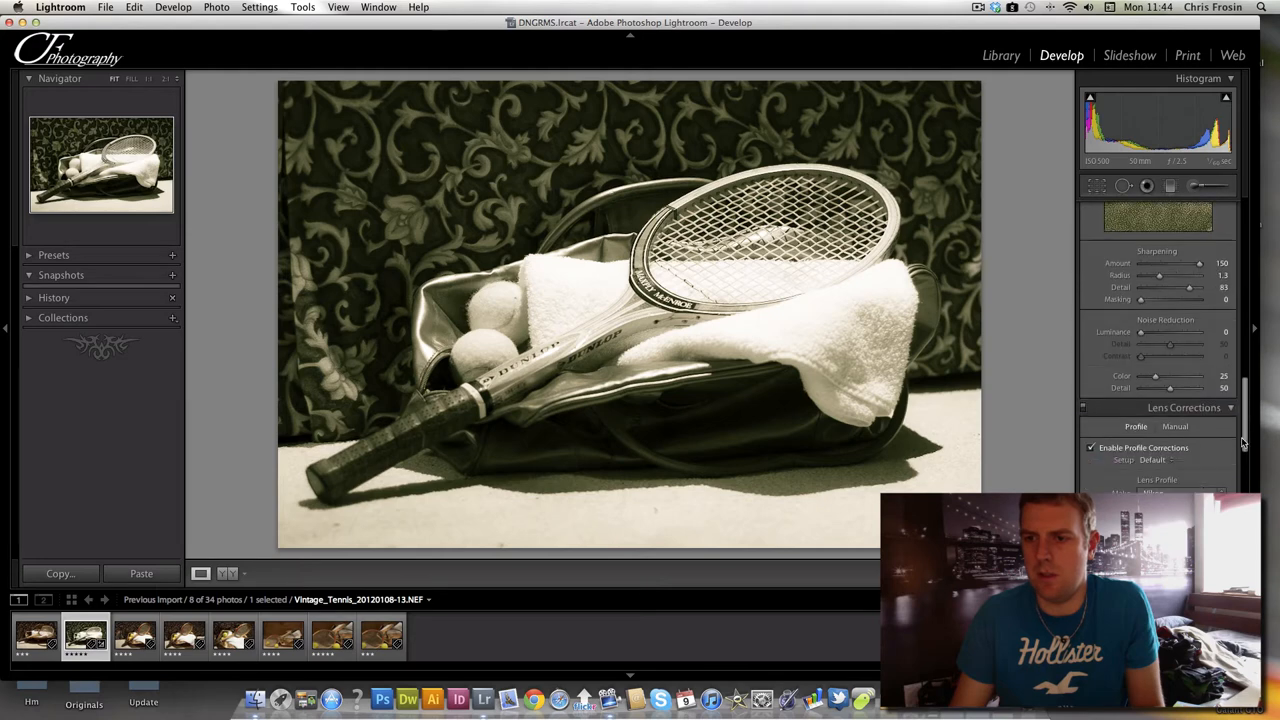
scroll(down, 3)
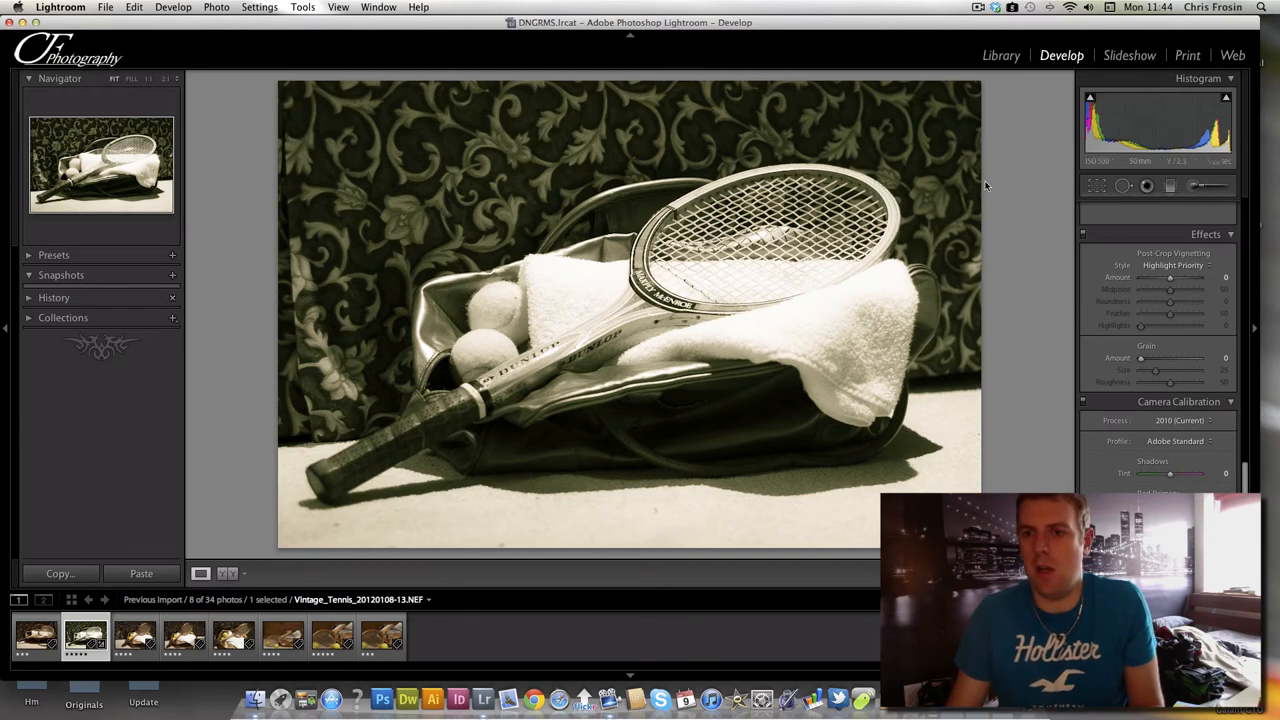
mouse_move(380, 82)
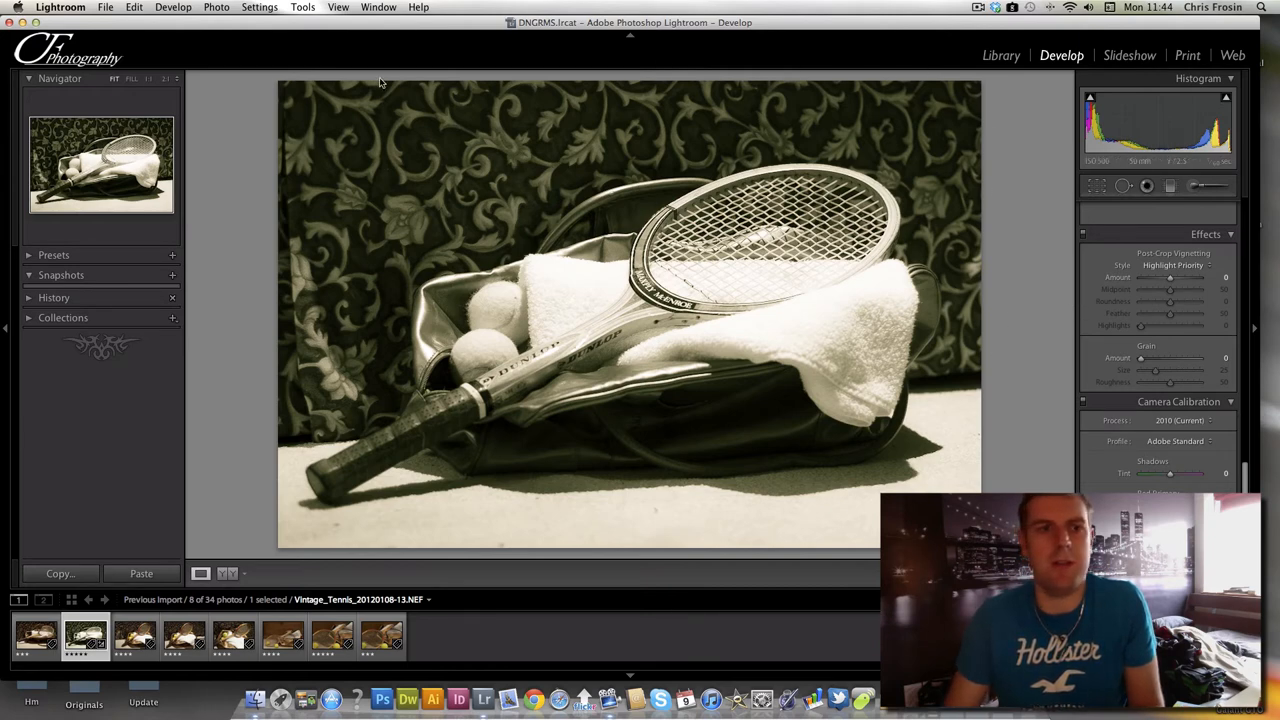
mouse_move(971, 108)
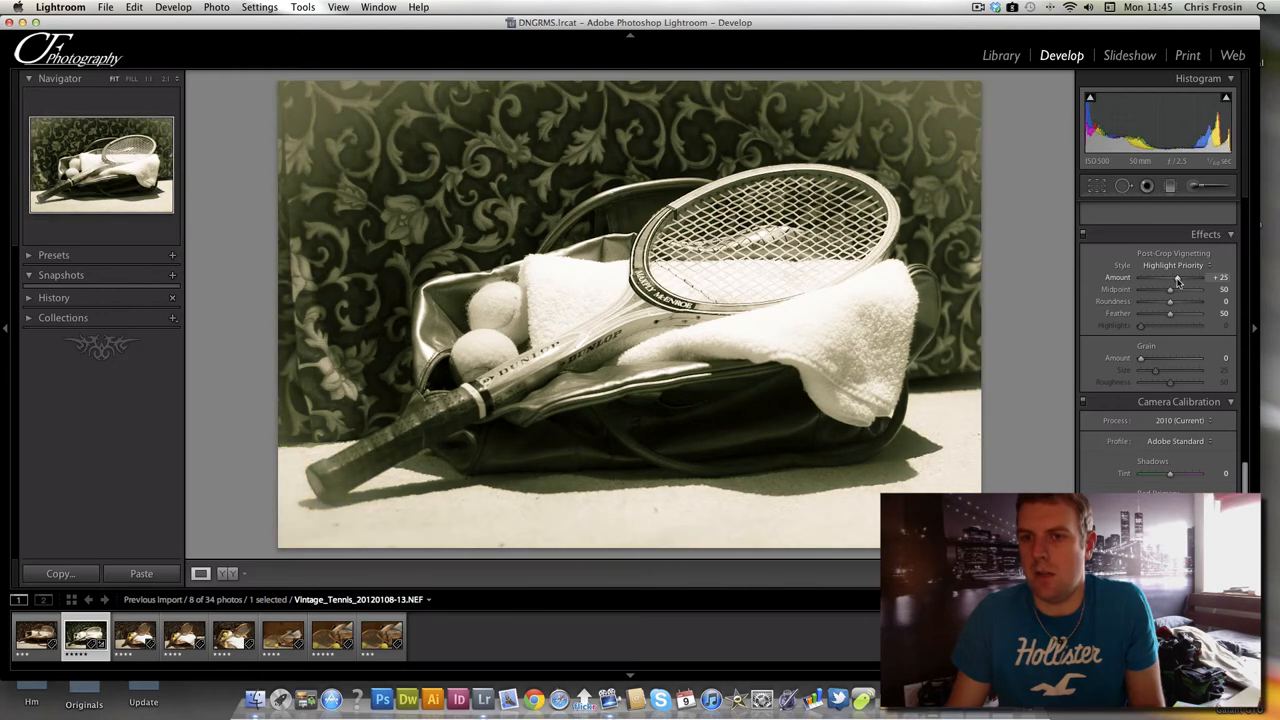
Set Post-Crop Vignetting to amount +26 and midpoint 44.
drag(1180, 277, 1175, 277)
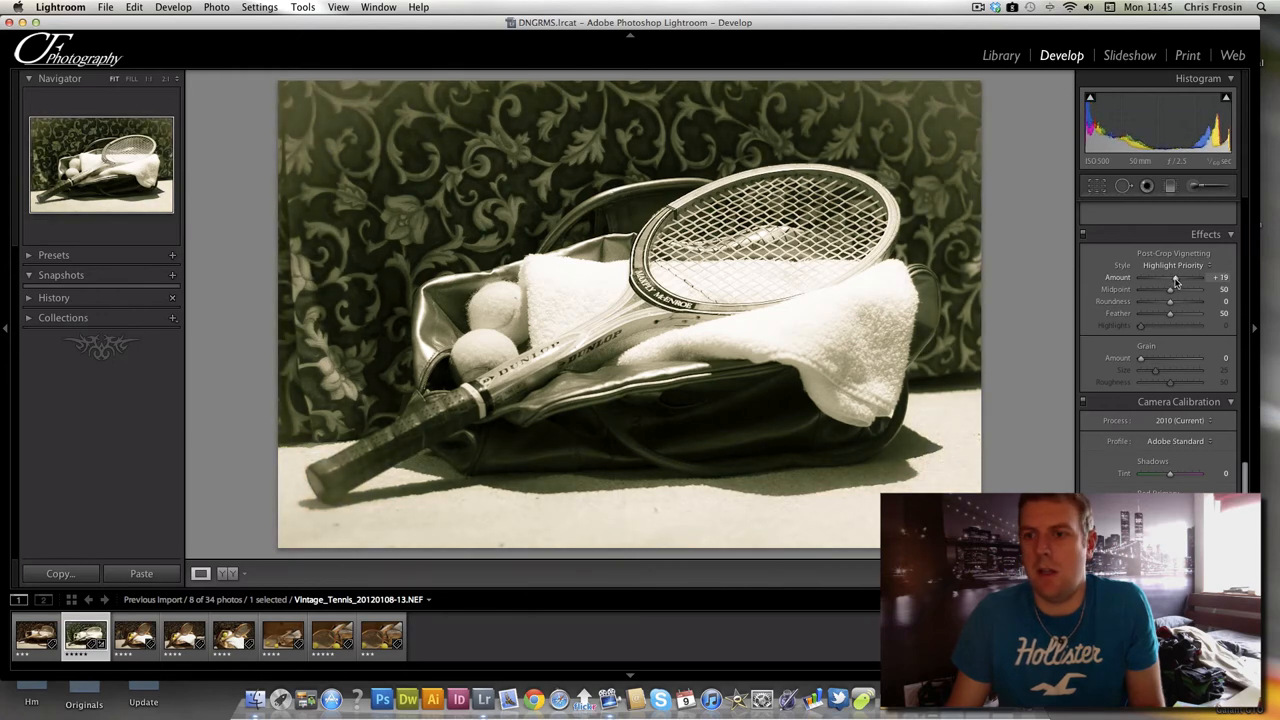
drag(1170, 289, 1174, 289)
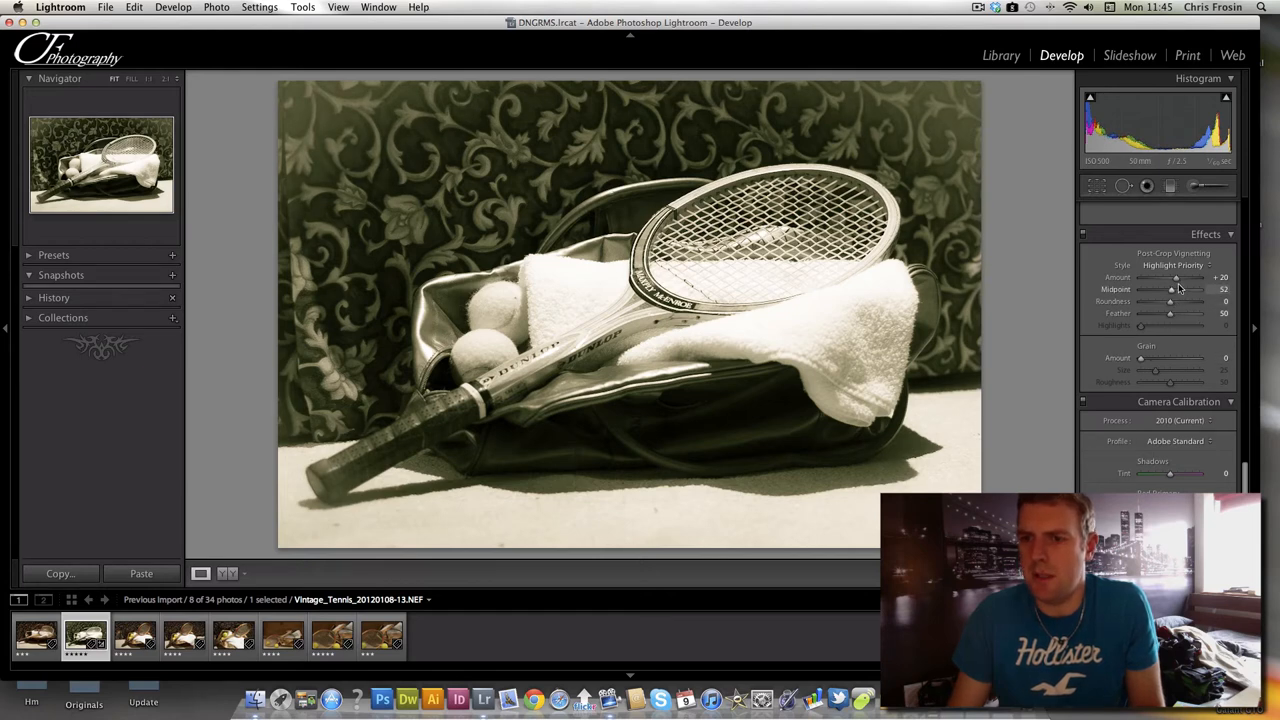
drag(1175, 277, 1182, 277)
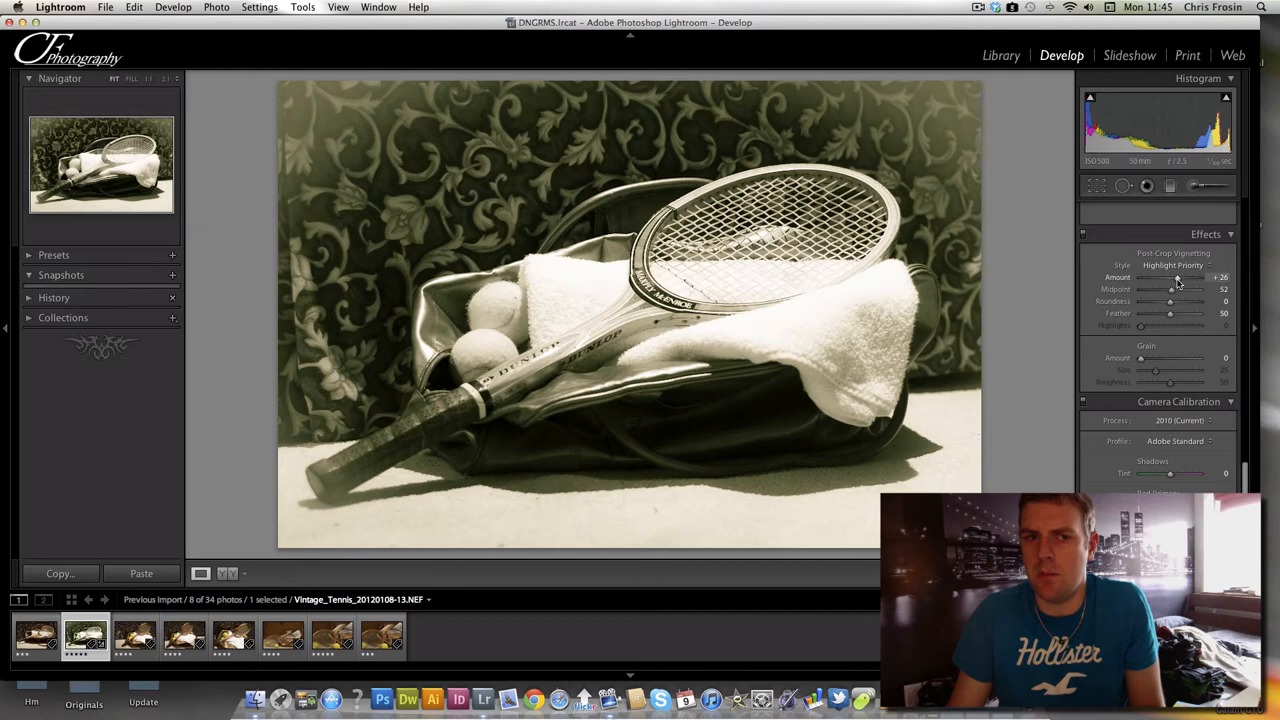
drag(1172, 289, 1157, 289)
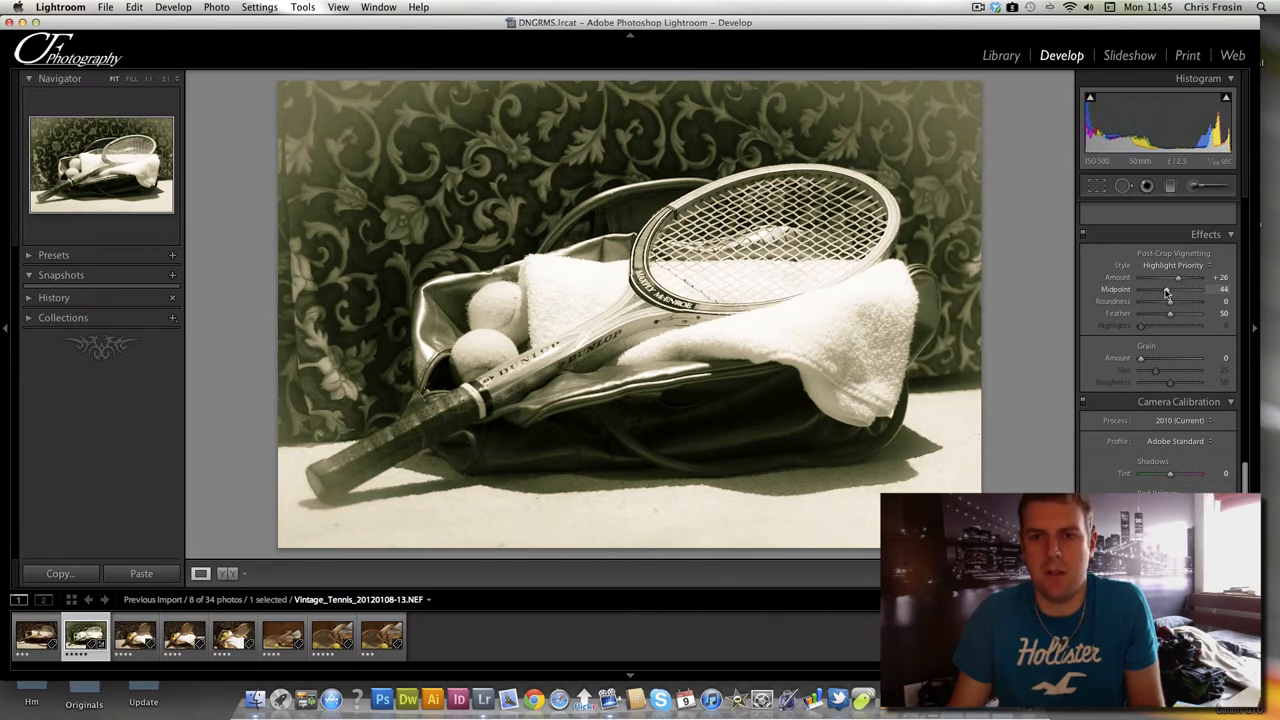
mouse_move(935, 143)
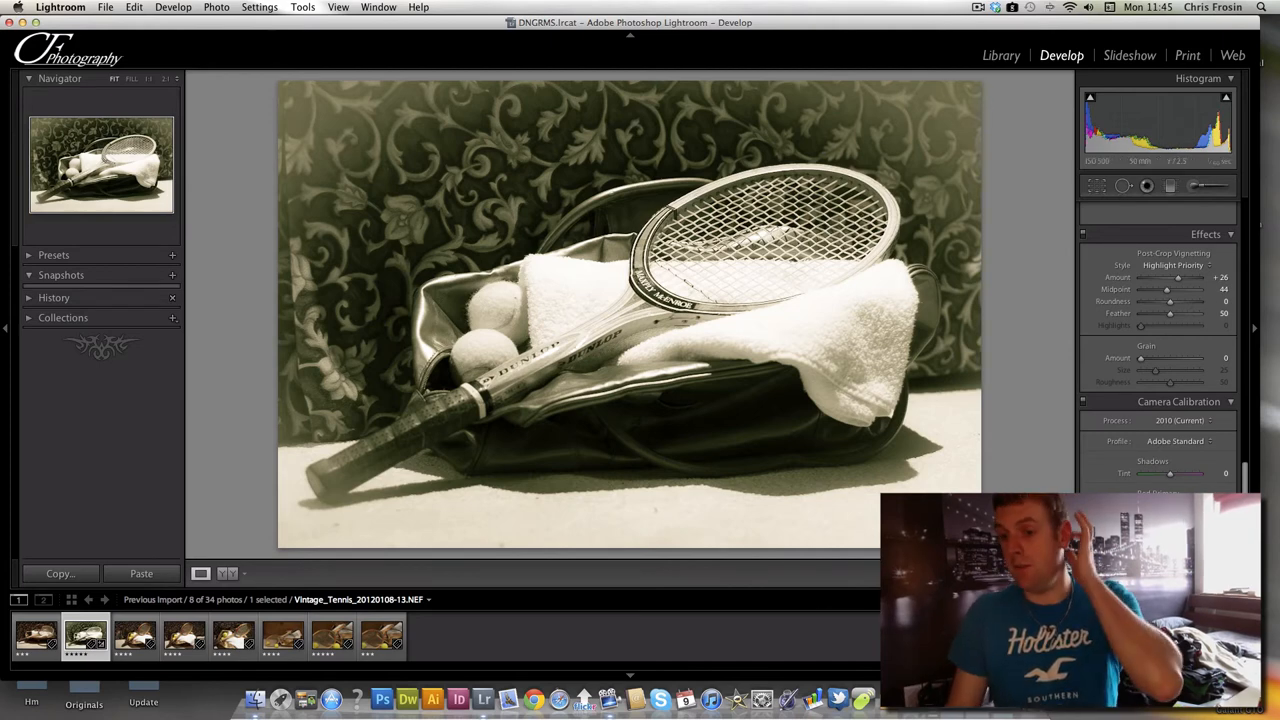
scroll(down, 3)
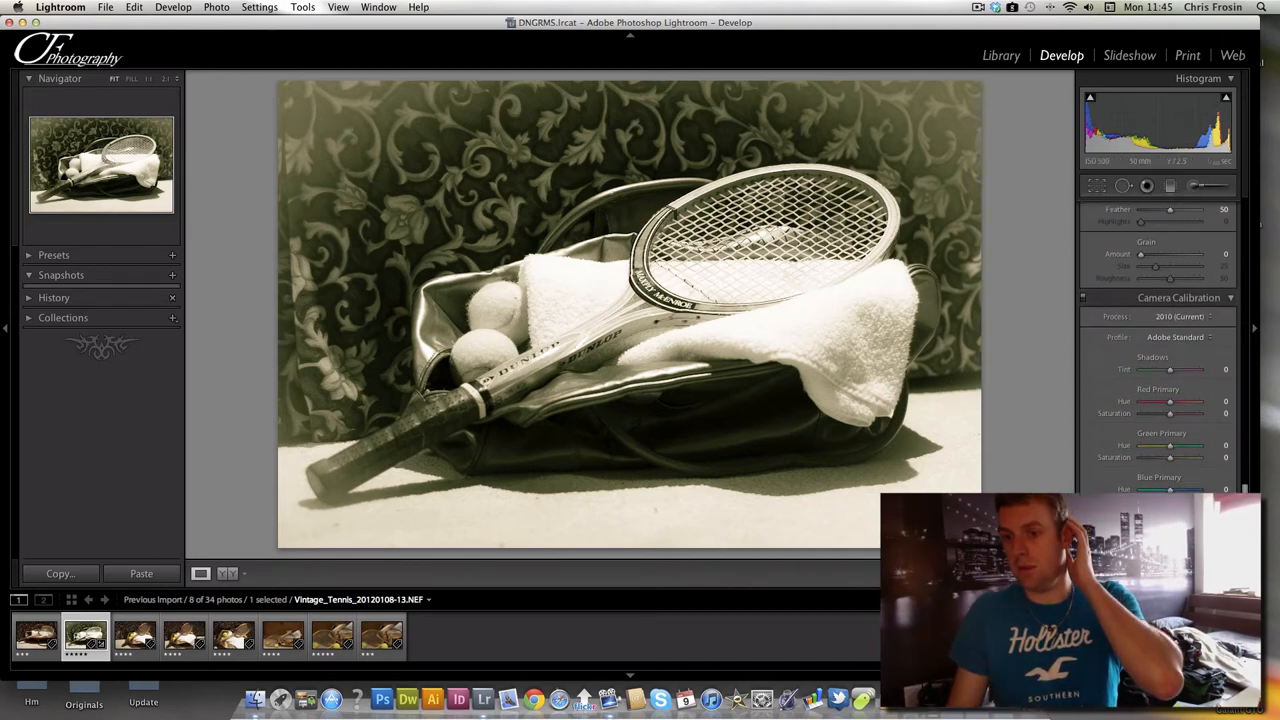
click(1196, 186)
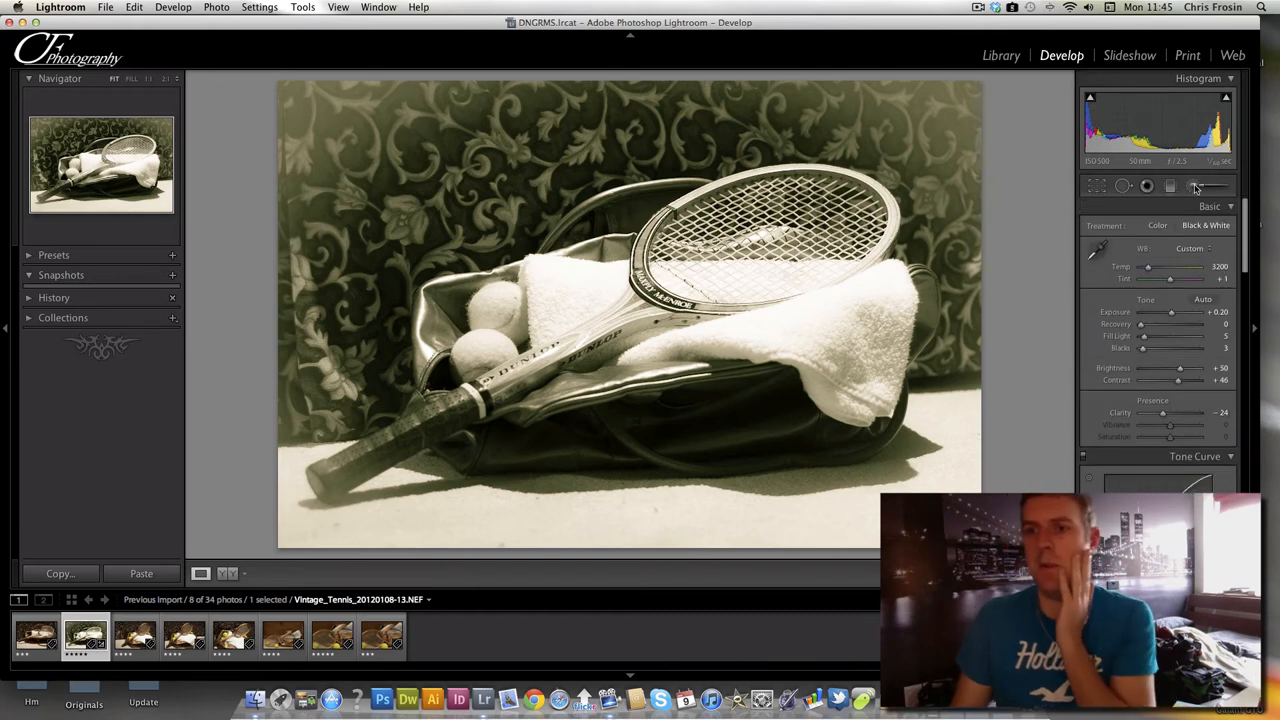
Configure the Adjustment Brush with exposure 1.28, saturation 0, flow 51 and density 77.
click(1196, 186)
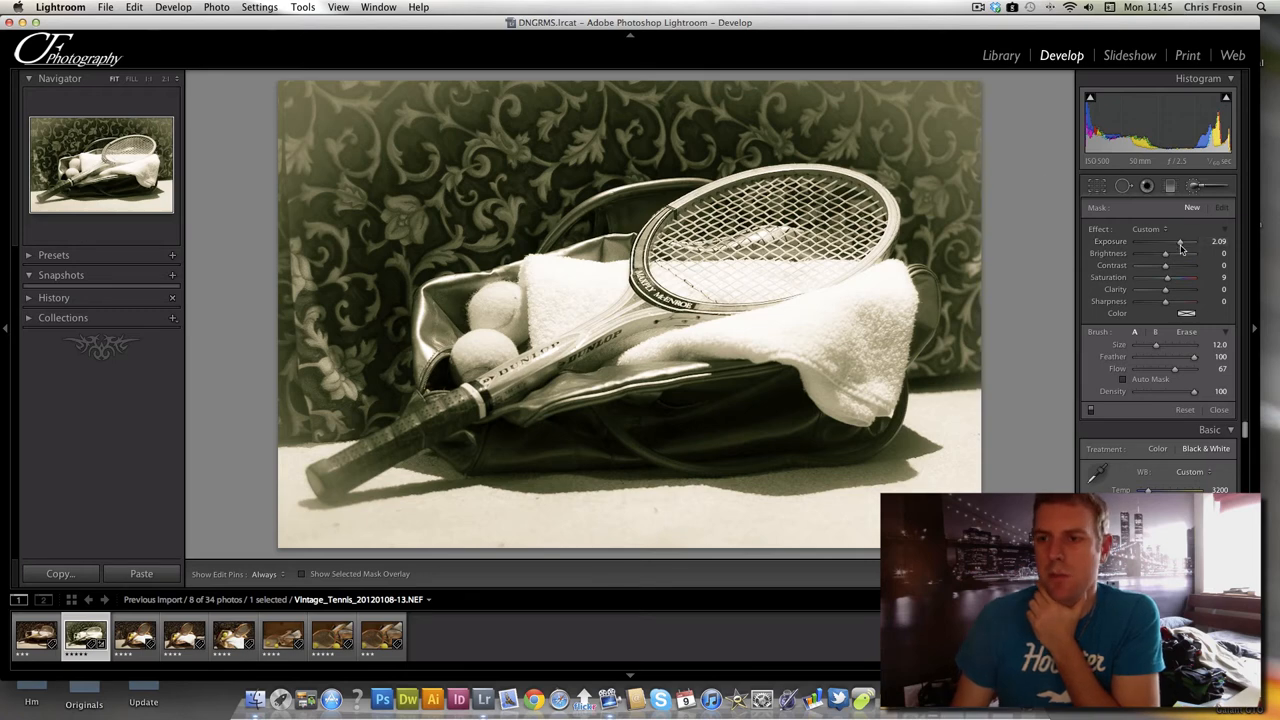
drag(1185, 241, 1173, 241)
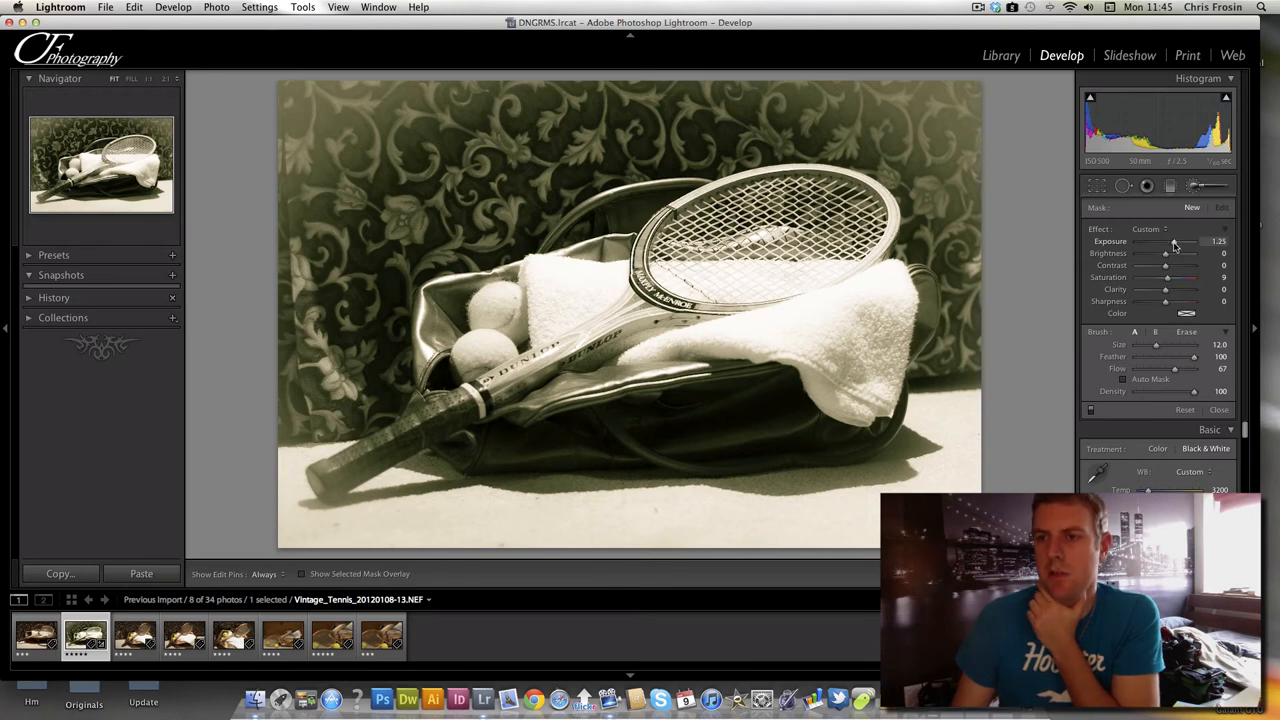
drag(1180, 241, 1174, 241)
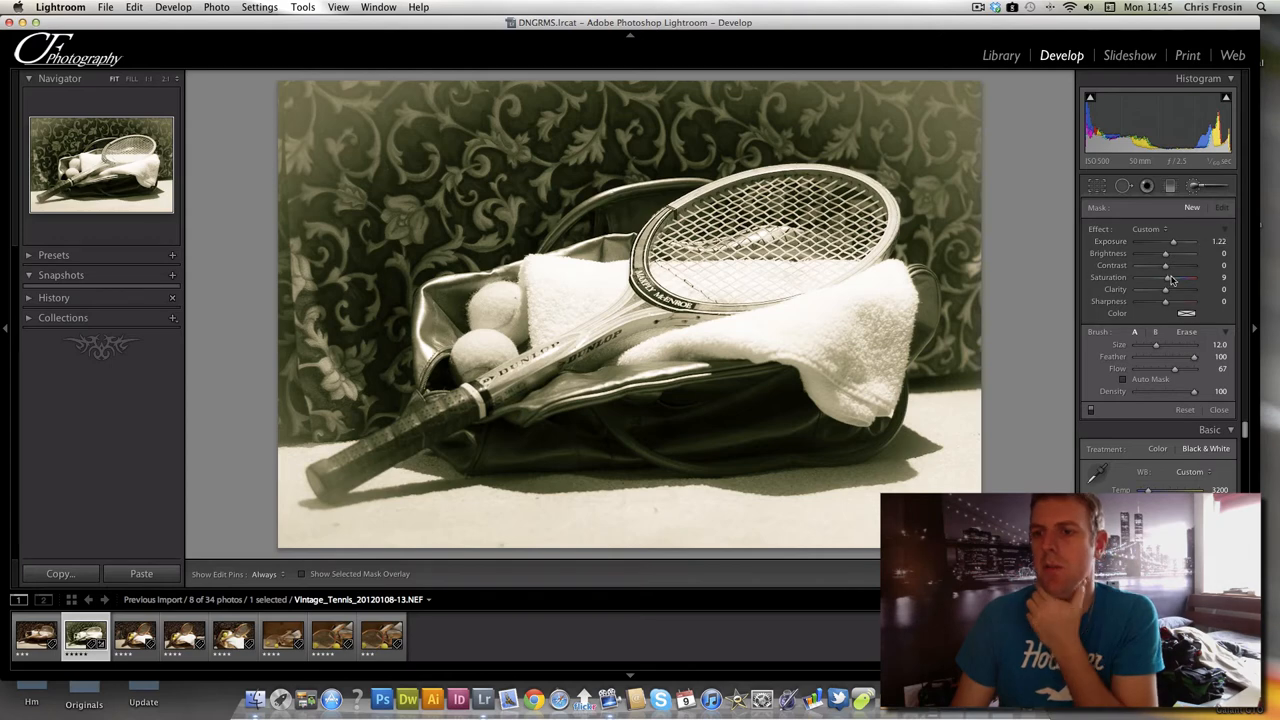
drag(1170, 277, 1165, 277)
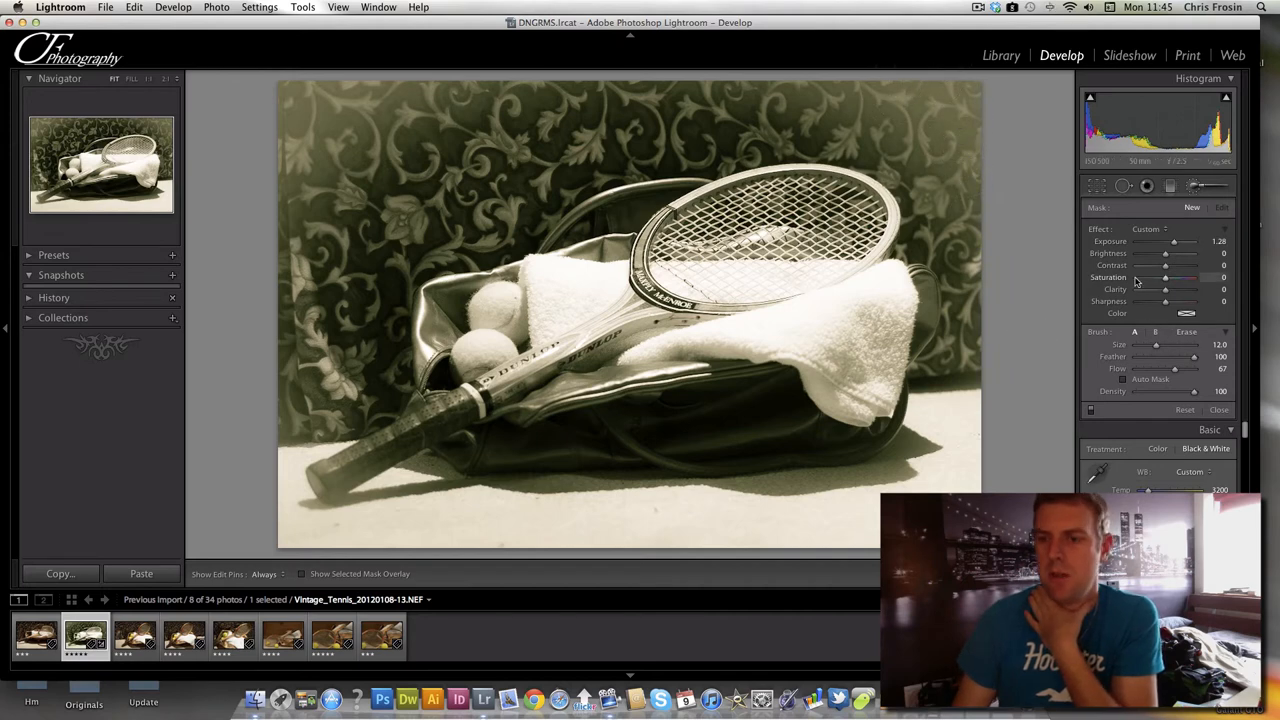
drag(1174, 368, 1168, 372)
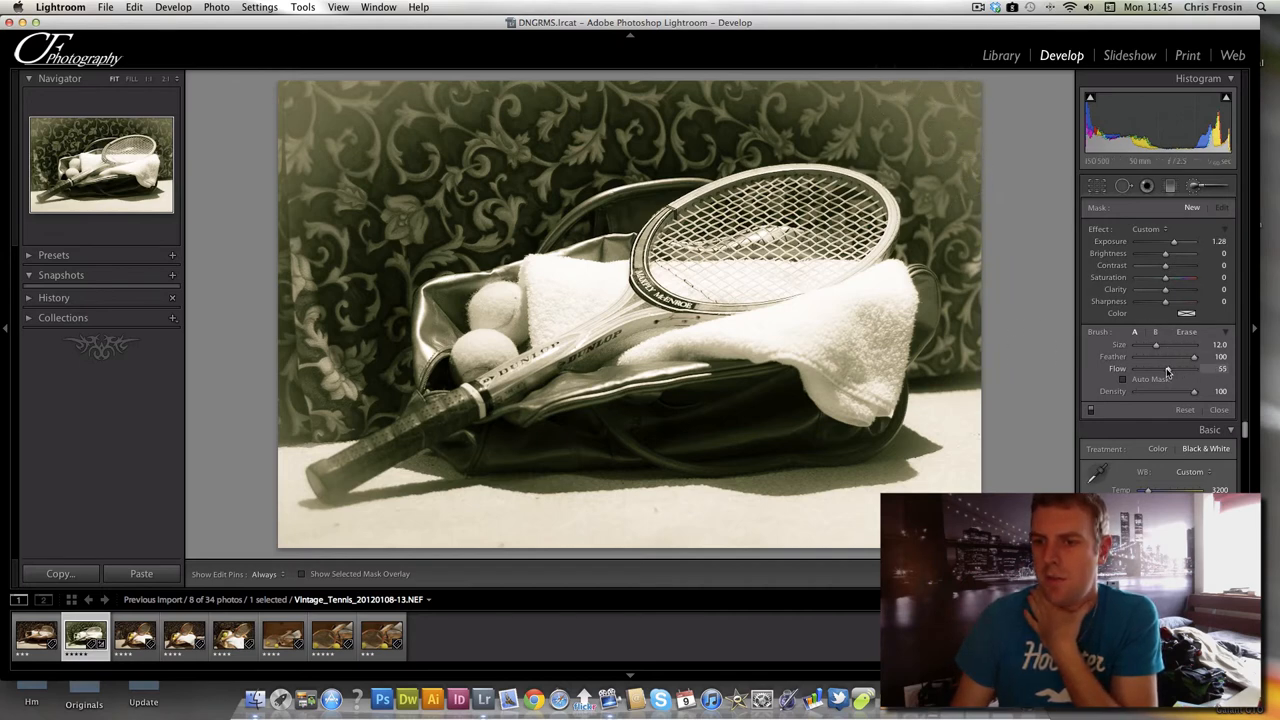
drag(1195, 391, 1185, 391)
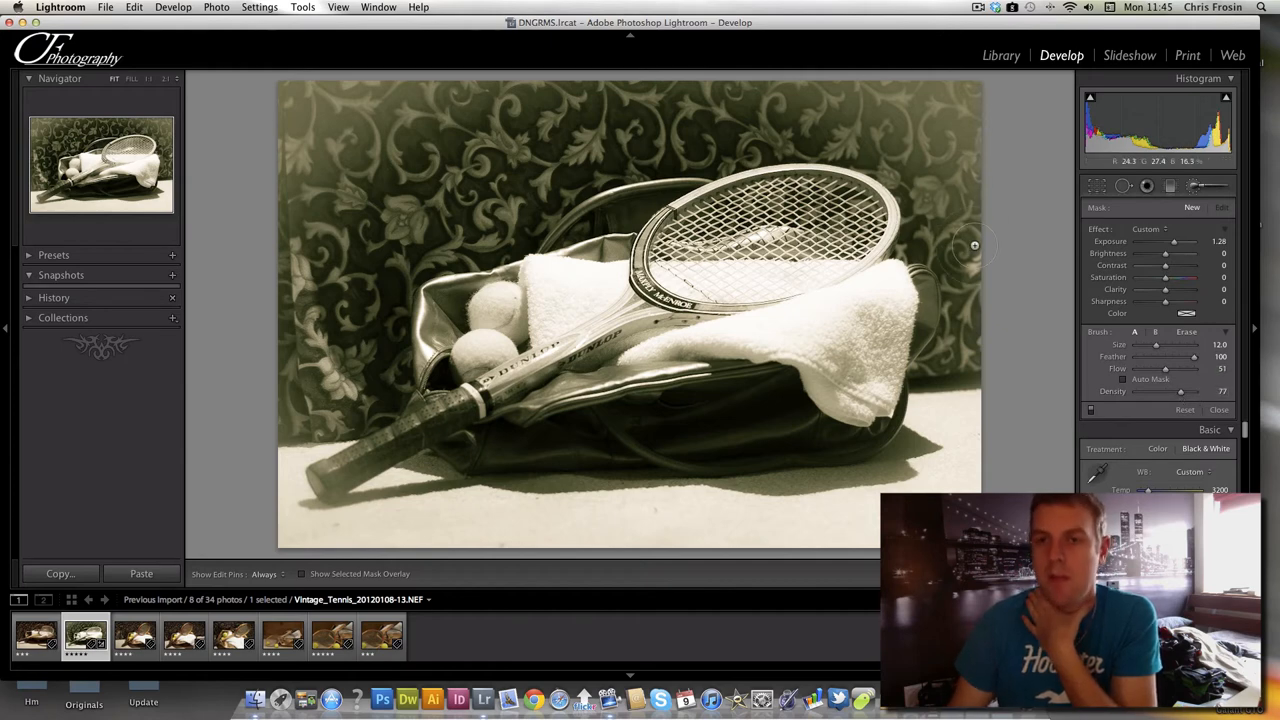
mouse_move(742, 78)
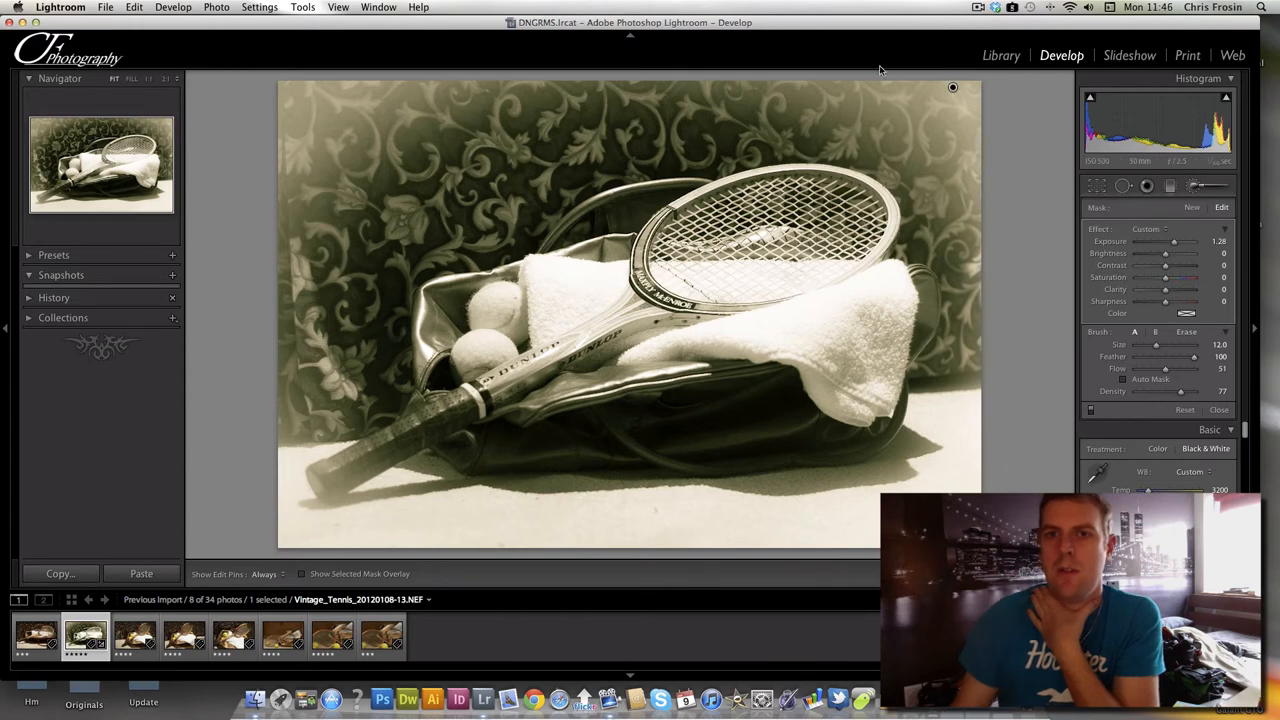
mouse_move(732, 82)
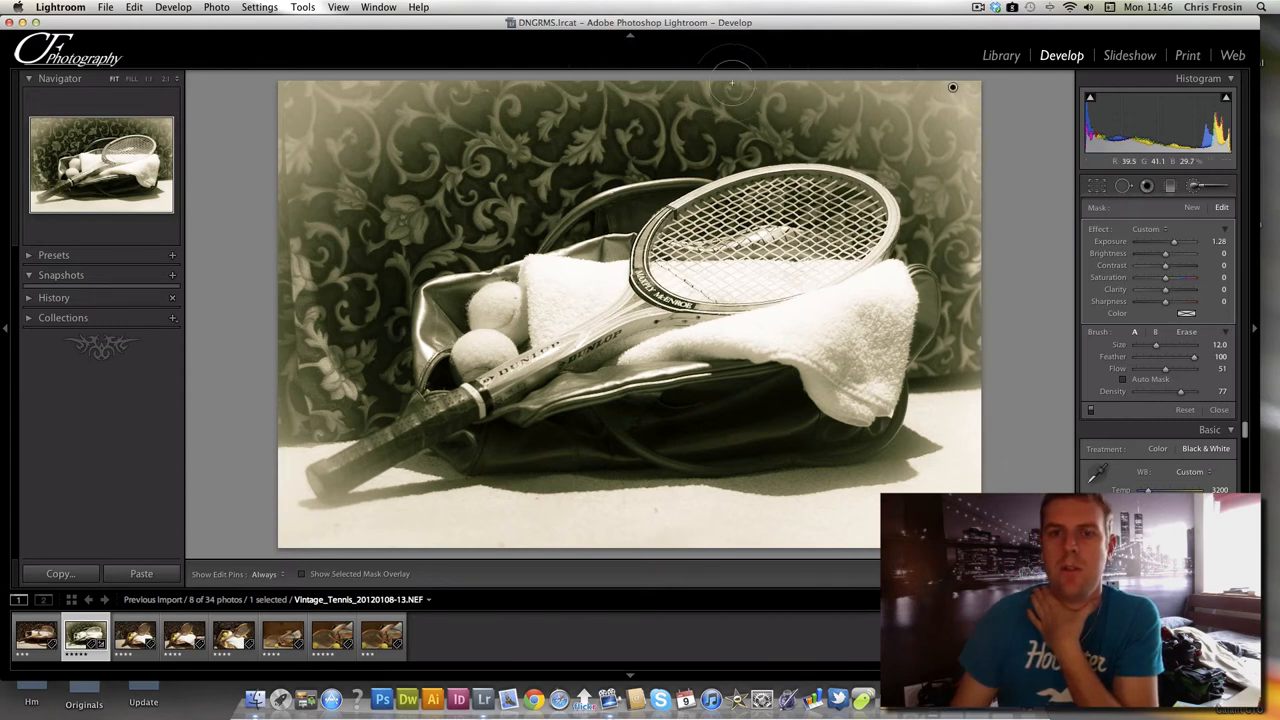
mouse_move(272, 149)
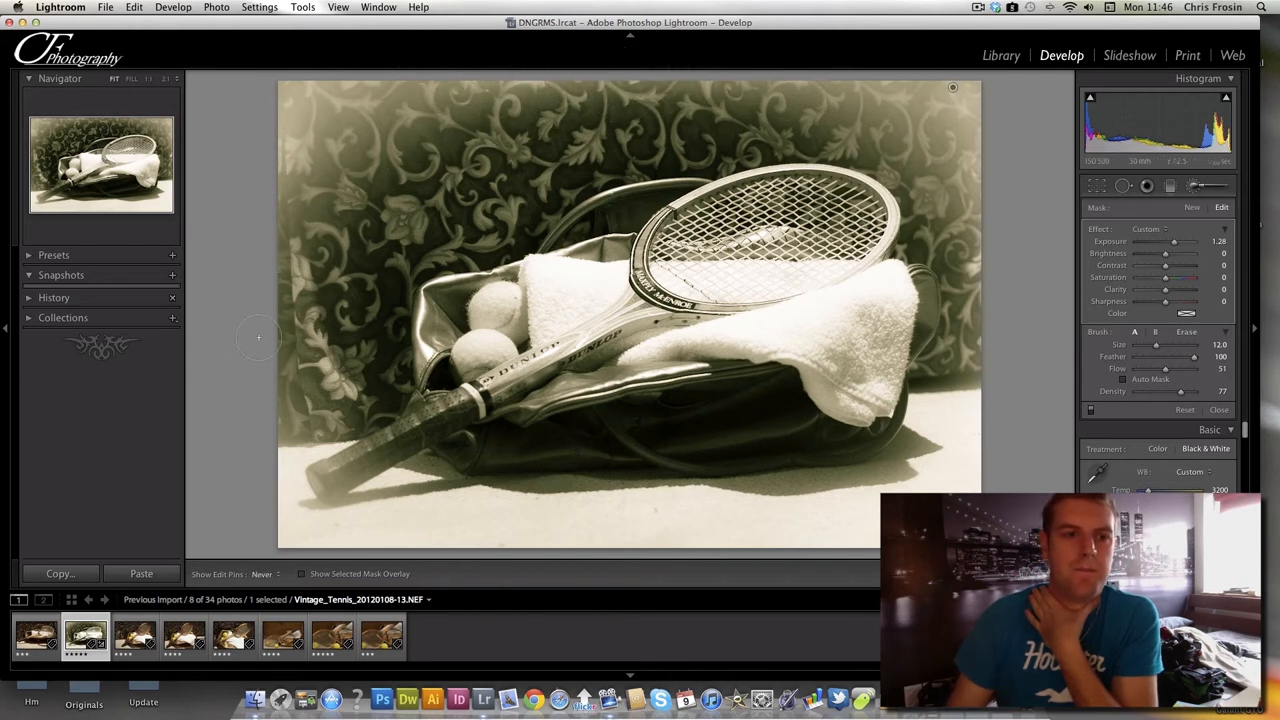
Set Show Edit Pins to Always for the painted border adjustments.
click(262, 573)
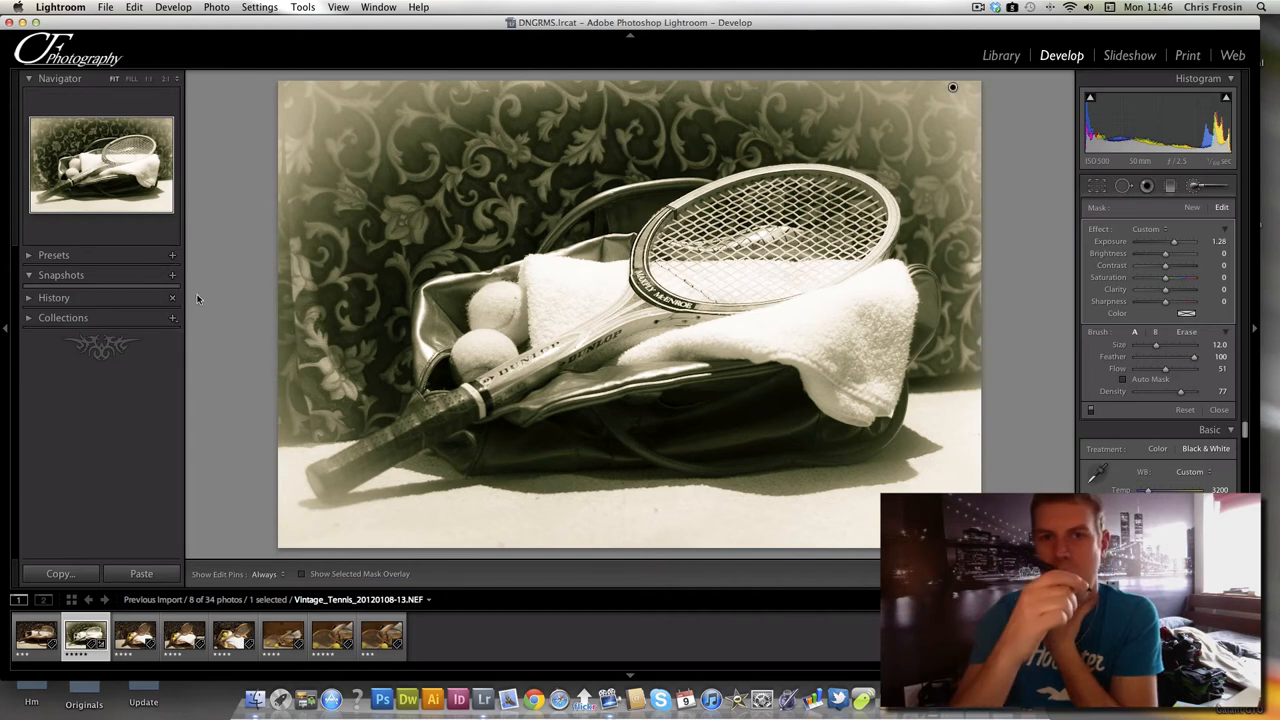
click(264, 573)
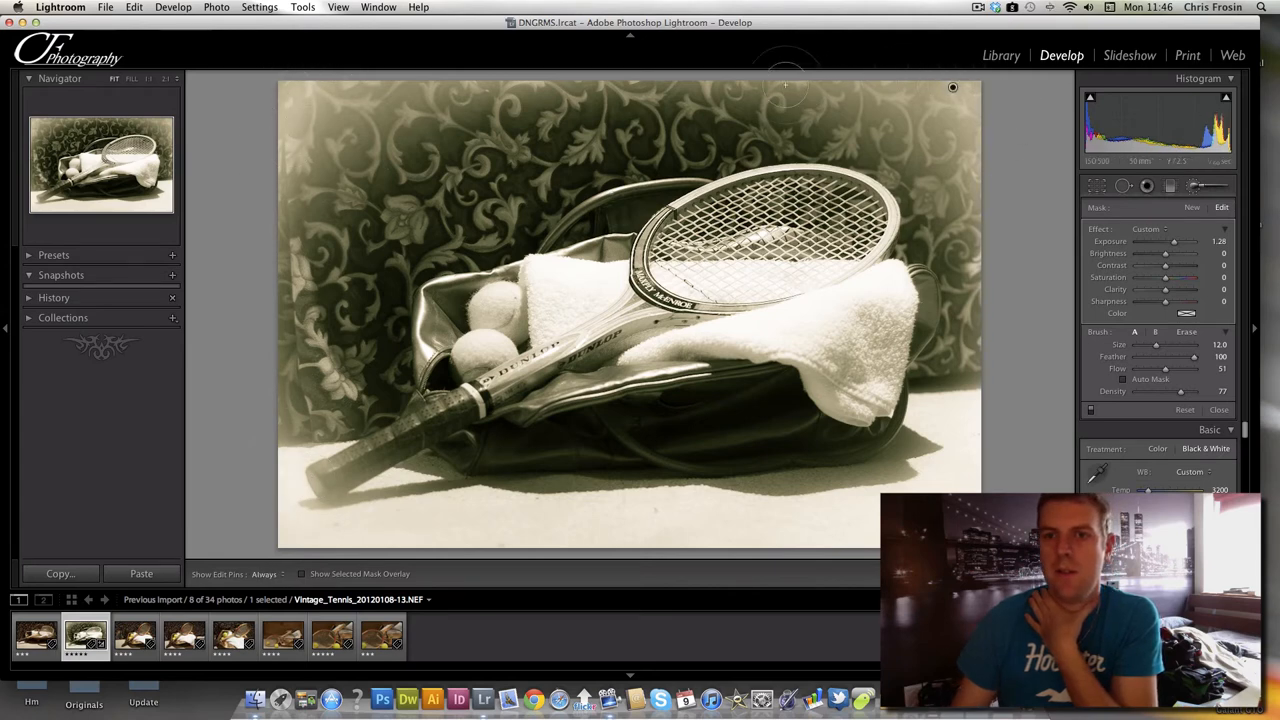
mouse_move(997, 393)
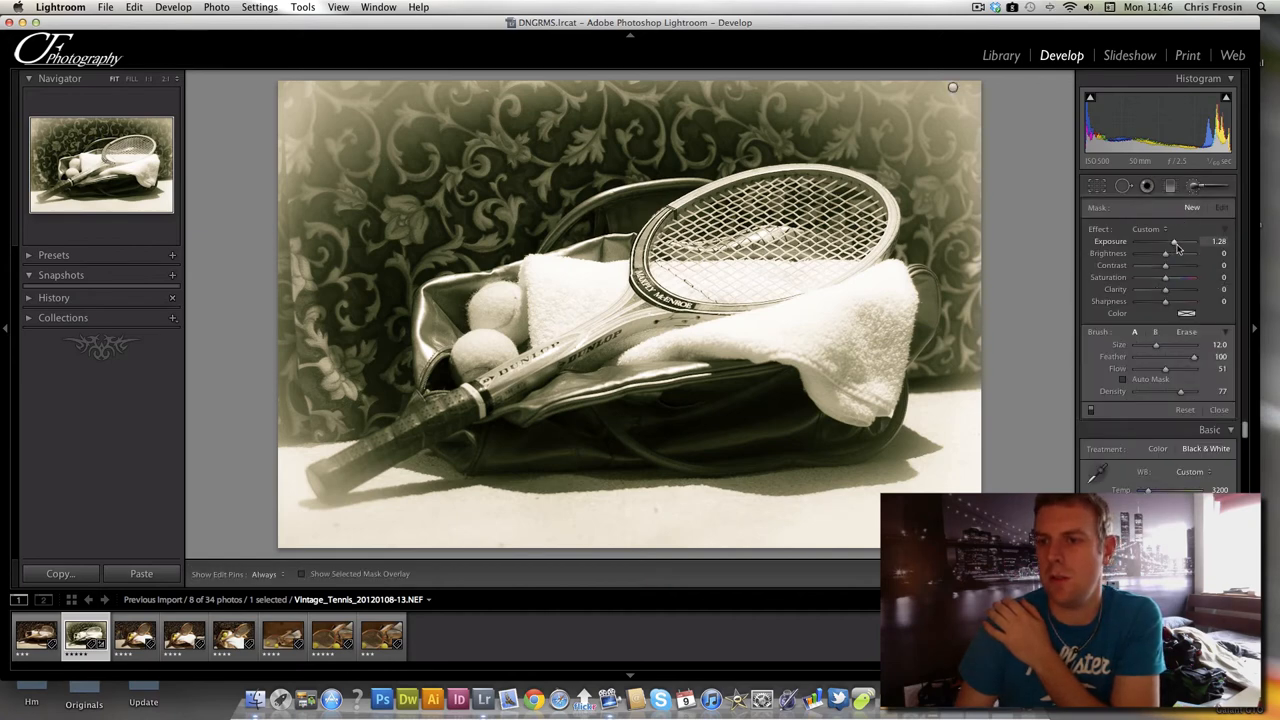
Raise the new brush to exposure 2.06, flow 74 and density 86.
drag(1173, 241, 1180, 241)
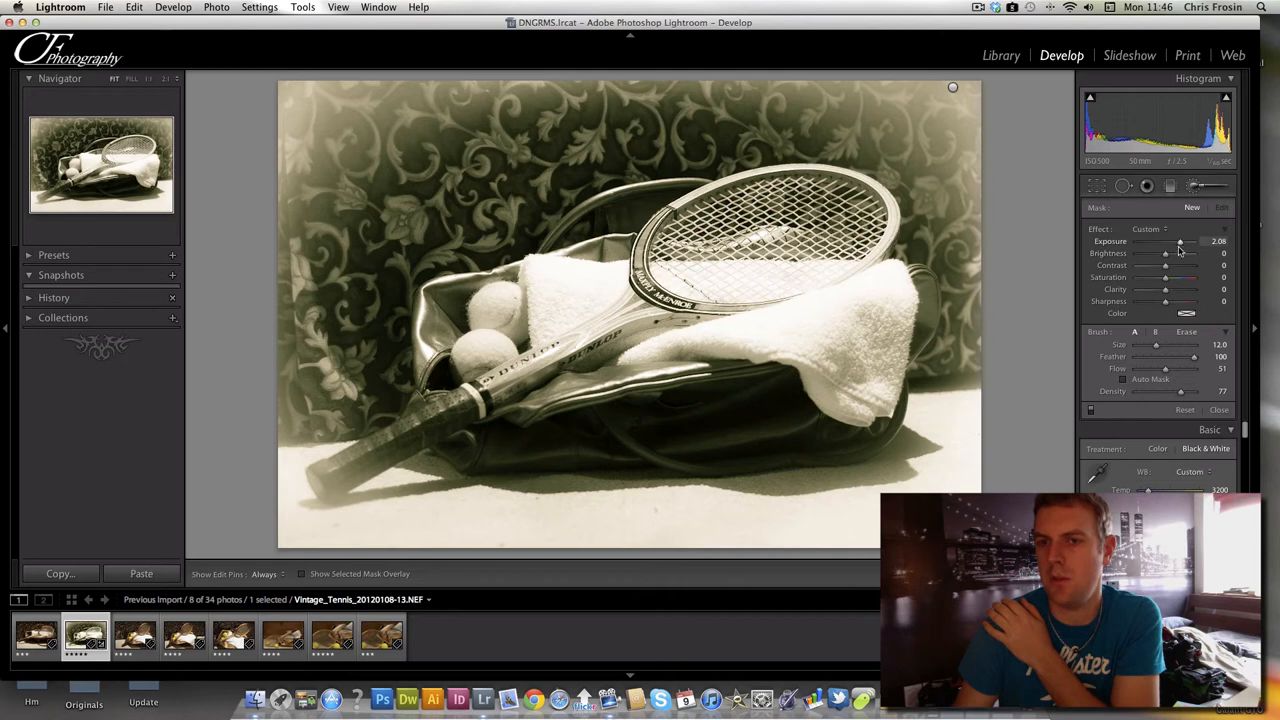
drag(1165, 368, 1180, 368)
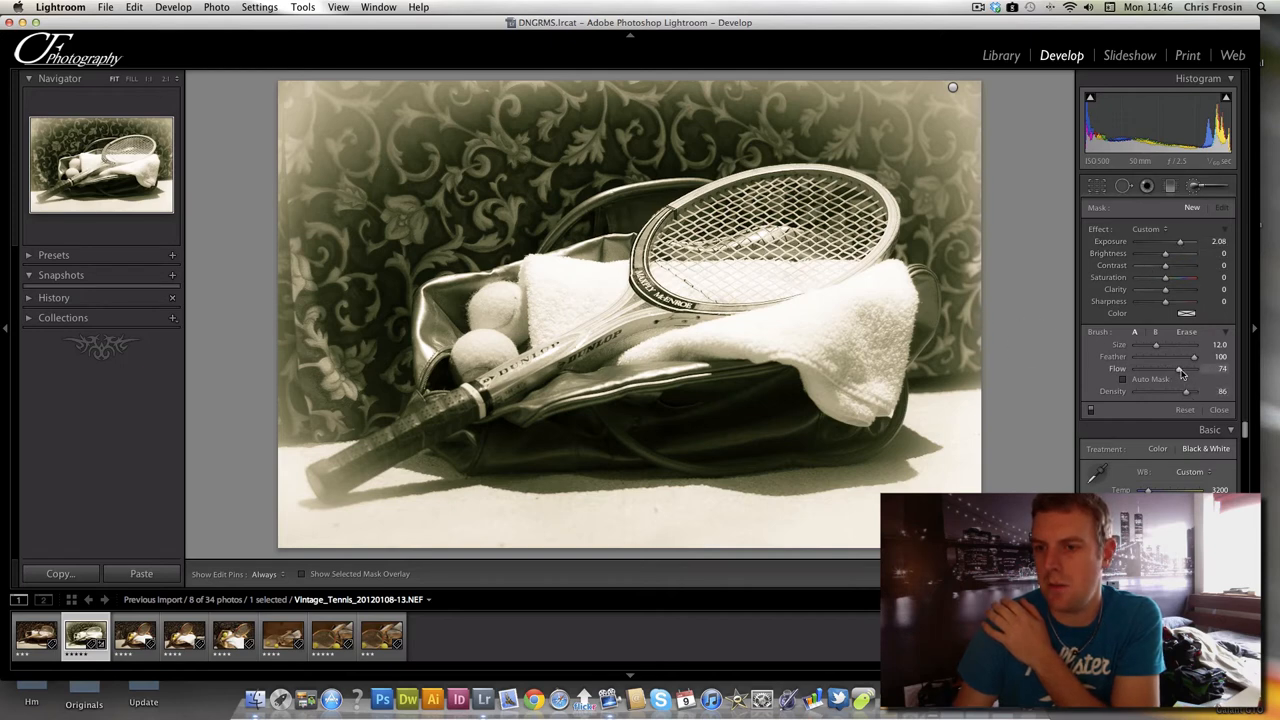
drag(1190, 391, 1186, 391)
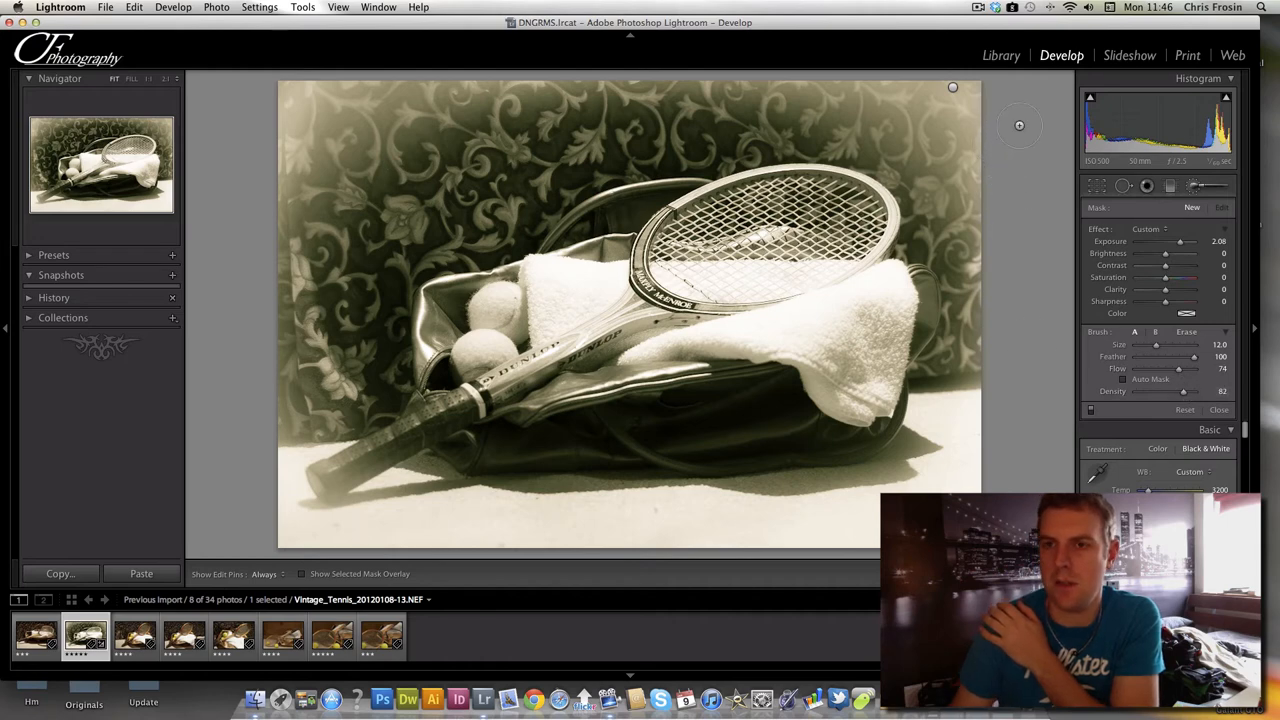
mouse_move(1011, 116)
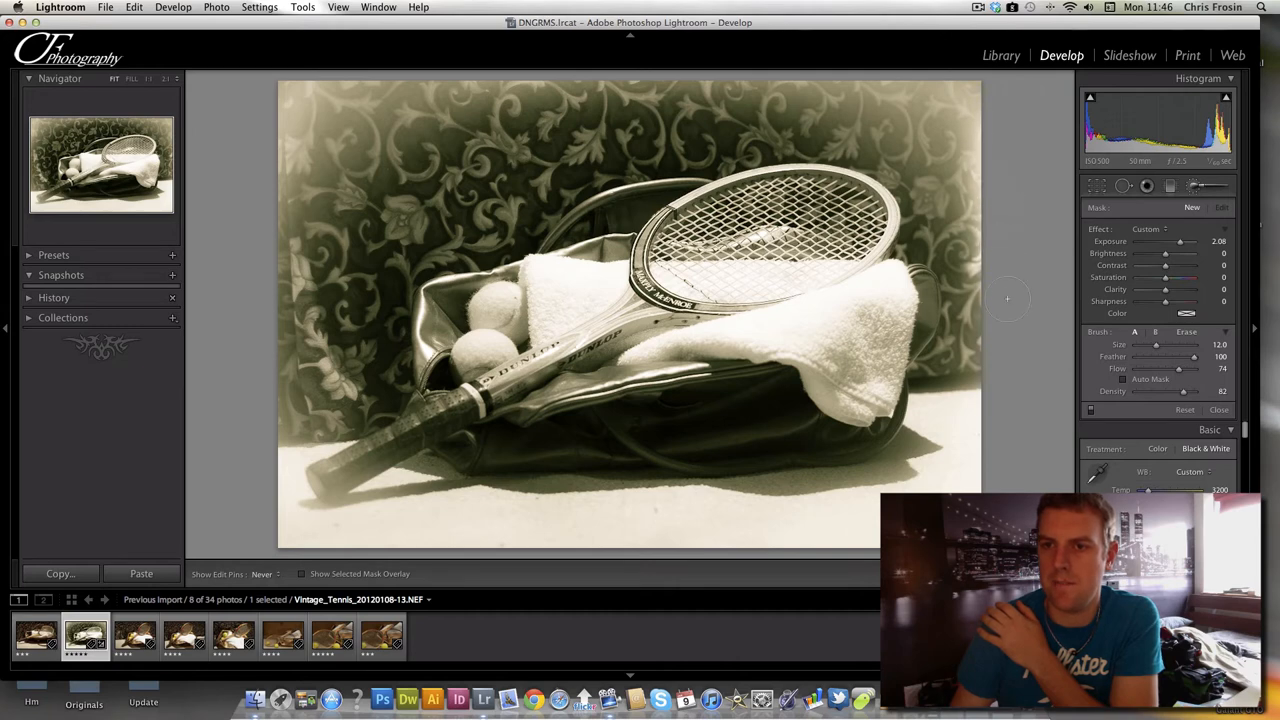
mouse_move(1013, 216)
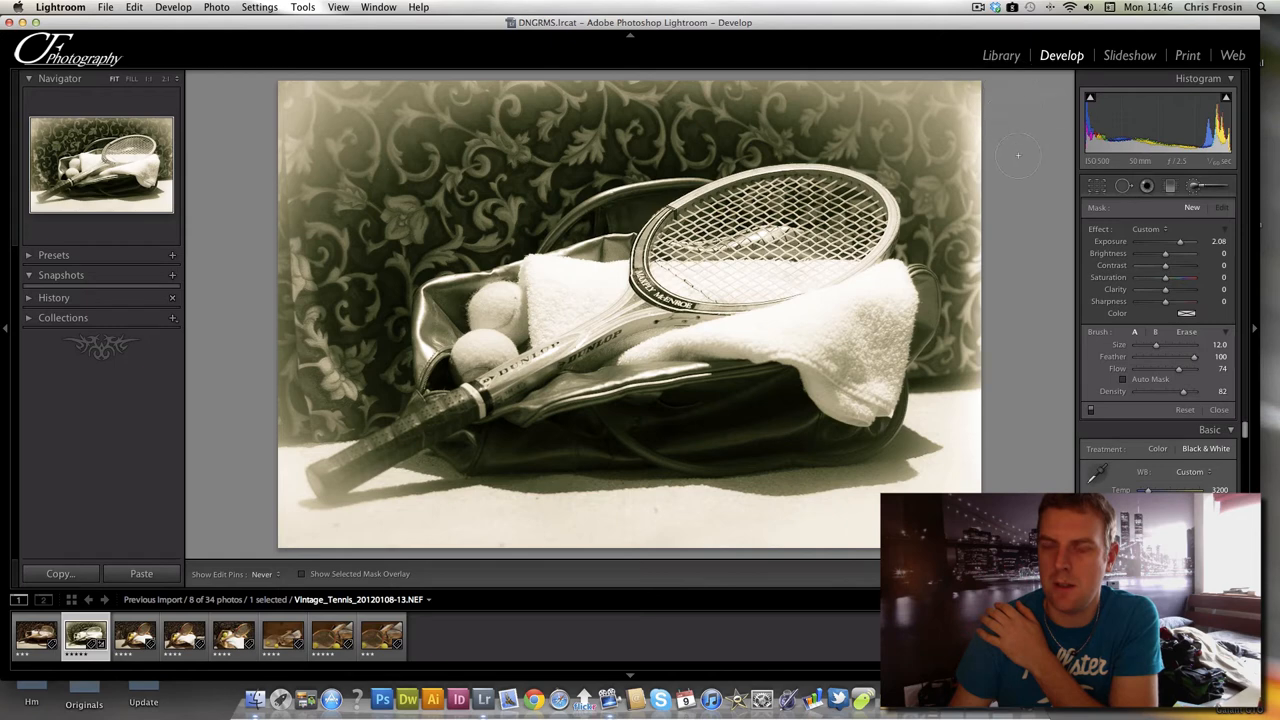
mouse_move(912, 64)
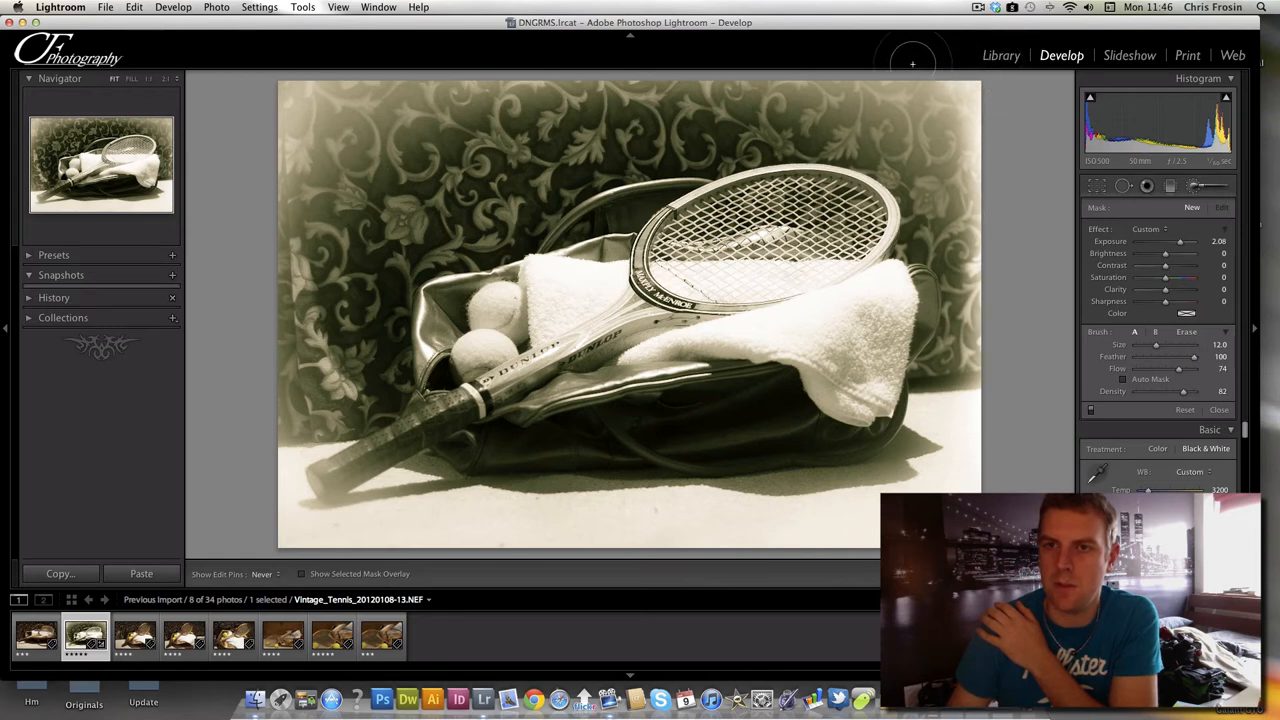
mouse_move(1008, 191)
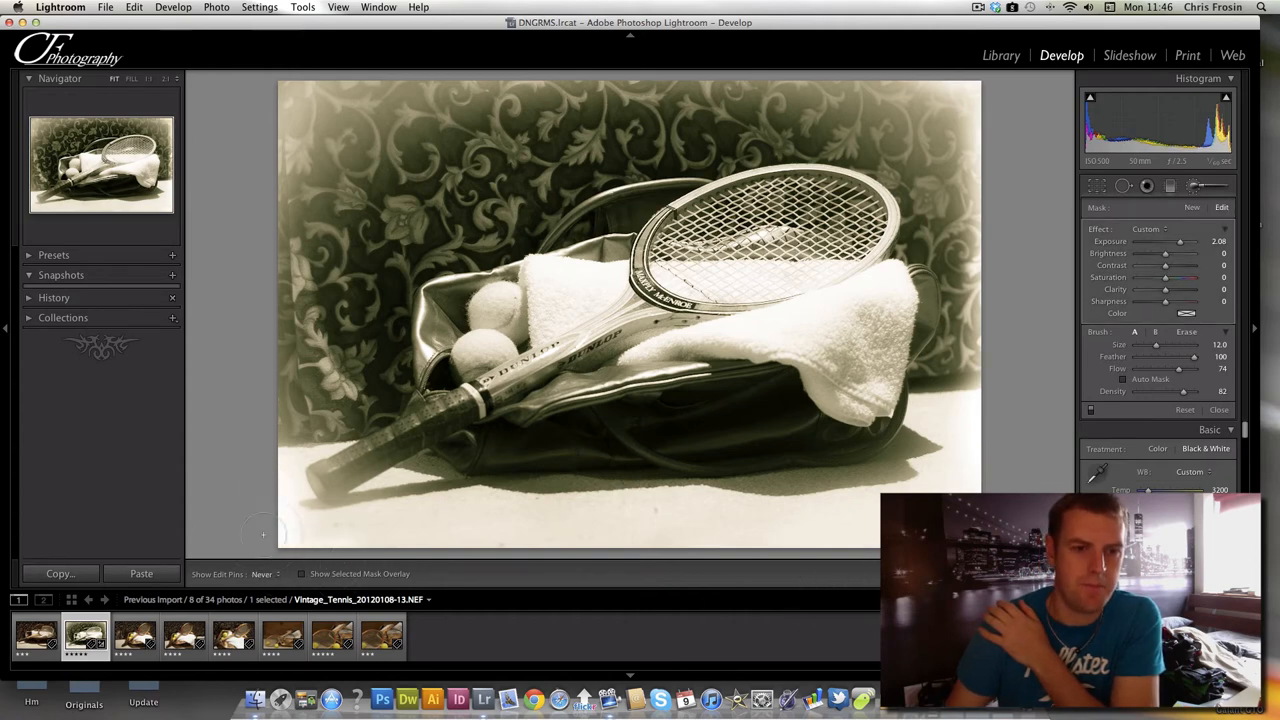
mouse_move(251, 365)
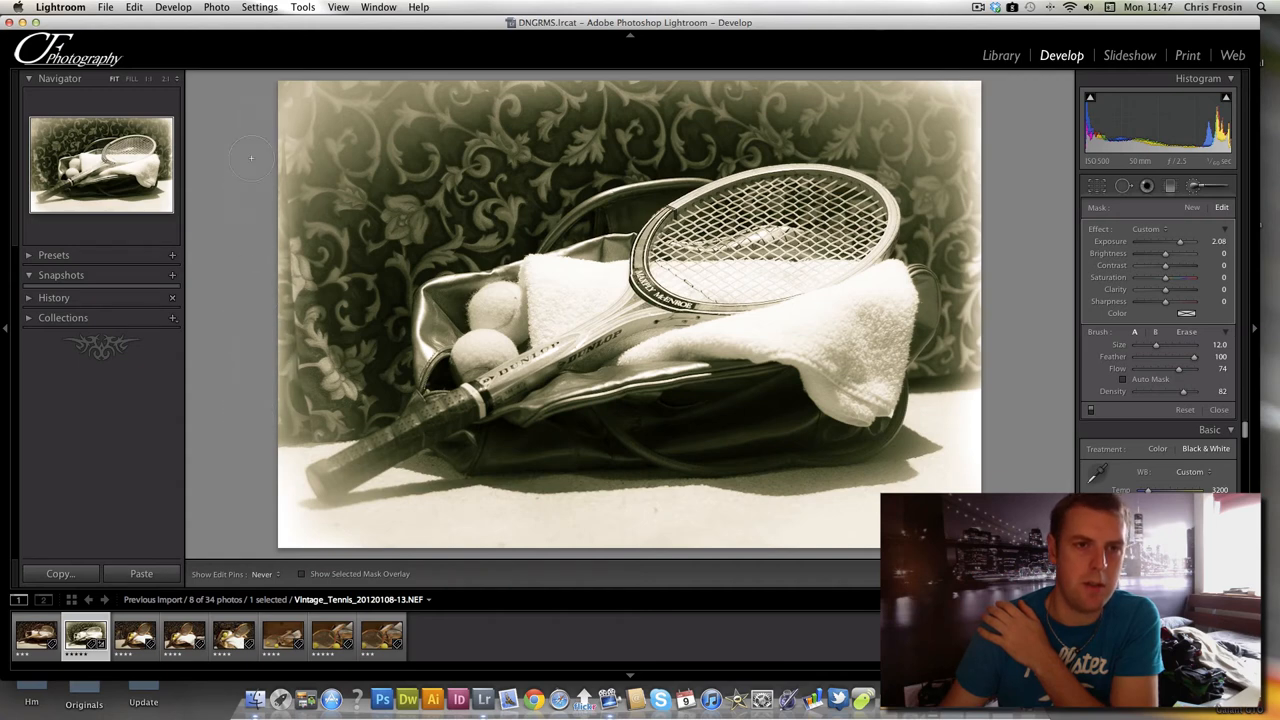
Toggle the Show Edit Pins setting to judge the stronger border brightening, undoing one change.
click(261, 573)
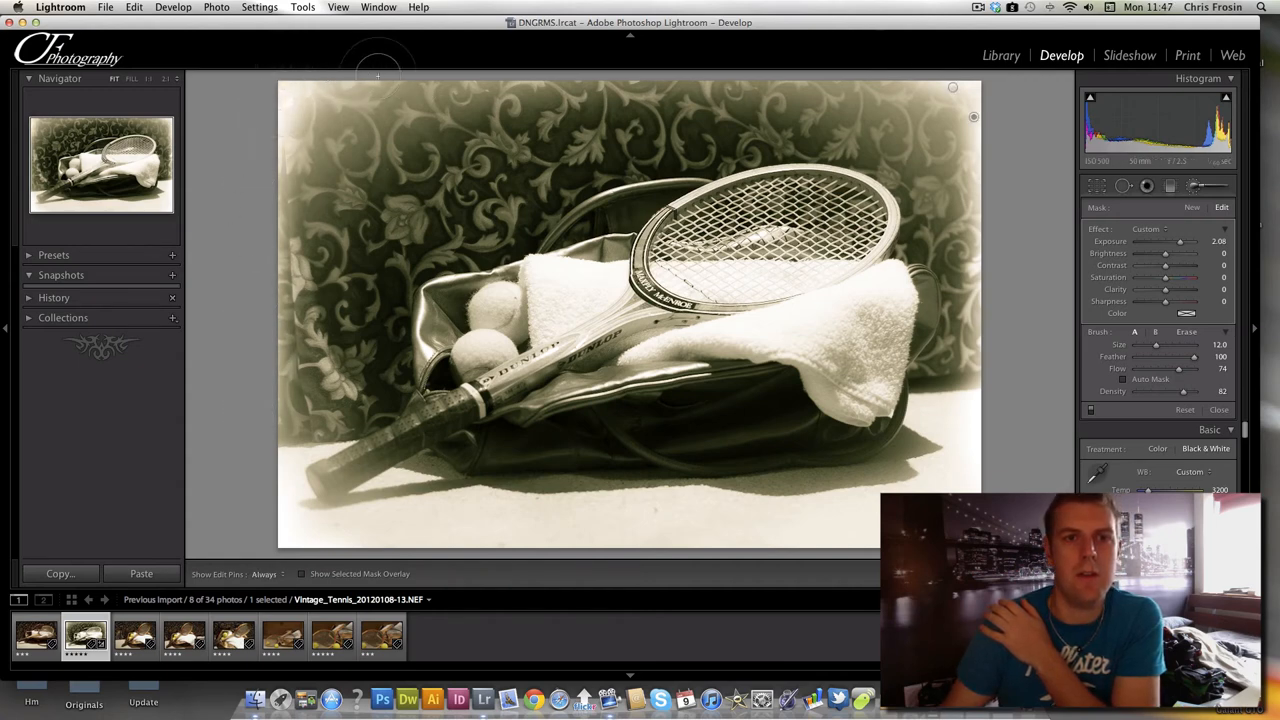
click(264, 573)
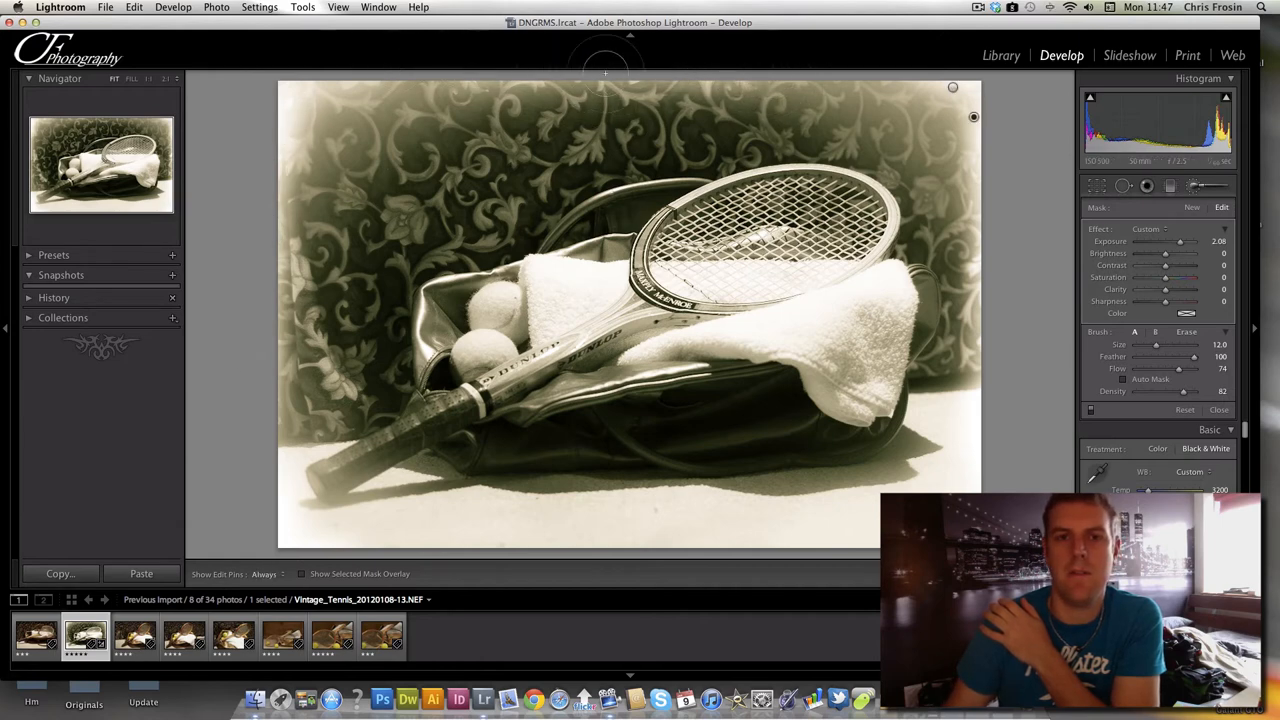
click(264, 573)
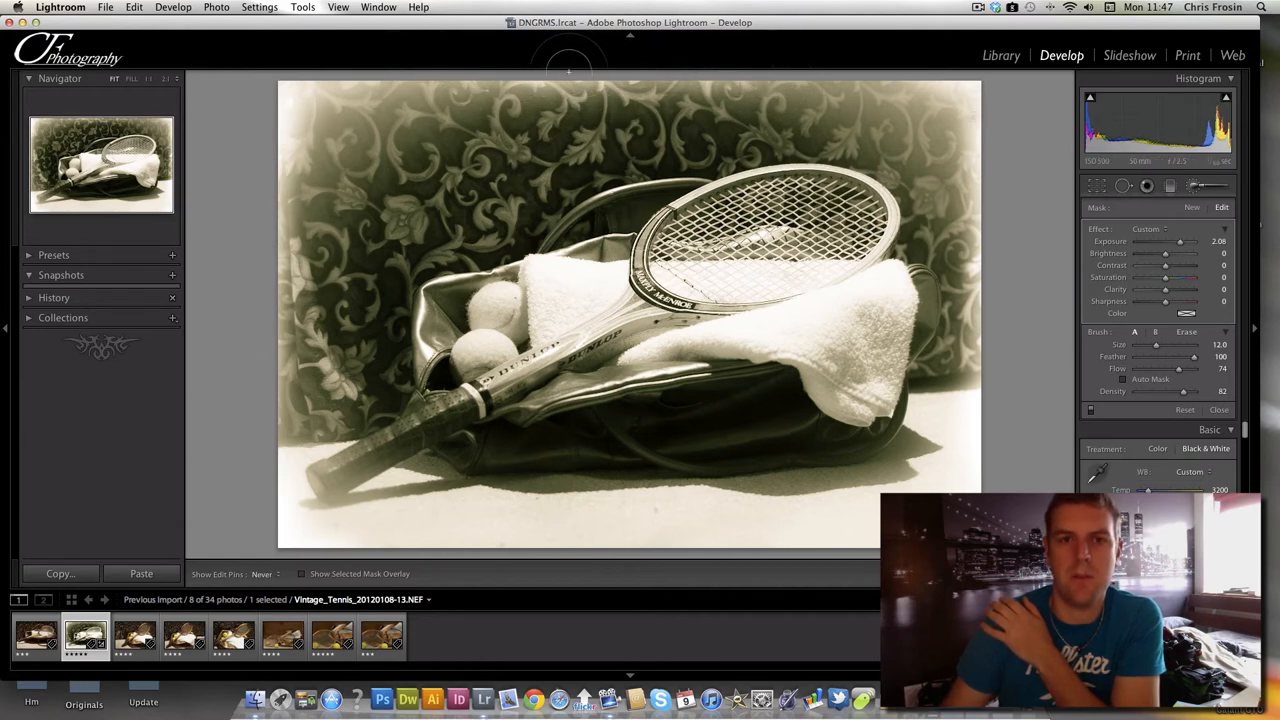
click(272, 573)
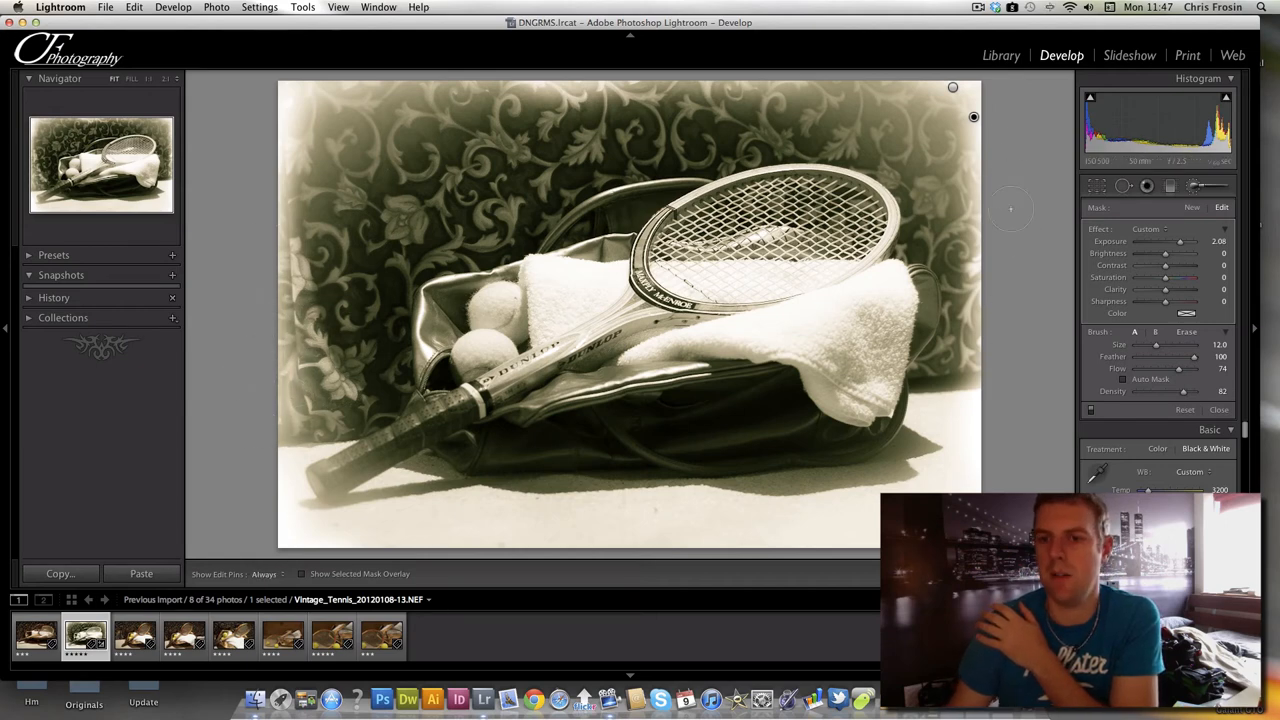
click(263, 573)
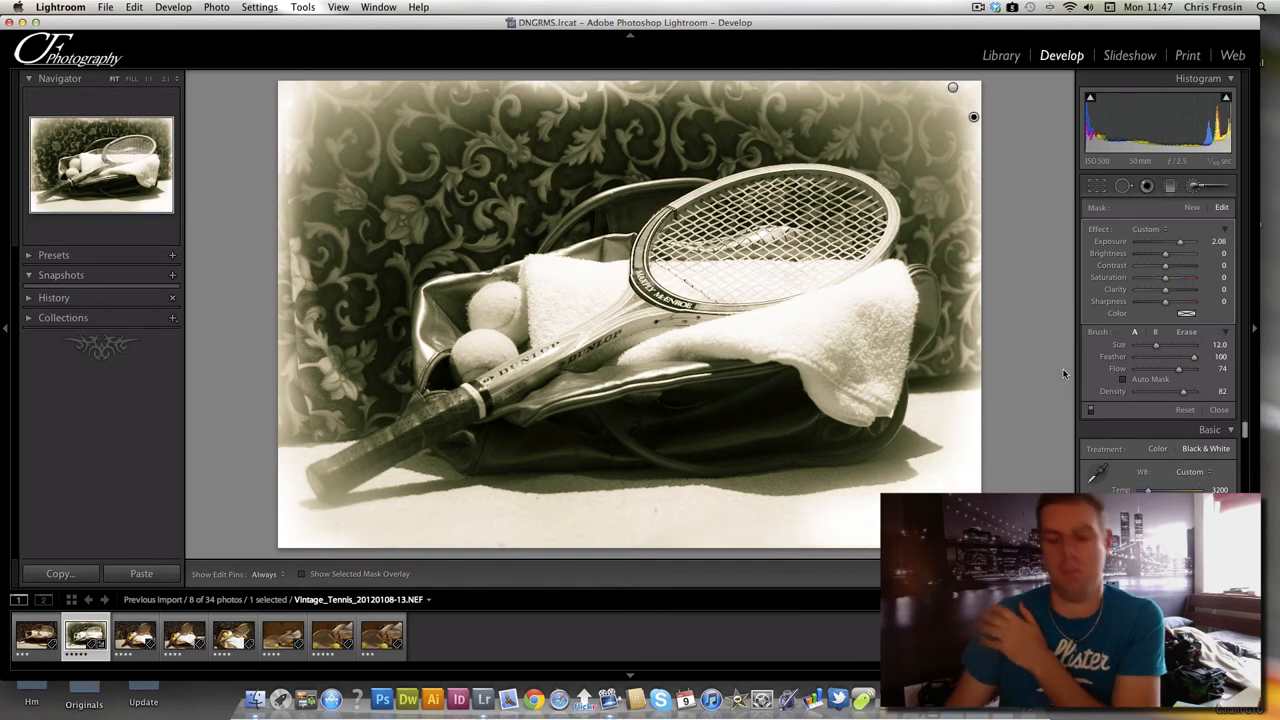
key(cmd+z)
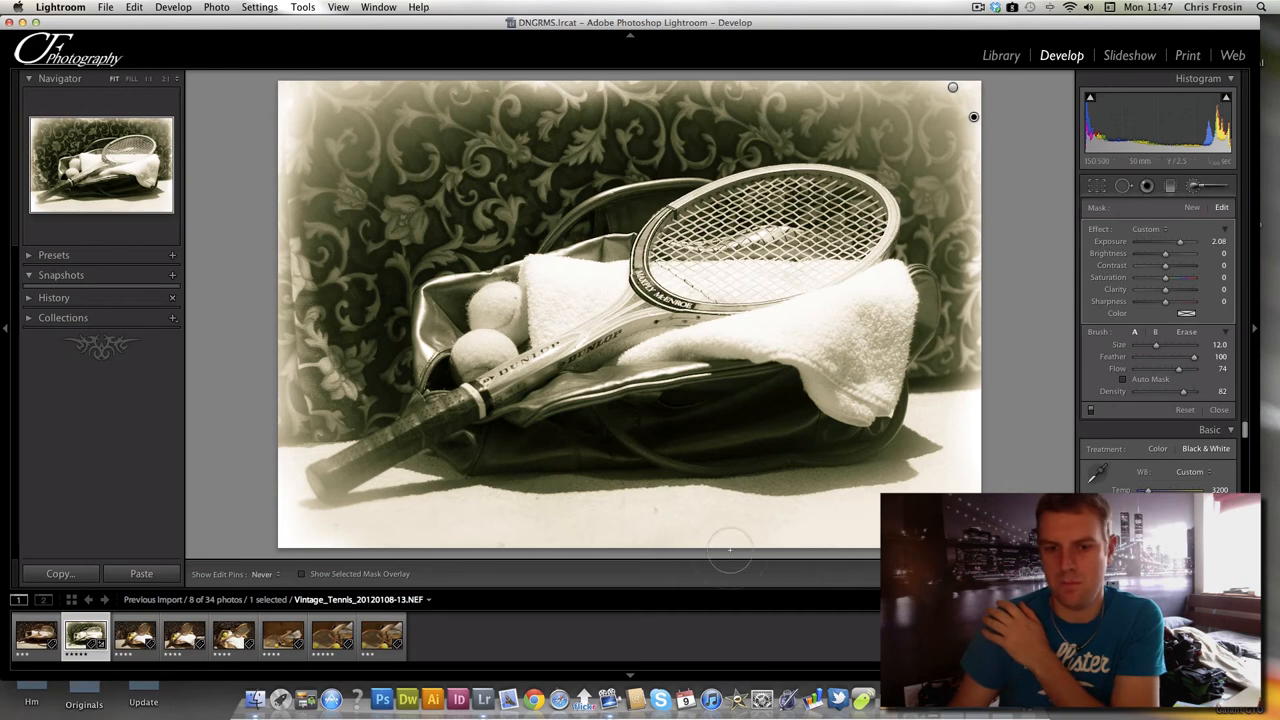
click(262, 573)
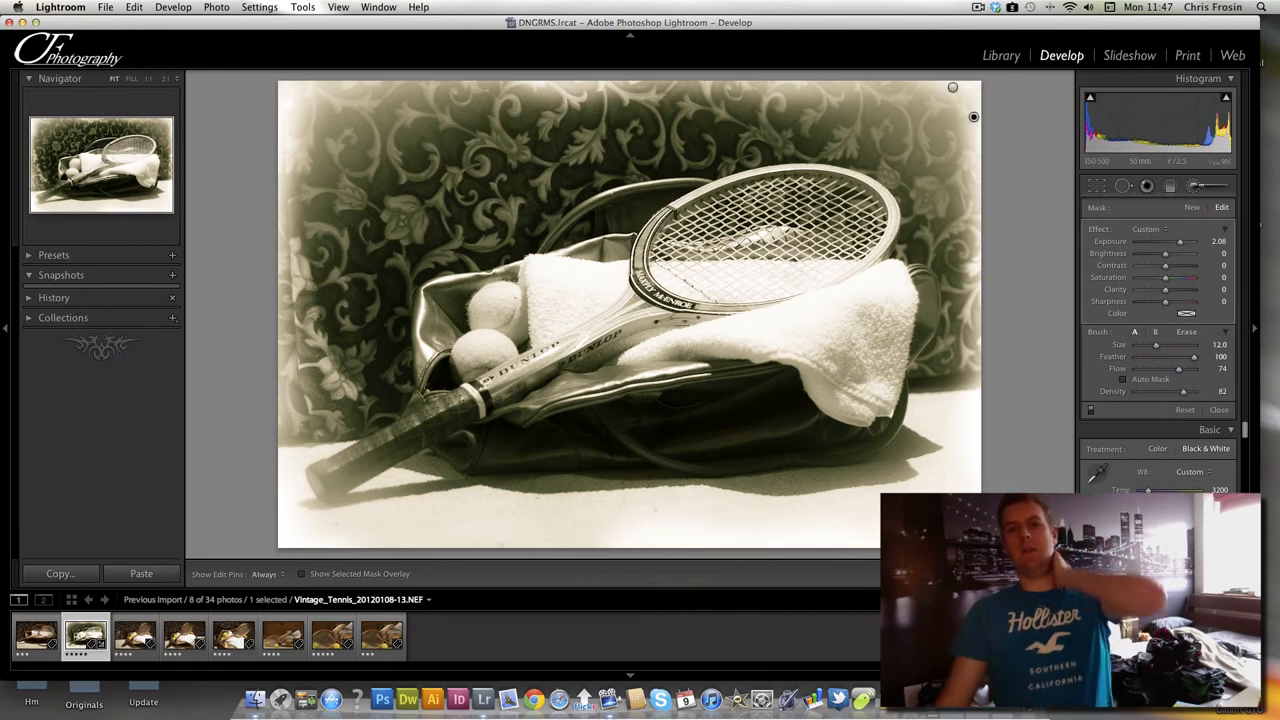
mouse_move(1081, 390)
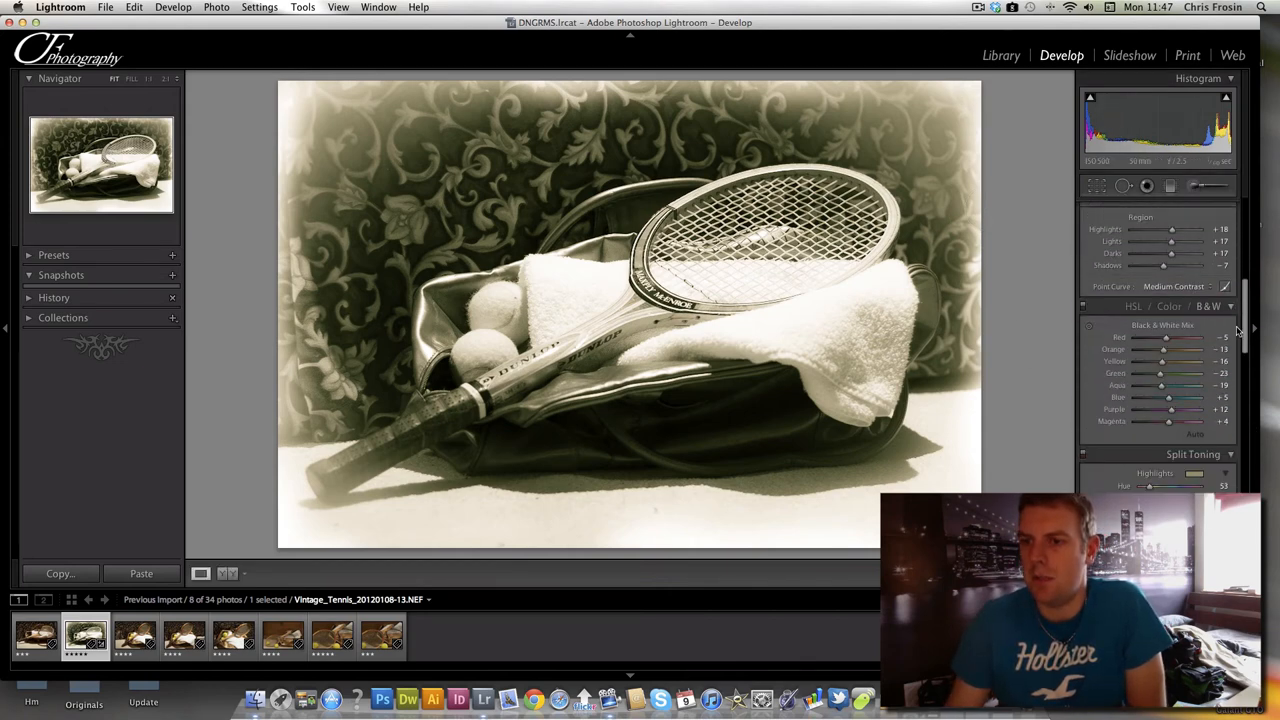
Set split toning shadow saturation 28, highlight hue 40 and saturation 40, balance +36.
scroll(down, 3)
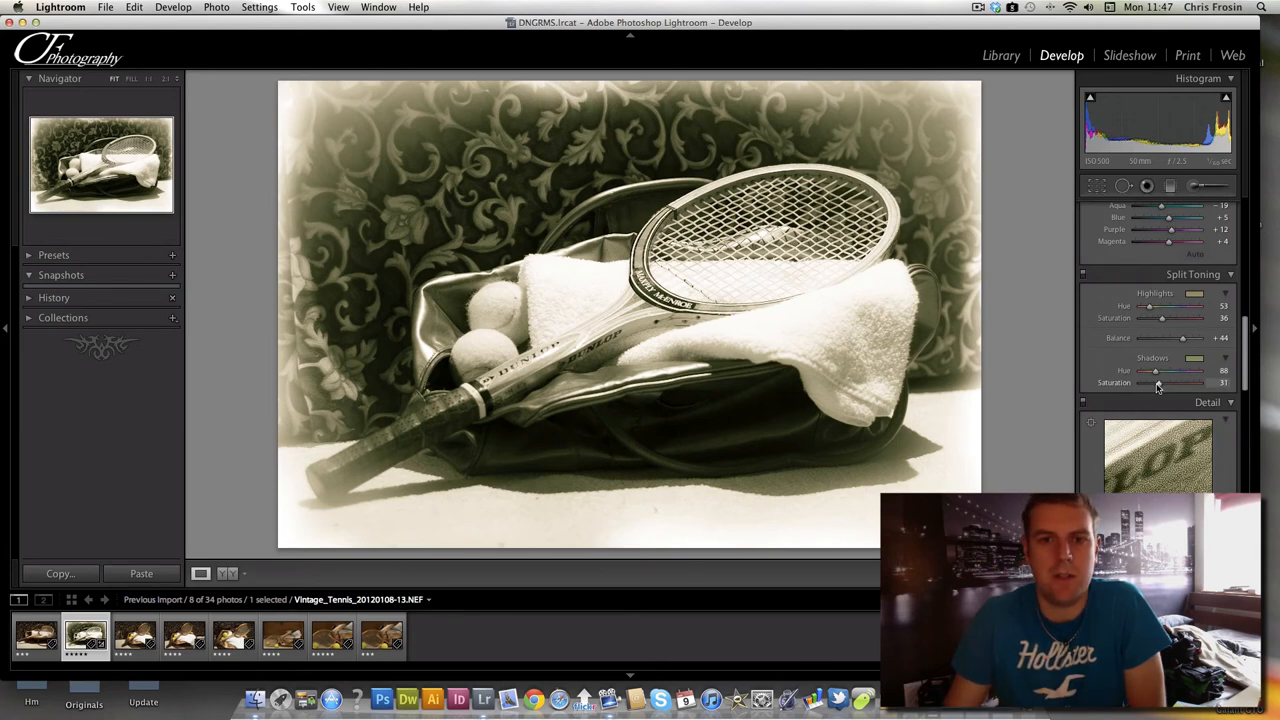
drag(1170, 382, 1157, 382)
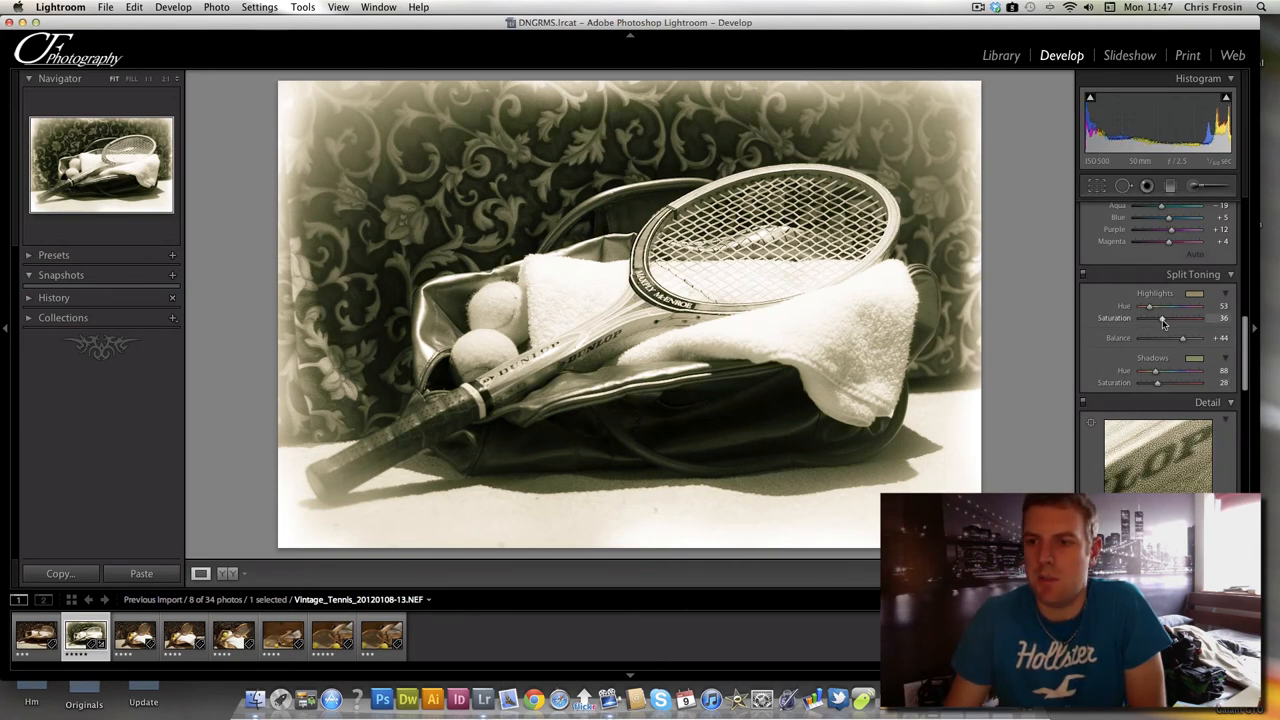
click(1194, 294)
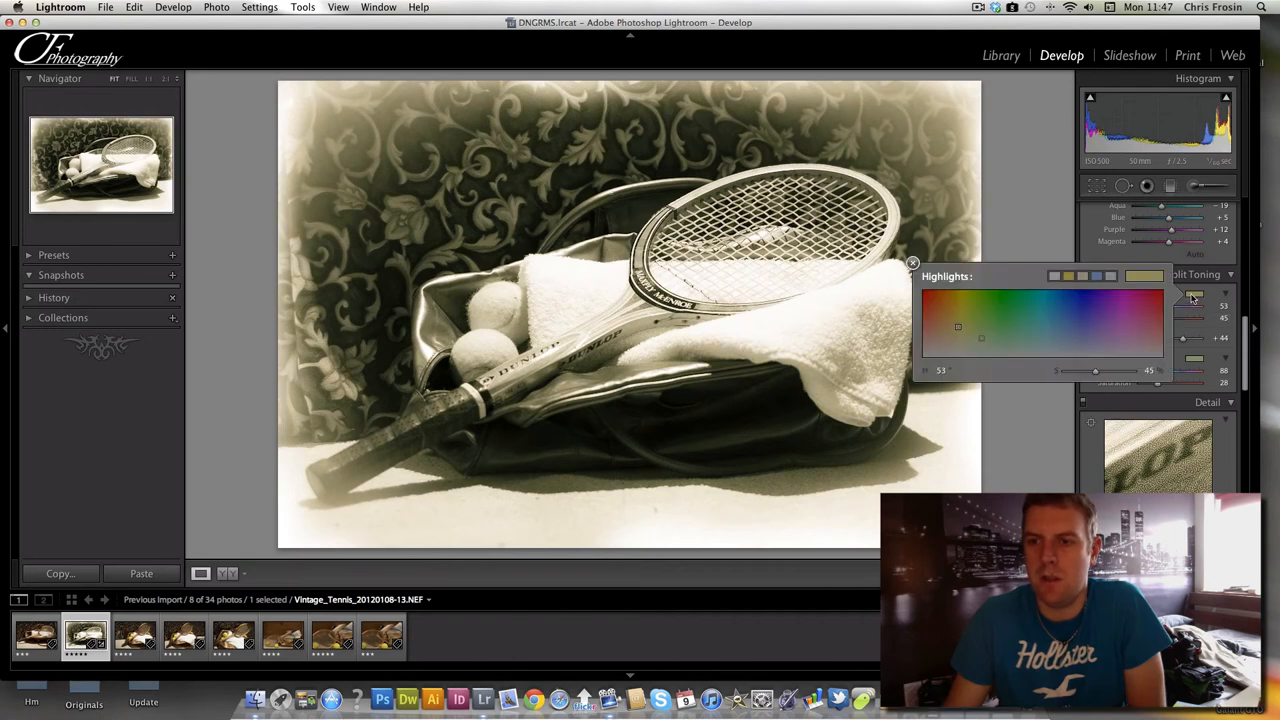
drag(982, 338, 957, 320)
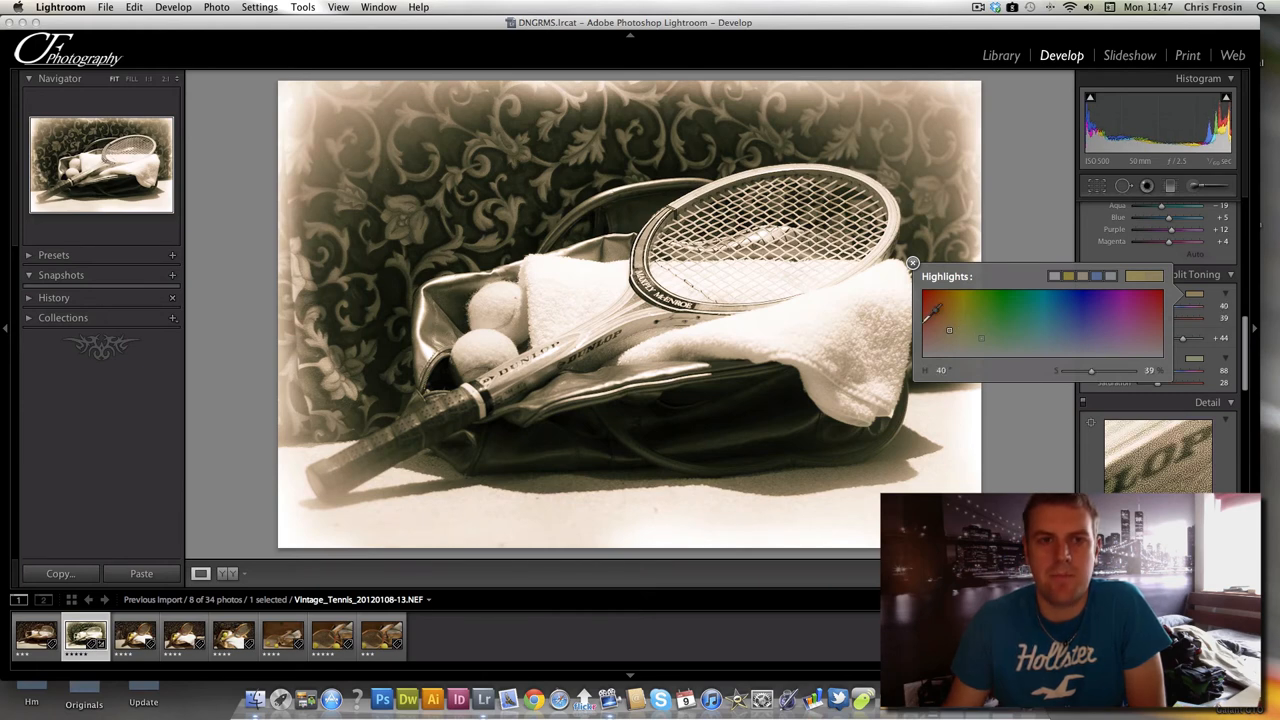
click(911, 263)
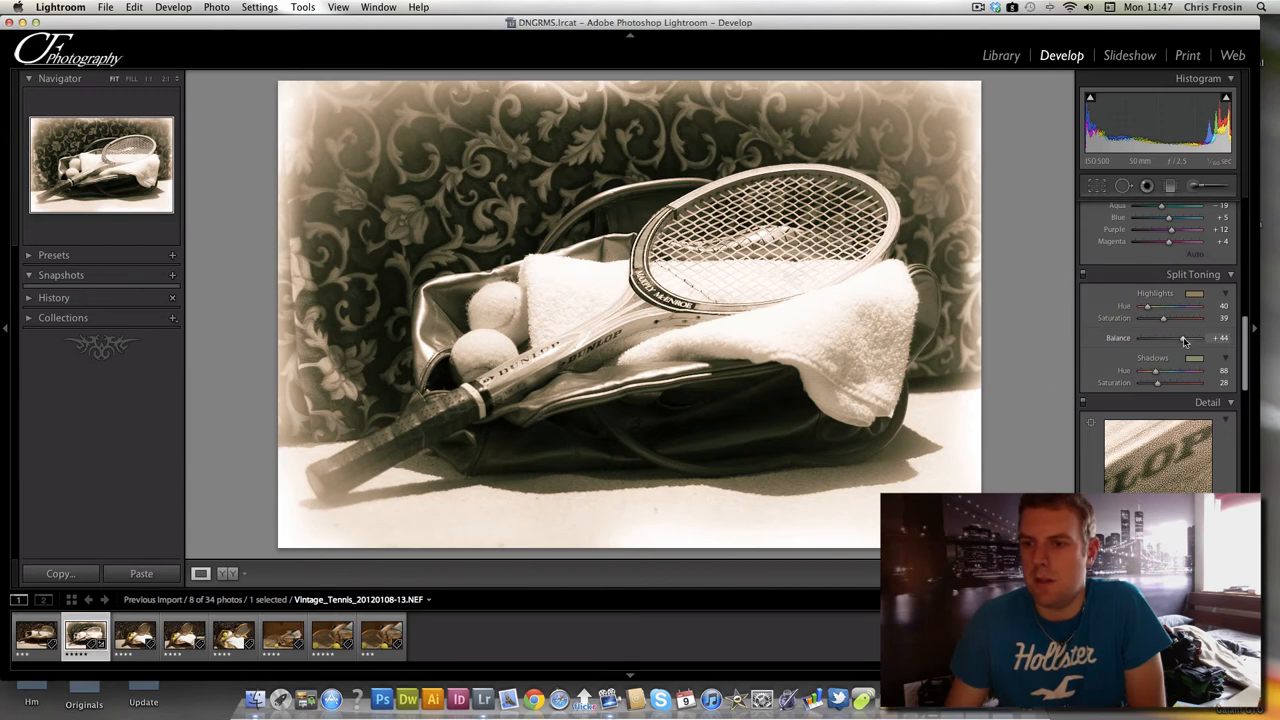
drag(1180, 338, 1185, 338)
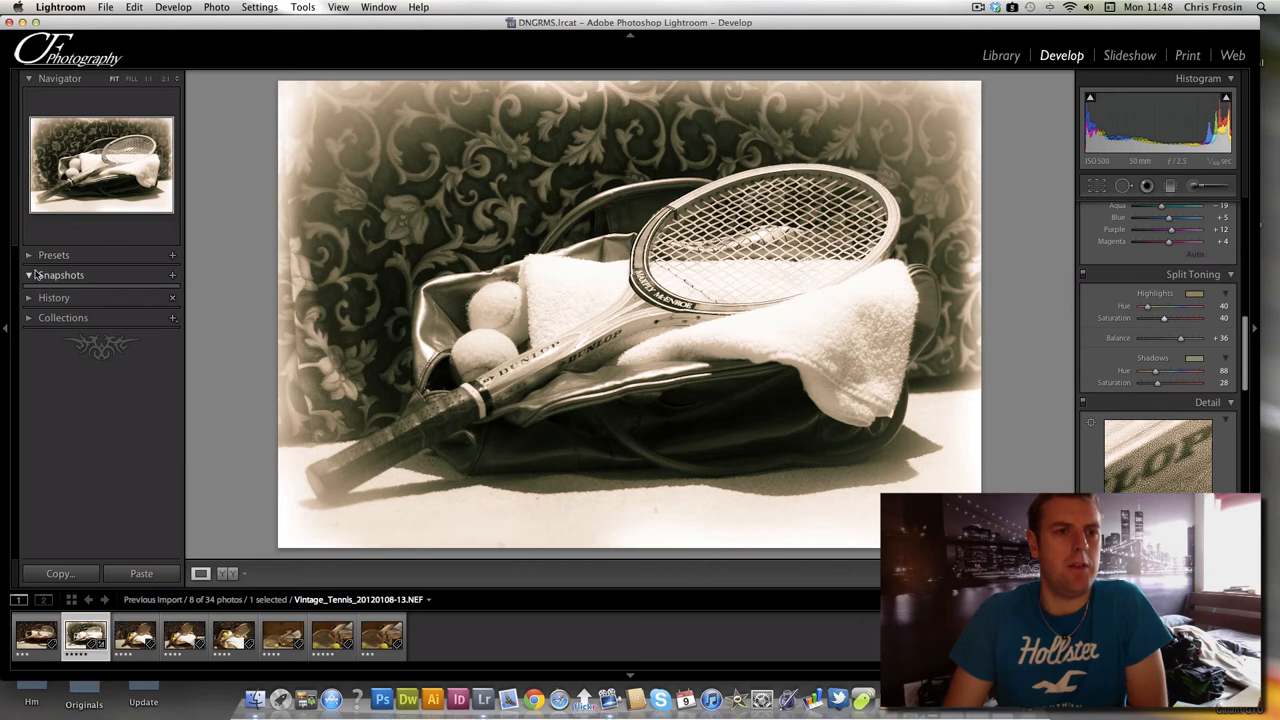
Expand Presets and choose Develop > New Preset to bring up the New Develop Preset dialog.
click(54, 255)
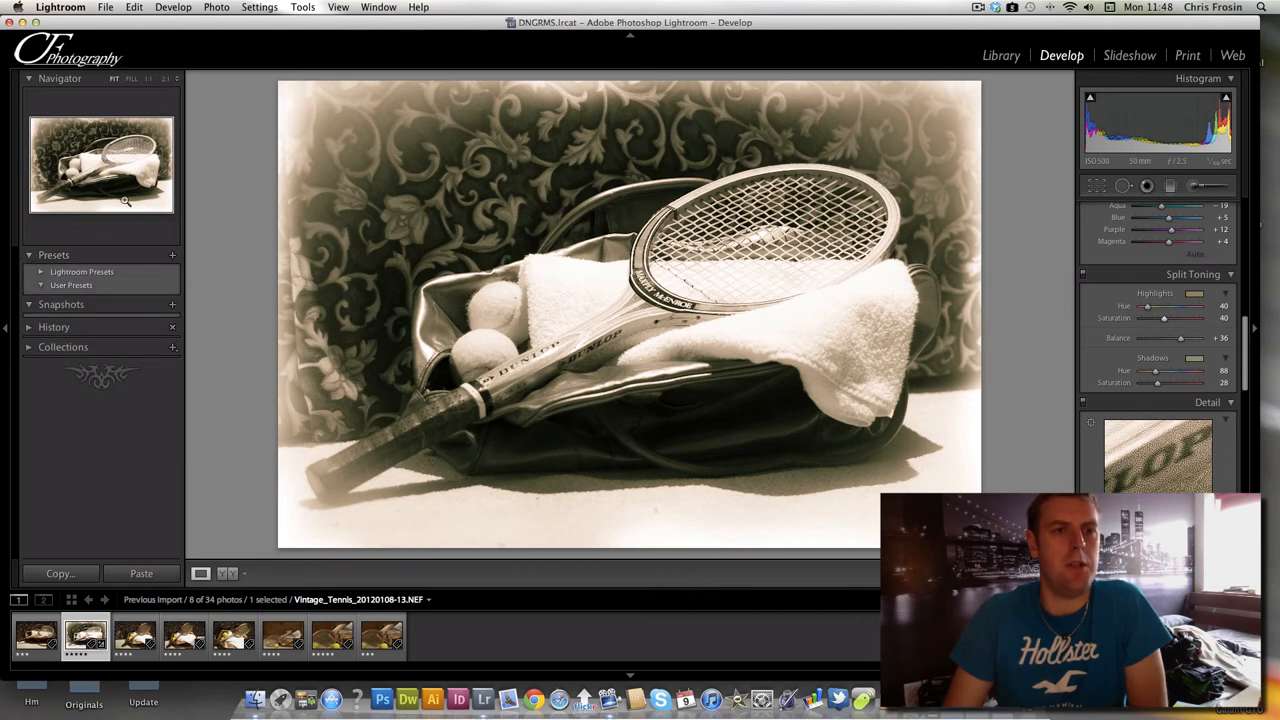
click(173, 7)
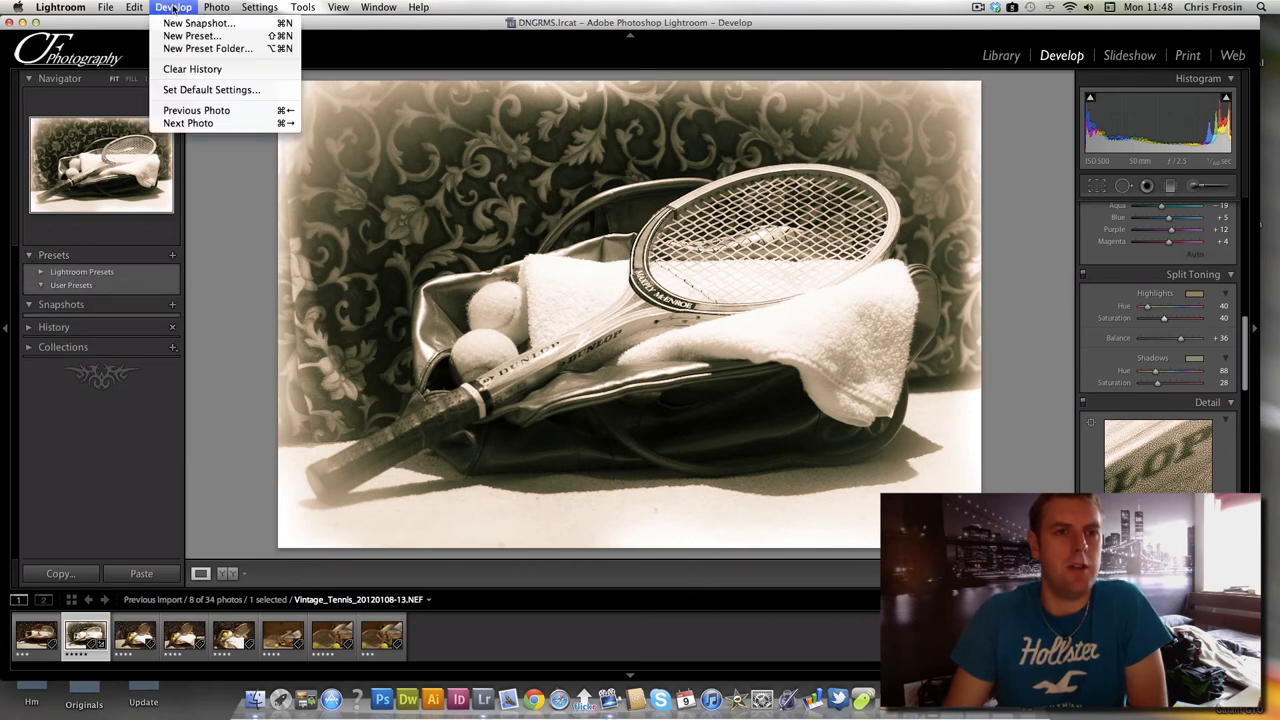
mouse_move(191, 36)
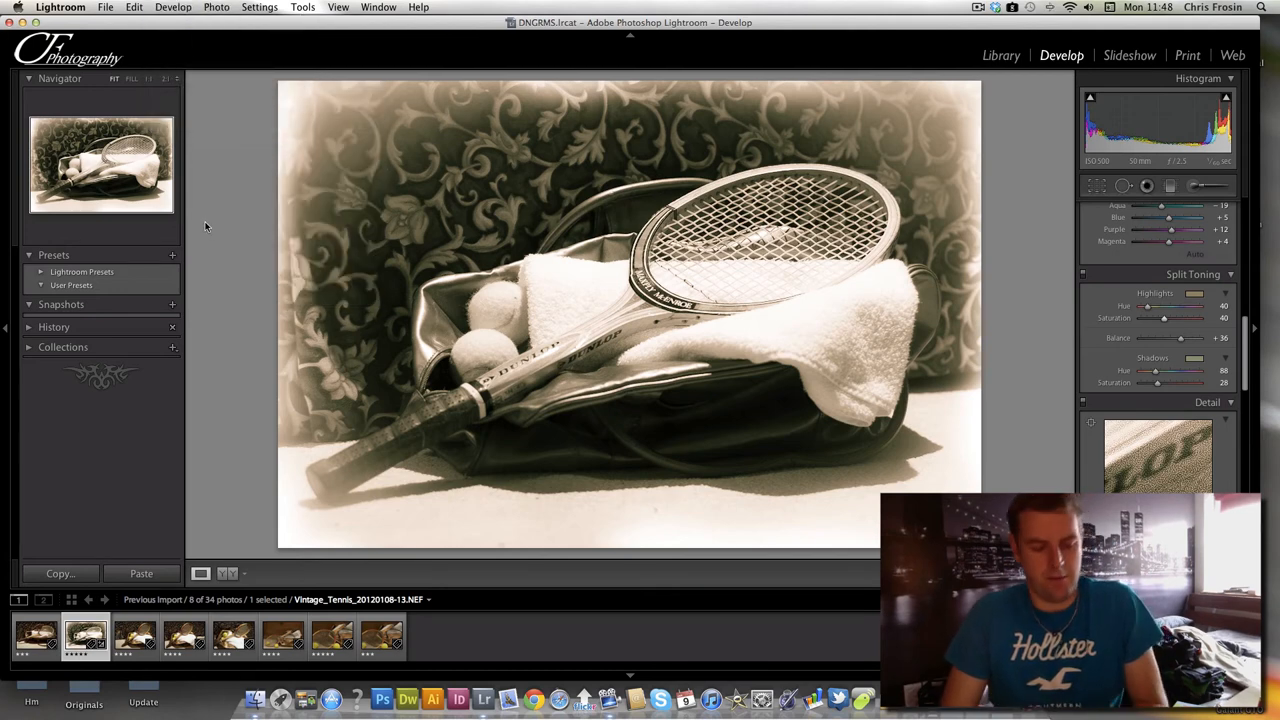
mouse_move(209, 180)
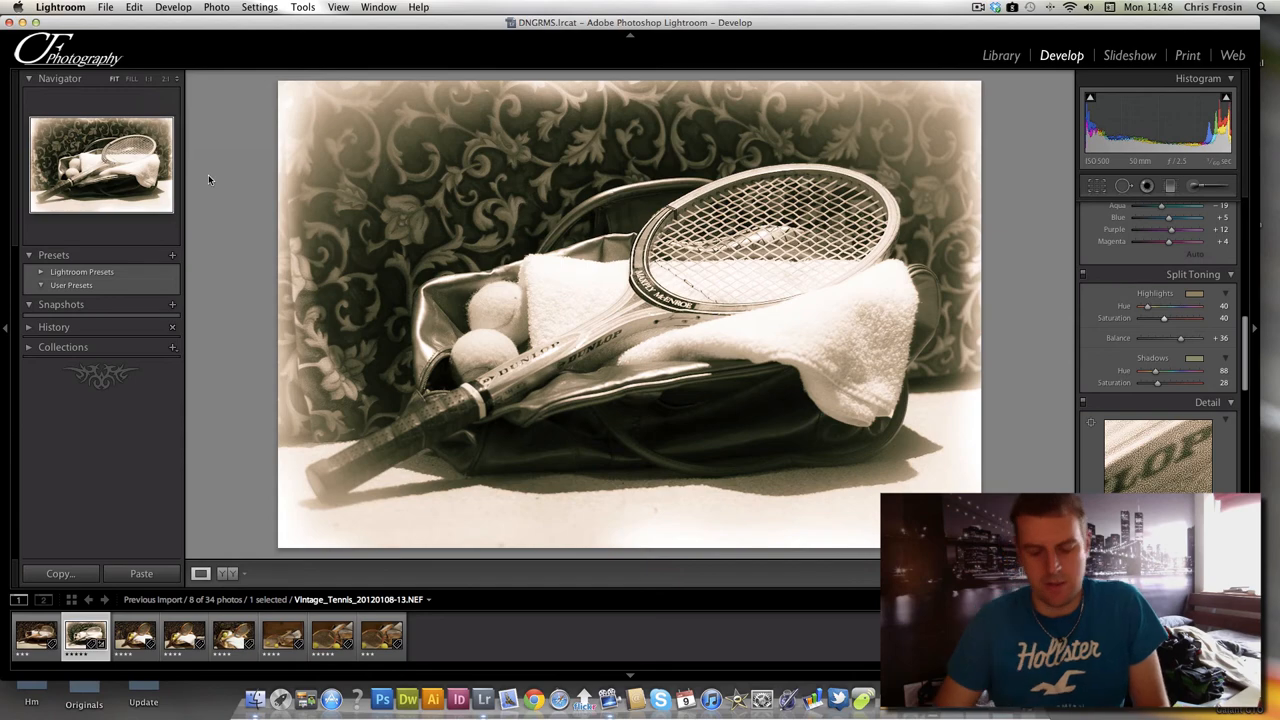
click(172, 255)
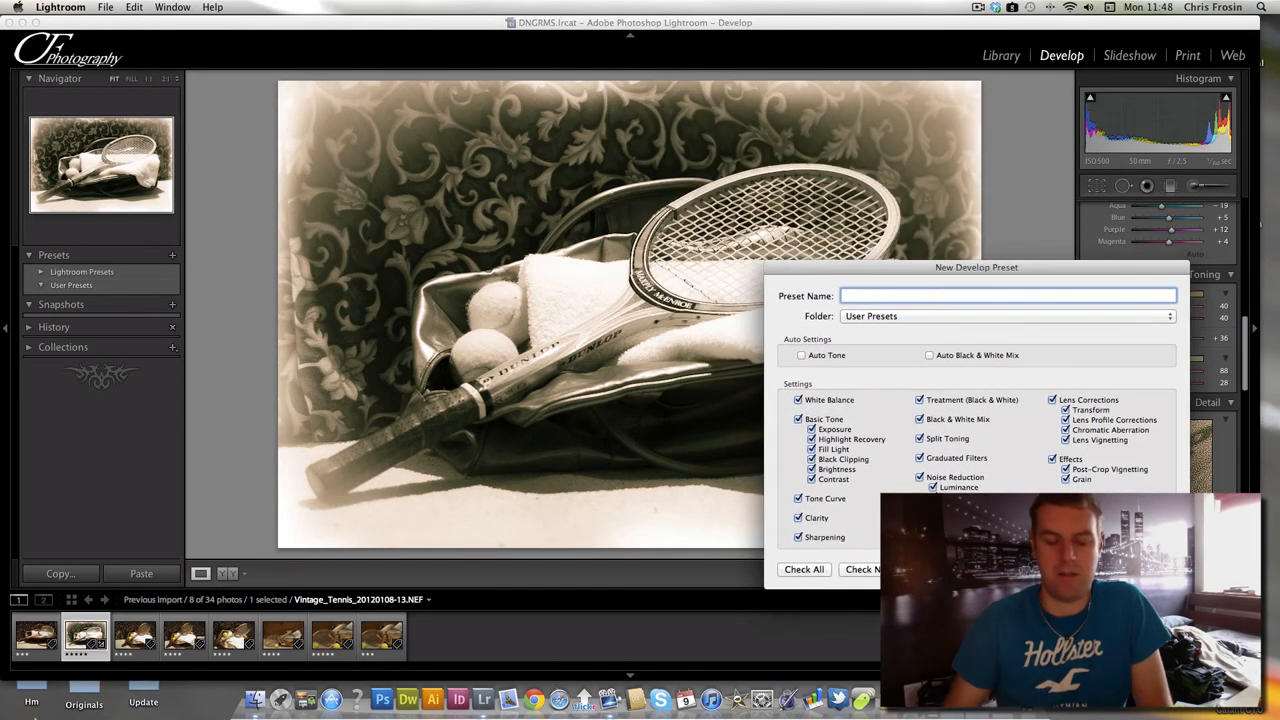
Name the new develop preset Tennis_Vintage.
text(Tennis-)
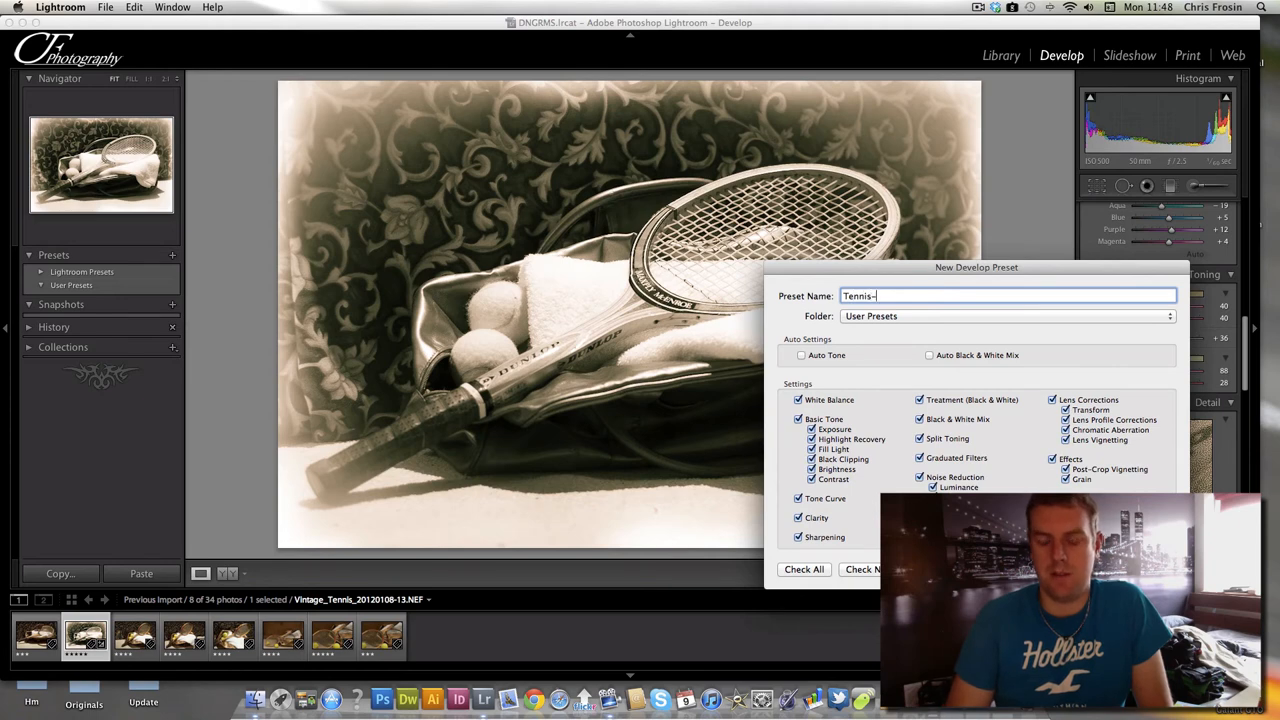
text(Vintage)
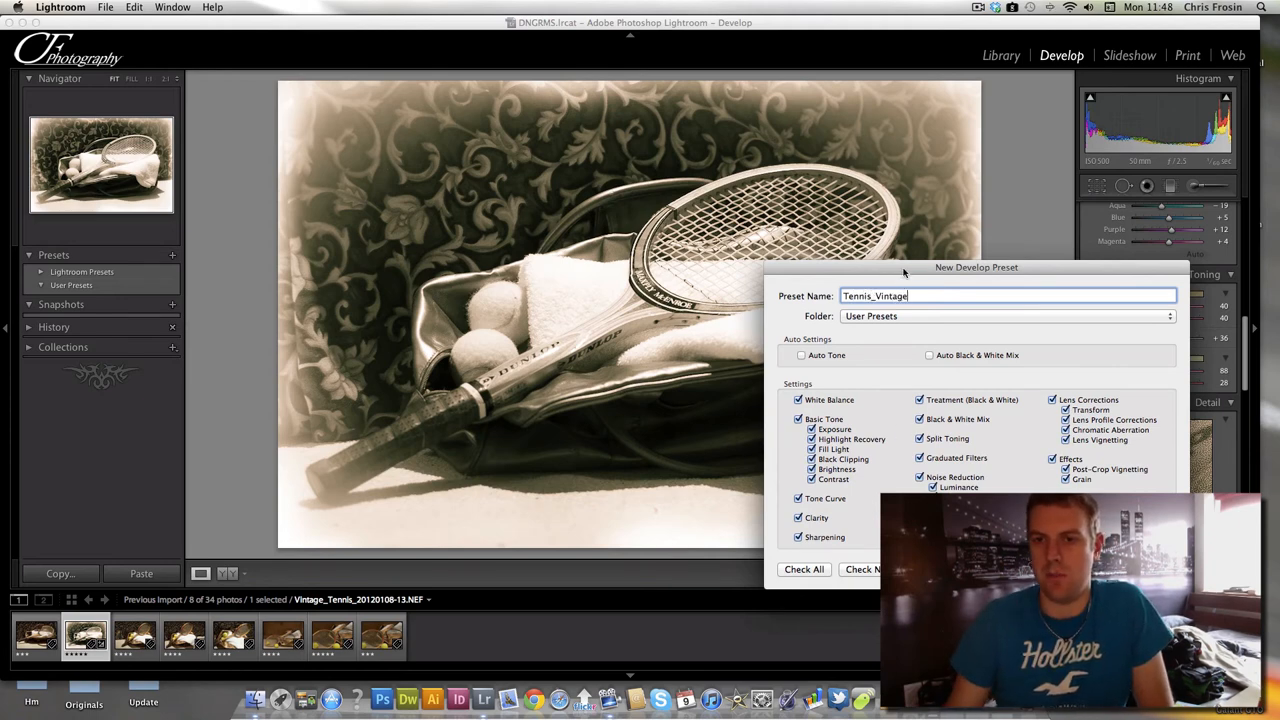
drag(976, 267, 957, 267)
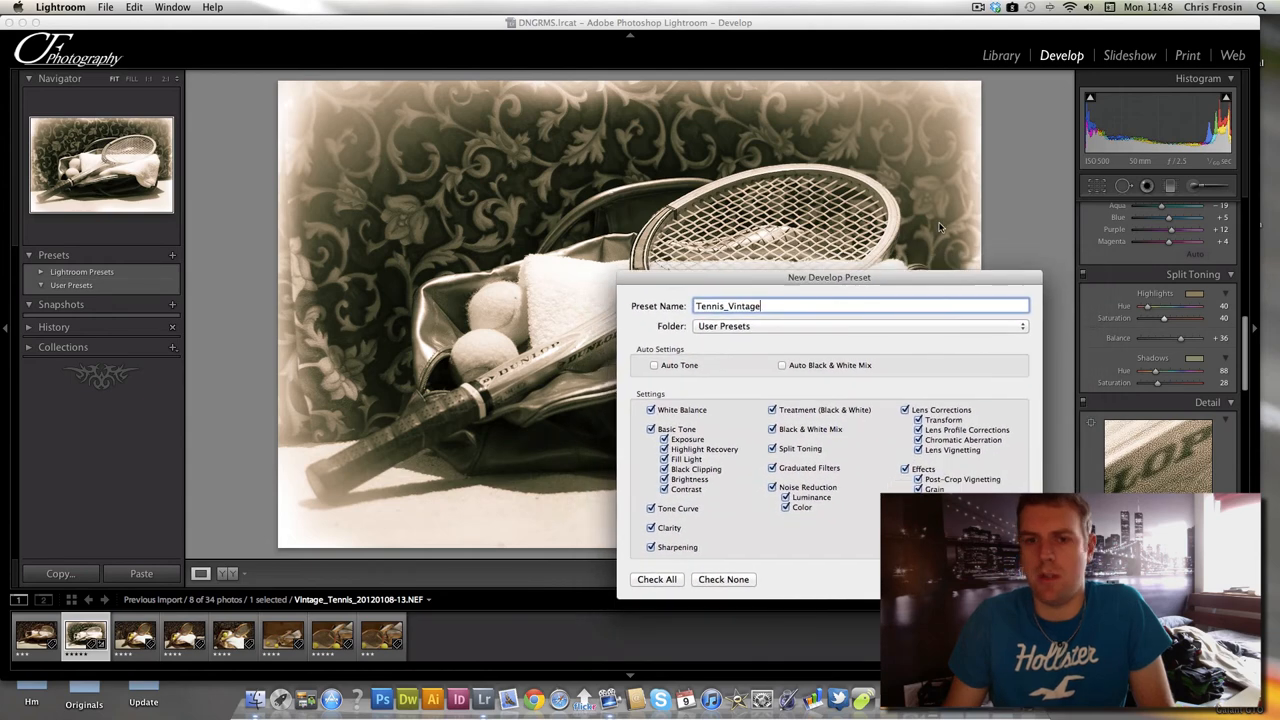
Exclude white balance, brightness, graduated filters and noise reduction from the preset.
click(651, 409)
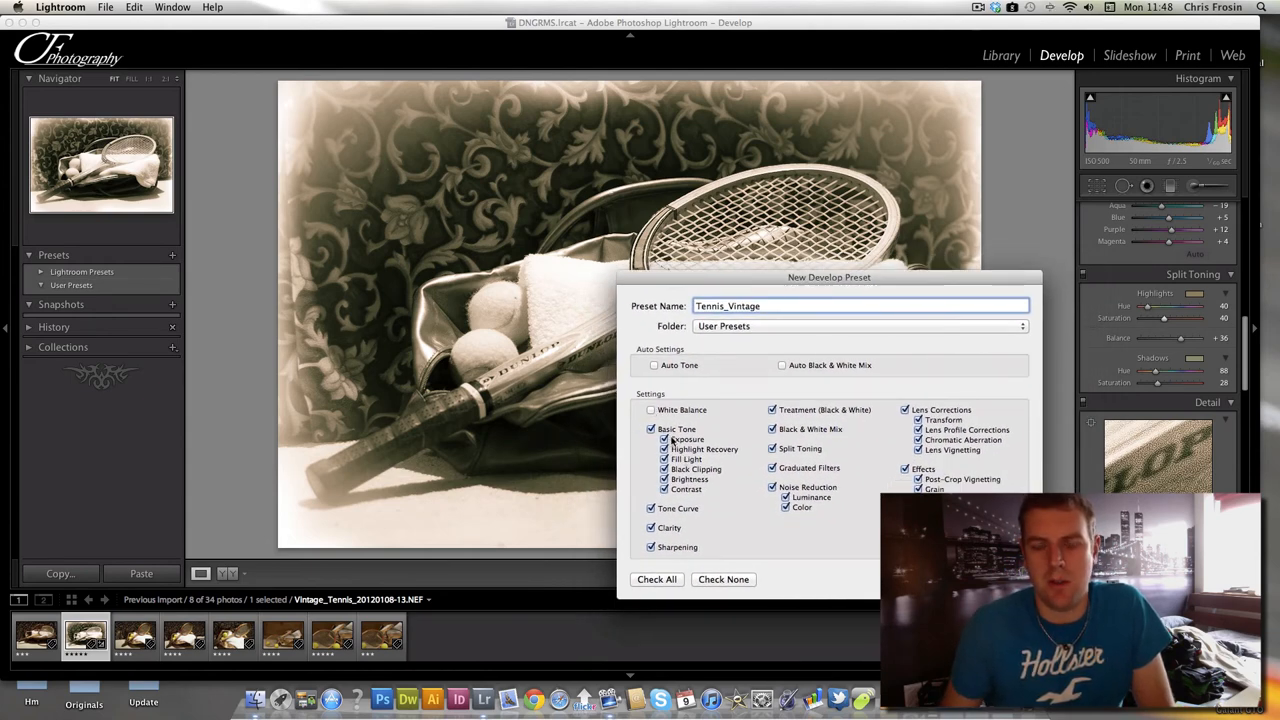
click(664, 439)
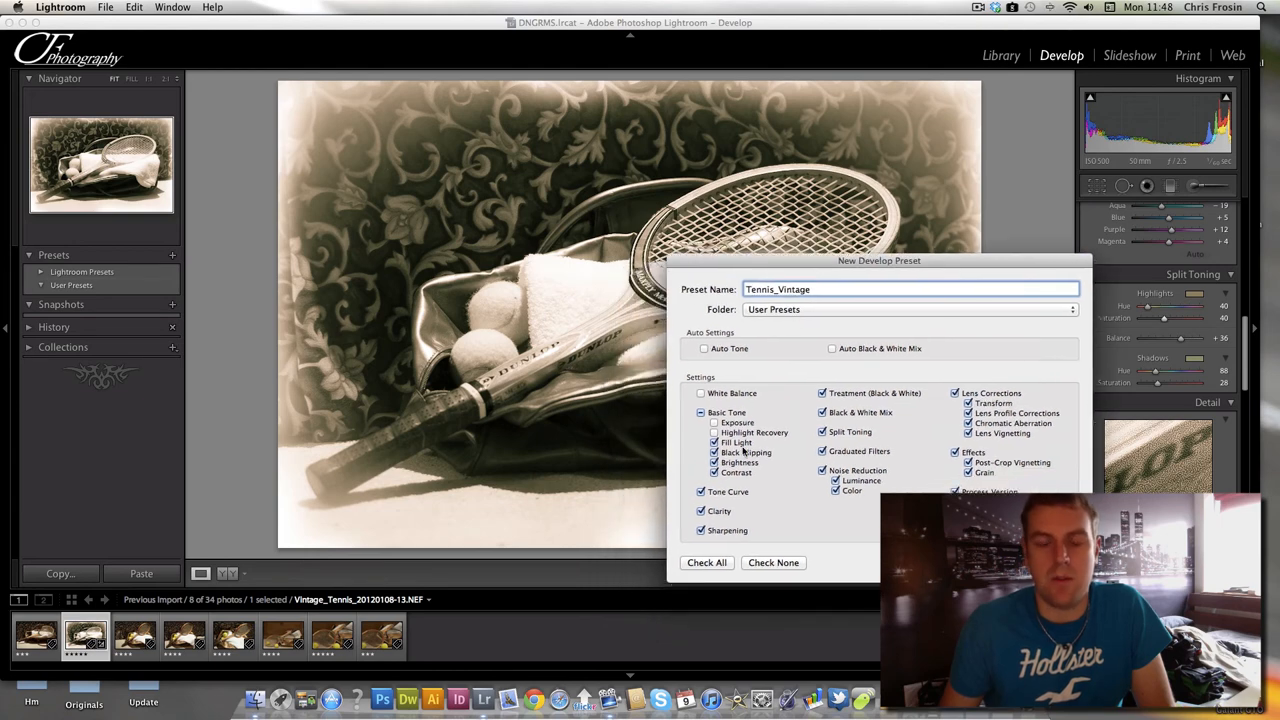
click(716, 452)
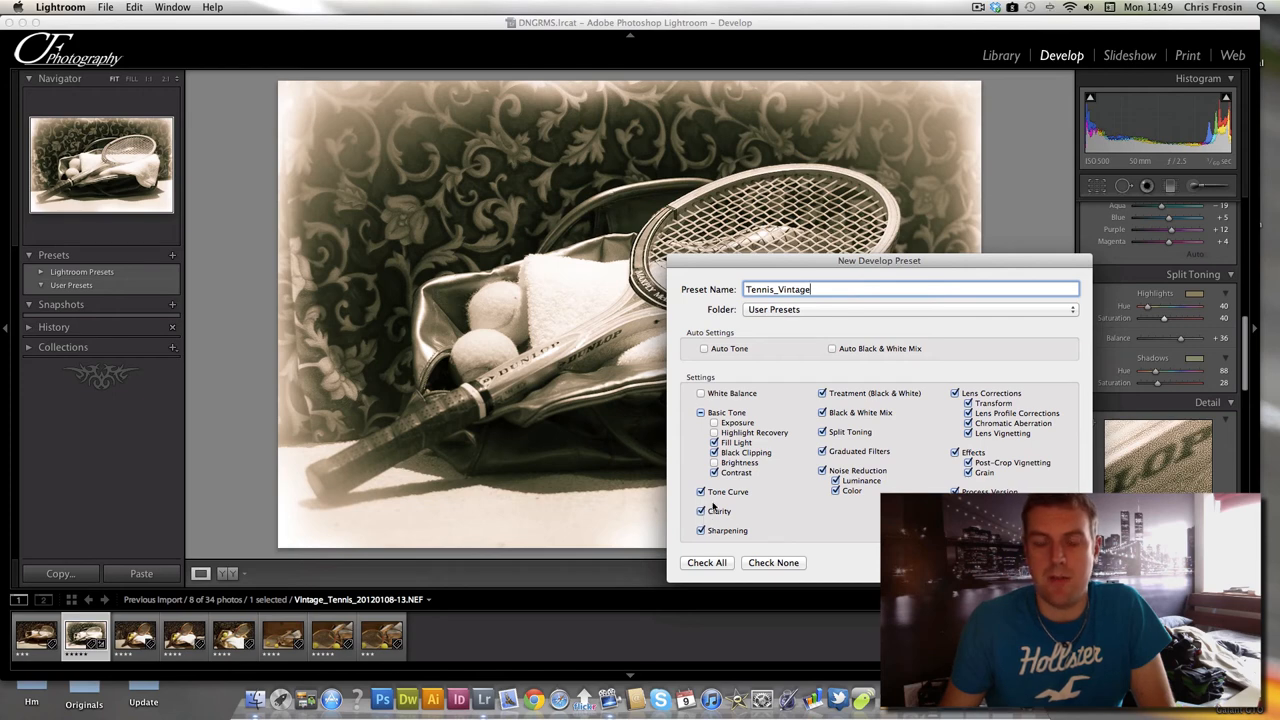
mouse_move(870, 388)
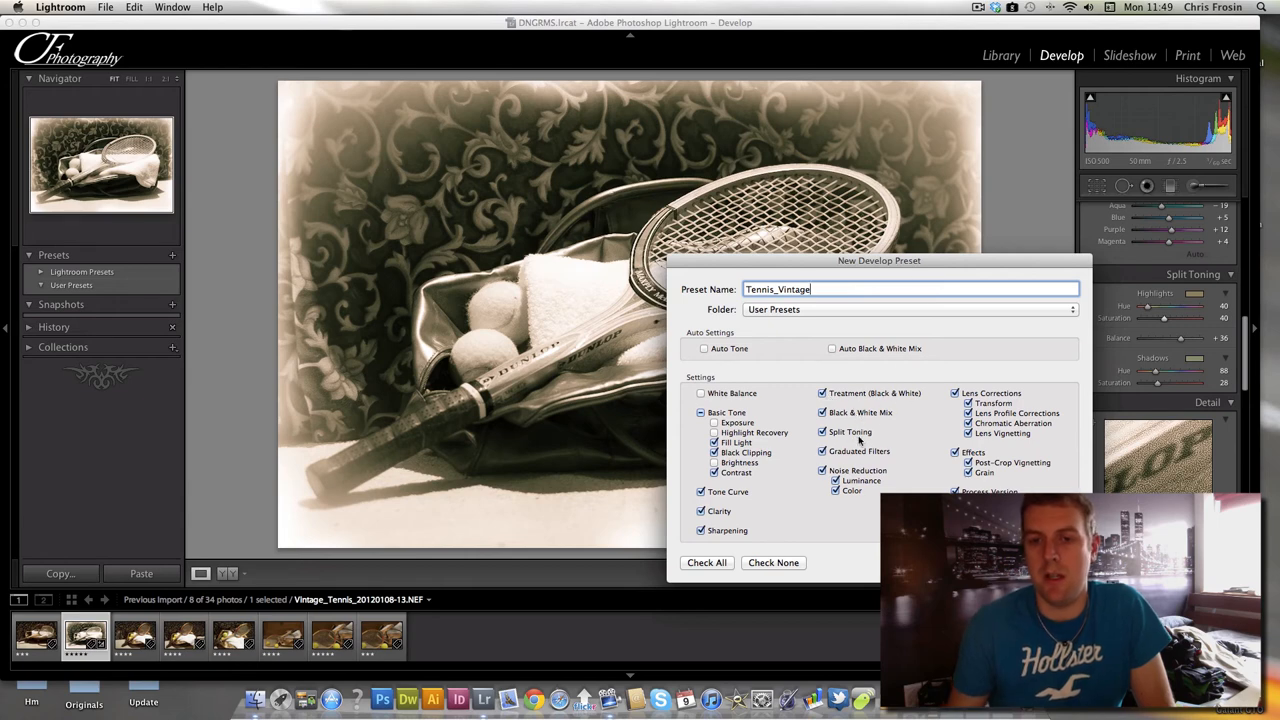
click(823, 451)
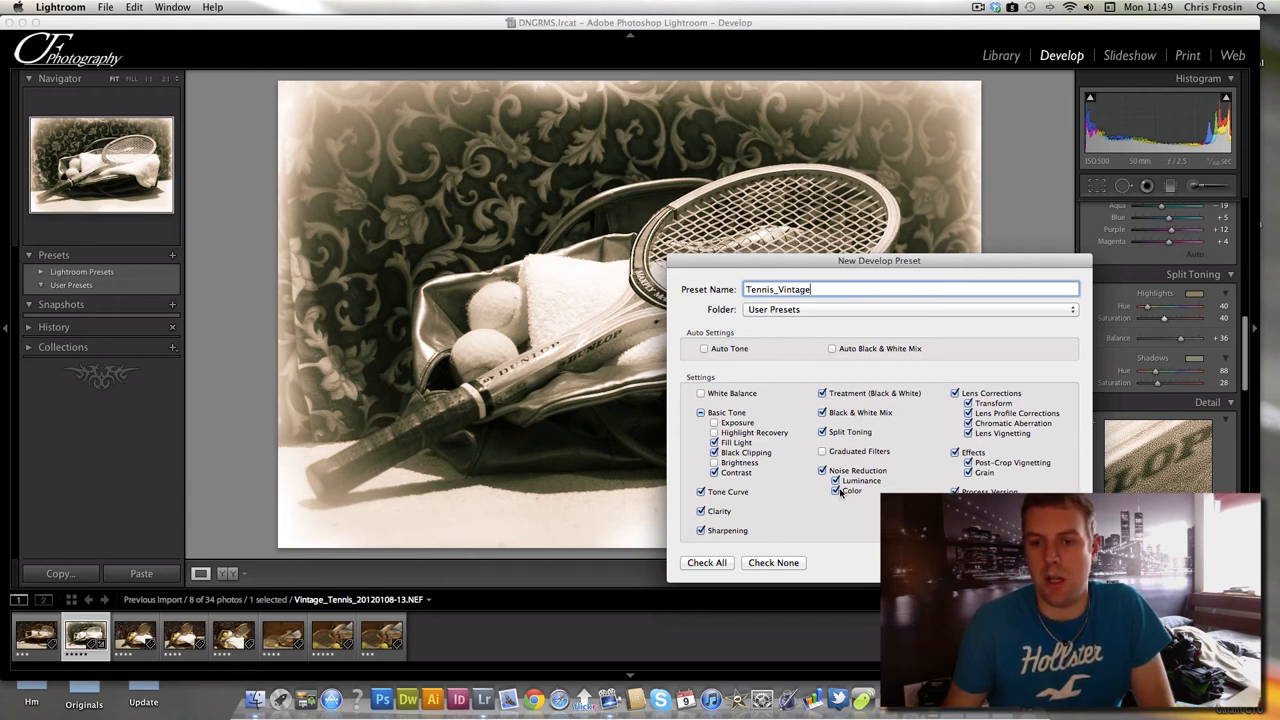
click(823, 470)
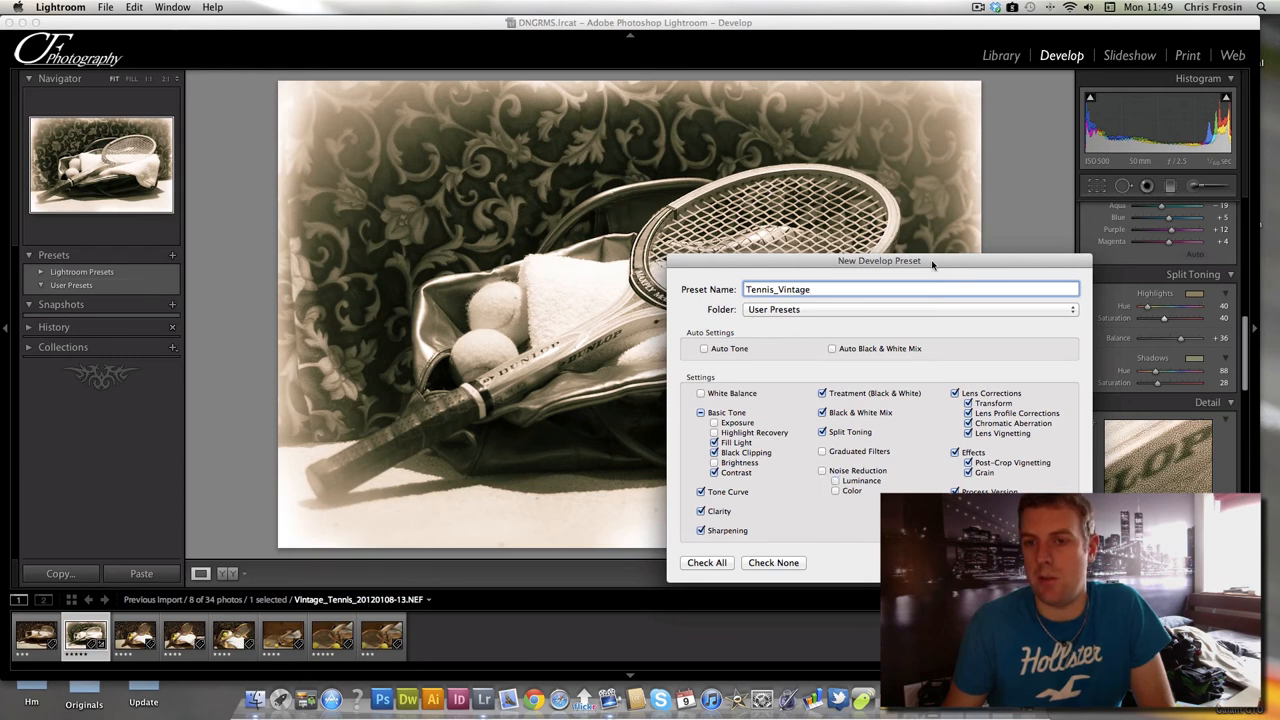
drag(878, 260, 851, 295)
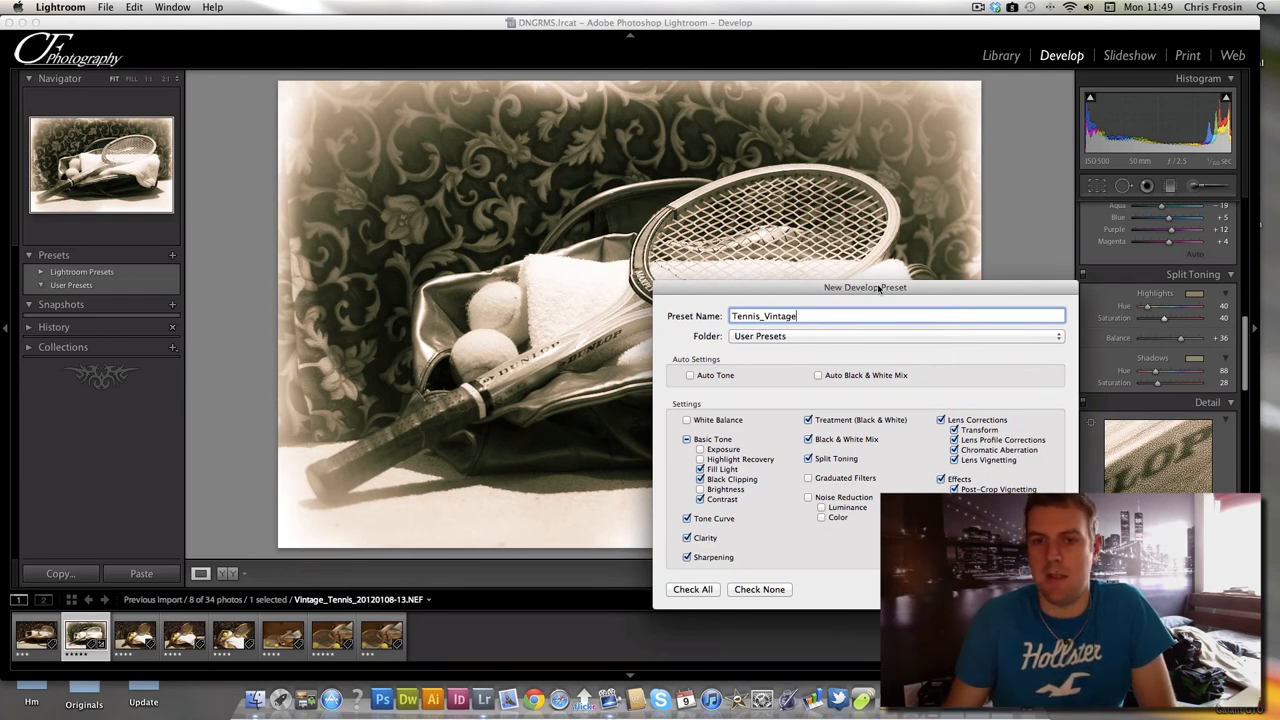
drag(865, 287, 977, 270)
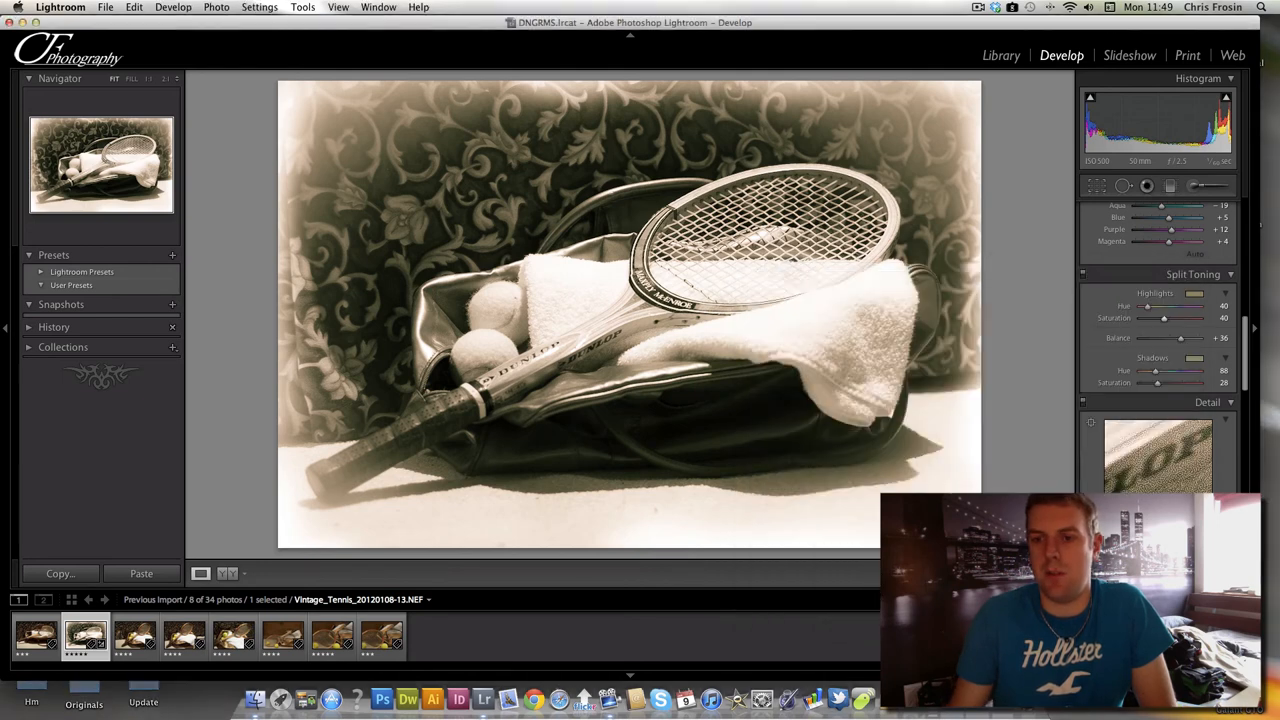
Reveal Tennis_Vintage under User Presets and select the racket close-up in the filmstrip.
click(71, 285)
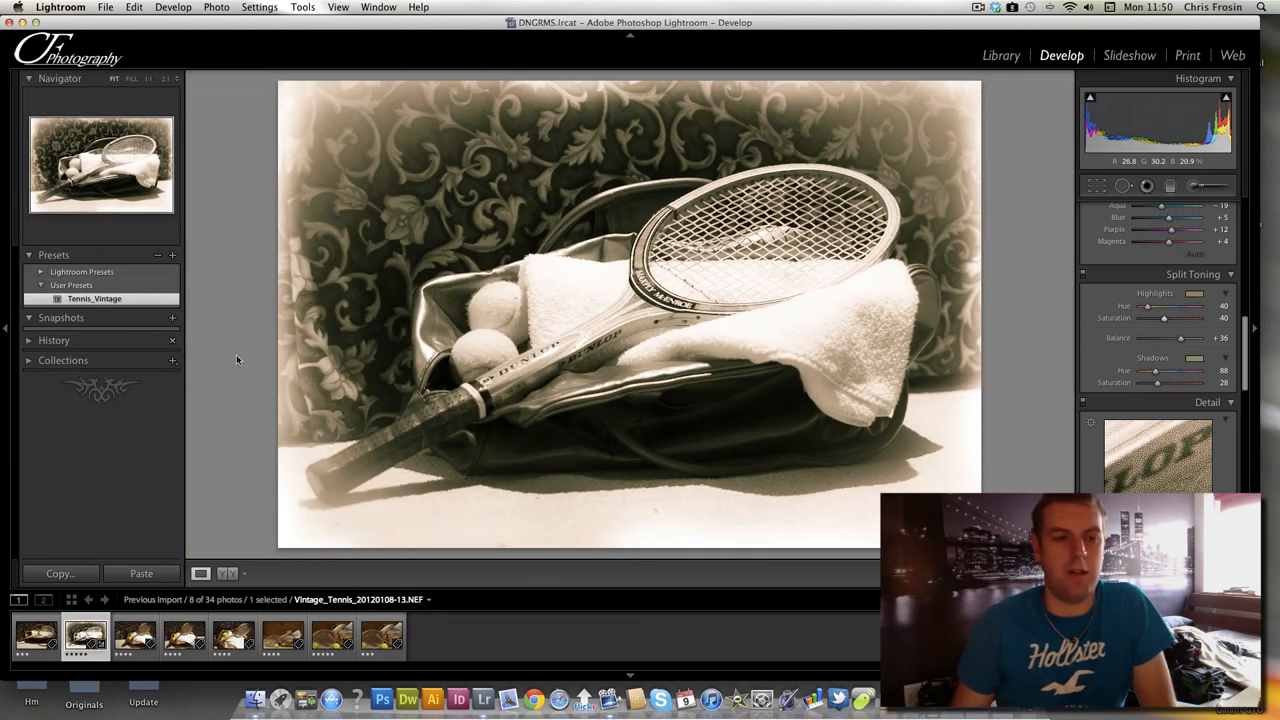
click(134, 637)
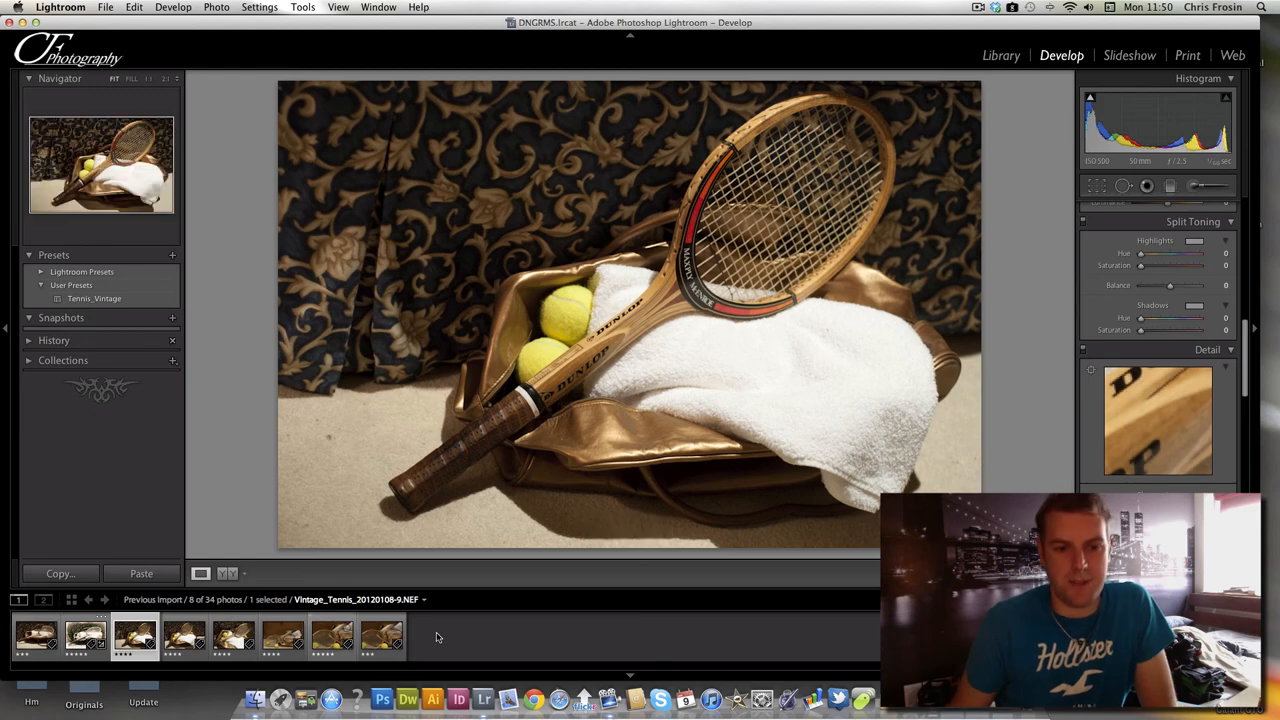
click(233, 637)
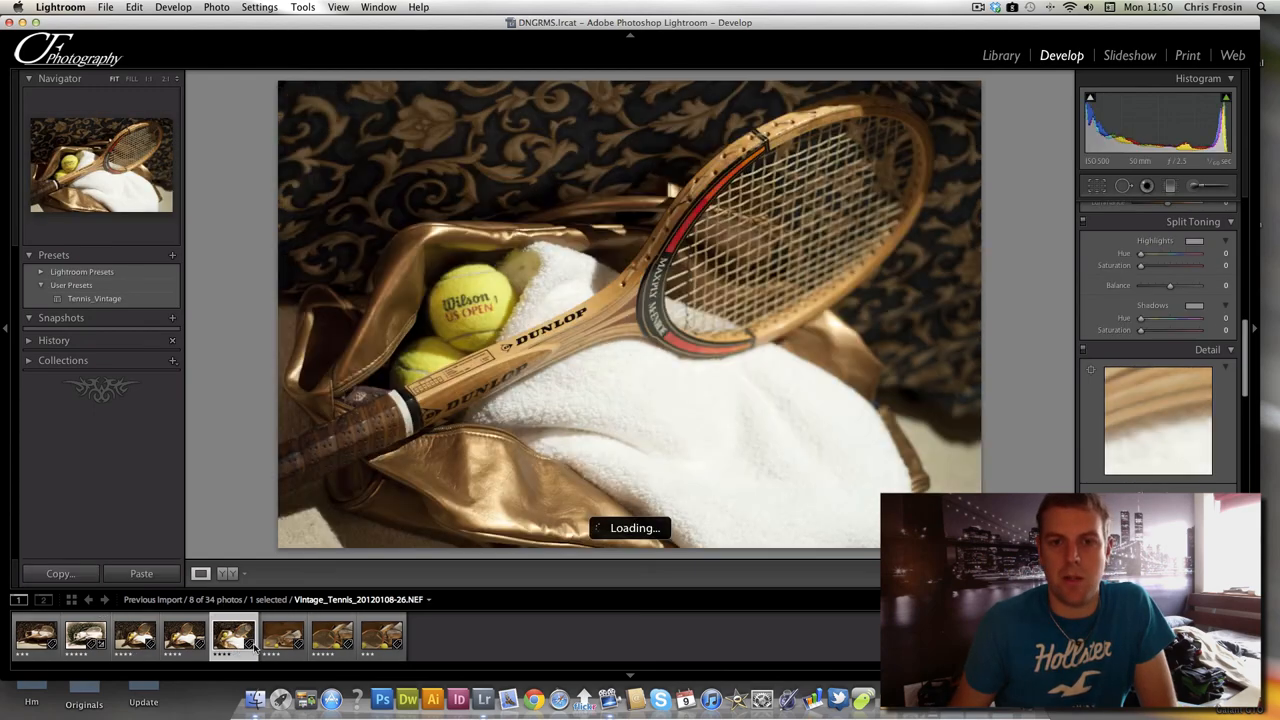
click(282, 637)
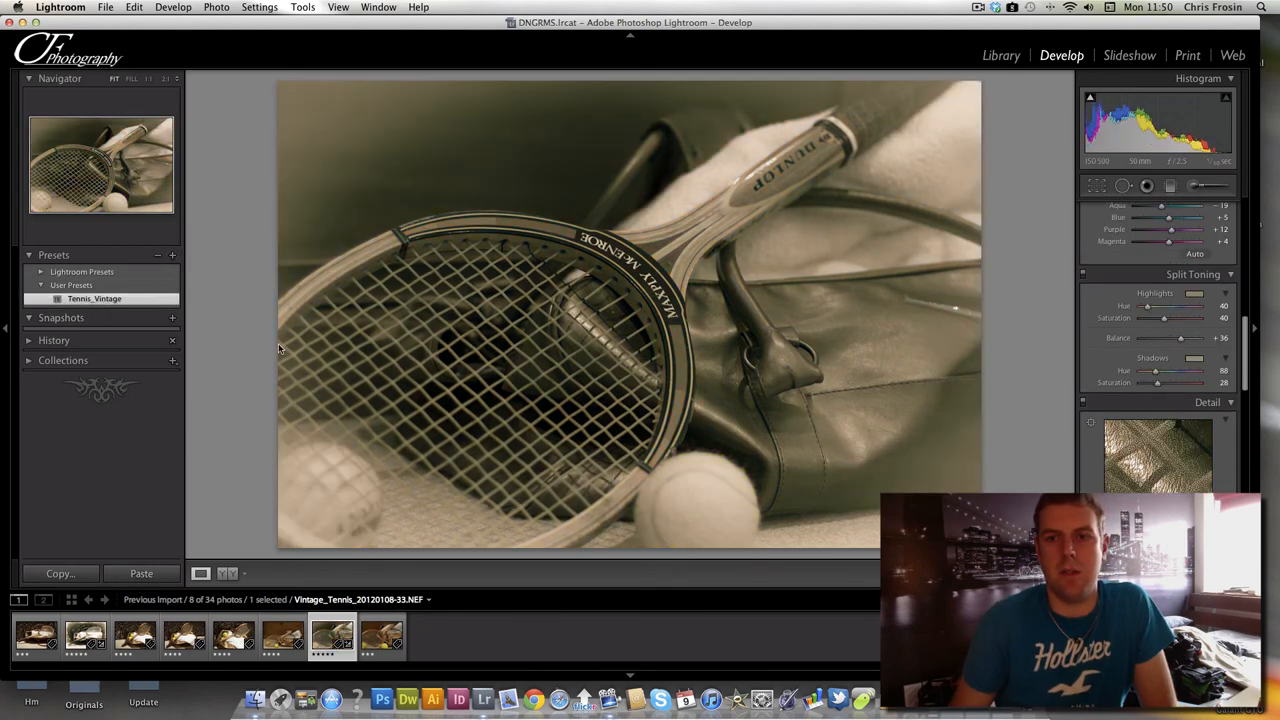
Paint an Adjustment Brush stroke along the photo's borders with Edit Pins set to Never.
click(1197, 186)
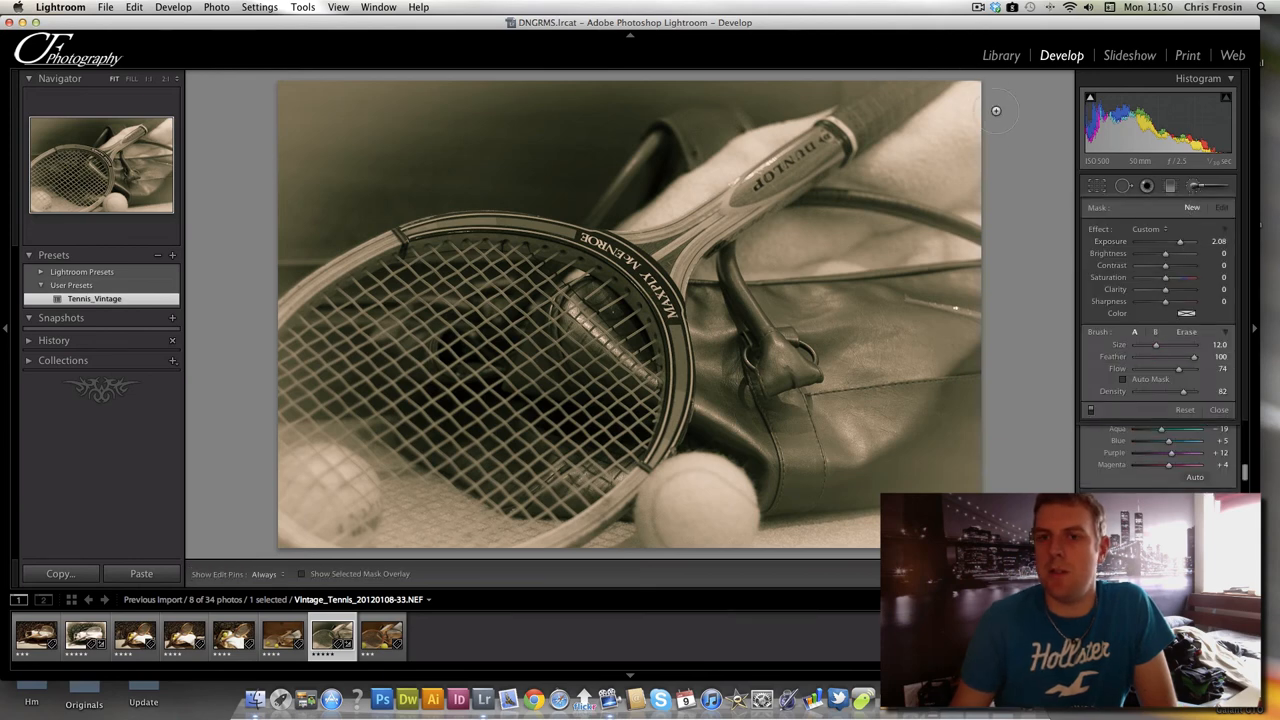
click(264, 573)
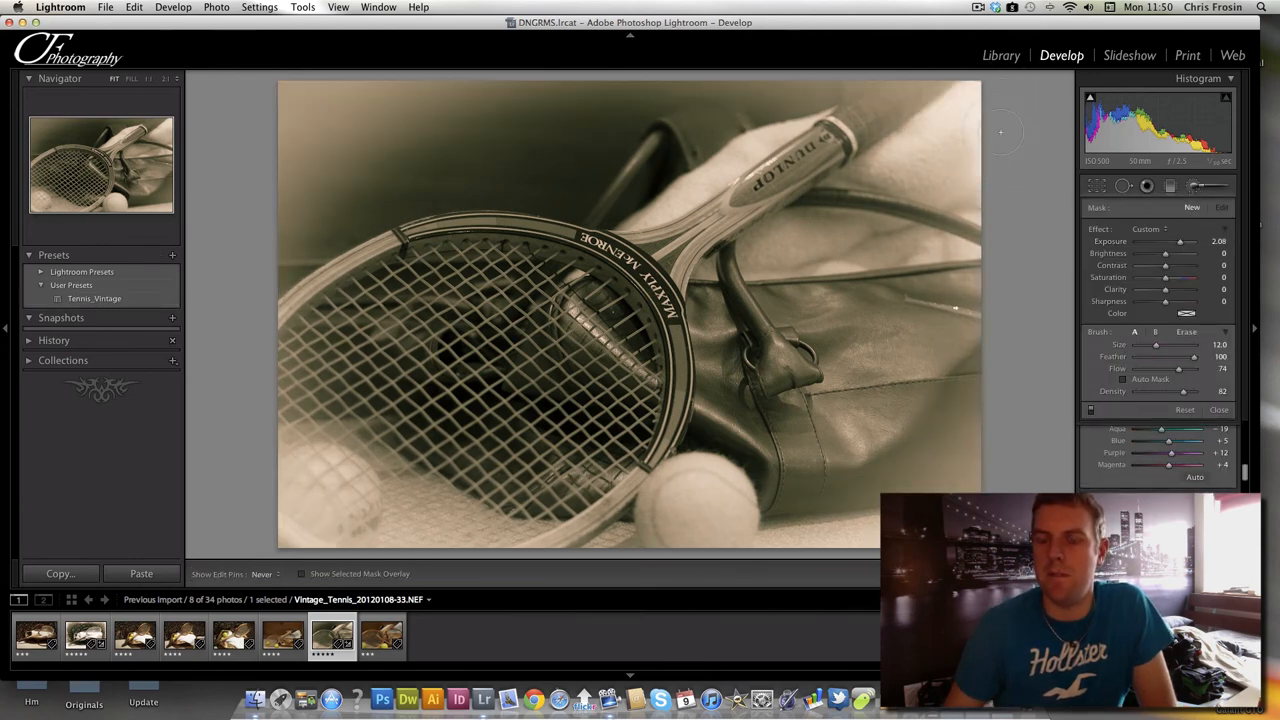
click(1222, 207)
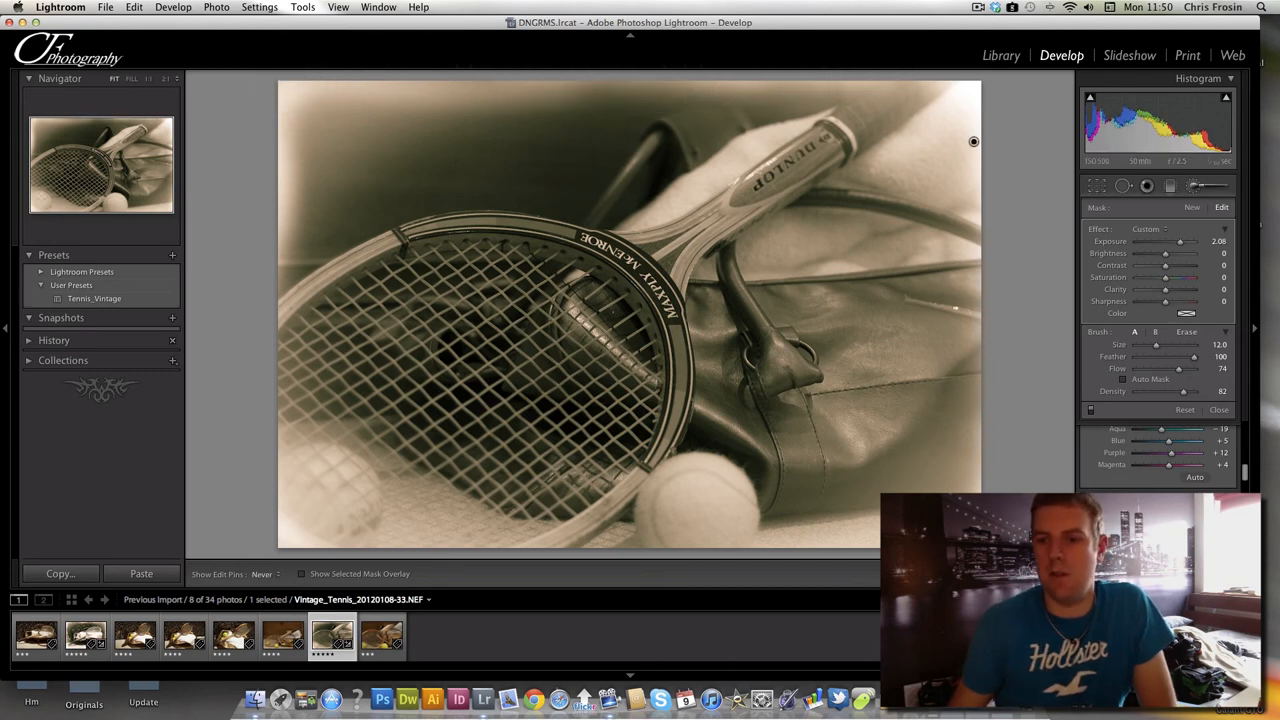
Retune the brushed effect to exposure 1.16 with flow 59.
click(262, 573)
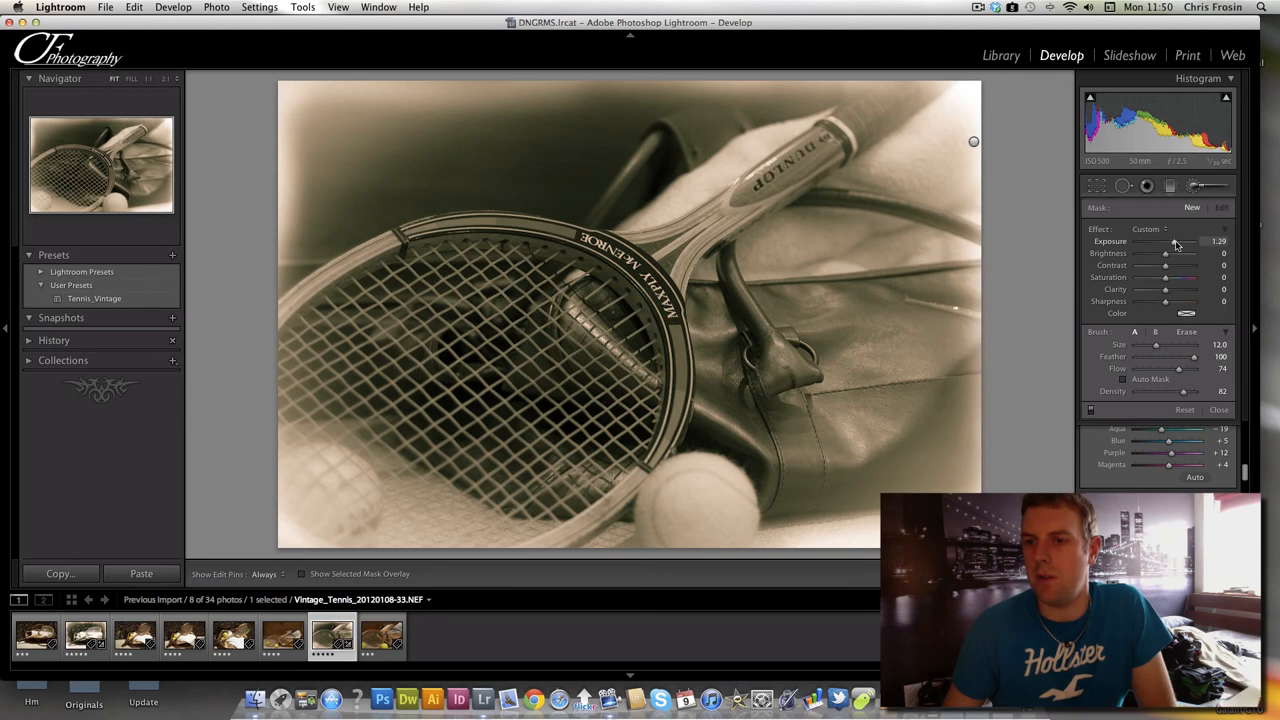
drag(1180, 242, 1172, 242)
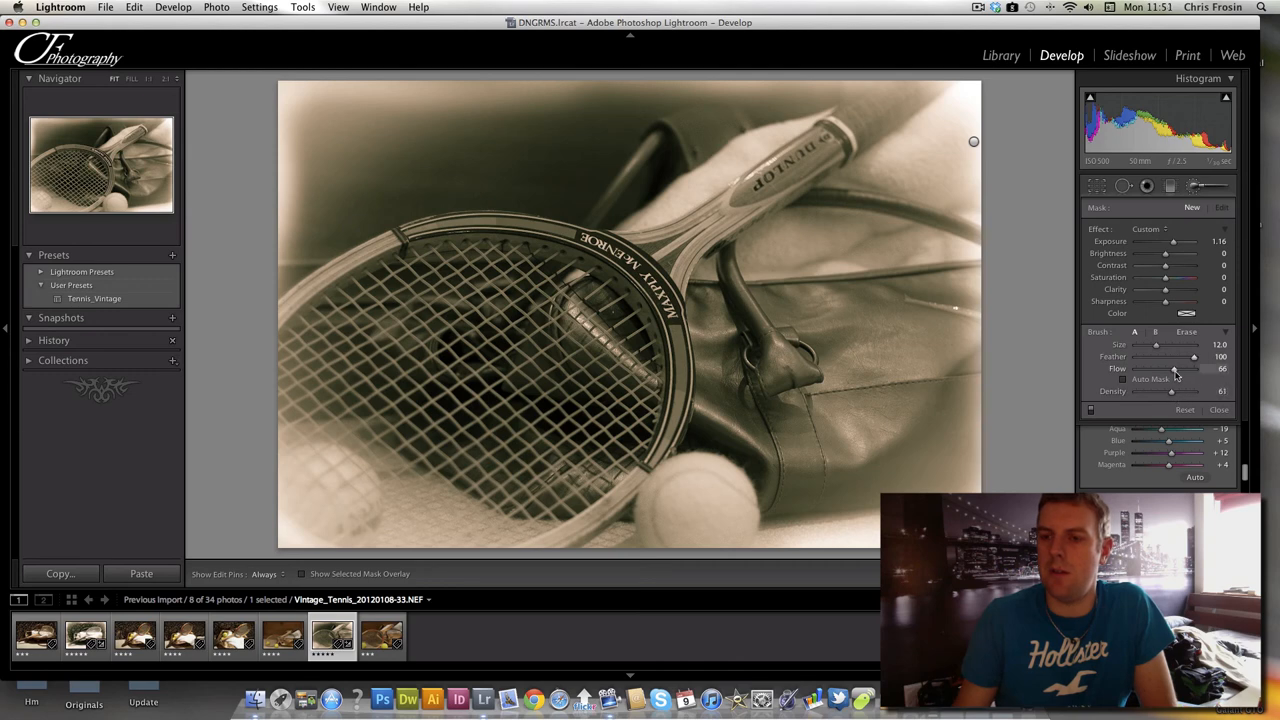
drag(1175, 368, 1168, 368)
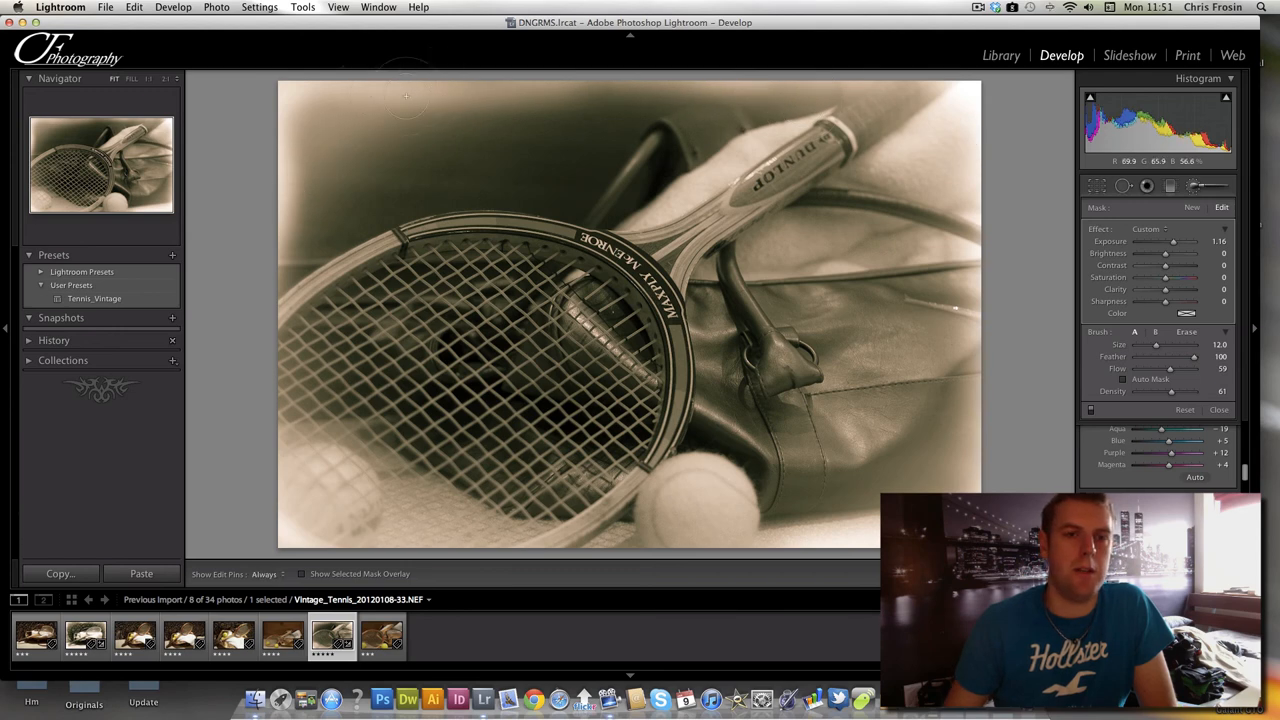
mouse_move(527, 88)
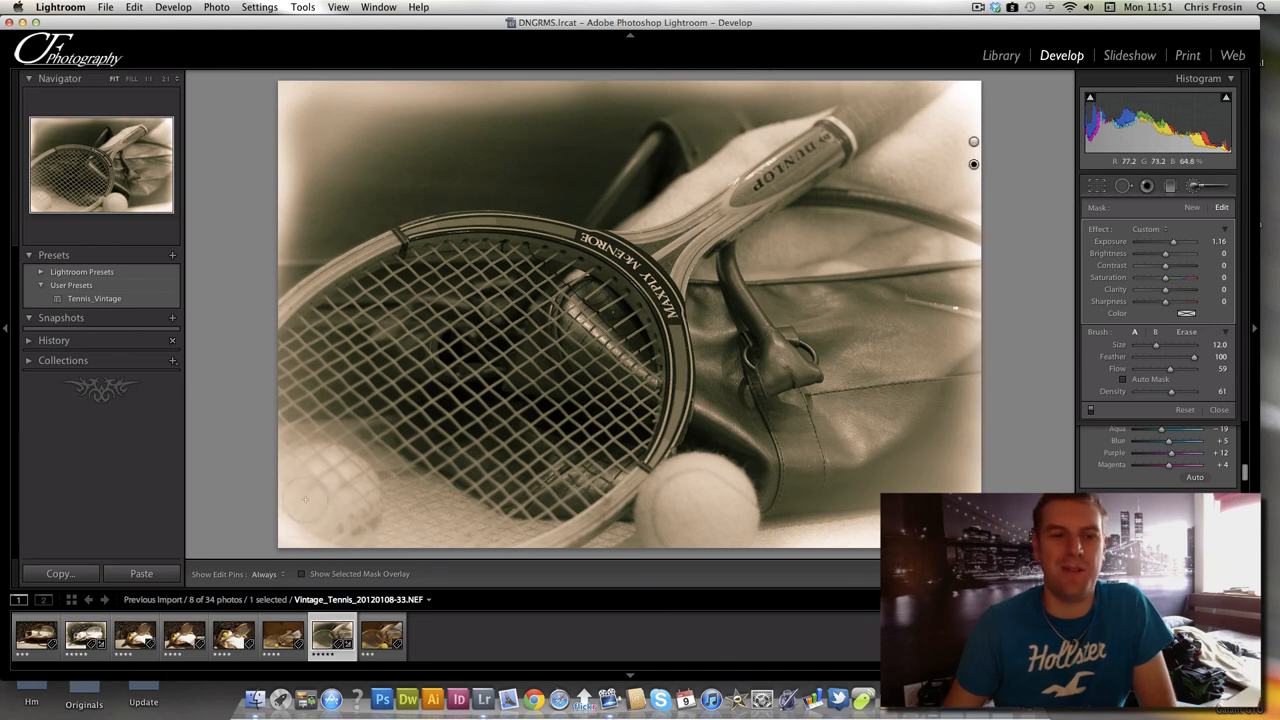
mouse_move(722, 364)
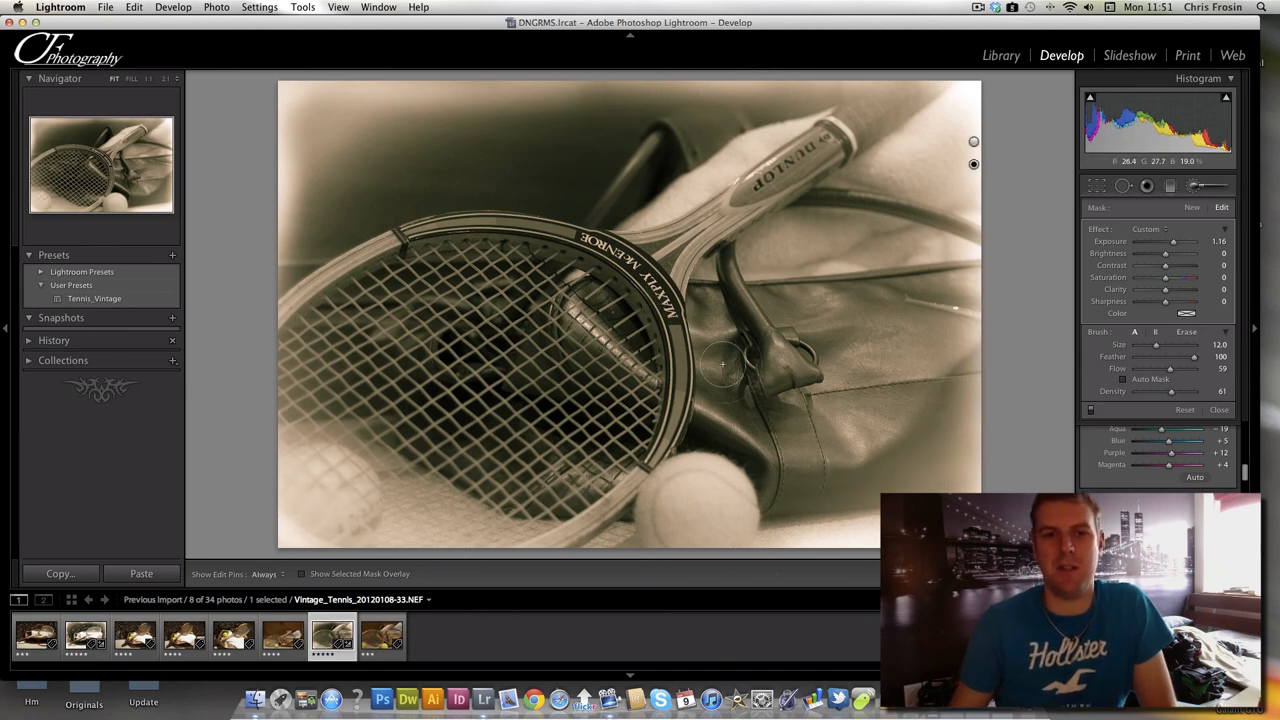
mouse_move(850, 270)
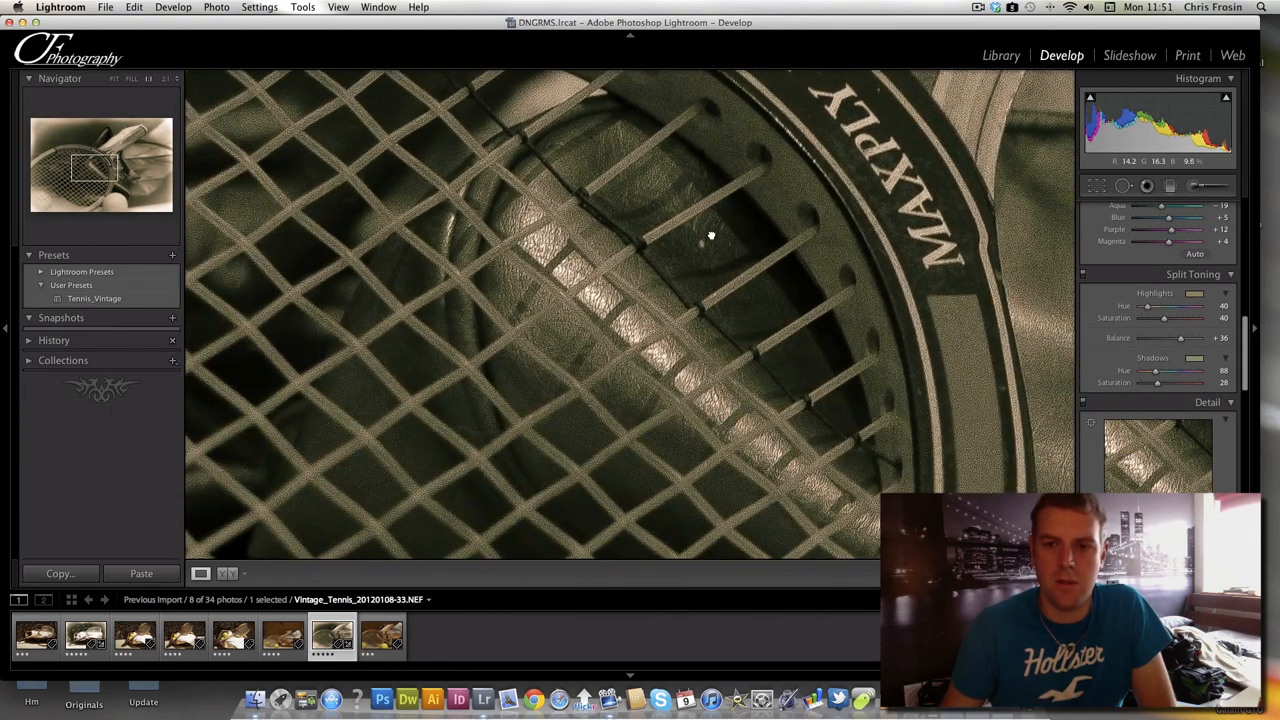
Fit the whole close-up in view and set Basic panel Exposure to +0.65.
click(711, 237)
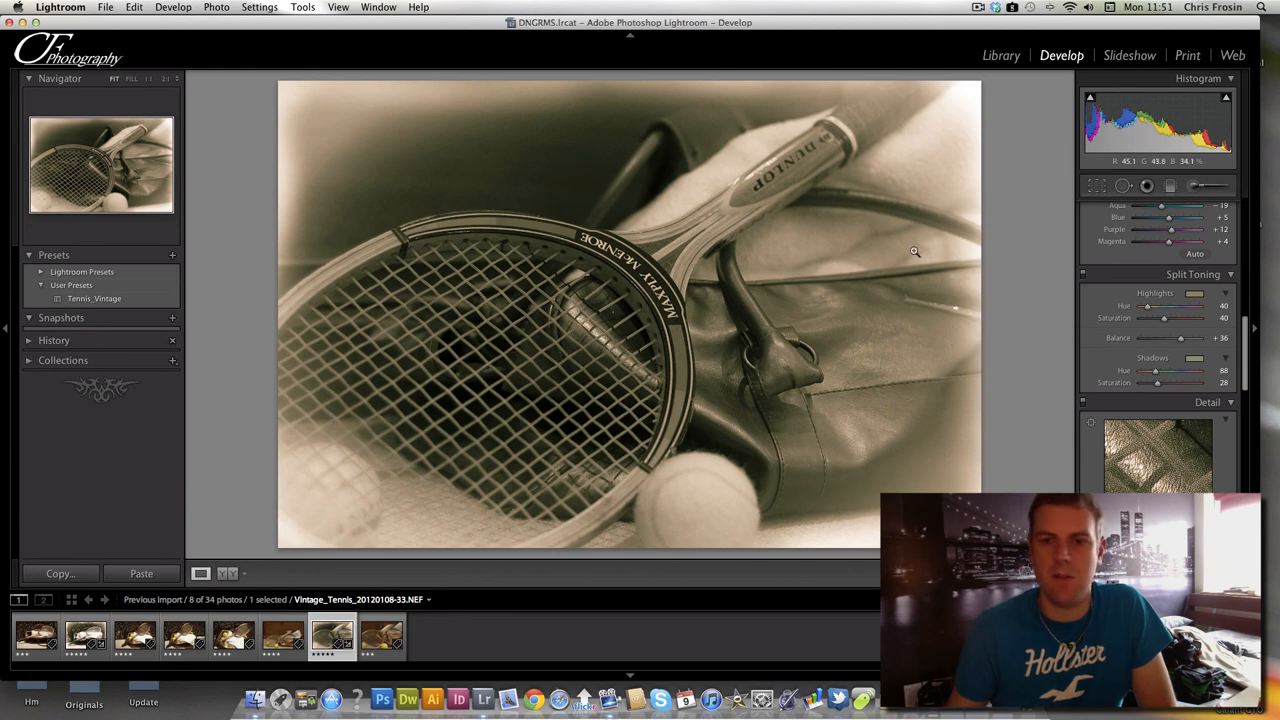
scroll(up, 3)
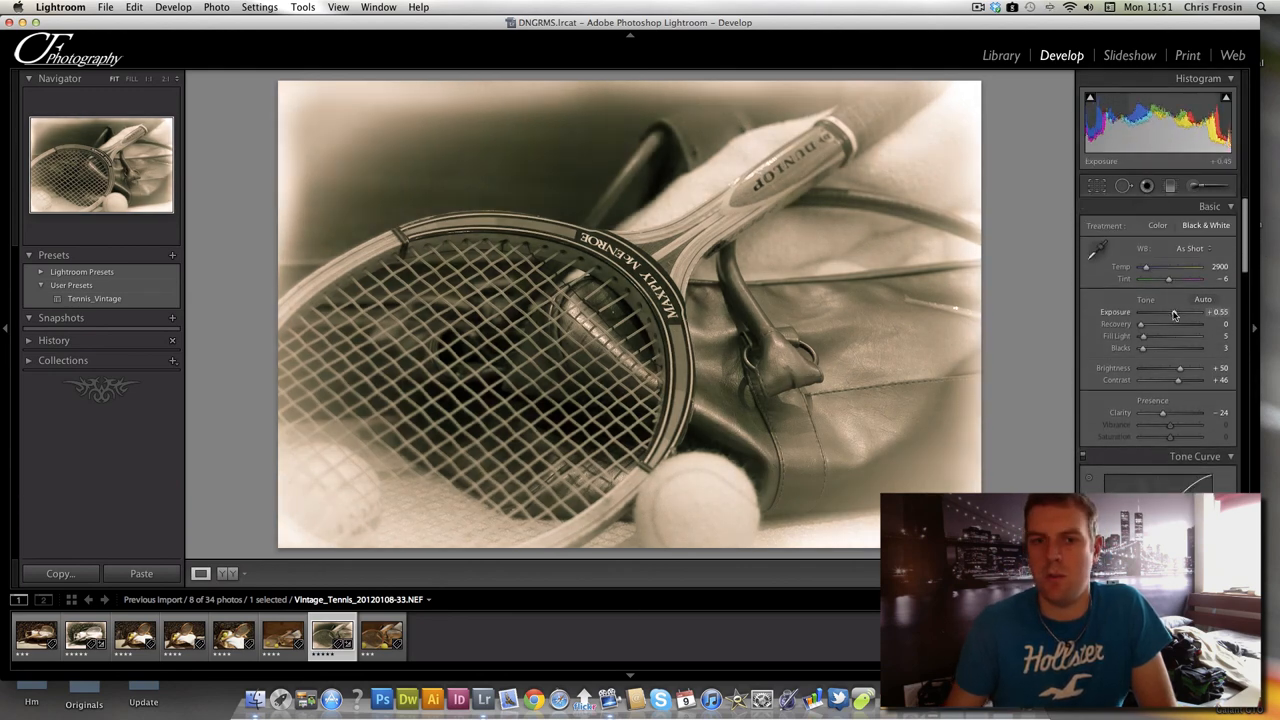
drag(1170, 311, 1178, 311)
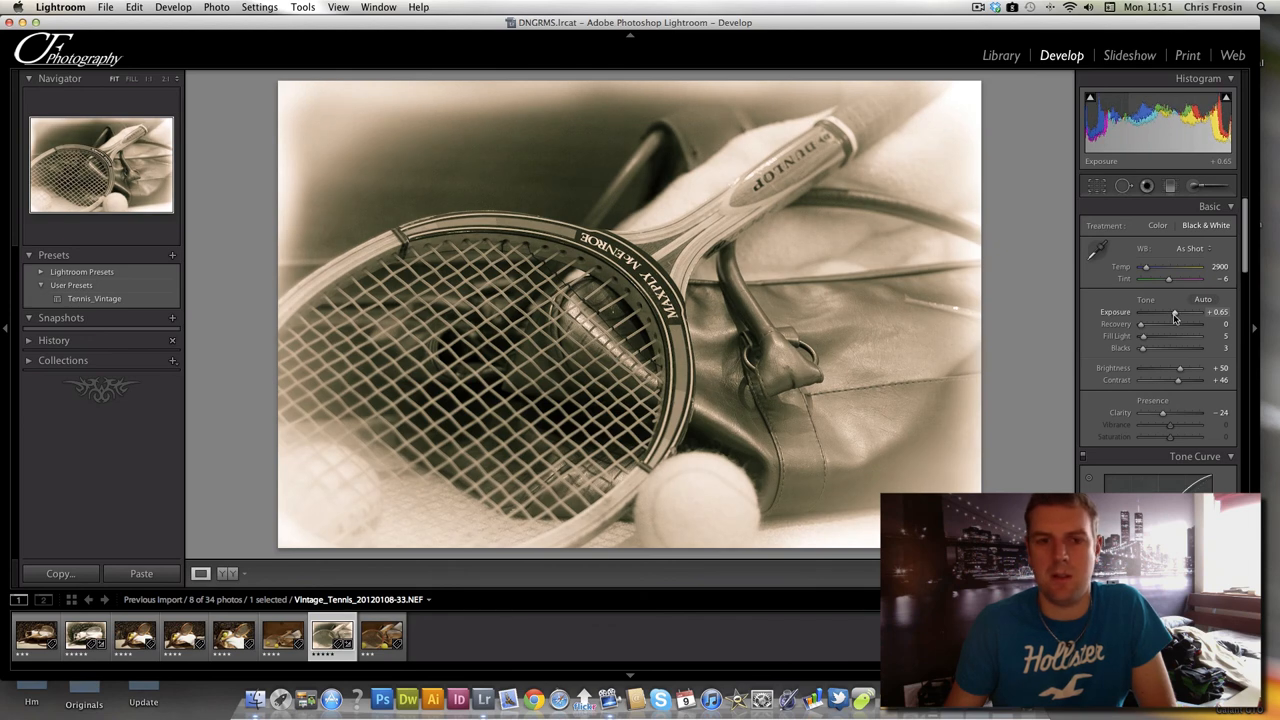
mouse_move(954, 364)
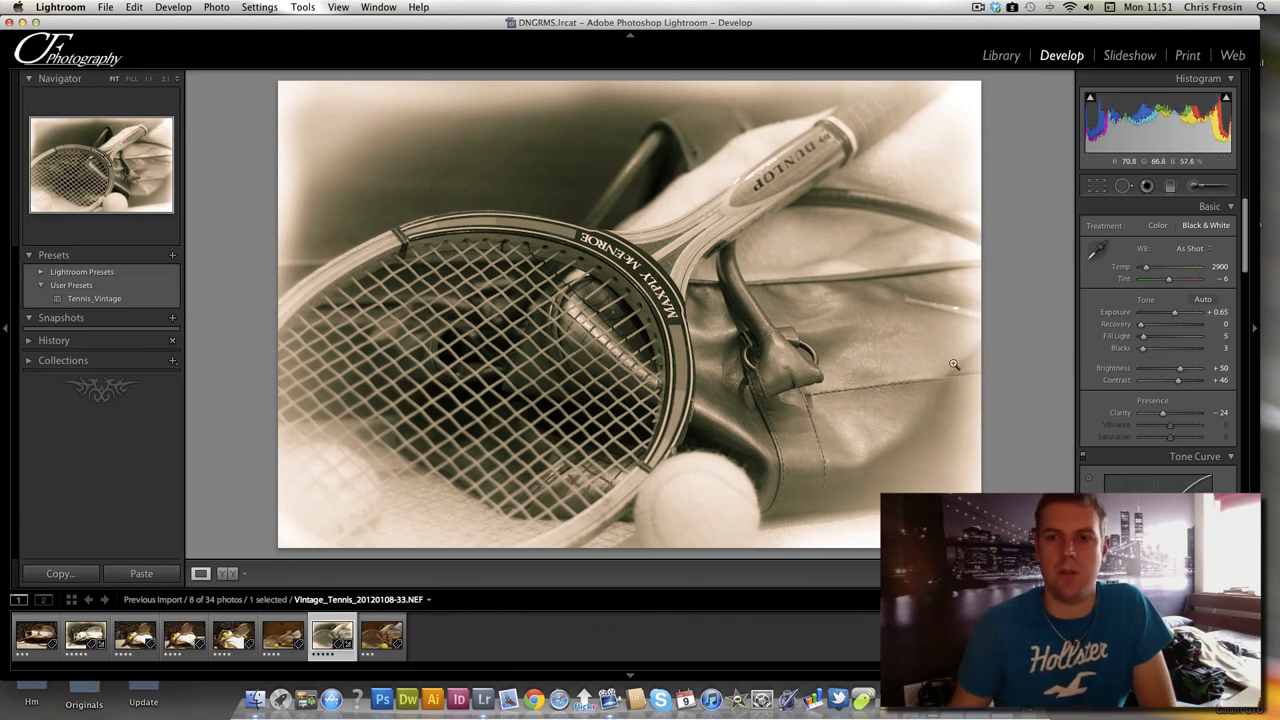
mouse_move(556, 372)
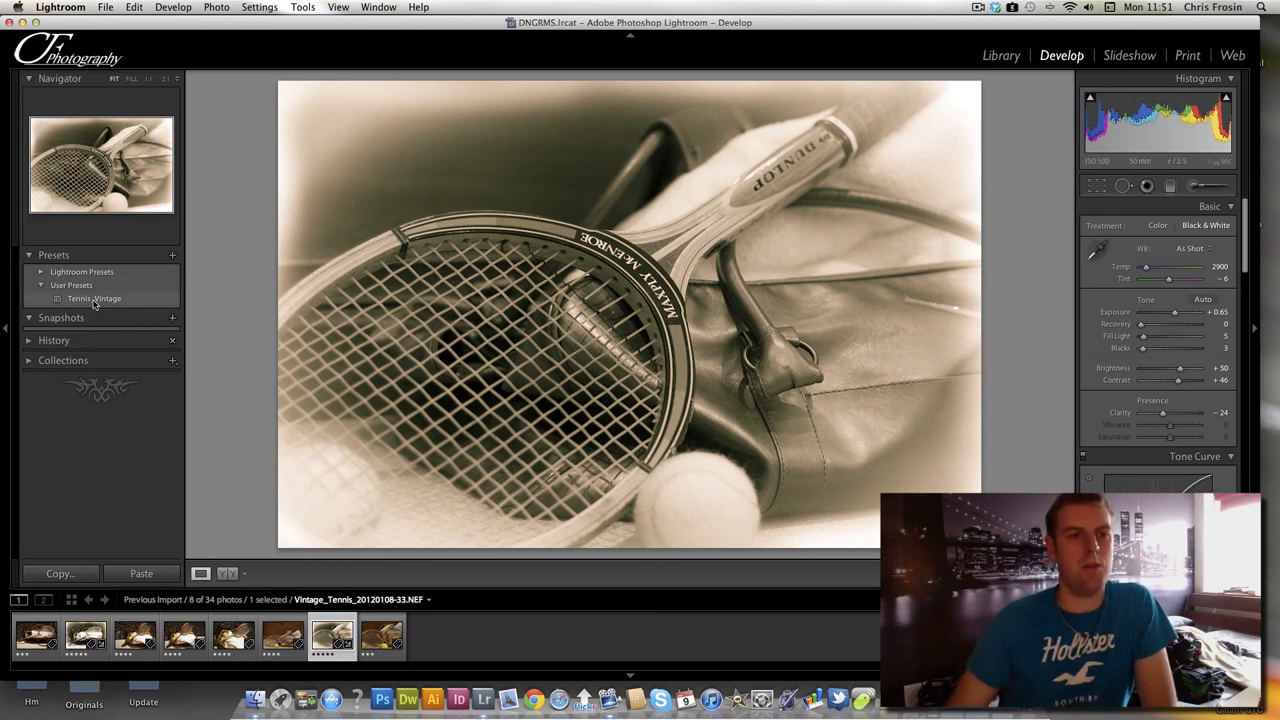
mouse_move(152, 376)
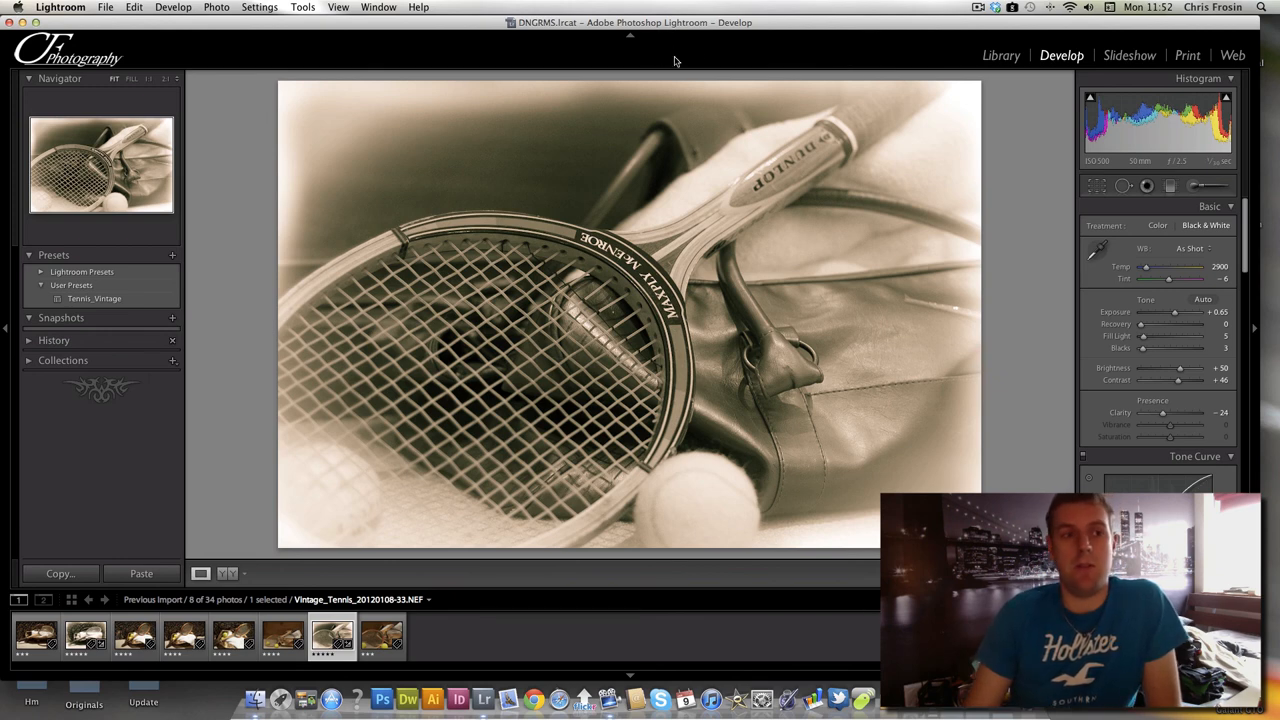
mouse_move(665, 96)
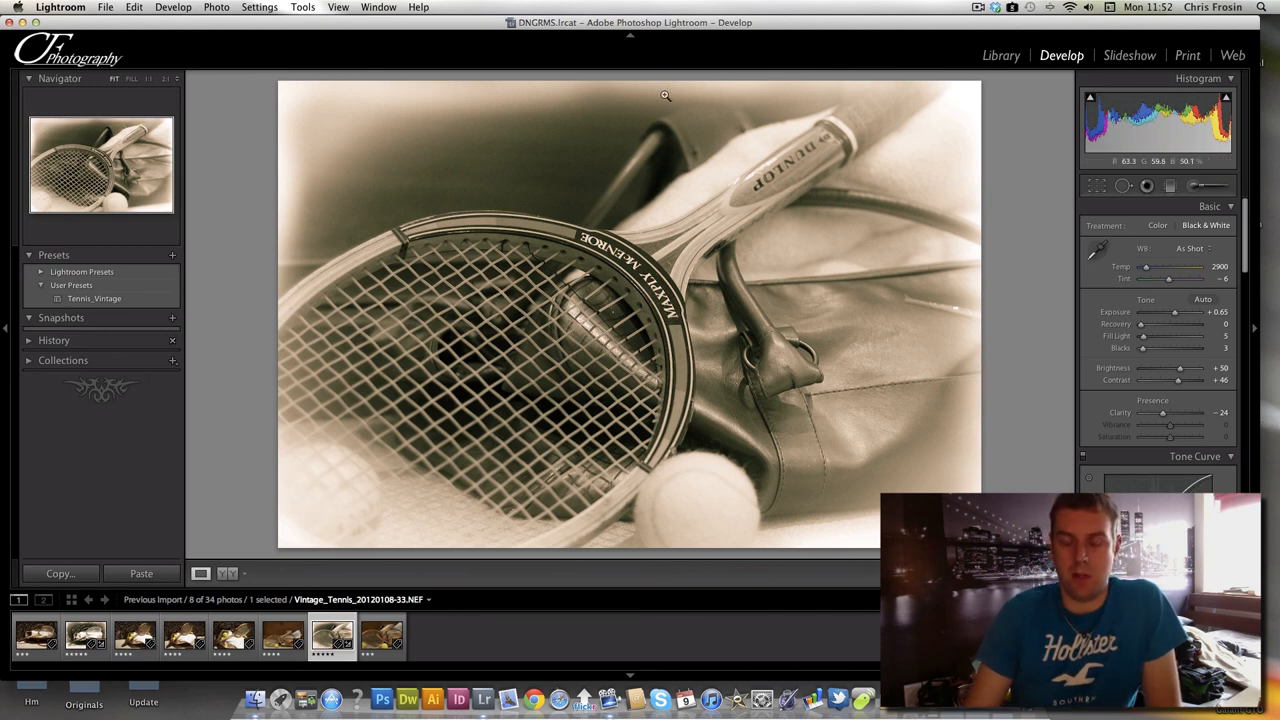